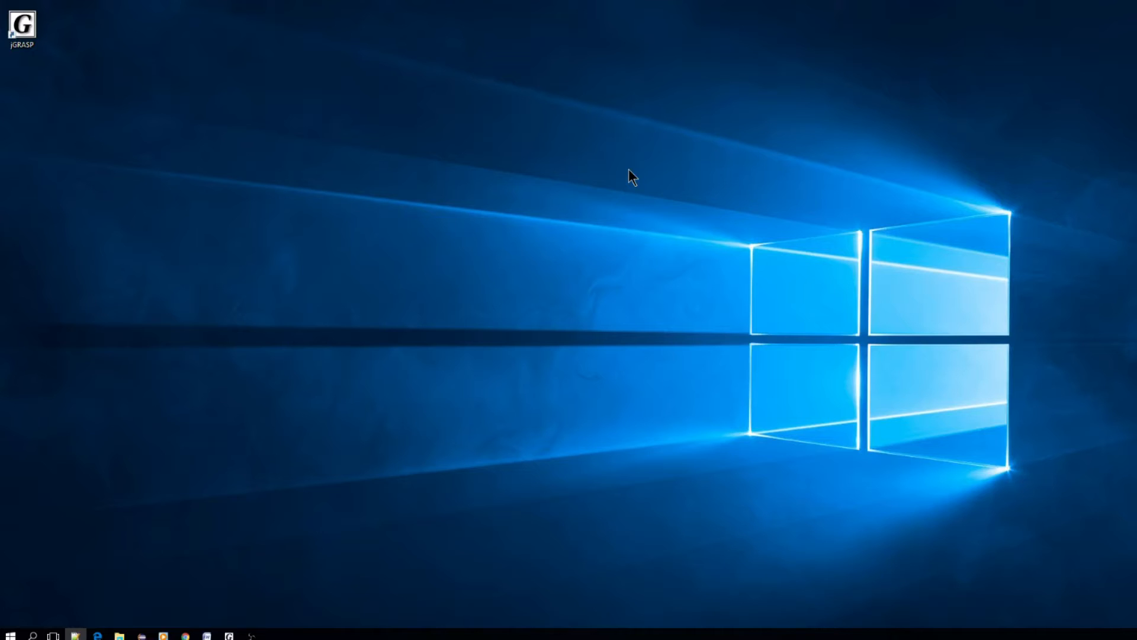
{"action": "mouse_move", "coordinate": [69, 104]}
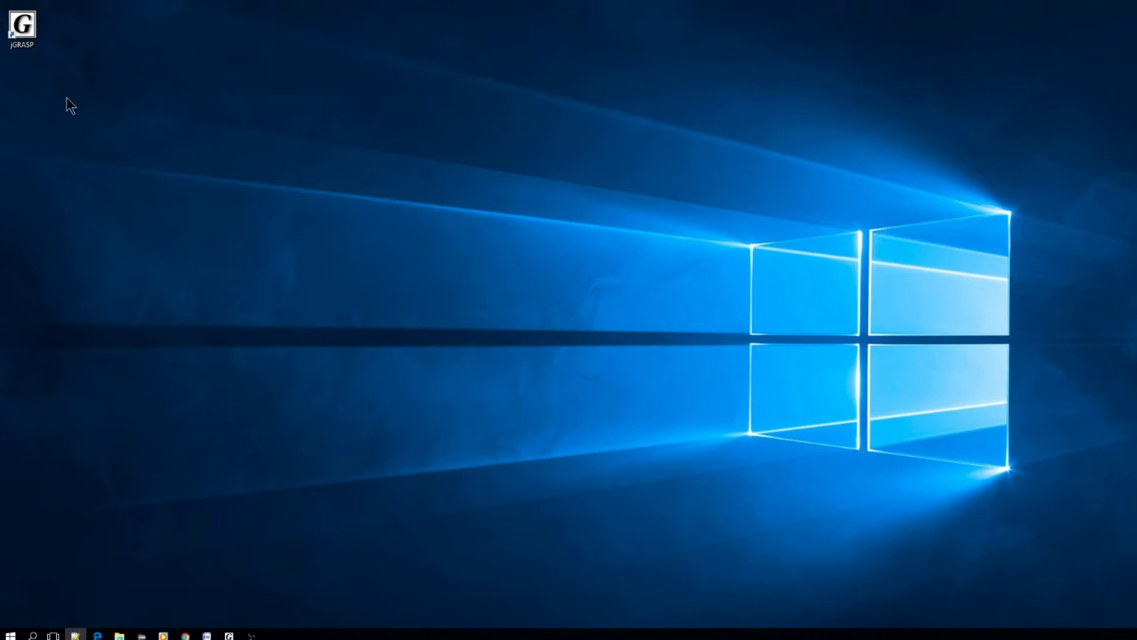
{"action": "mouse_move", "coordinate": [116, 61]}
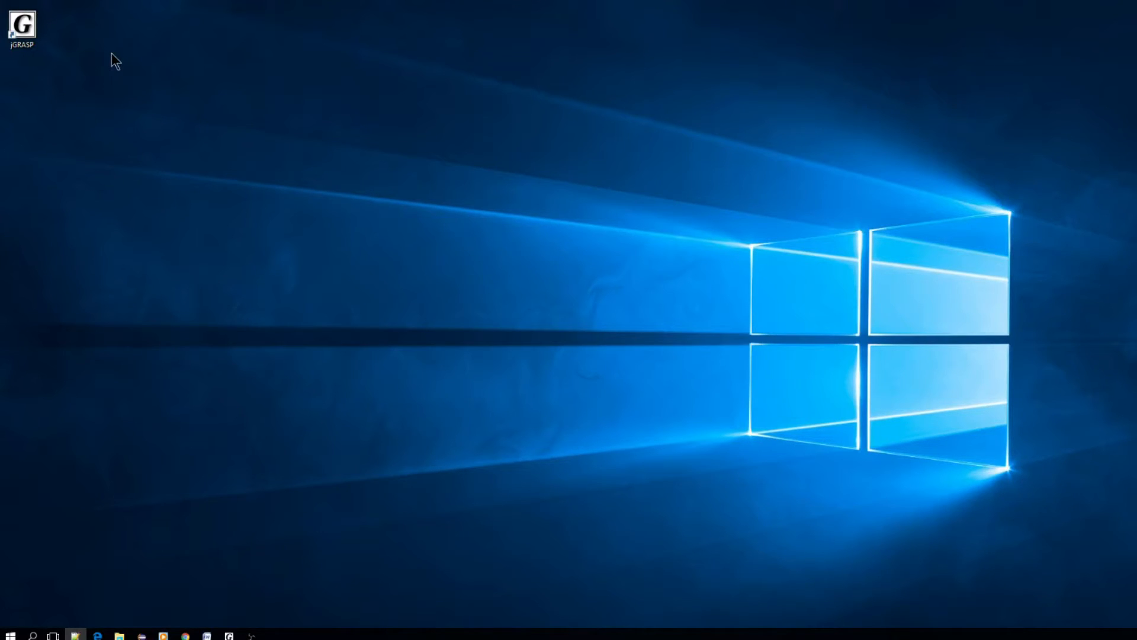
{"action": "mouse_move", "coordinate": [59, 81]}
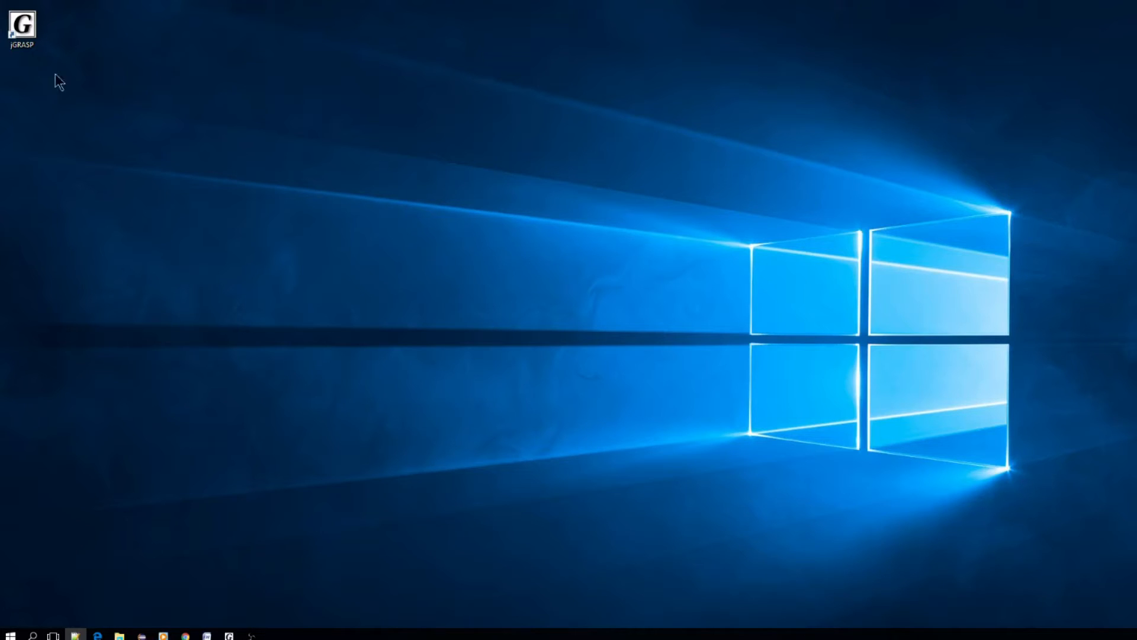
{"action": "mouse_move", "coordinate": [70, 55]}
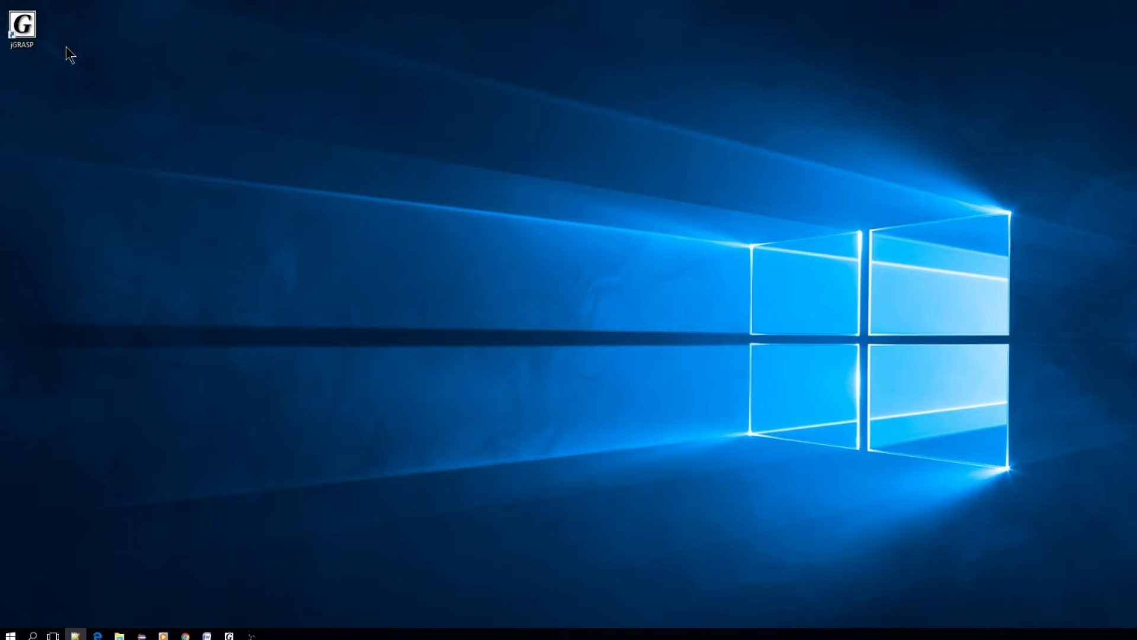
{"action": "mouse_move", "coordinate": [210, 108]}
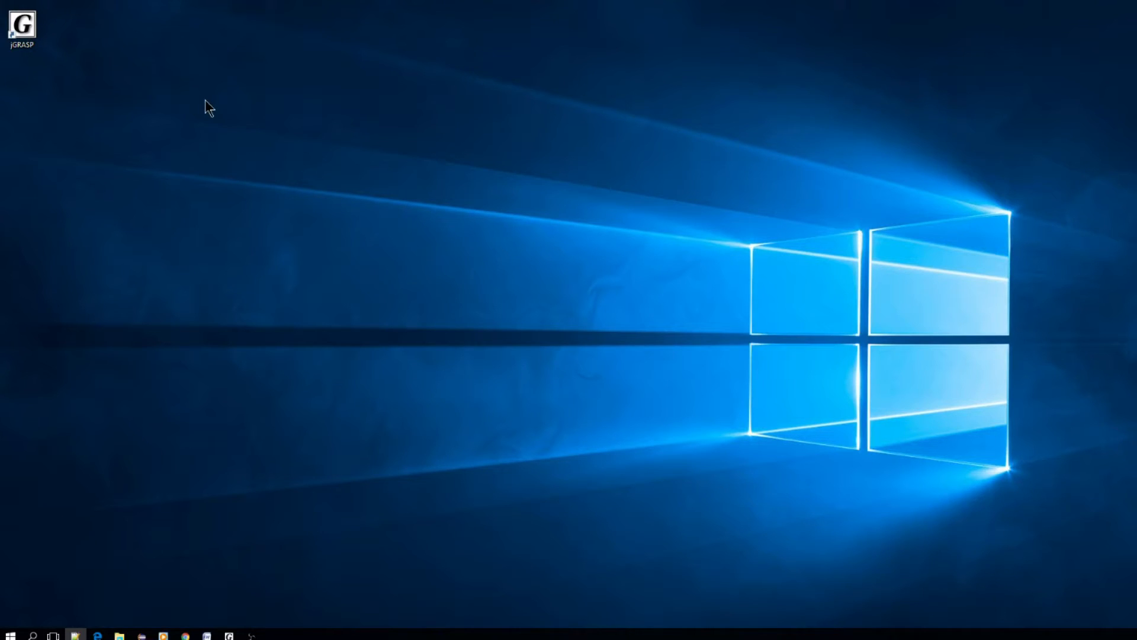
{"action": "mouse_move", "coordinate": [57, 99]}
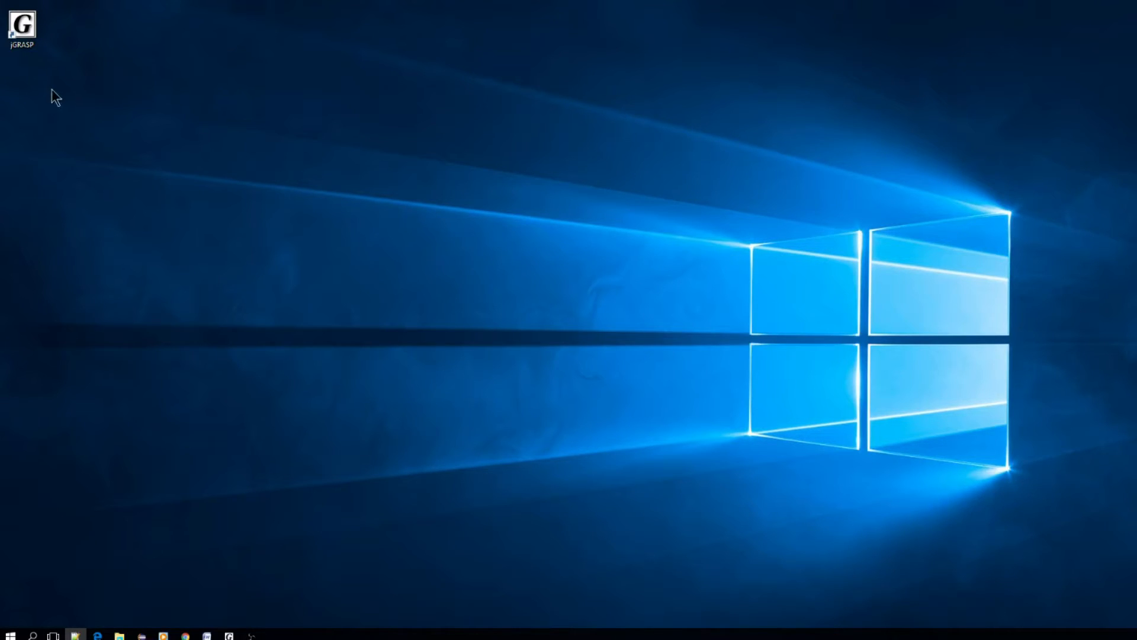
{"action": "mouse_move", "coordinate": [32, 65]}
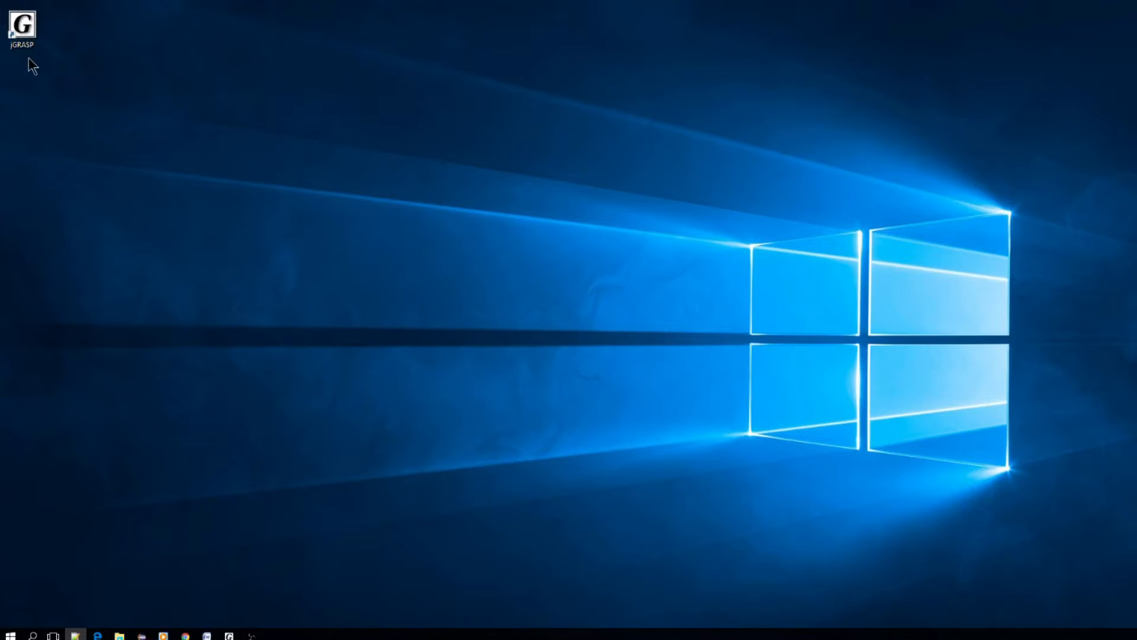
{"action": "mouse_move", "coordinate": [27, 63]}
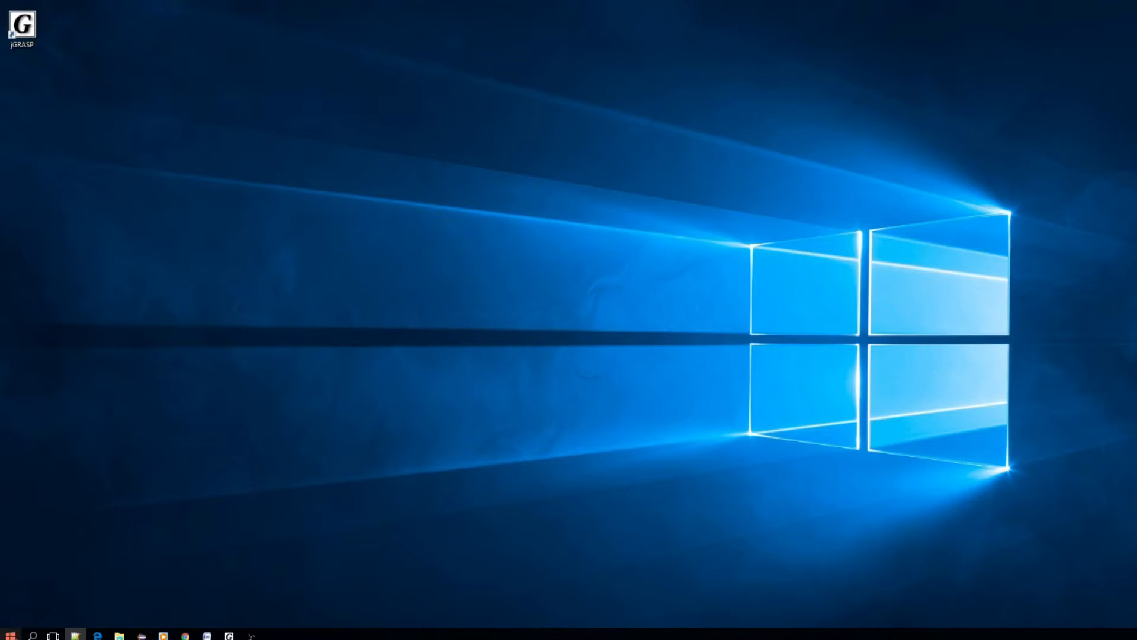
{"action": "mouse_move", "coordinate": [448, 283]}
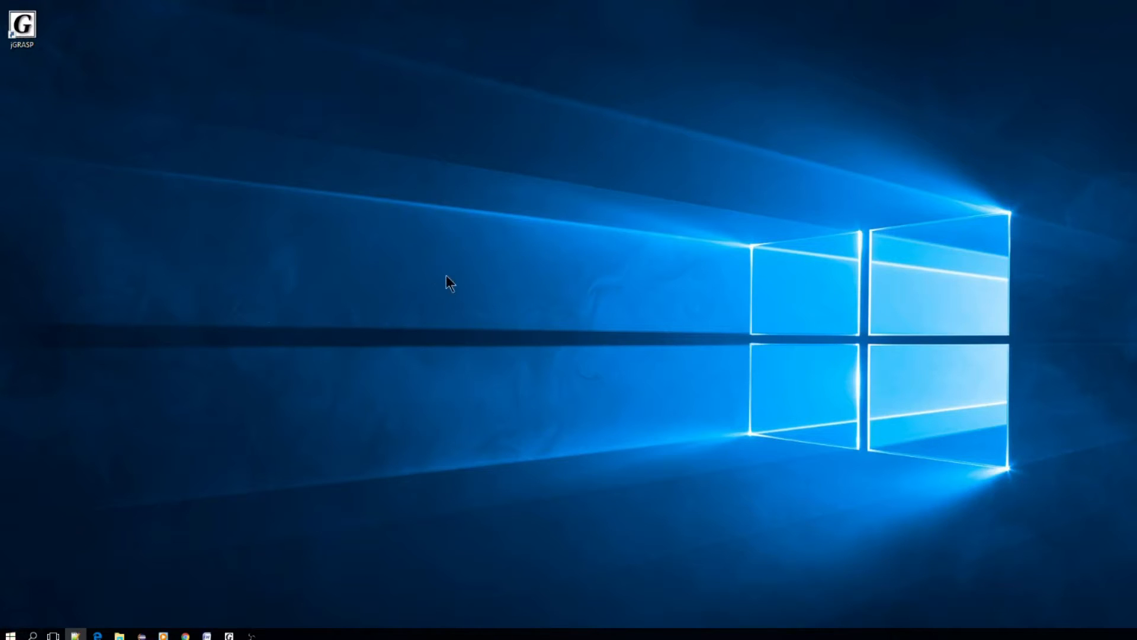
{"action": "mouse_move", "coordinate": [86, 67]}
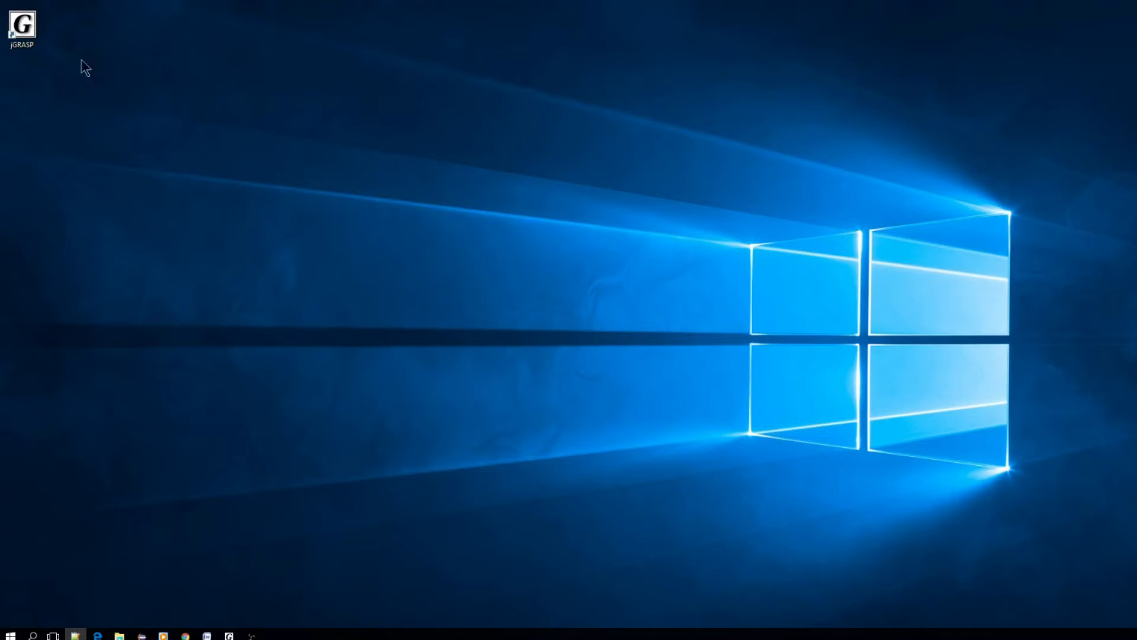
Launch jGRASP, browse up to Chapter1Original and back into src, and select Trace.java
{"action": "double_click", "coordinate": [21, 23]}
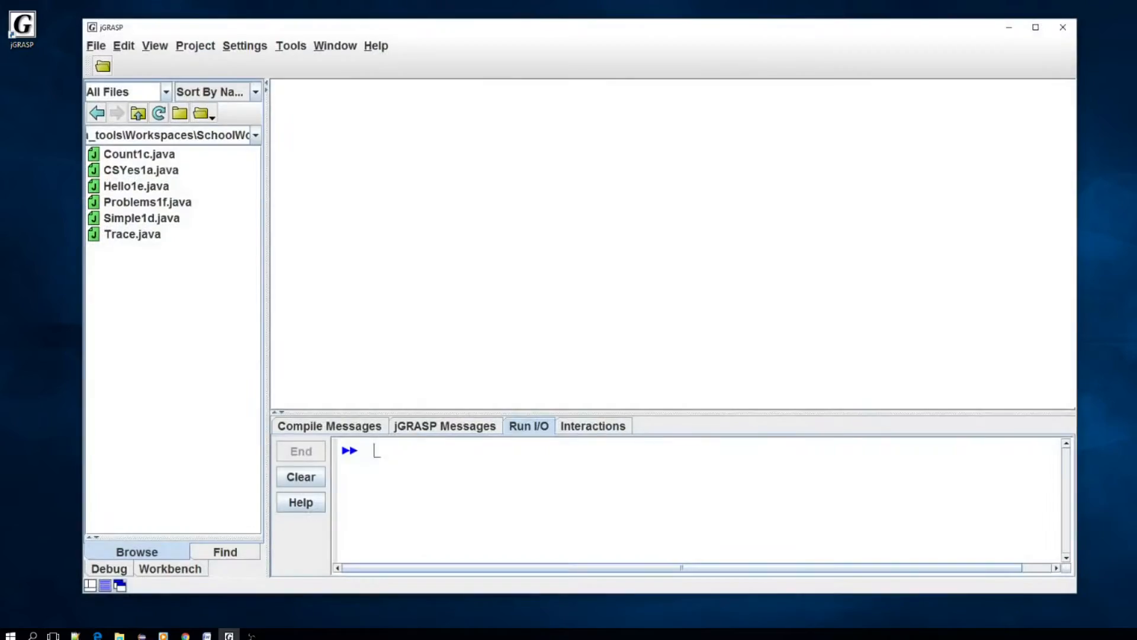
{"action": "mouse_move", "coordinate": [442, 300]}
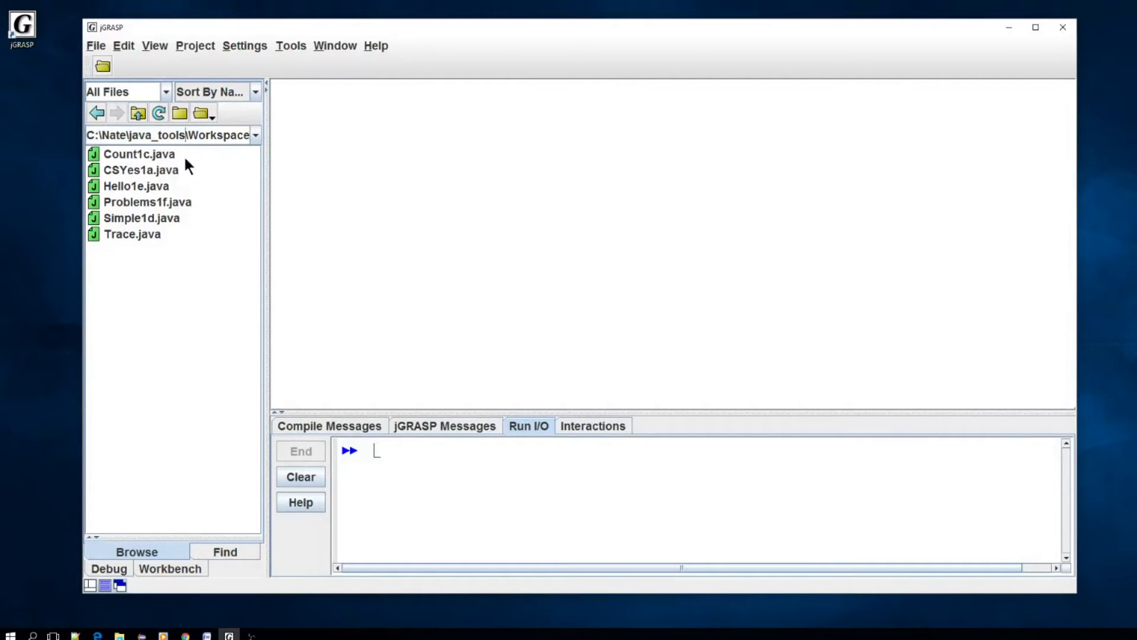
{"action": "mouse_move", "coordinate": [164, 129]}
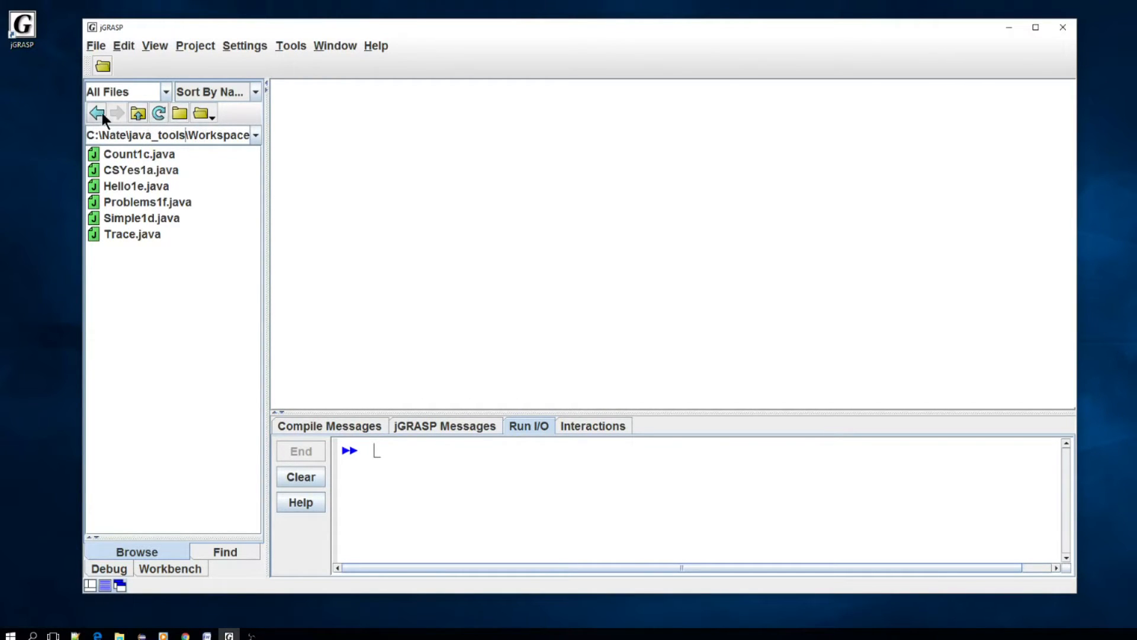
{"action": "mouse_move", "coordinate": [99, 112]}
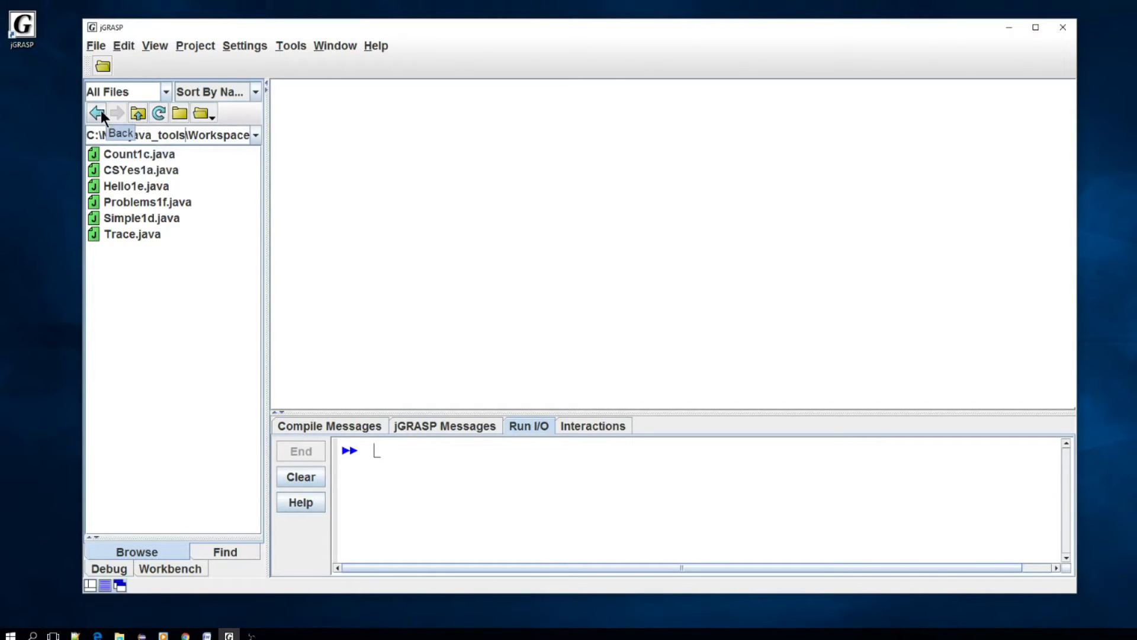
{"action": "left_click", "coordinate": [96, 114]}
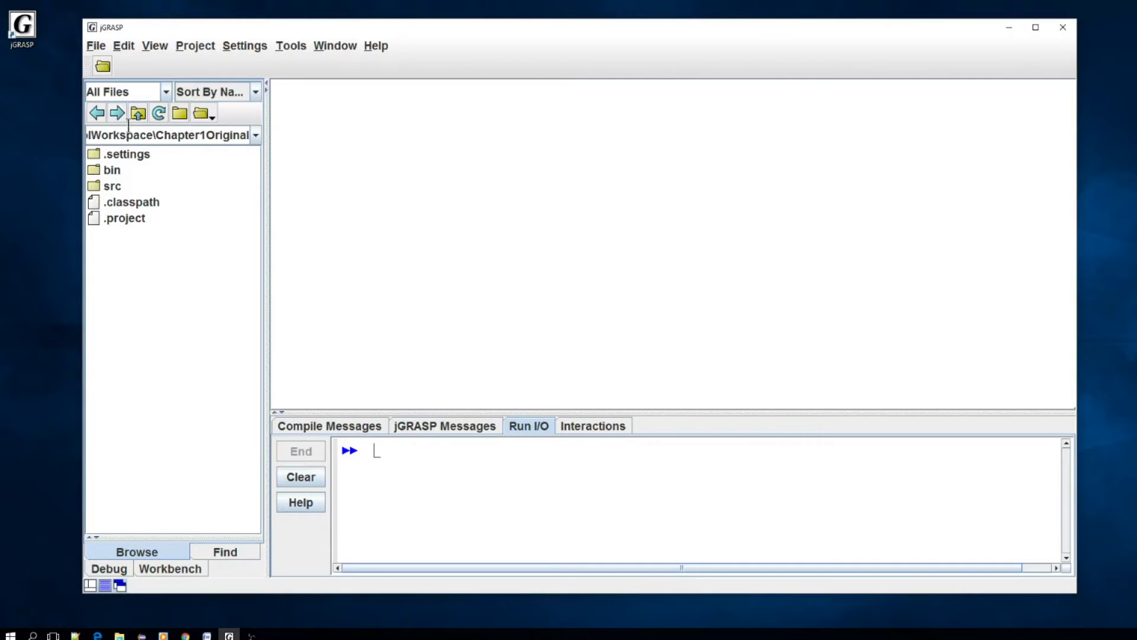
{"action": "double_click", "coordinate": [113, 186]}
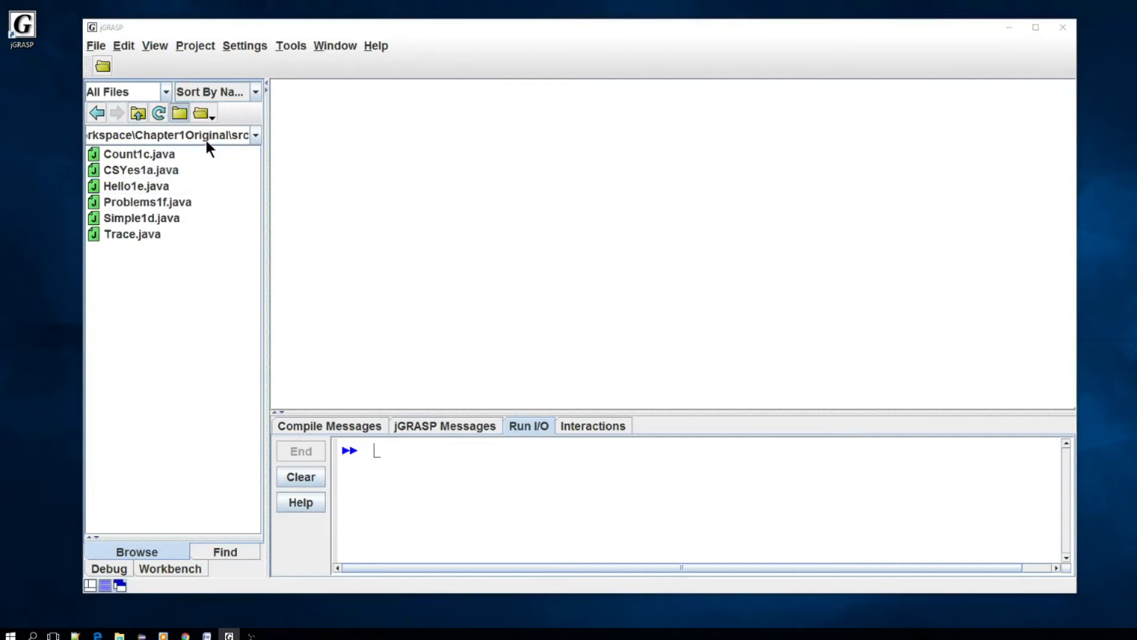
{"action": "mouse_move", "coordinate": [954, 251]}
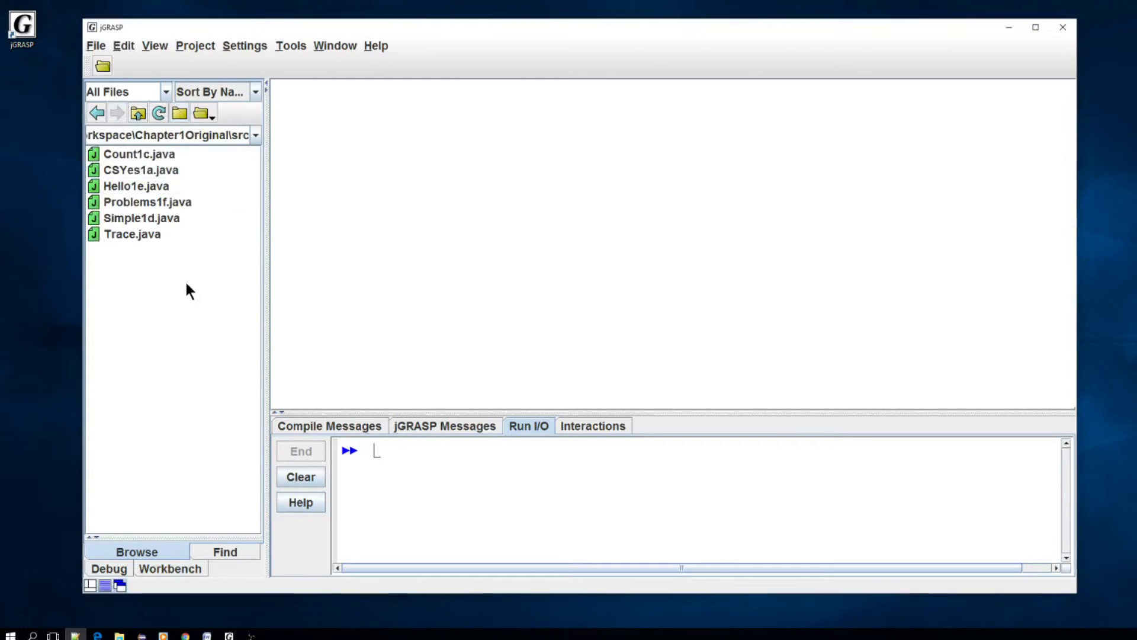
{"action": "left_click", "coordinate": [131, 233]}
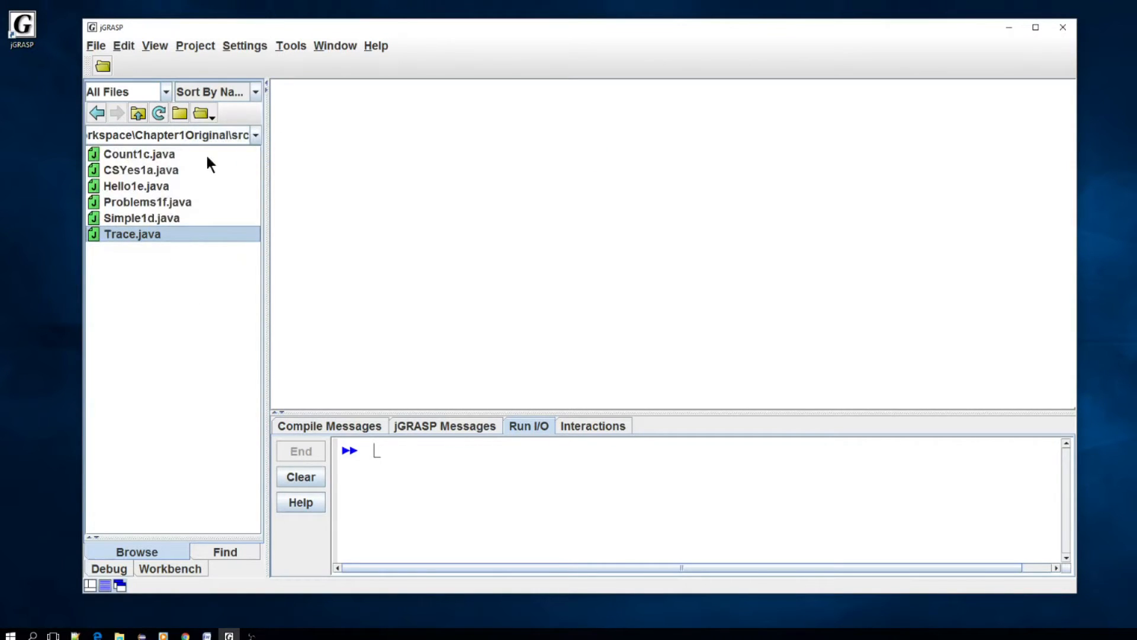
{"action": "mouse_move", "coordinate": [152, 189]}
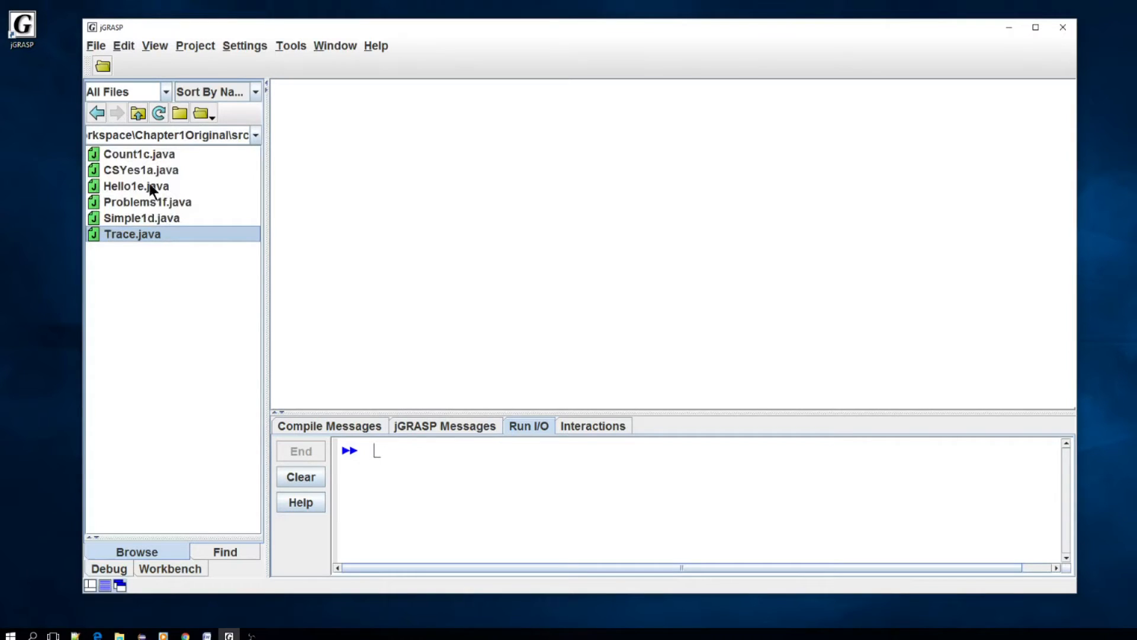
{"action": "mouse_move", "coordinate": [165, 189]}
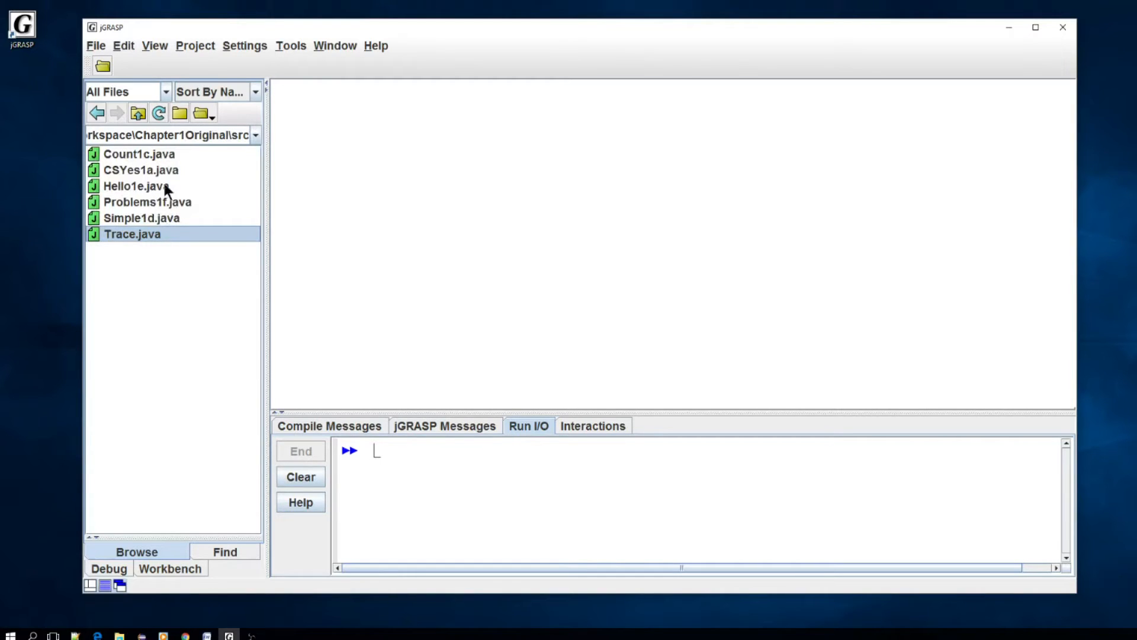
{"action": "mouse_move", "coordinate": [183, 67]}
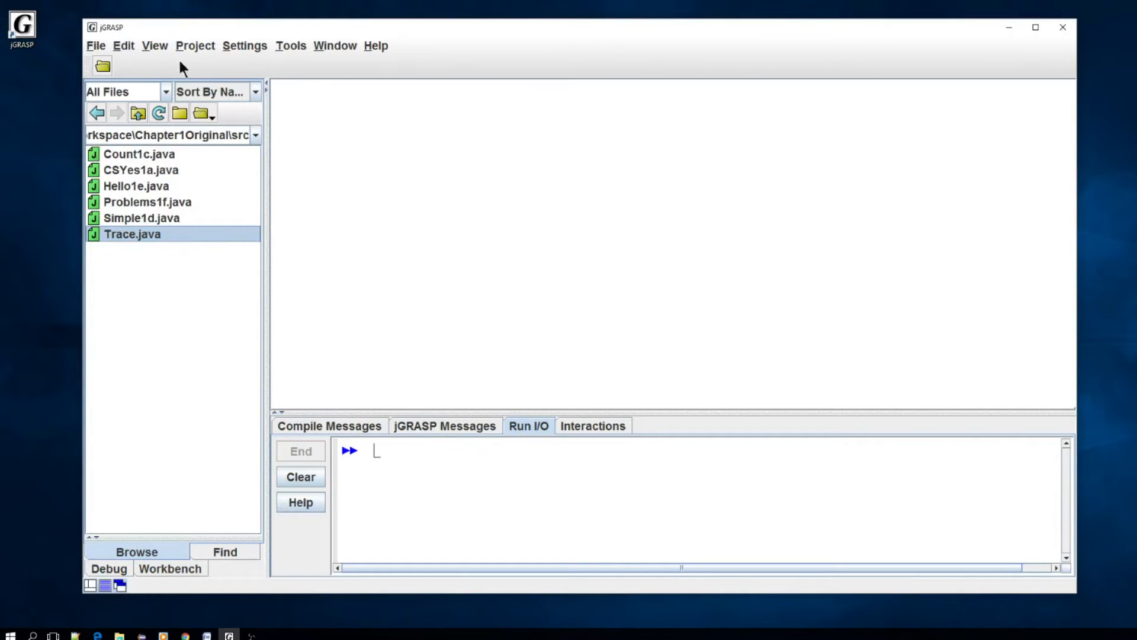
{"action": "mouse_move", "coordinate": [228, 122]}
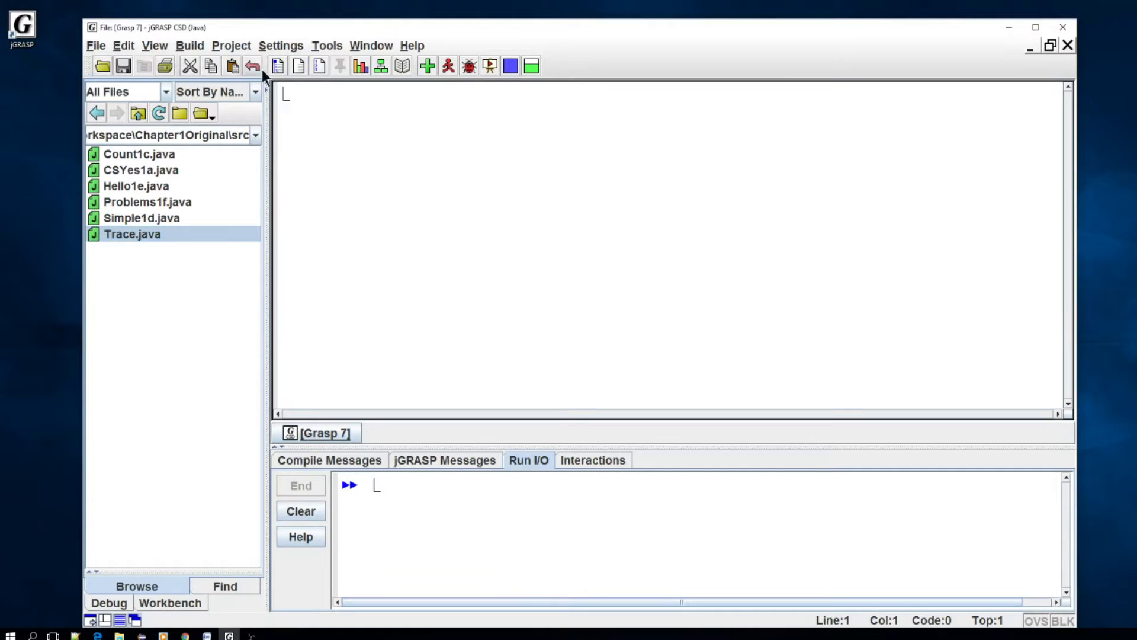
{"action": "mouse_move", "coordinate": [158, 86]}
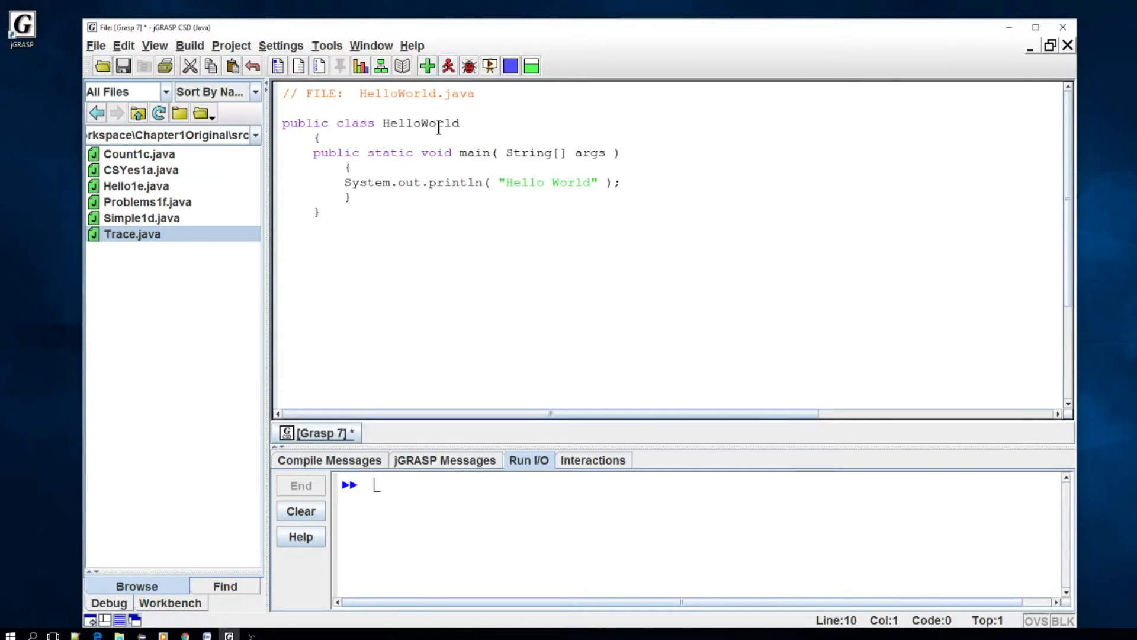
{"action": "mouse_move", "coordinate": [618, 266]}
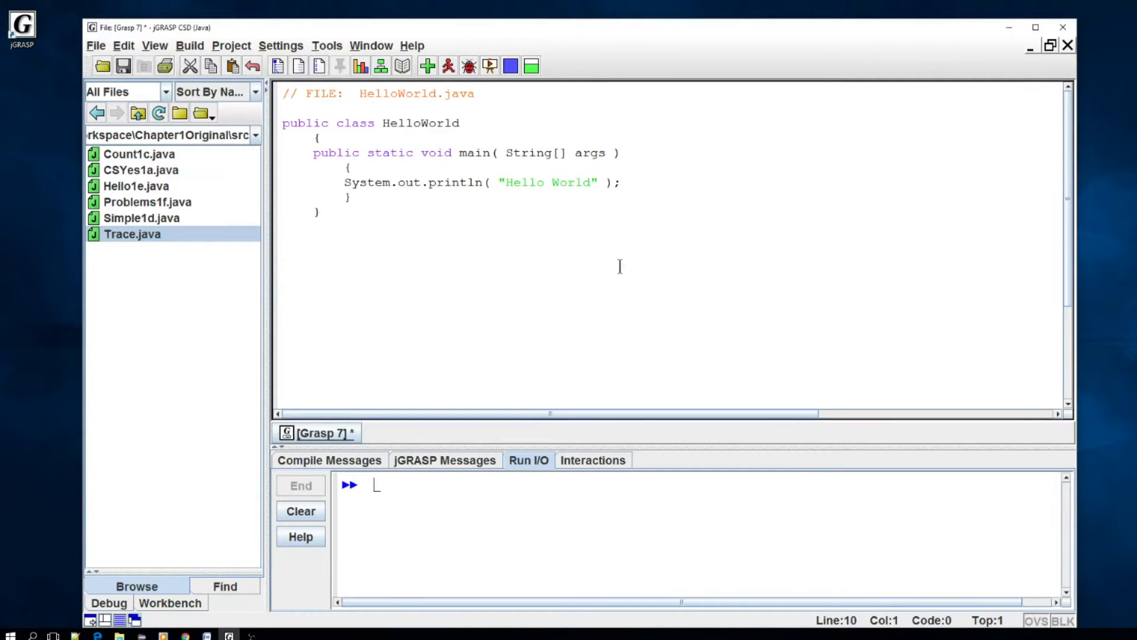
Place the caret on the main method line of the new HelloWorld class
{"action": "left_click", "coordinate": [469, 182]}
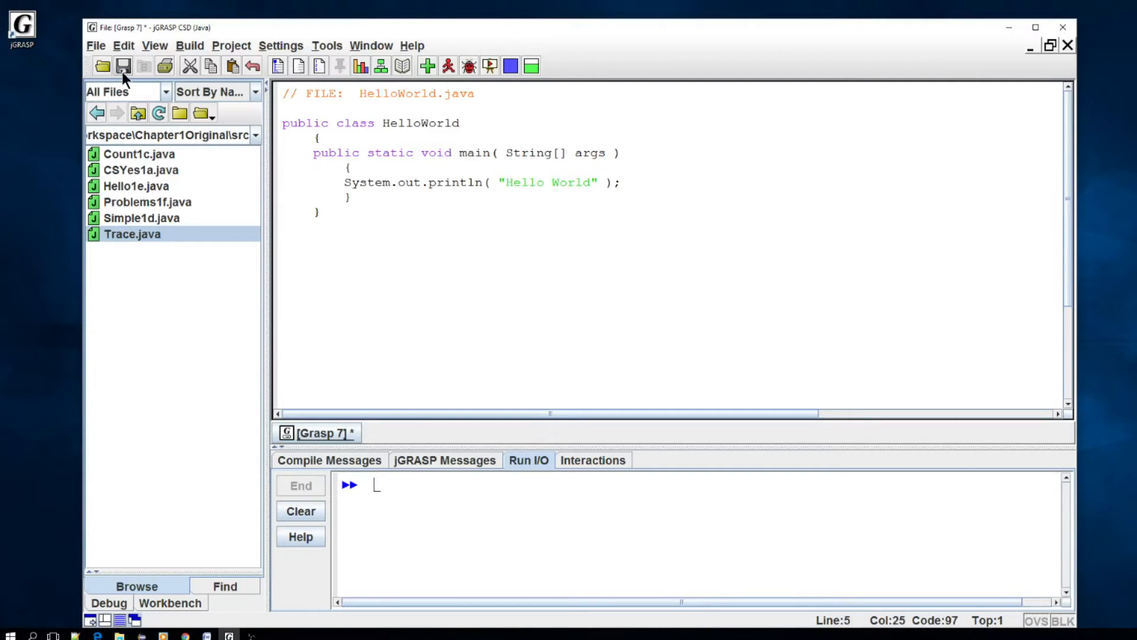
{"action": "mouse_move", "coordinate": [122, 66]}
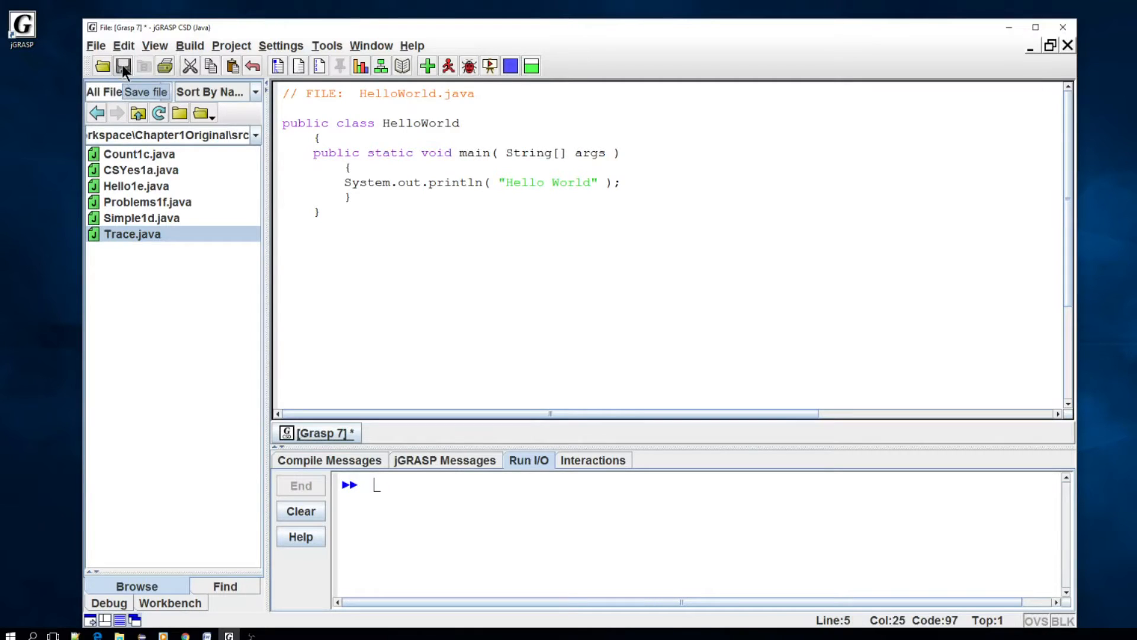
{"action": "mouse_move", "coordinate": [166, 199]}
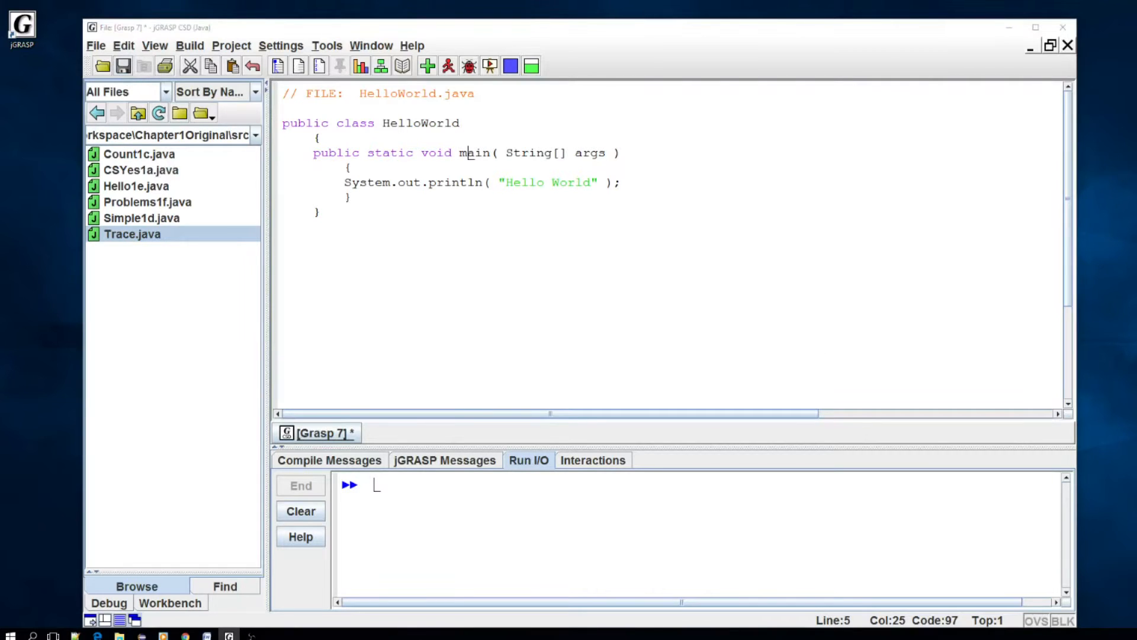
Save the new file as HelloWorld.java in the Chapter1Original src folder
{"action": "left_click", "coordinate": [122, 65]}
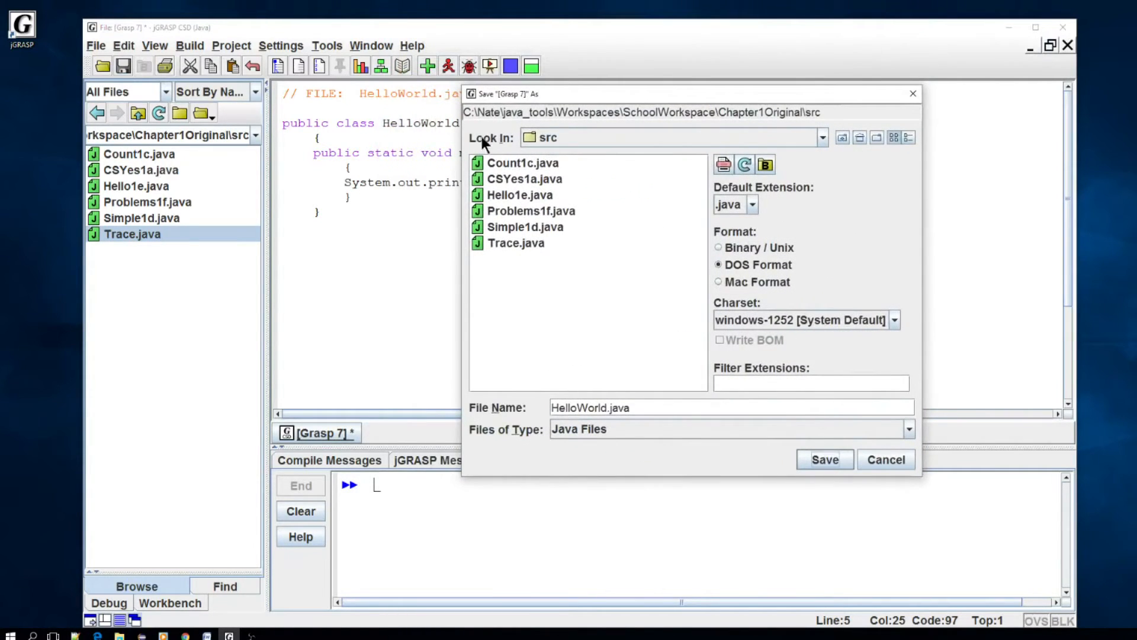
{"action": "mouse_move", "coordinate": [635, 157]}
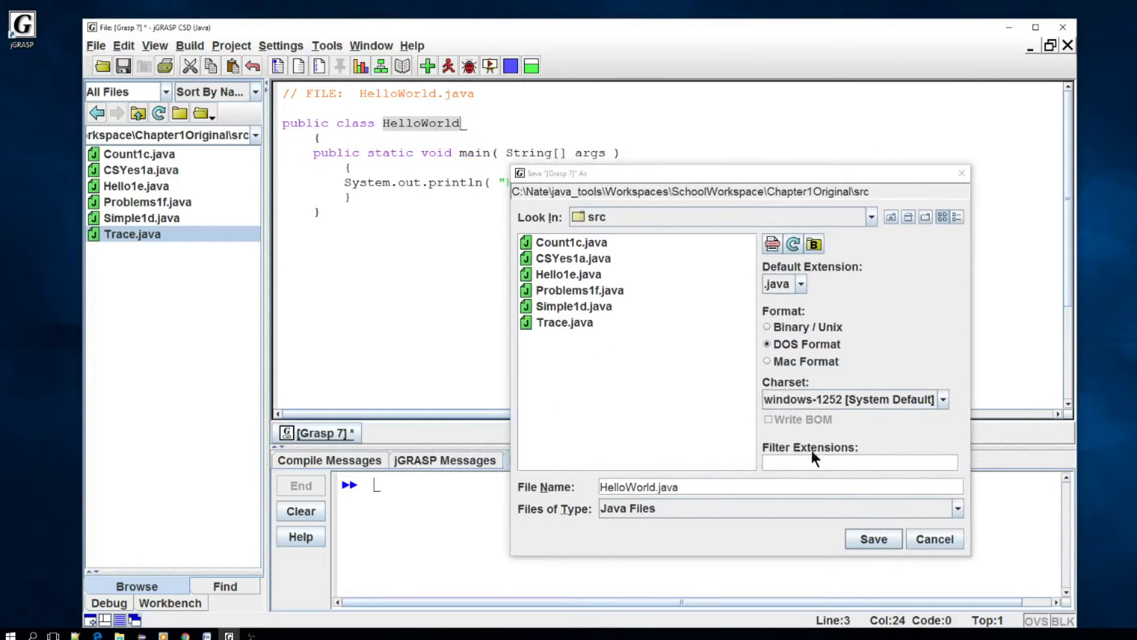
{"action": "left_click", "coordinate": [873, 539]}
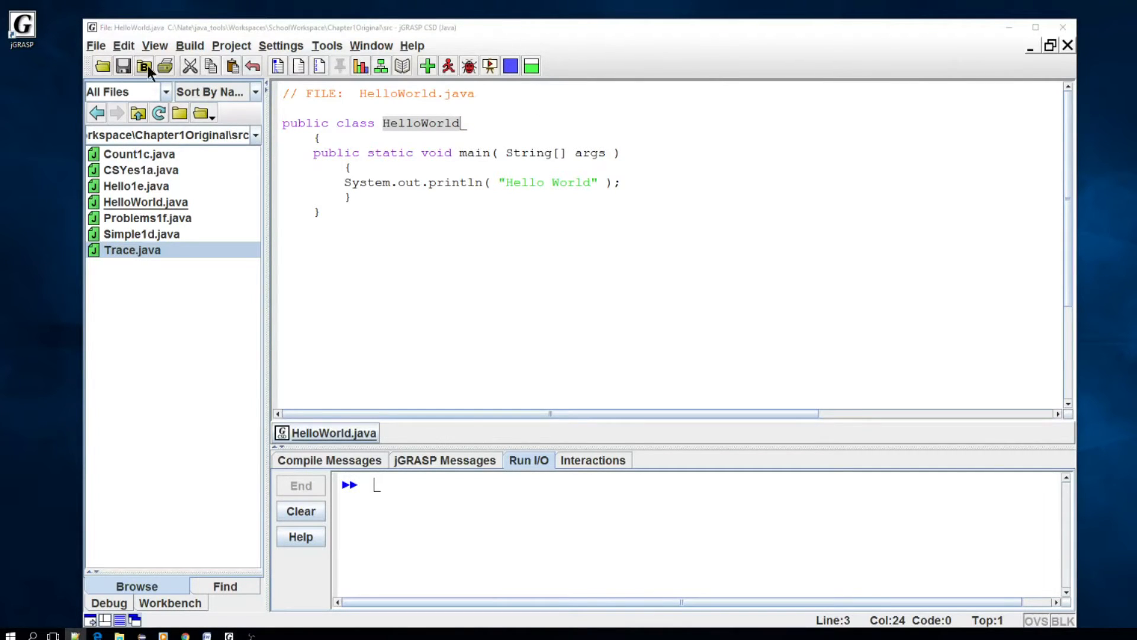
{"action": "mouse_move", "coordinate": [101, 69]}
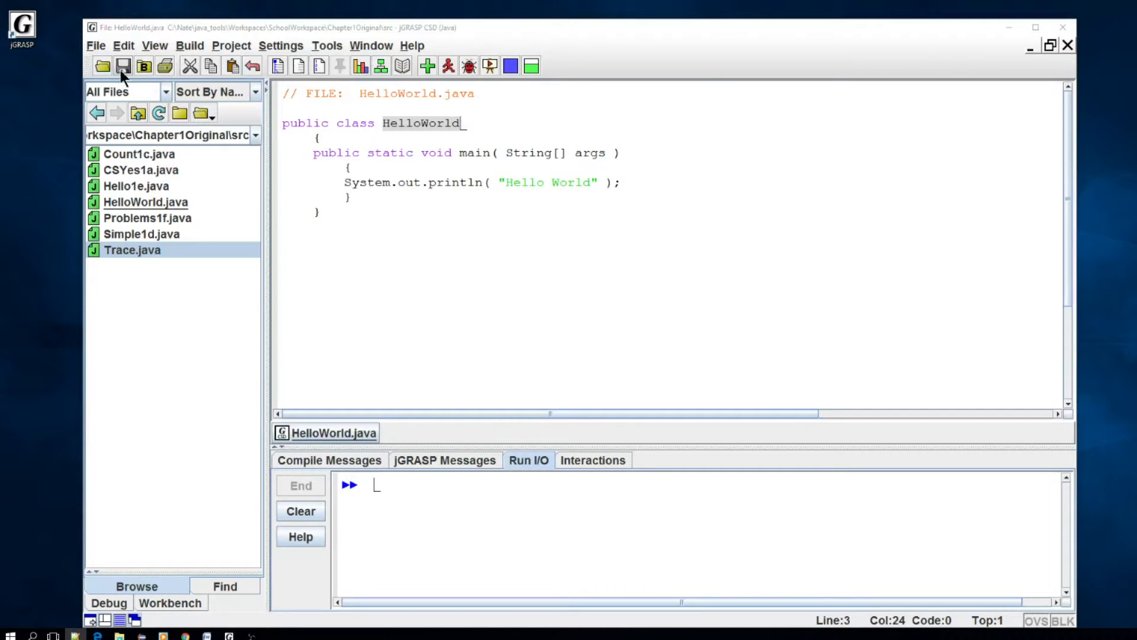
{"action": "mouse_move", "coordinate": [211, 109]}
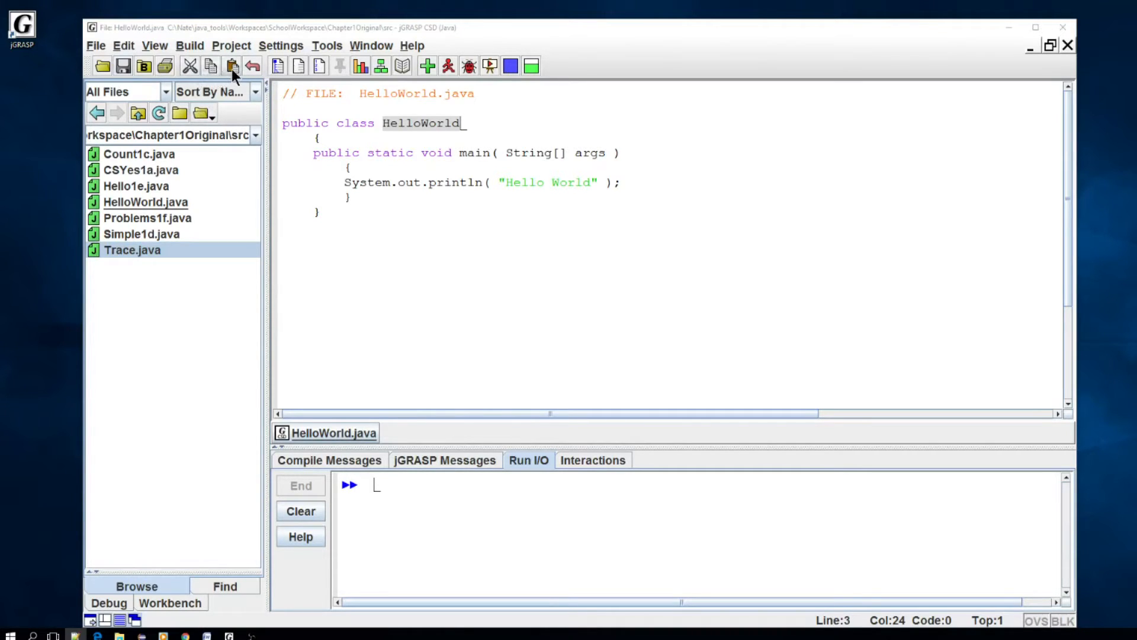
{"action": "mouse_move", "coordinate": [435, 127]}
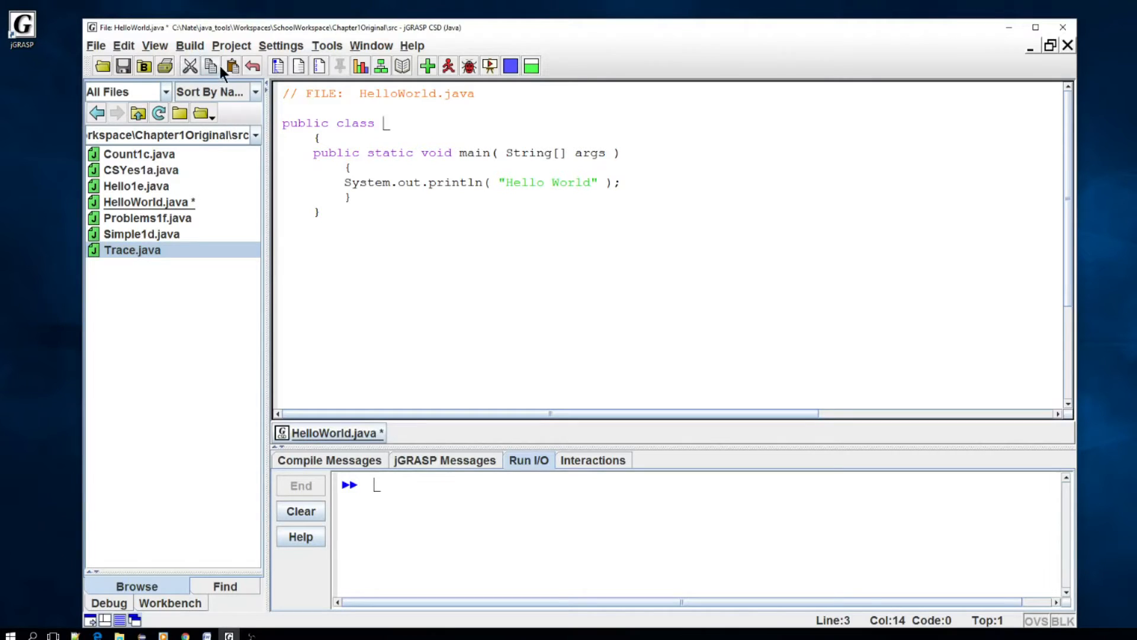
{"action": "type", "text": "HelloWorld"}
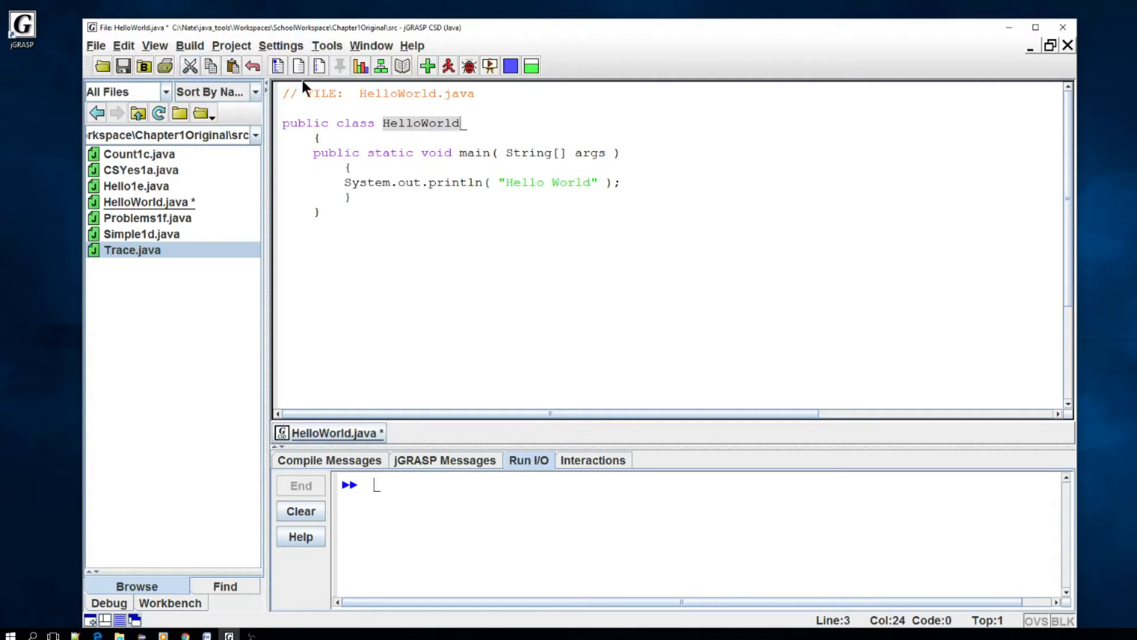
{"action": "left_click", "coordinate": [252, 66]}
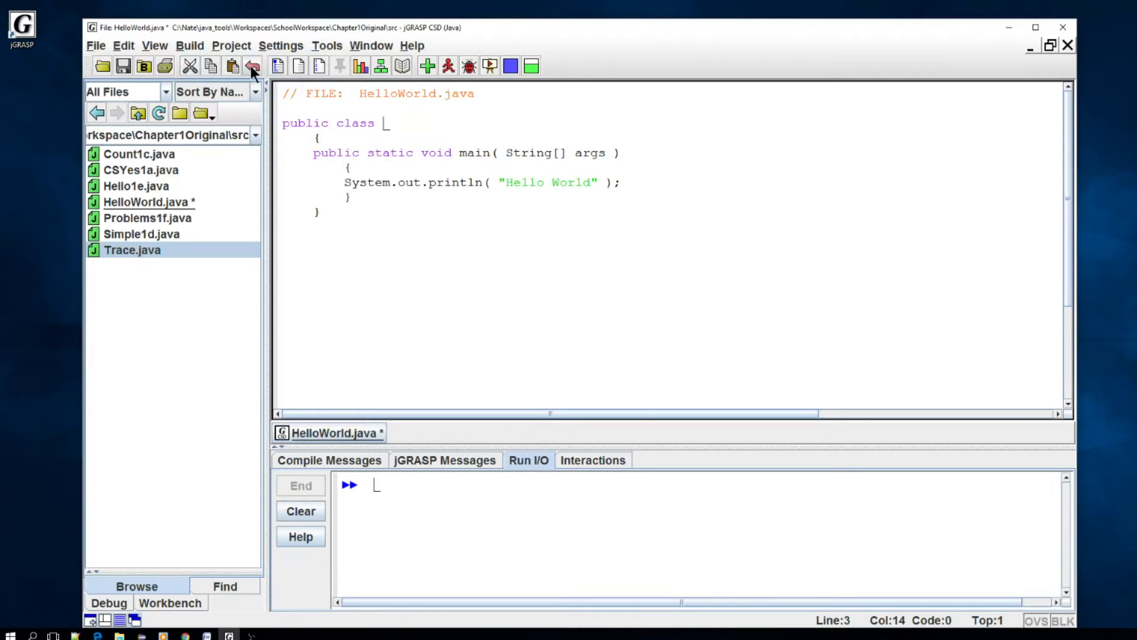
{"action": "type", "text": "HelloWorld"}
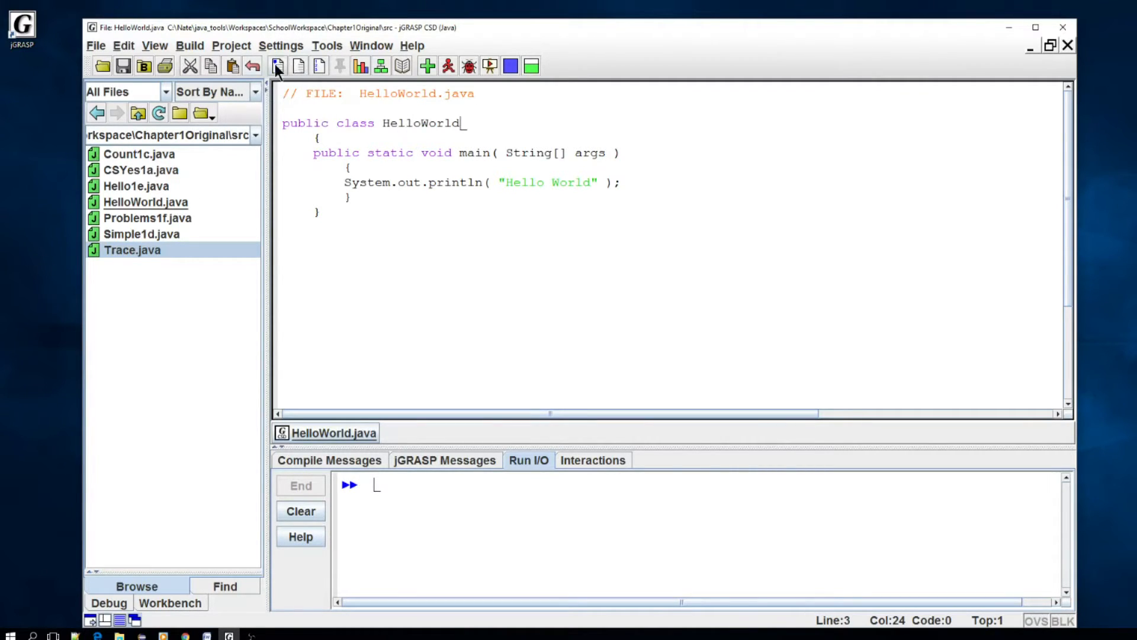
{"action": "mouse_move", "coordinate": [251, 67]}
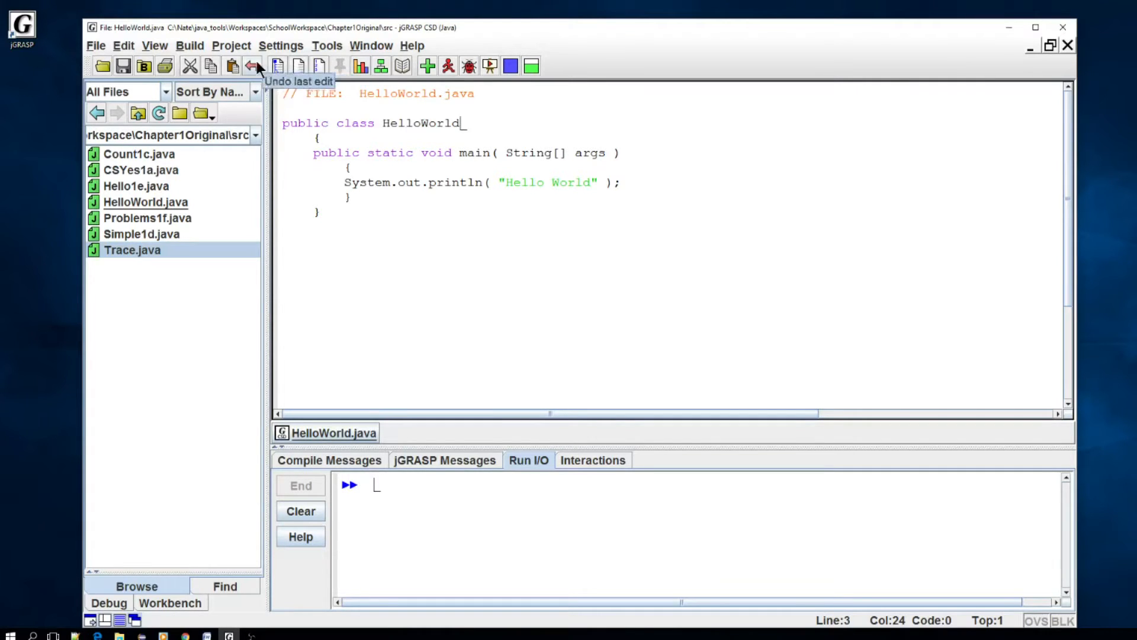
{"action": "mouse_move", "coordinate": [318, 66]}
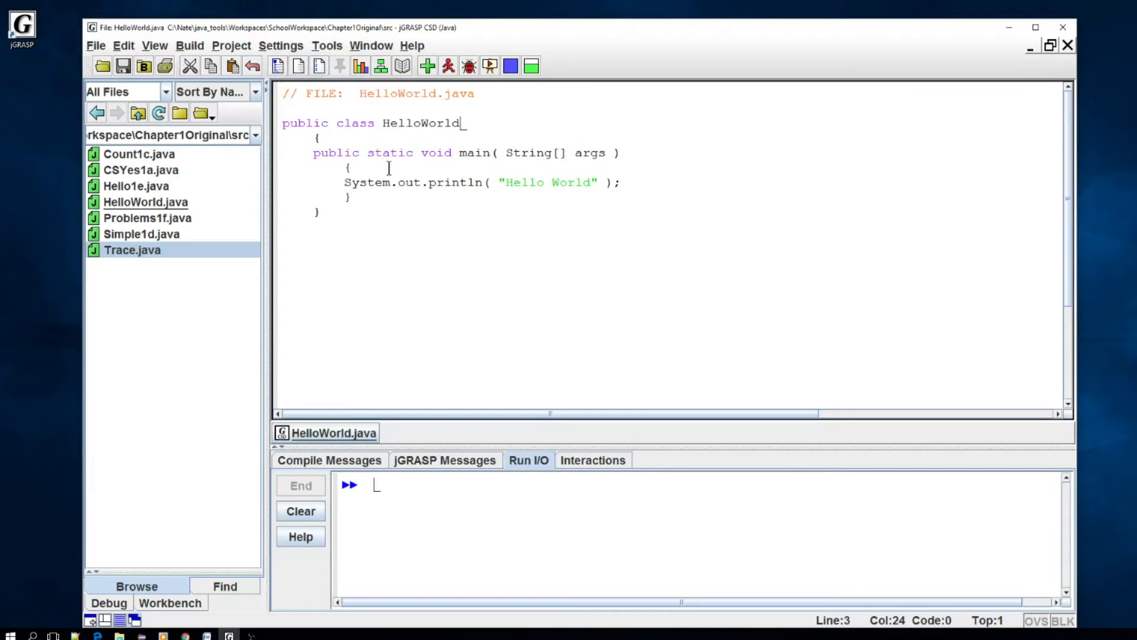
{"action": "mouse_move", "coordinate": [618, 354]}
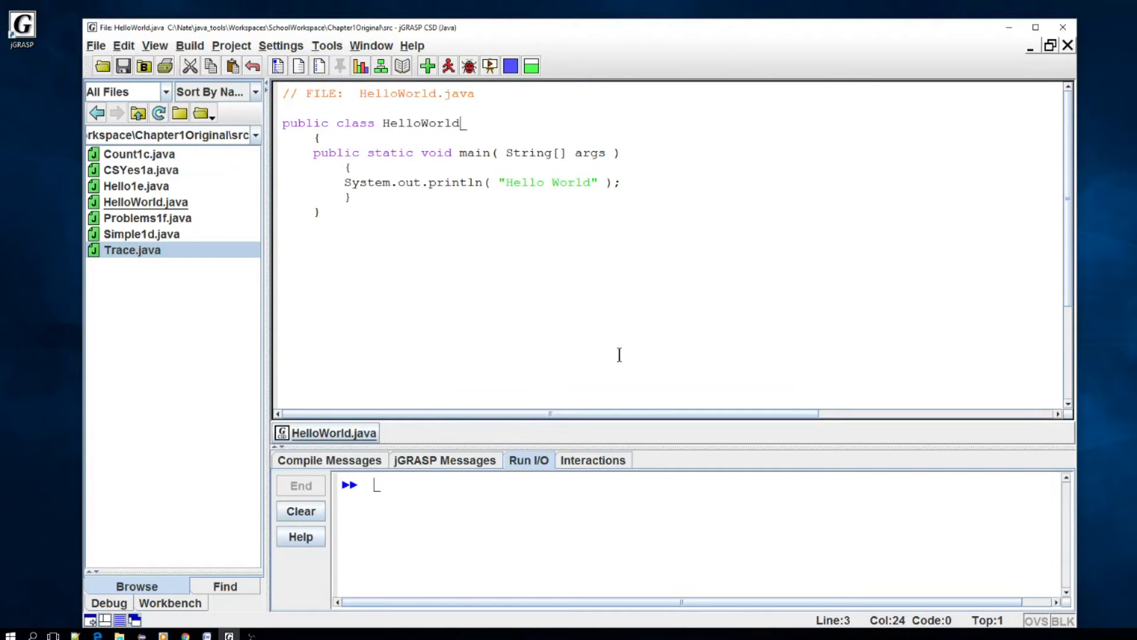
{"action": "mouse_move", "coordinate": [449, 524]}
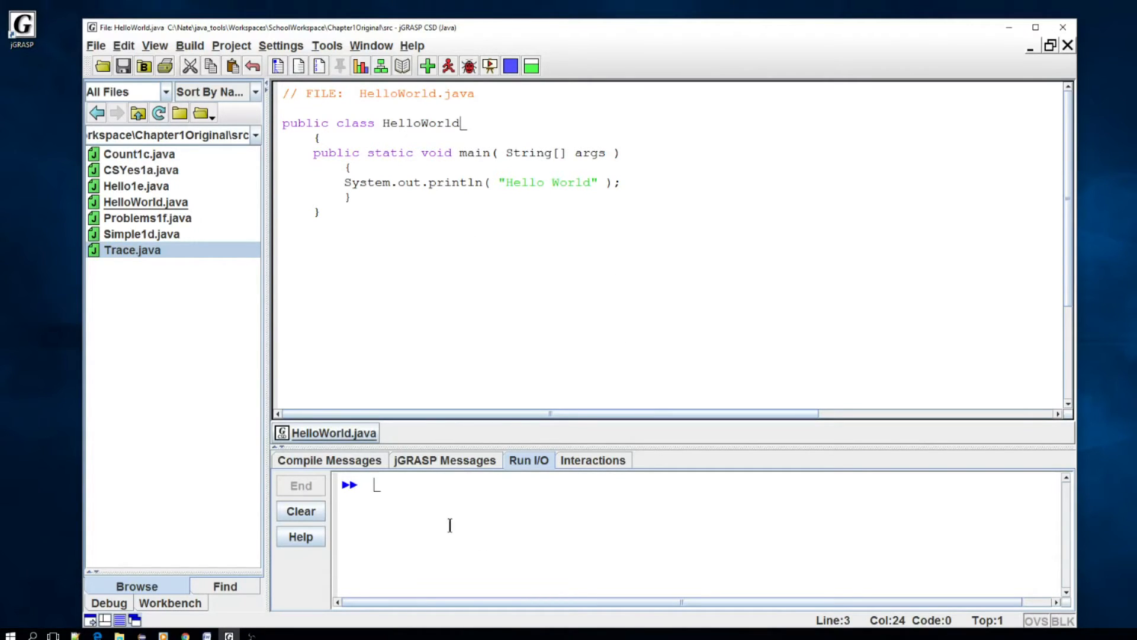
{"action": "mouse_move", "coordinate": [445, 216]}
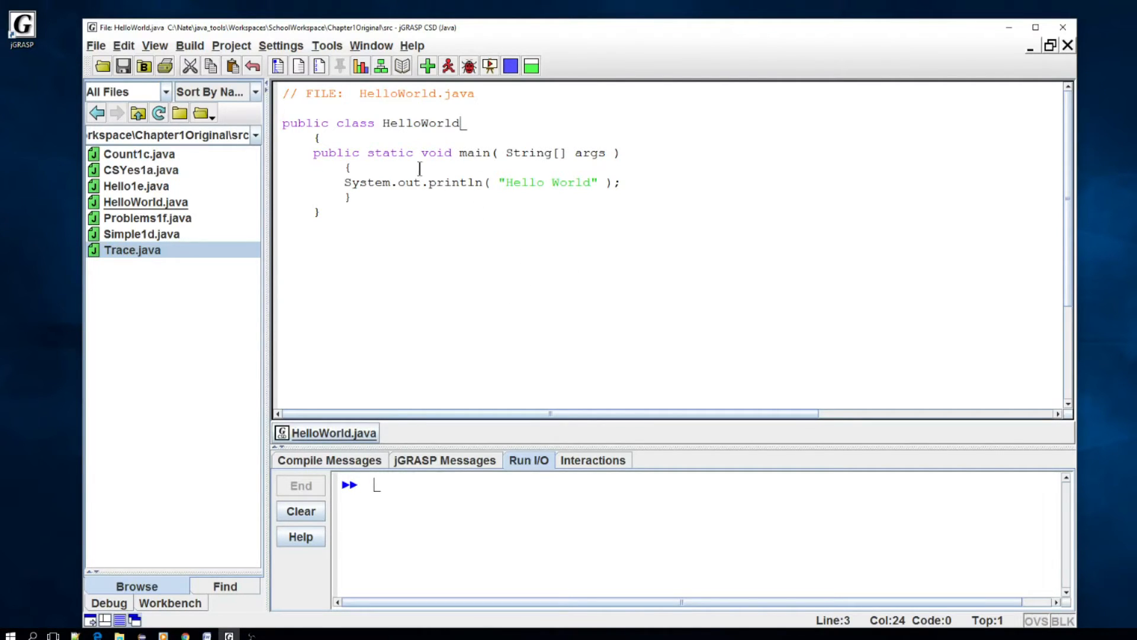
Show line numbers 1 through 10 beside the HelloWorld.java code
{"action": "left_click", "coordinate": [345, 92]}
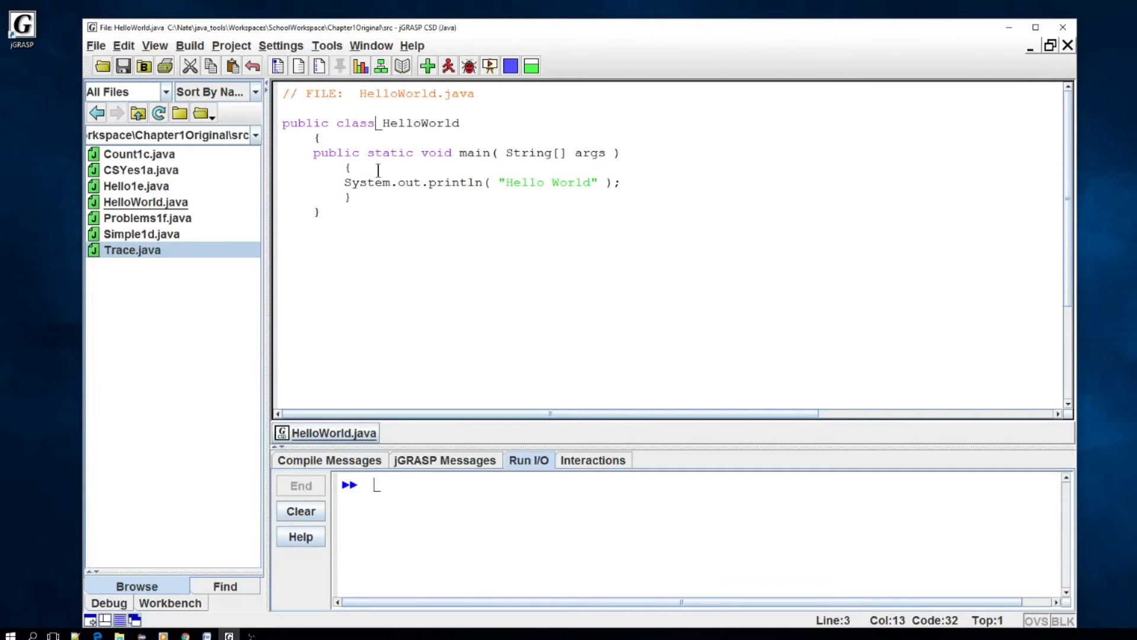
{"action": "mouse_move", "coordinate": [319, 66]}
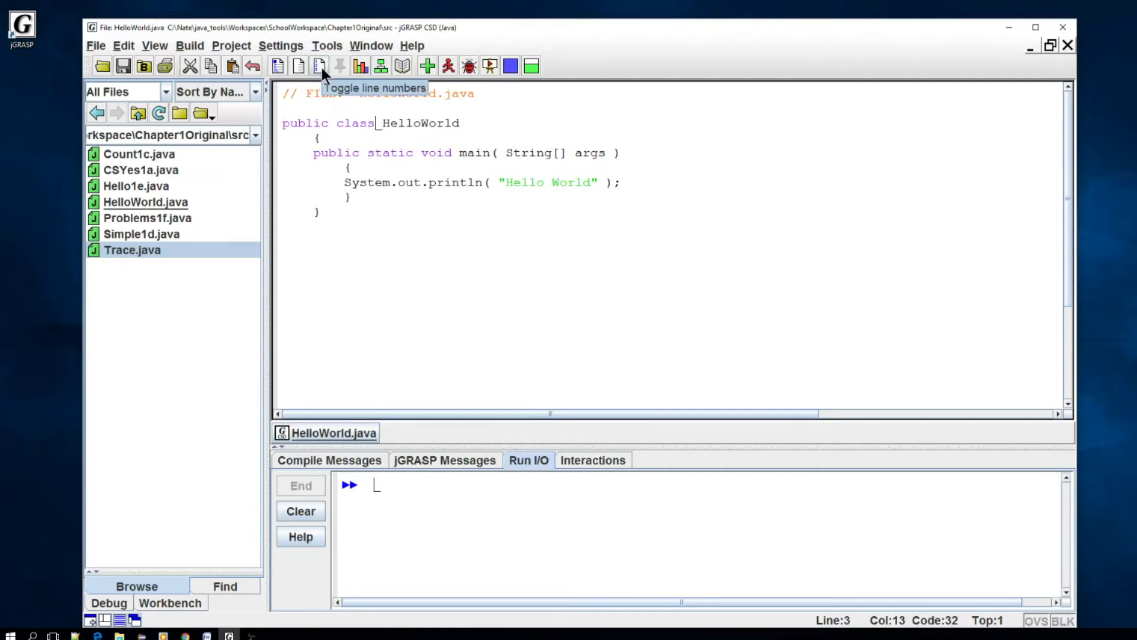
{"action": "left_click", "coordinate": [319, 65]}
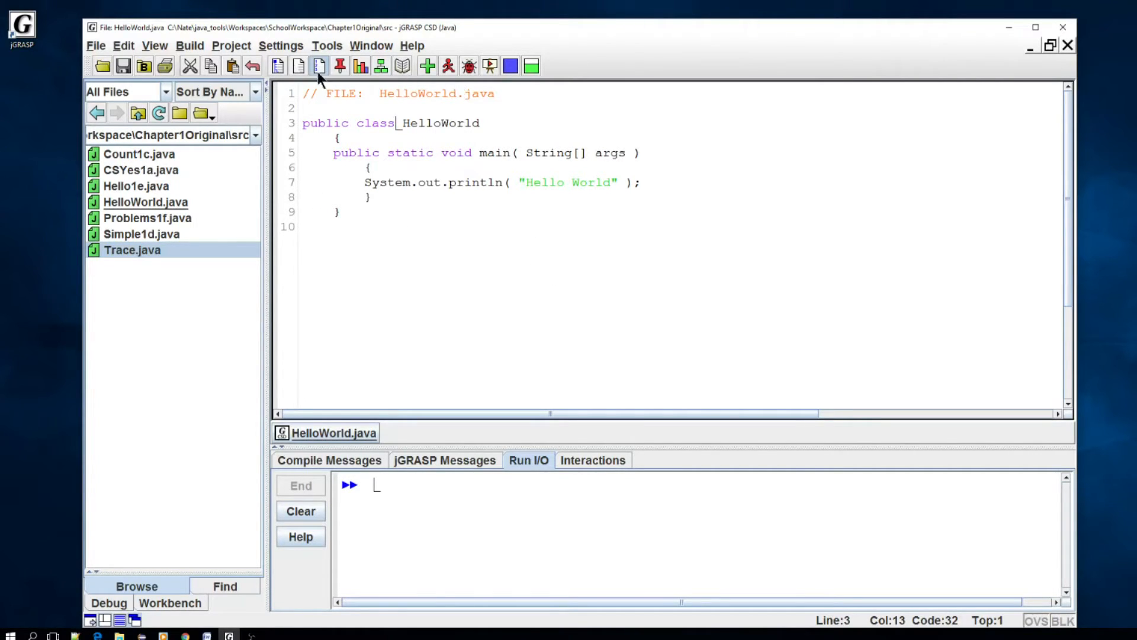
{"action": "mouse_move", "coordinate": [402, 86]}
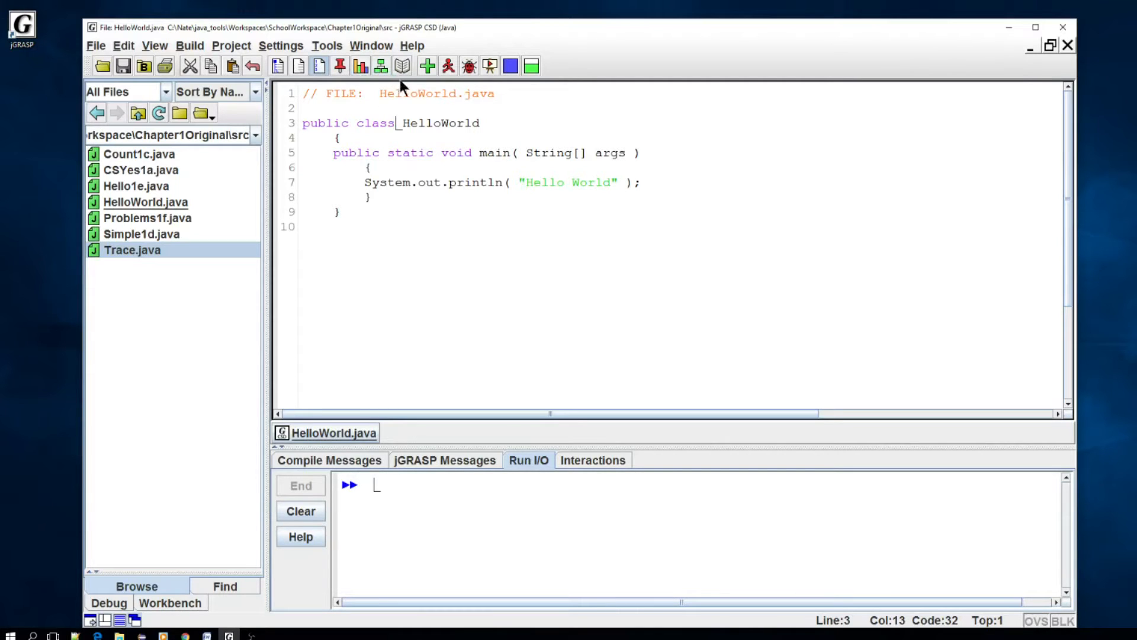
{"action": "mouse_move", "coordinate": [408, 122]}
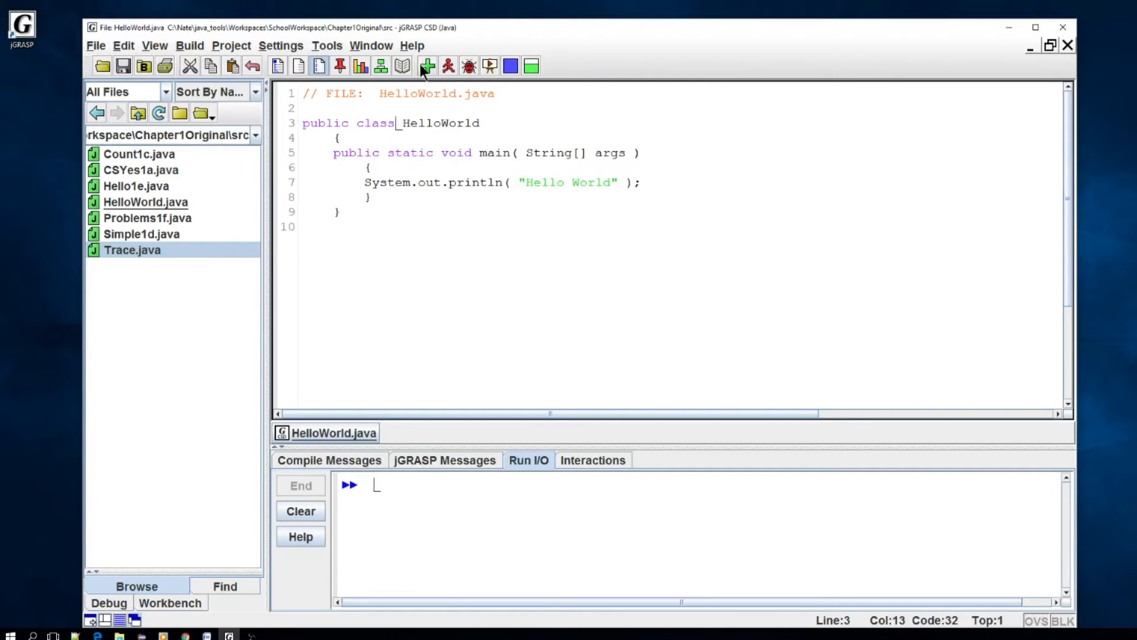
{"action": "mouse_move", "coordinate": [380, 66]}
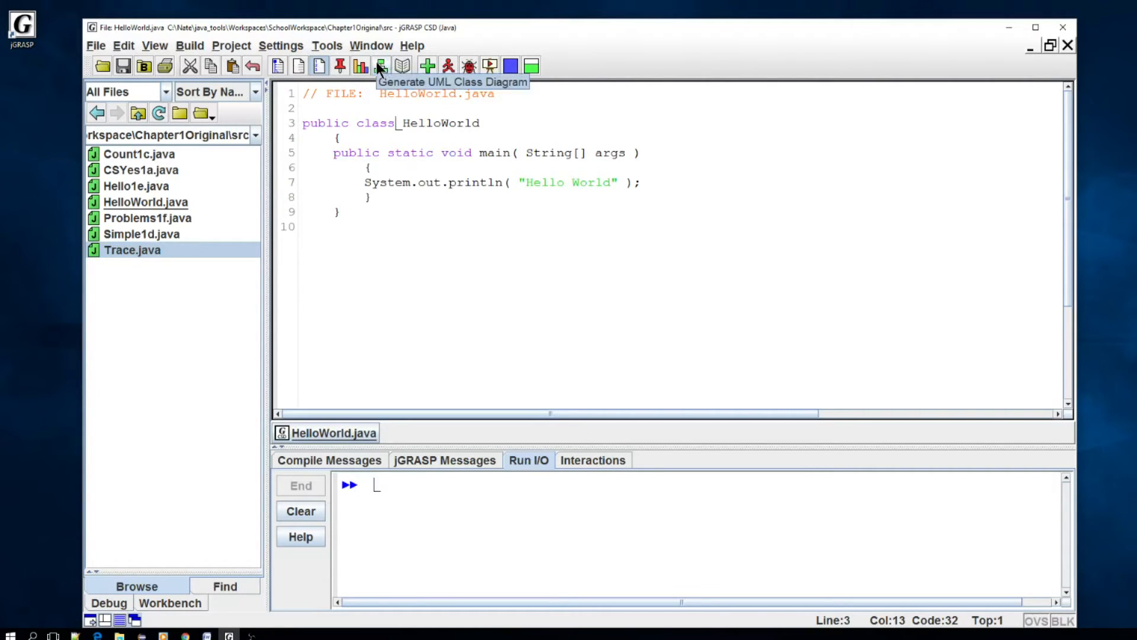
{"action": "mouse_move", "coordinate": [438, 86]}
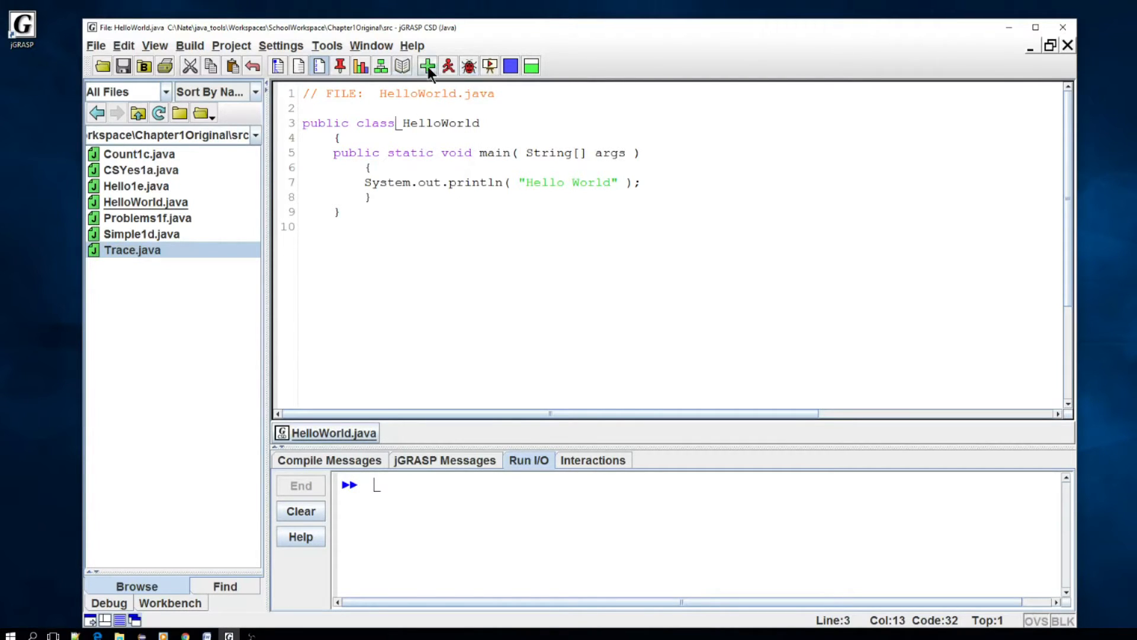
{"action": "mouse_move", "coordinate": [448, 66]}
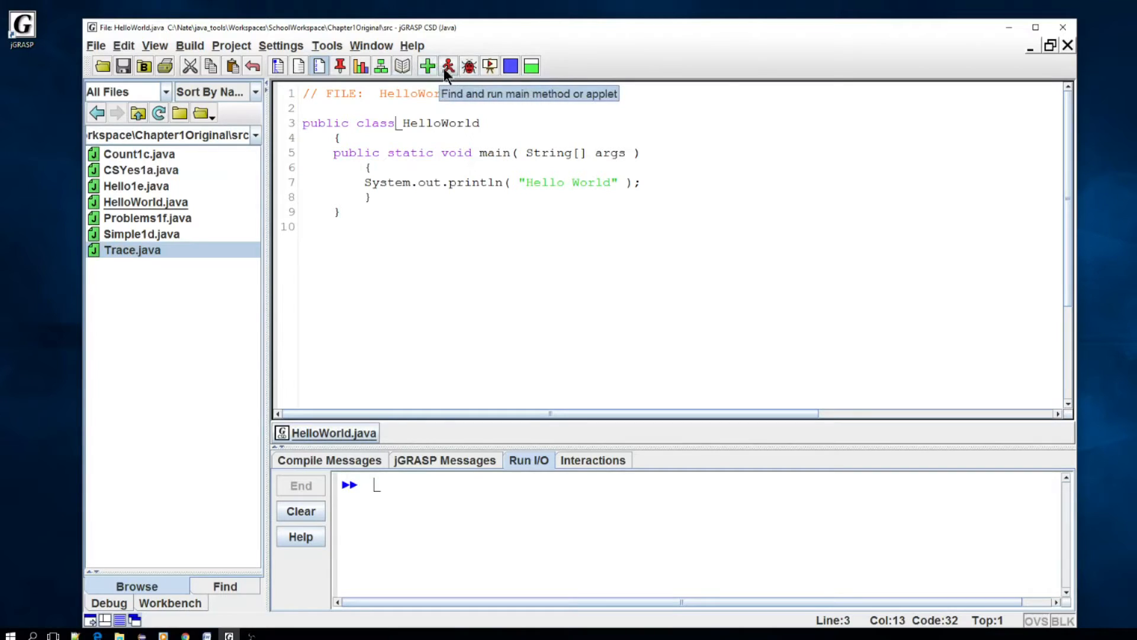
{"action": "mouse_move", "coordinate": [448, 87]}
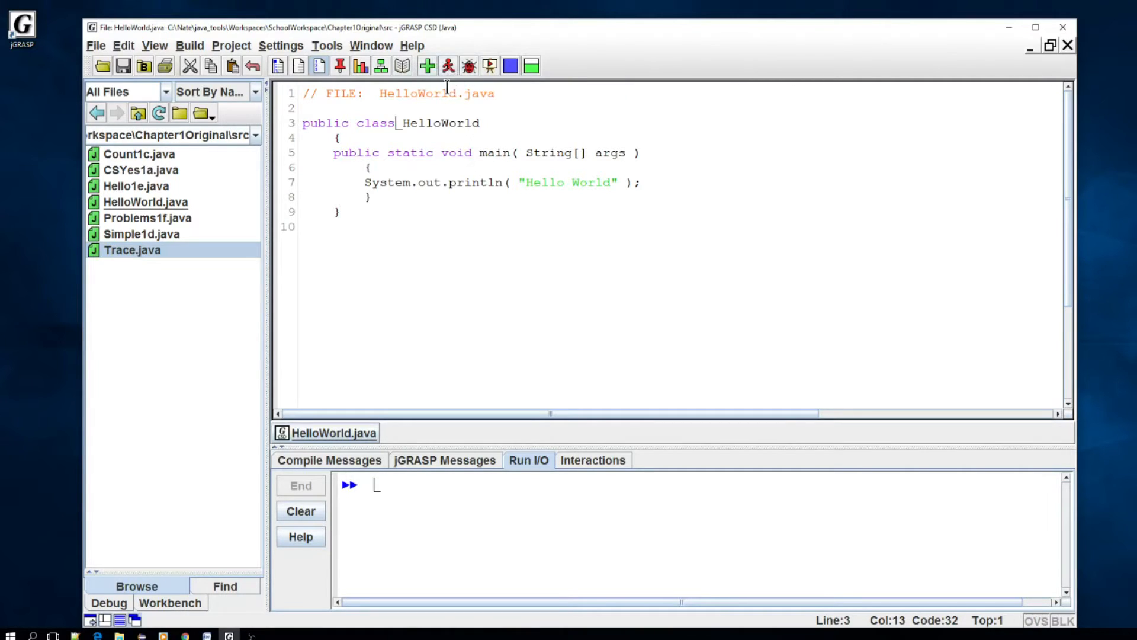
{"action": "mouse_move", "coordinate": [423, 92]}
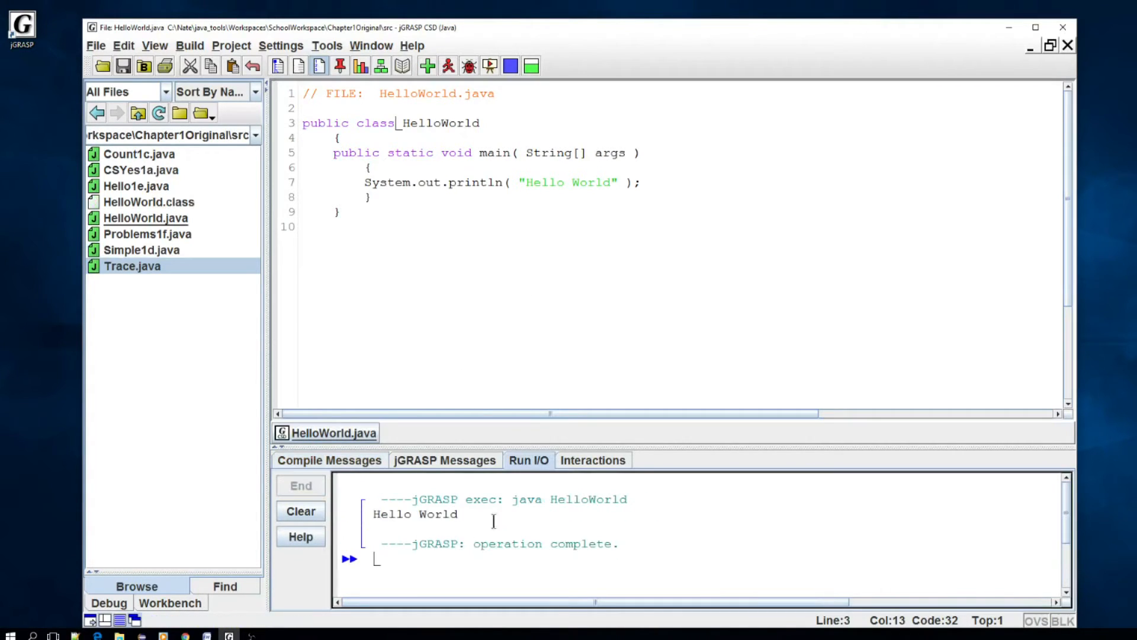
{"action": "double_click", "coordinate": [392, 513]}
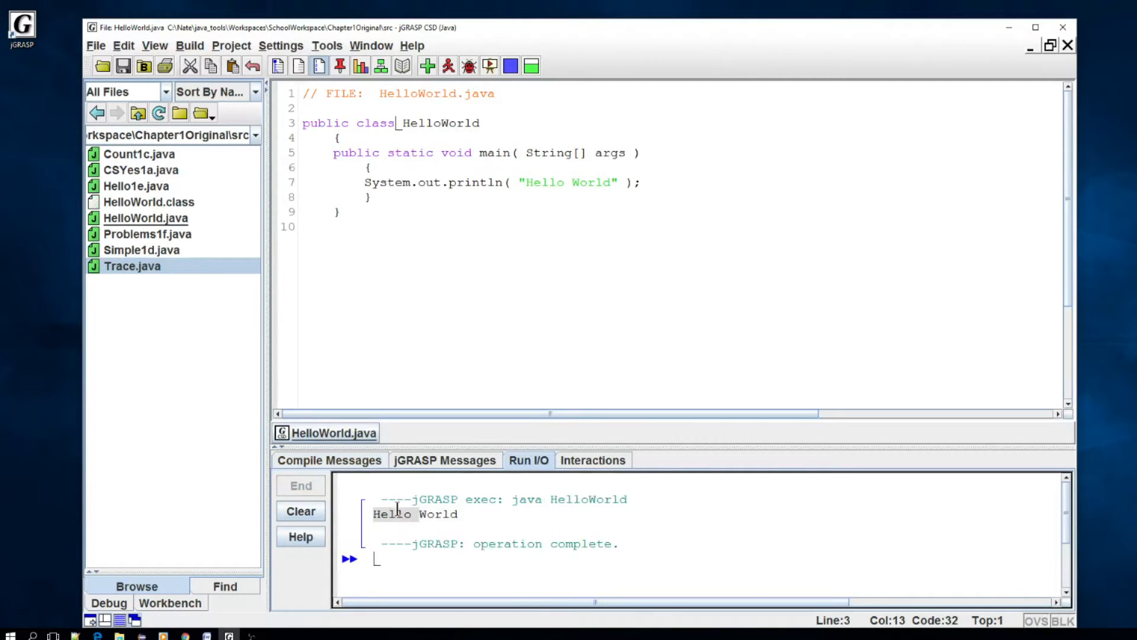
{"action": "mouse_move", "coordinate": [386, 475]}
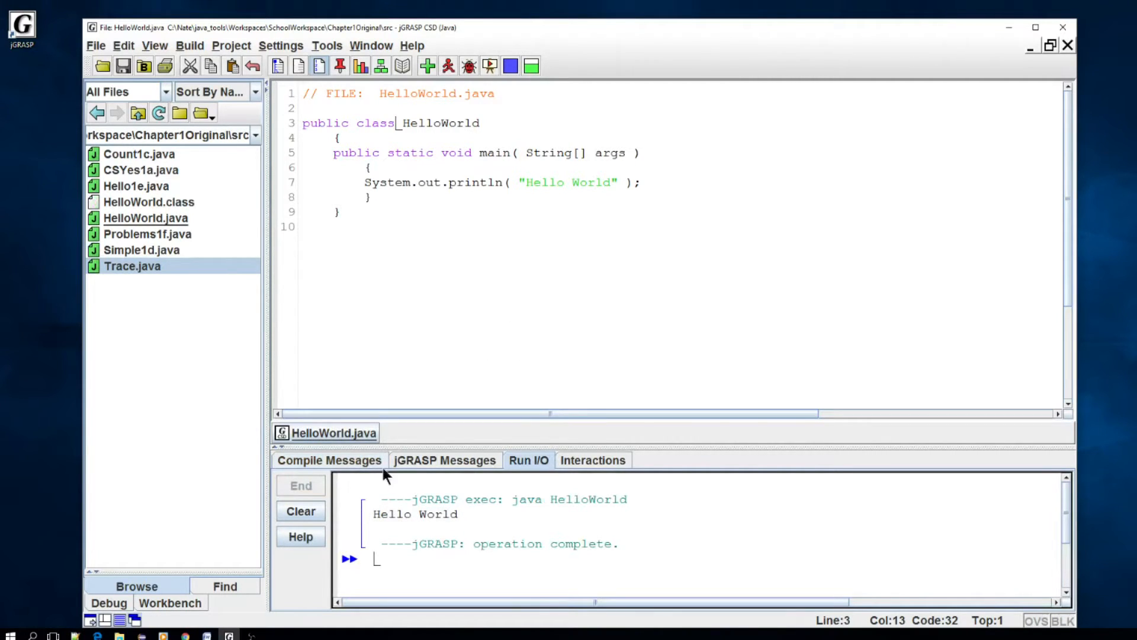
{"action": "left_click", "coordinate": [328, 459]}
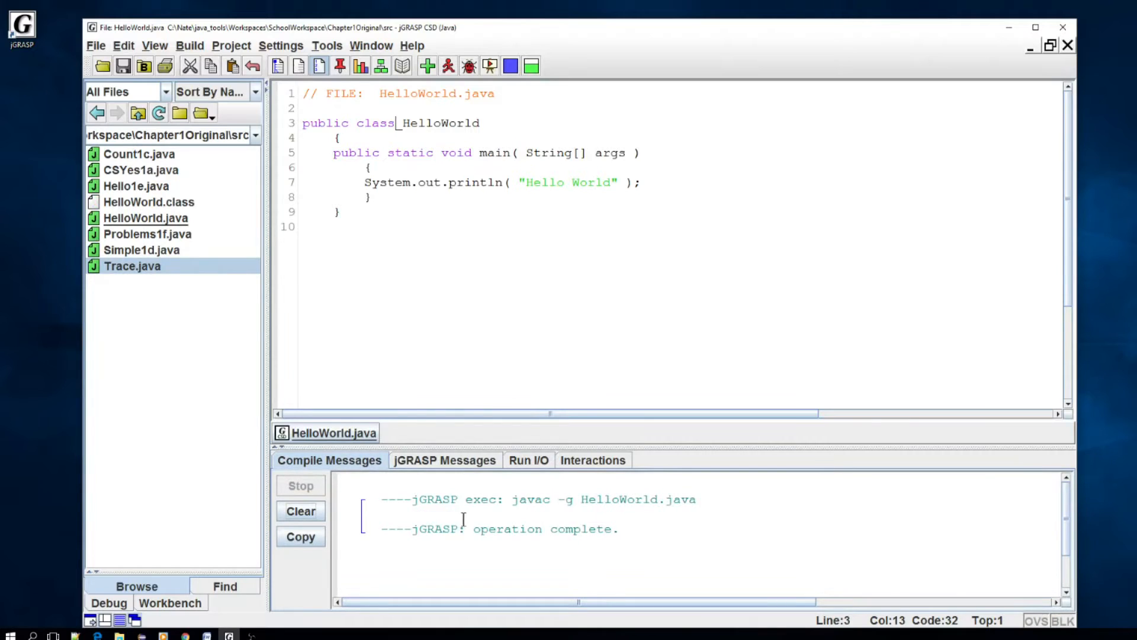
{"action": "mouse_move", "coordinate": [533, 551]}
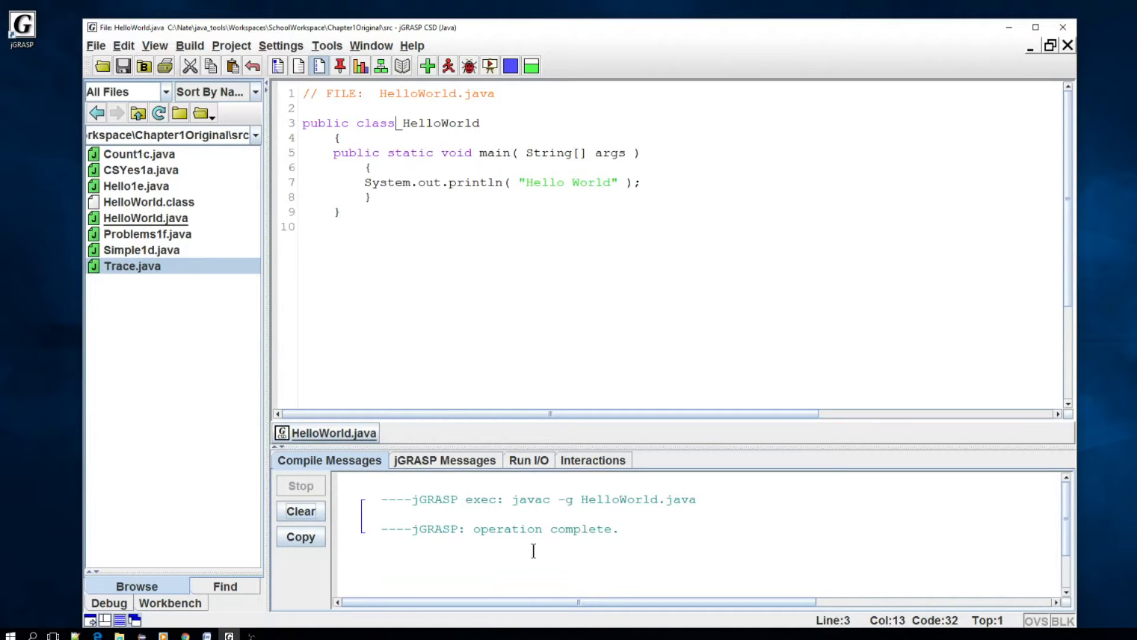
{"action": "mouse_move", "coordinate": [206, 258]}
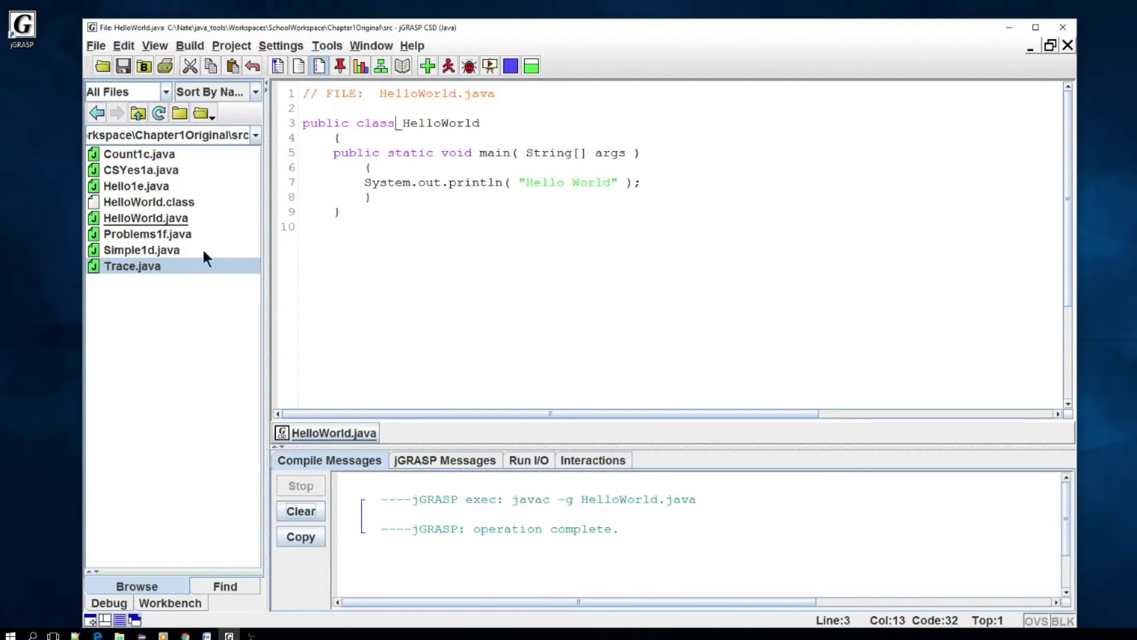
{"action": "mouse_move", "coordinate": [181, 221]}
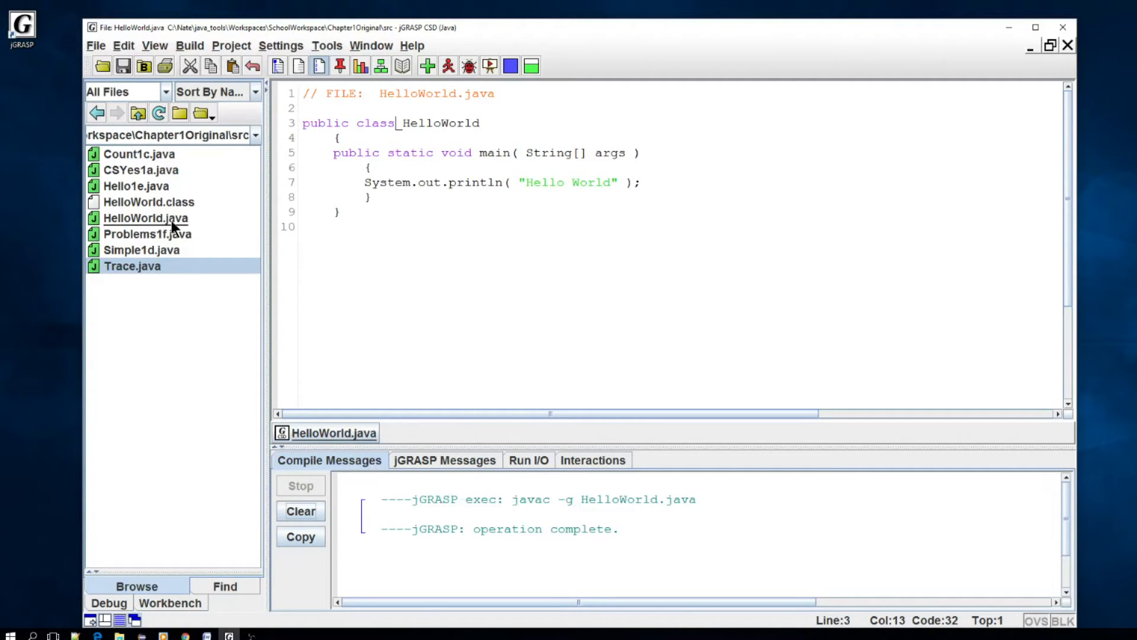
{"action": "mouse_move", "coordinate": [174, 211]}
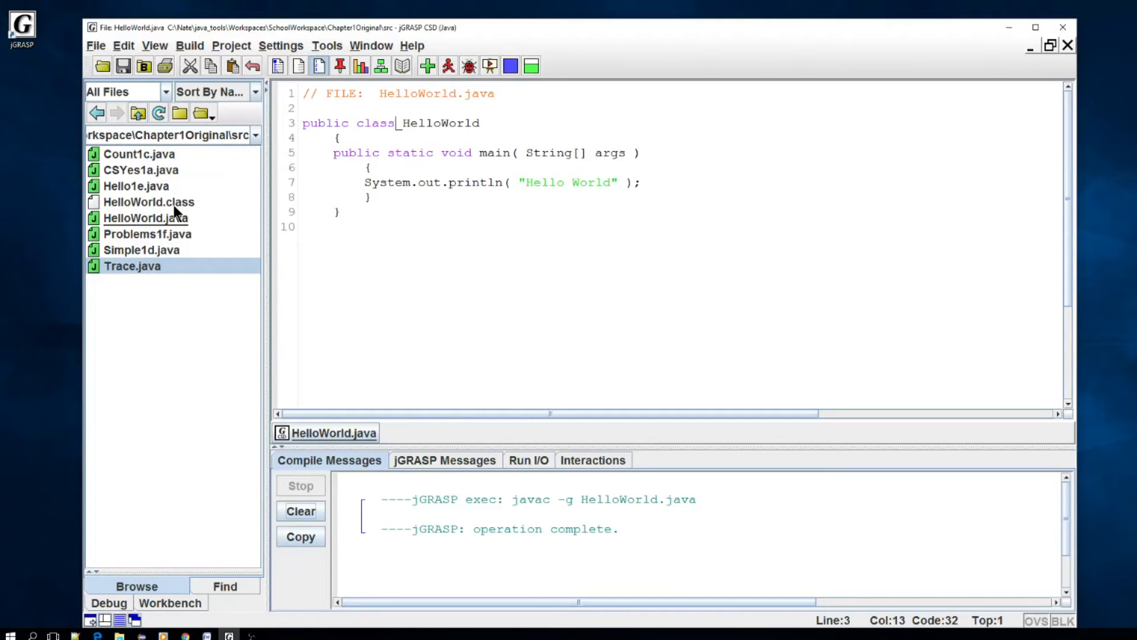
{"action": "left_click", "coordinate": [150, 202]}
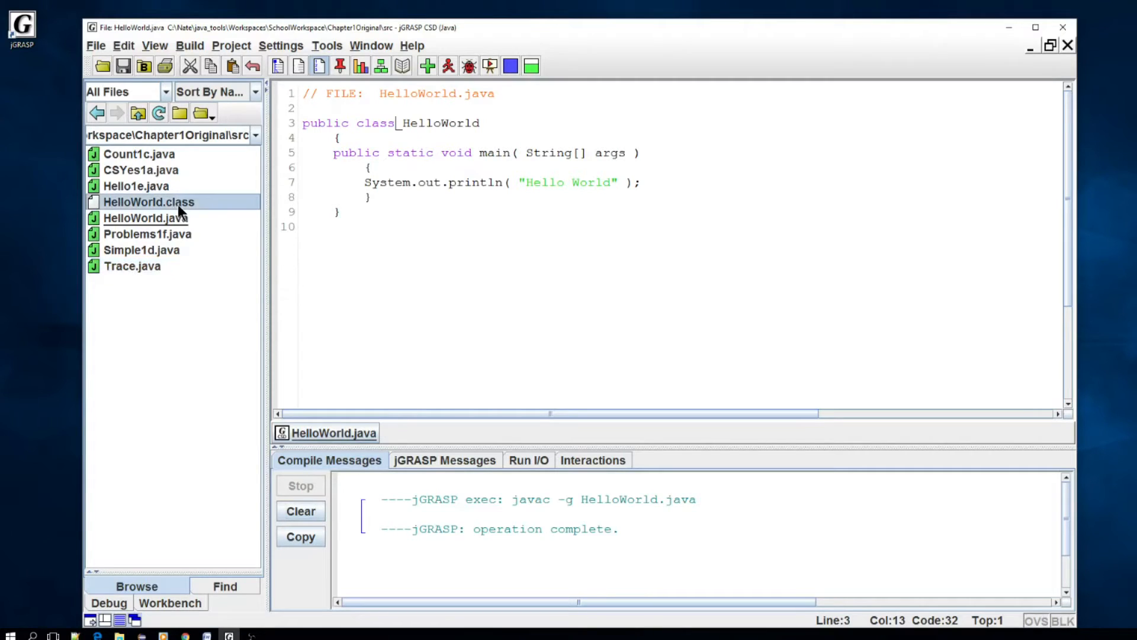
{"action": "mouse_move", "coordinate": [222, 248]}
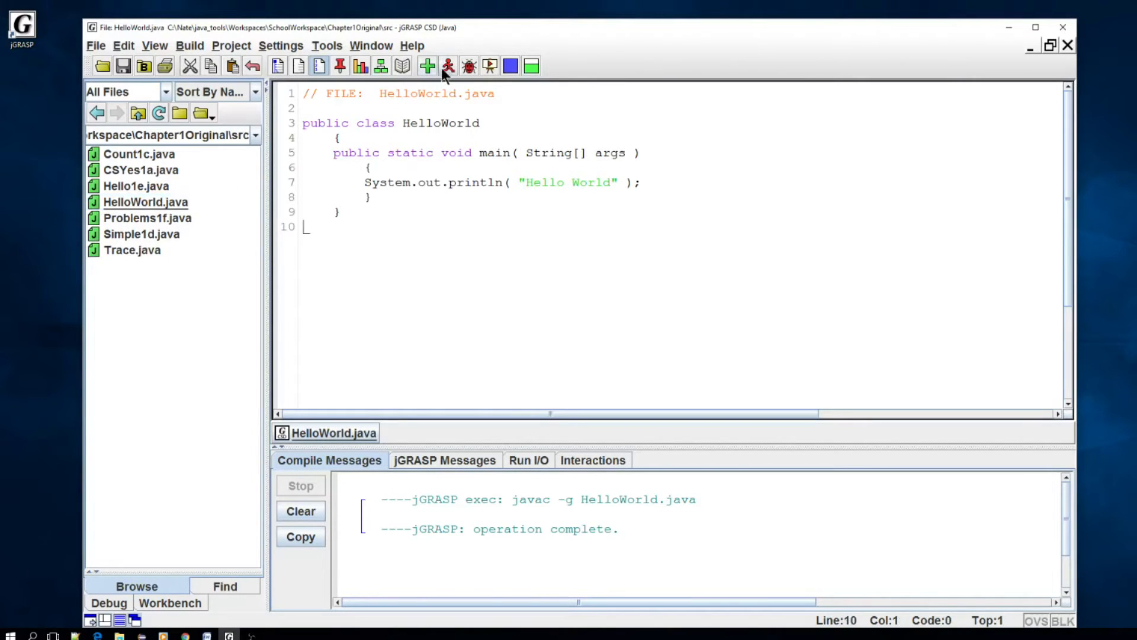
{"action": "mouse_move", "coordinate": [448, 66]}
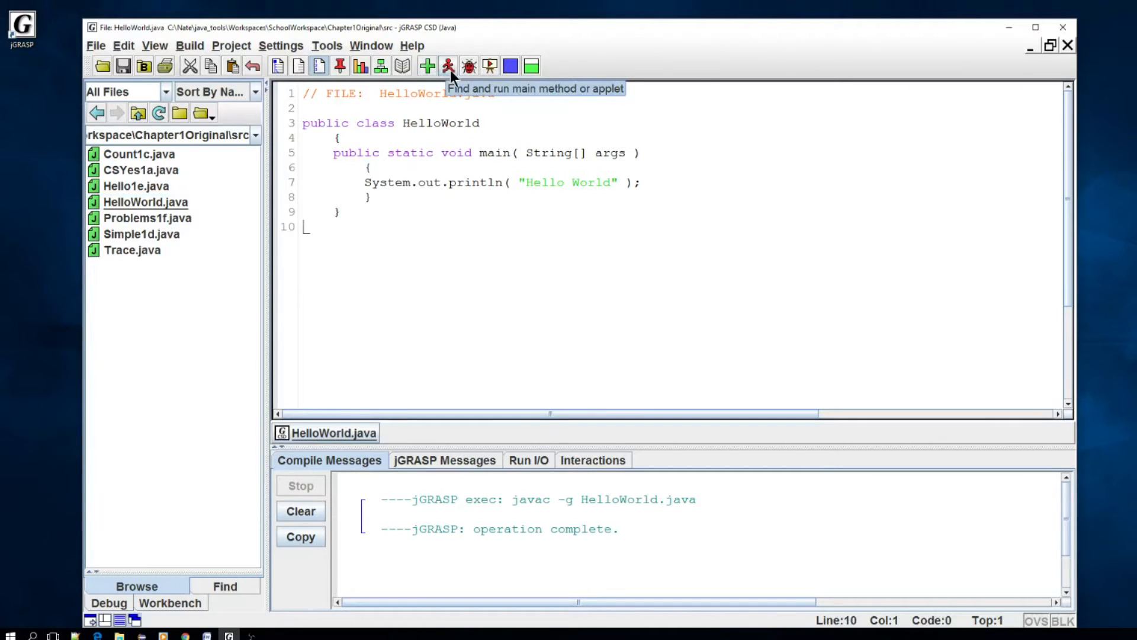
{"action": "mouse_move", "coordinate": [428, 67]}
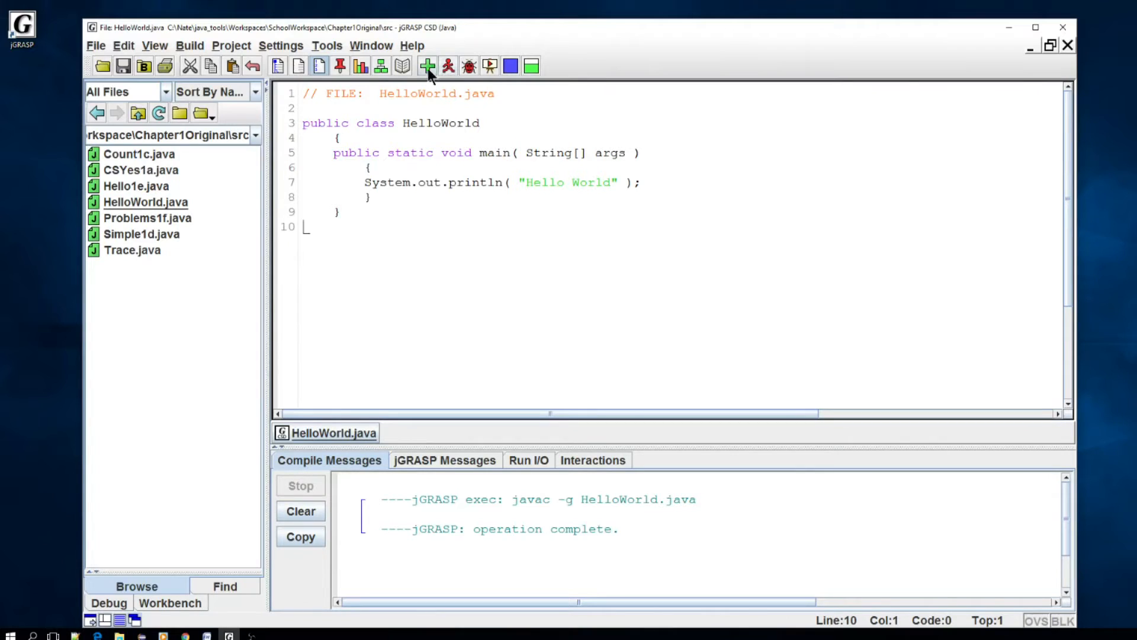
{"action": "mouse_move", "coordinate": [444, 78]}
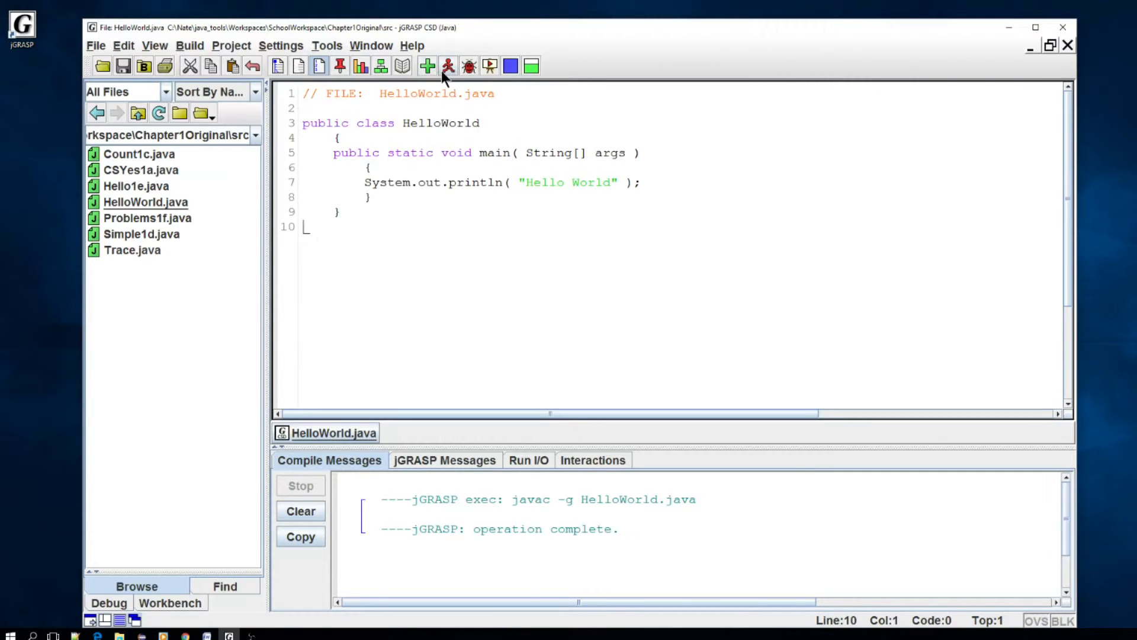
{"action": "mouse_move", "coordinate": [448, 67]}
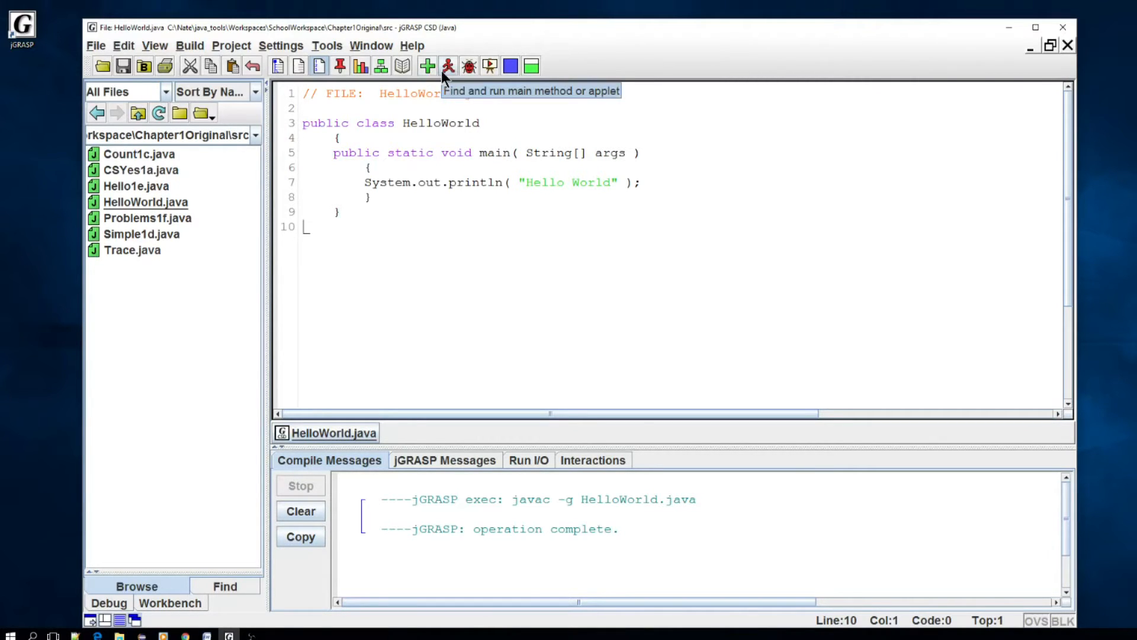
{"action": "mouse_move", "coordinate": [322, 92]}
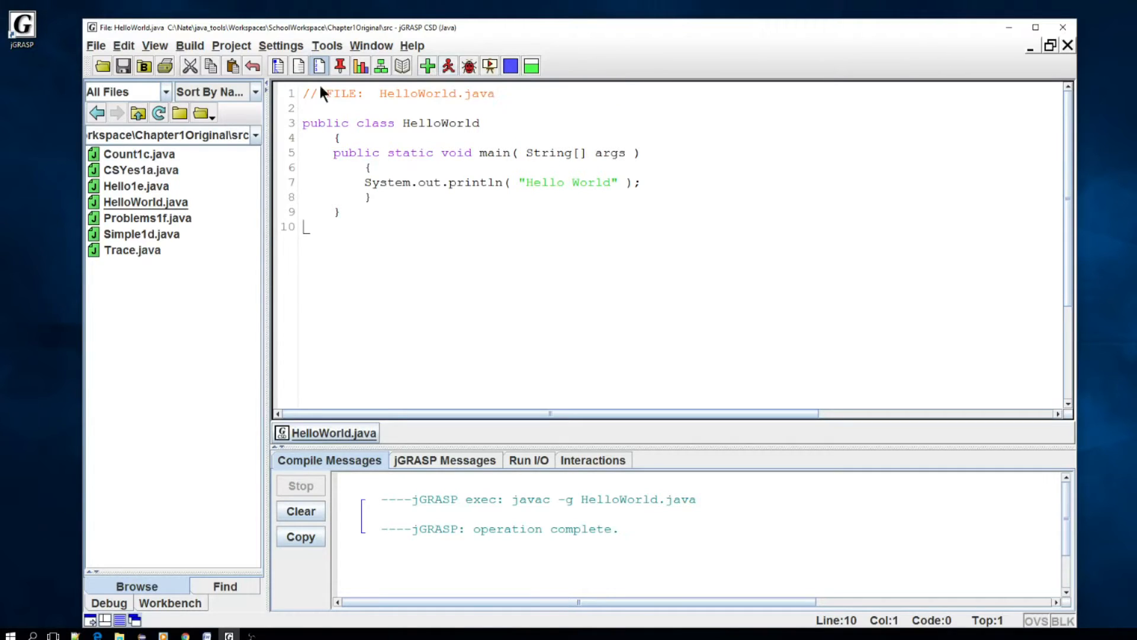
Recompile HelloWorld.java so HelloWorld.class reappears in the src listing
{"action": "left_click", "coordinate": [373, 167]}
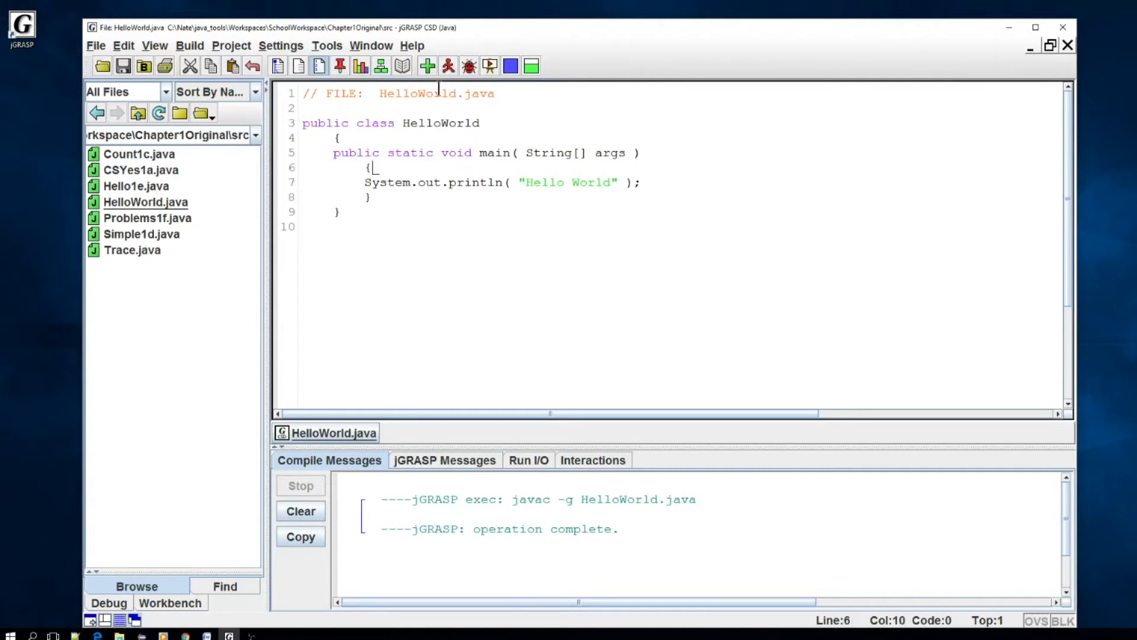
{"action": "mouse_move", "coordinate": [455, 209]}
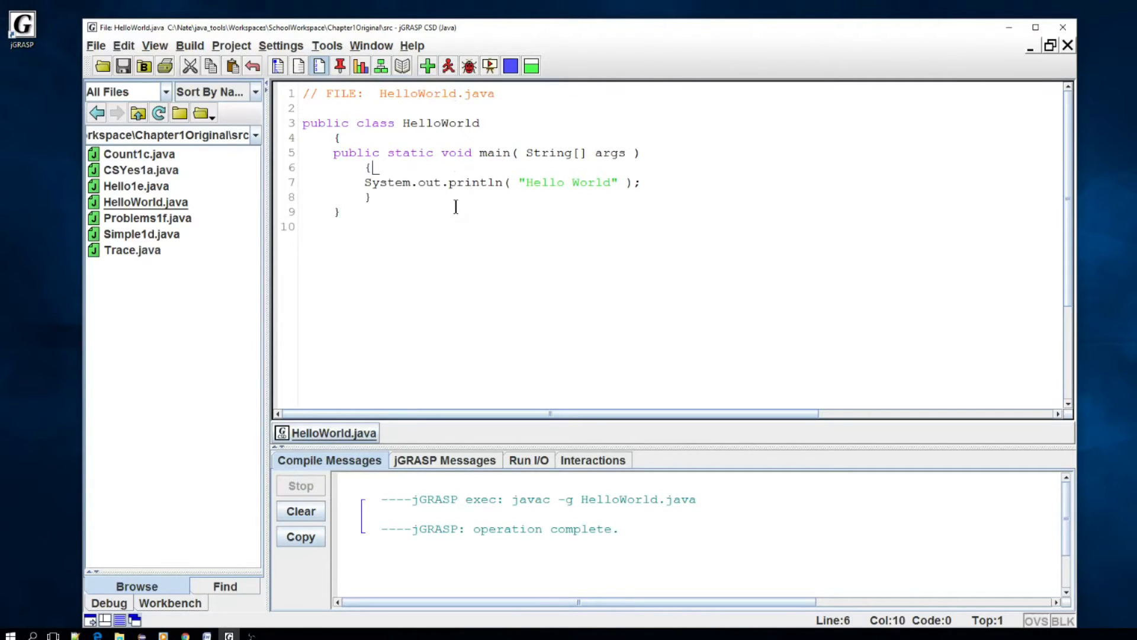
{"action": "mouse_move", "coordinate": [426, 67]}
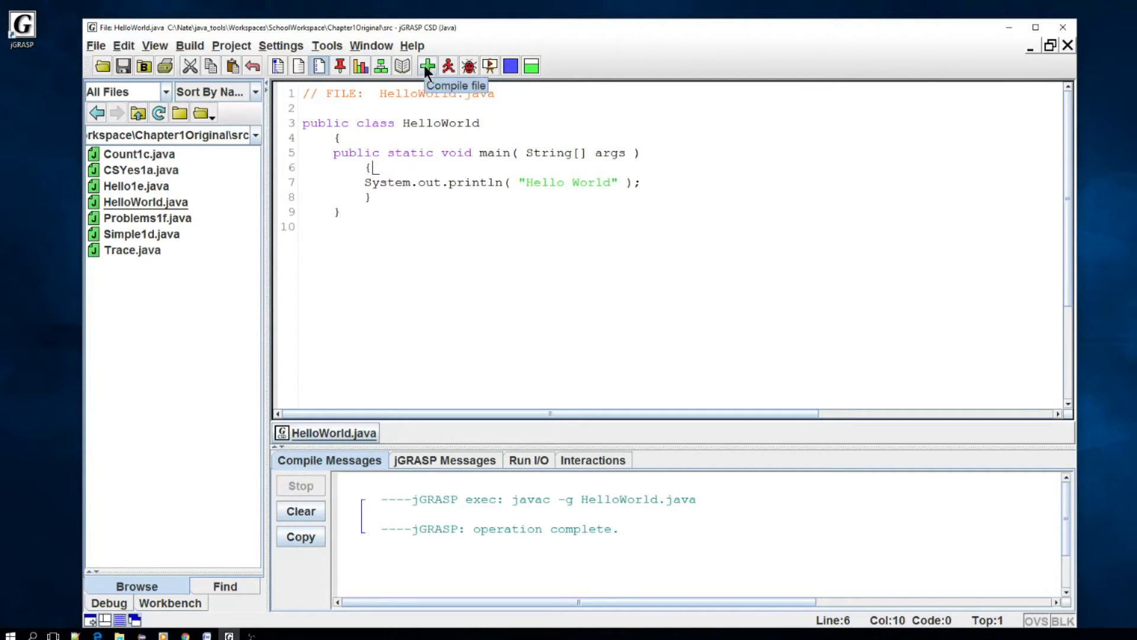
{"action": "mouse_move", "coordinate": [184, 203]}
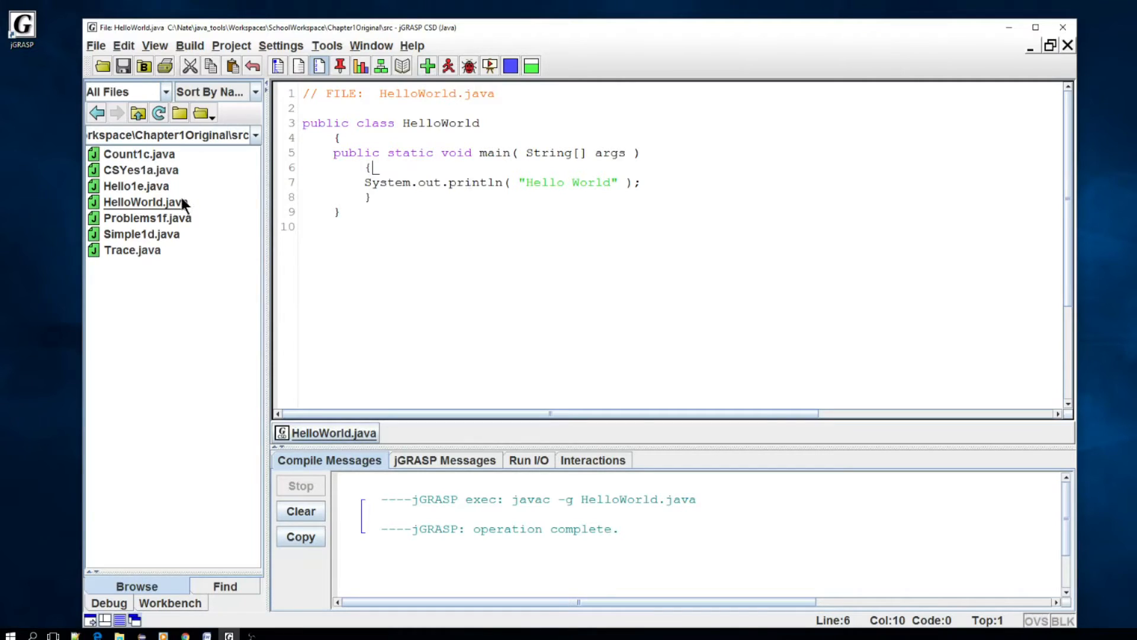
{"action": "left_click", "coordinate": [375, 198]}
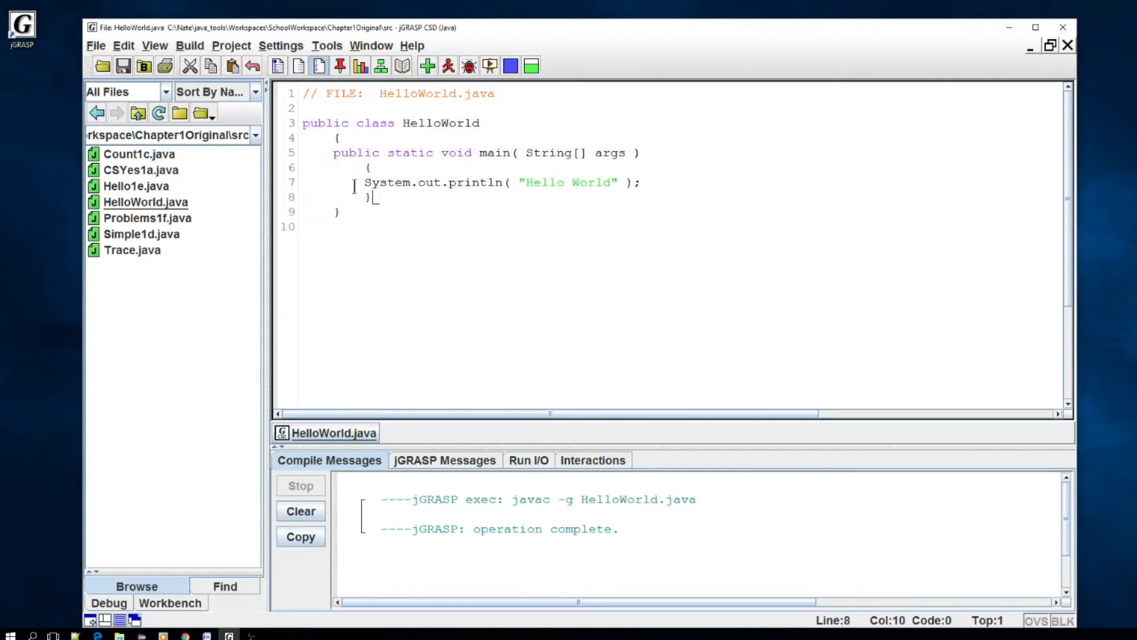
{"action": "left_click", "coordinate": [427, 67]}
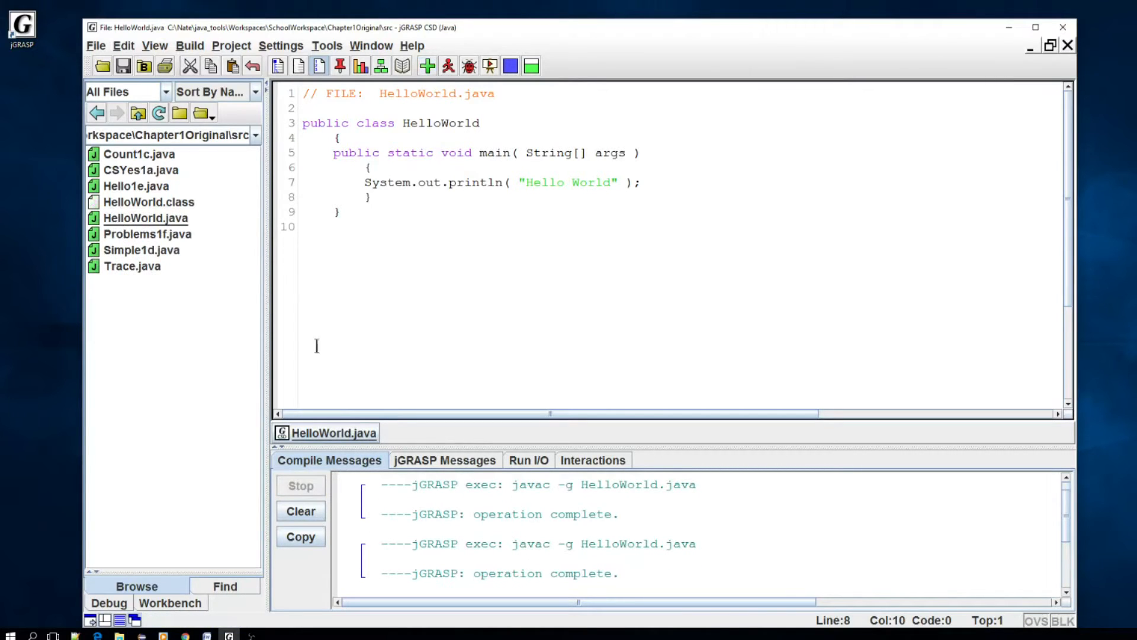
{"action": "mouse_move", "coordinate": [233, 213]}
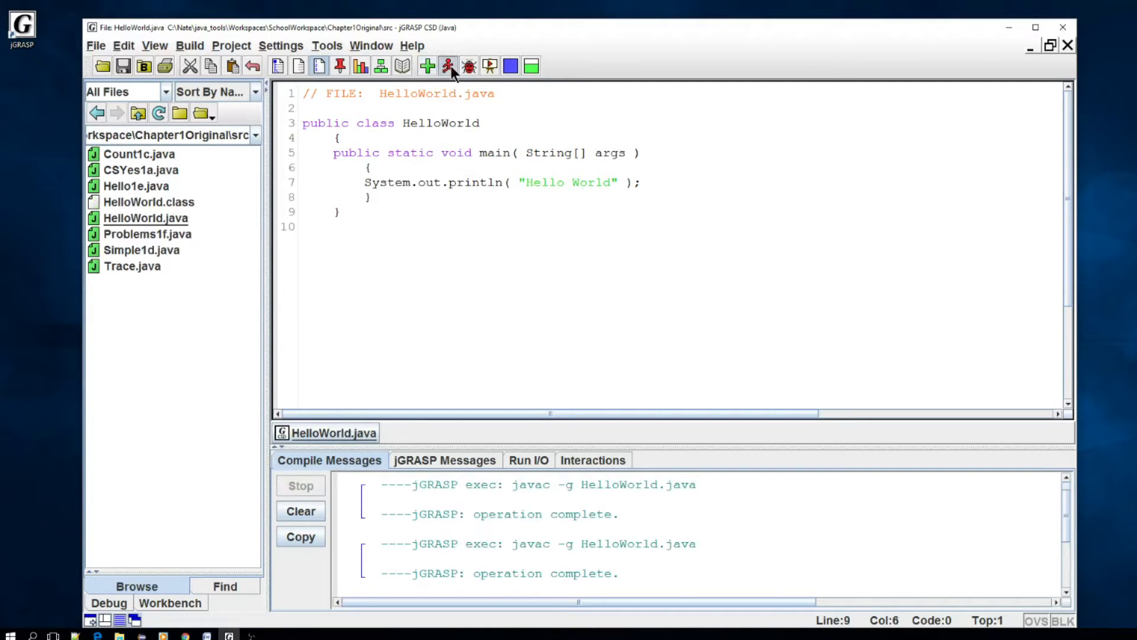
Run HelloWorld and view the Hello World output in the Run I/O pane
{"action": "left_click", "coordinate": [448, 66]}
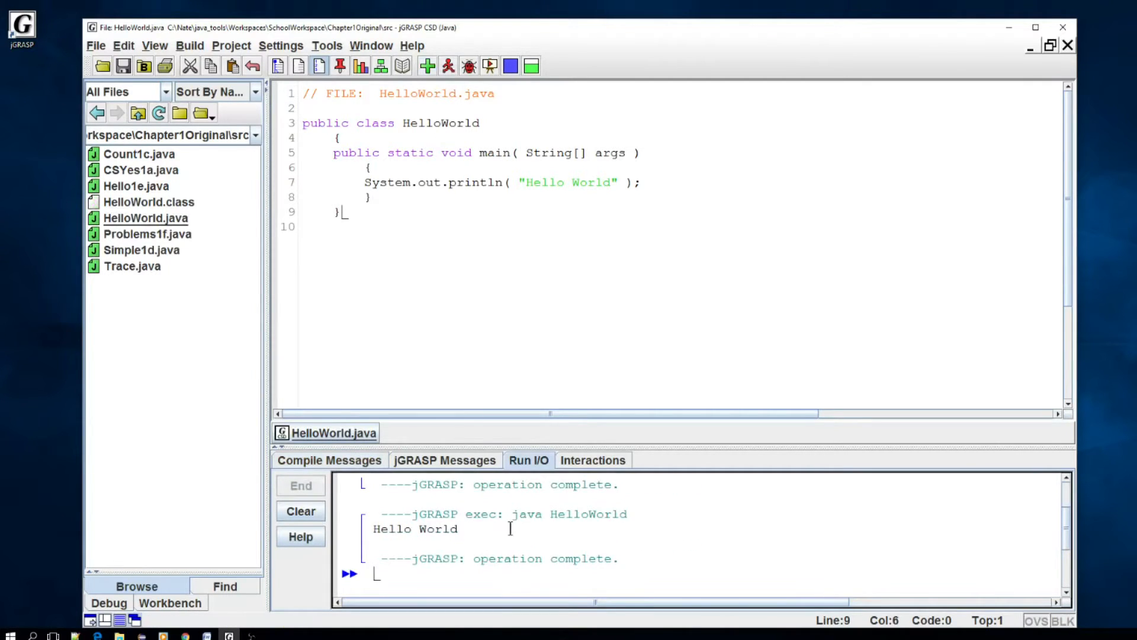
{"action": "left_click", "coordinate": [148, 202]}
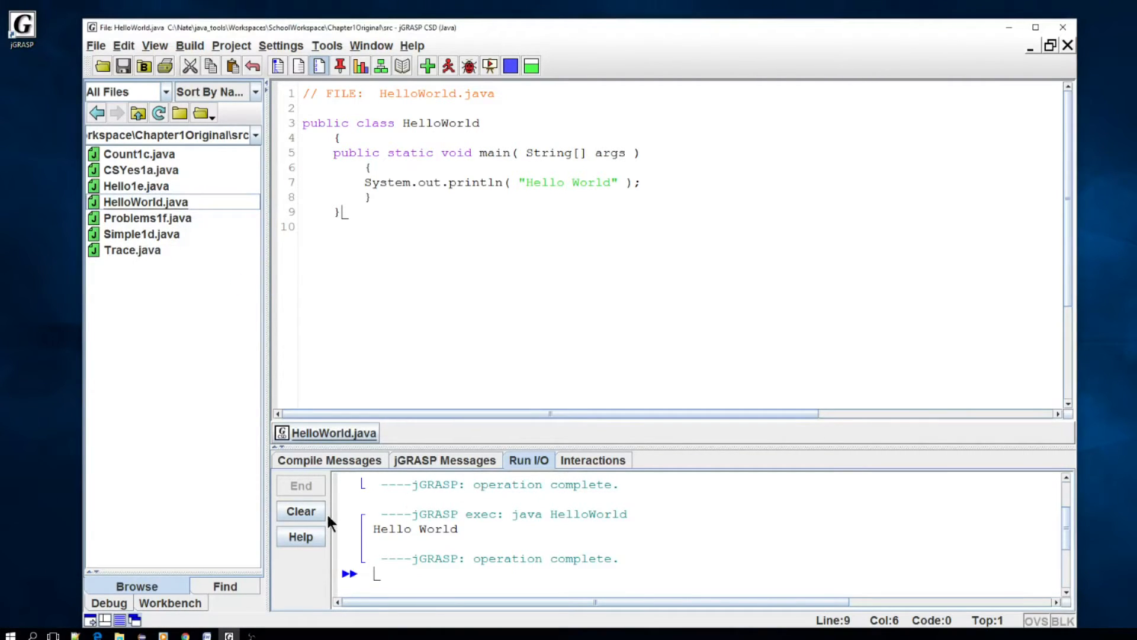
{"action": "left_click", "coordinate": [300, 511]}
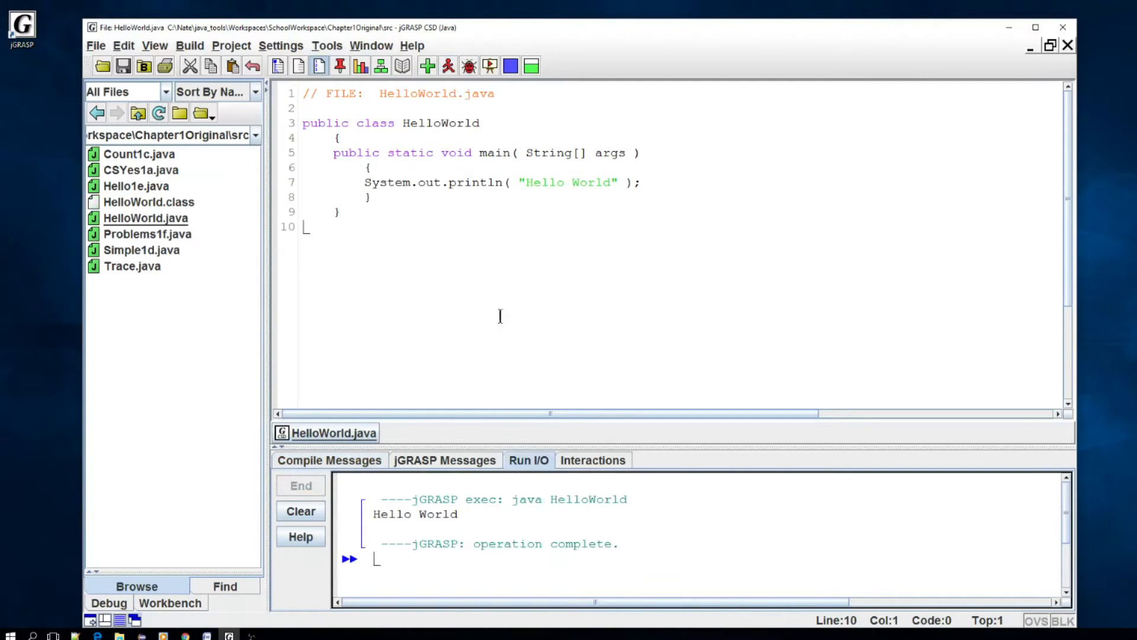
{"action": "mouse_move", "coordinate": [486, 212]}
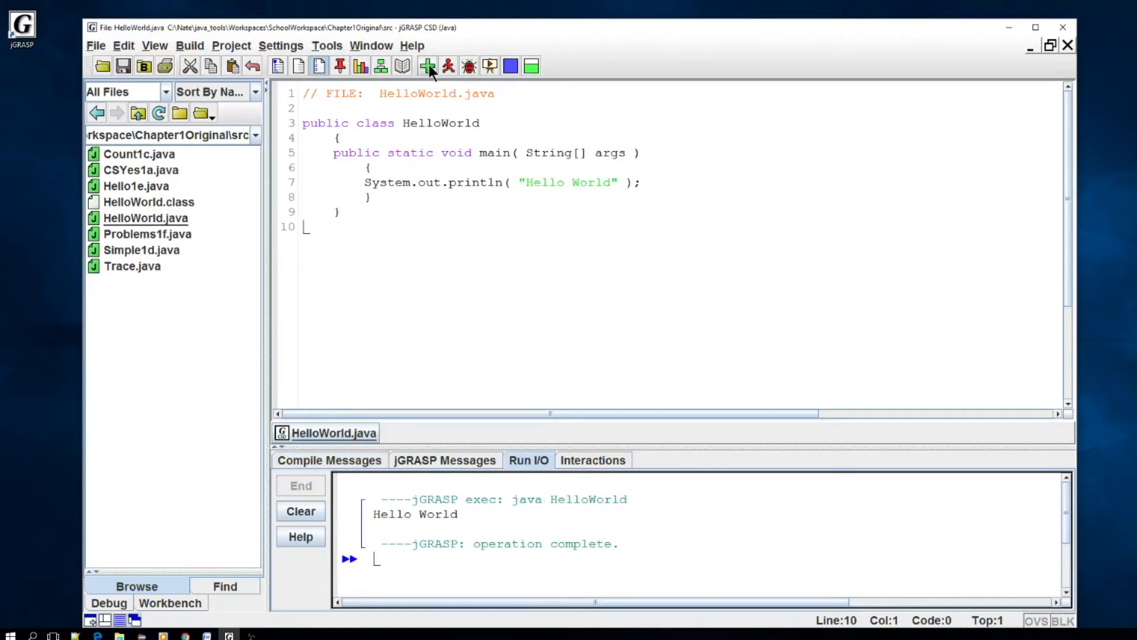
{"action": "mouse_move", "coordinate": [551, 282]}
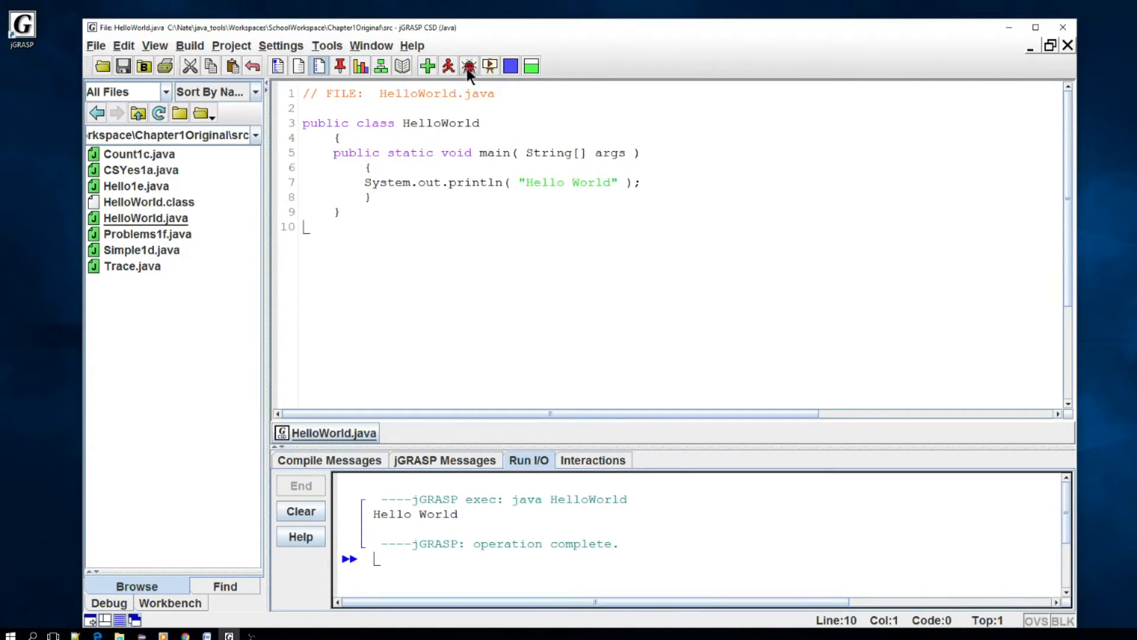
{"action": "mouse_move", "coordinate": [469, 66]}
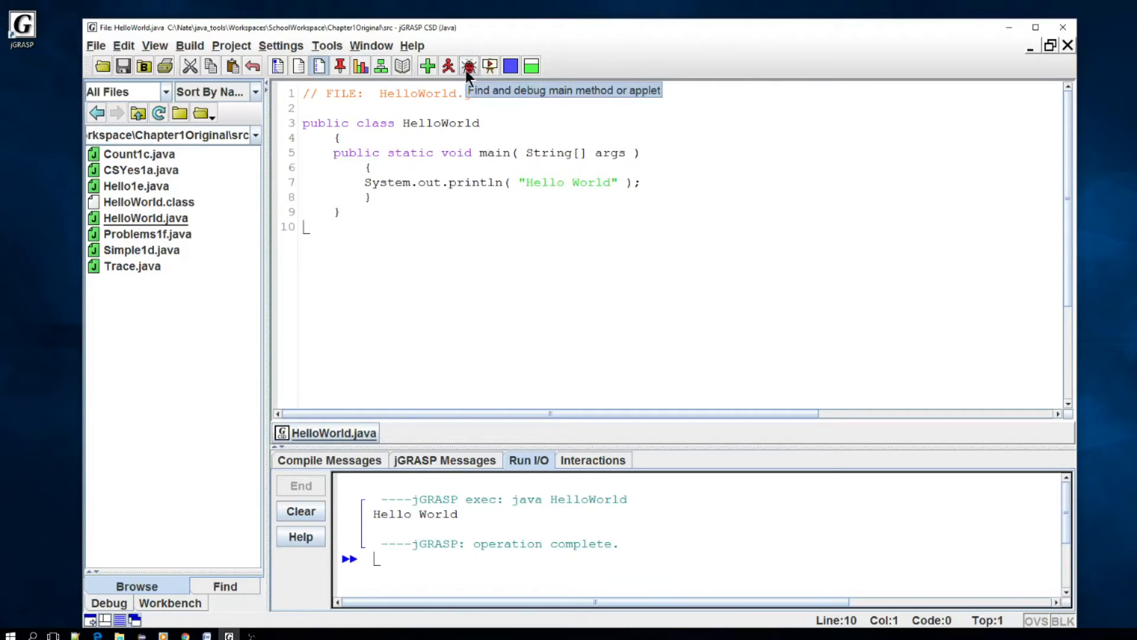
Launch the debugger, then load Trace.java in the editor and place the caret on line 16
{"action": "left_click", "coordinate": [300, 510]}
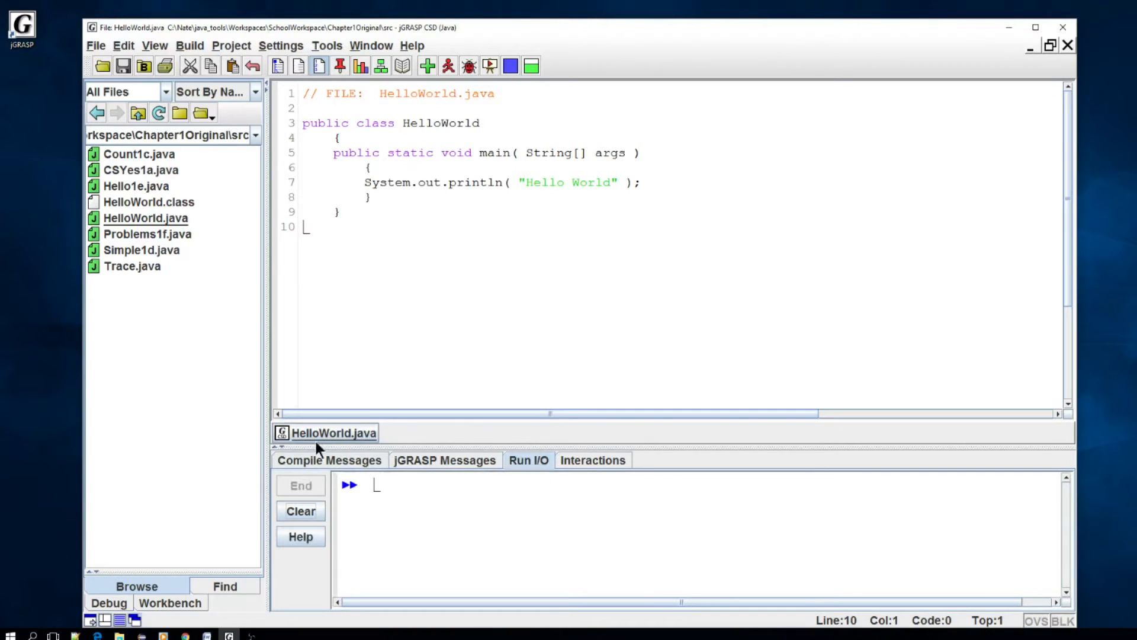
{"action": "mouse_move", "coordinate": [334, 441]}
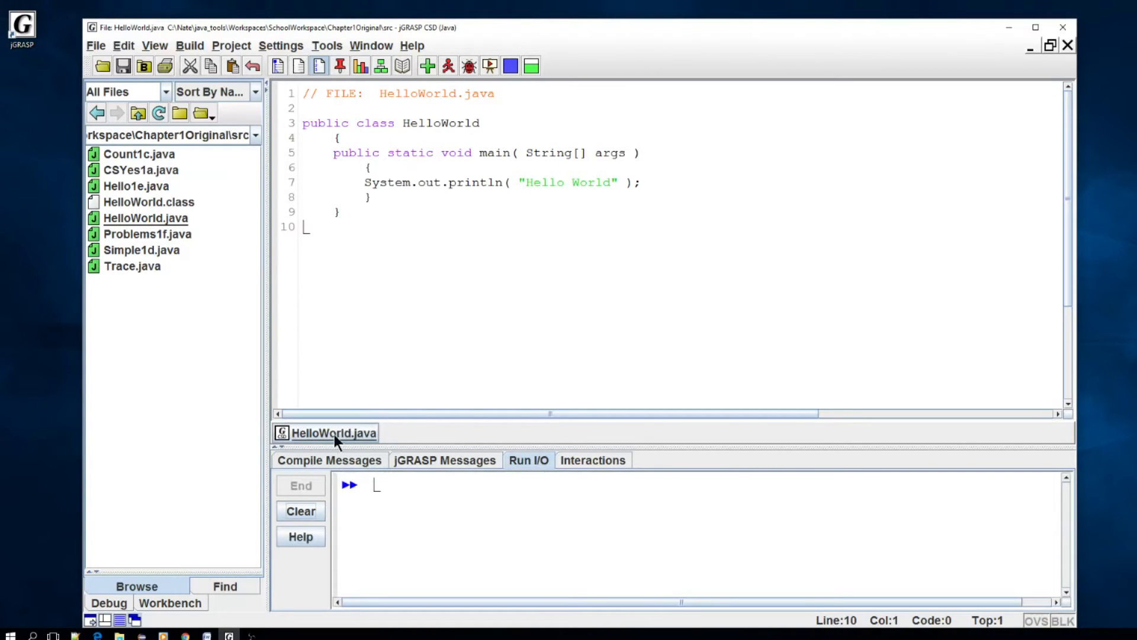
{"action": "mouse_move", "coordinate": [129, 272]}
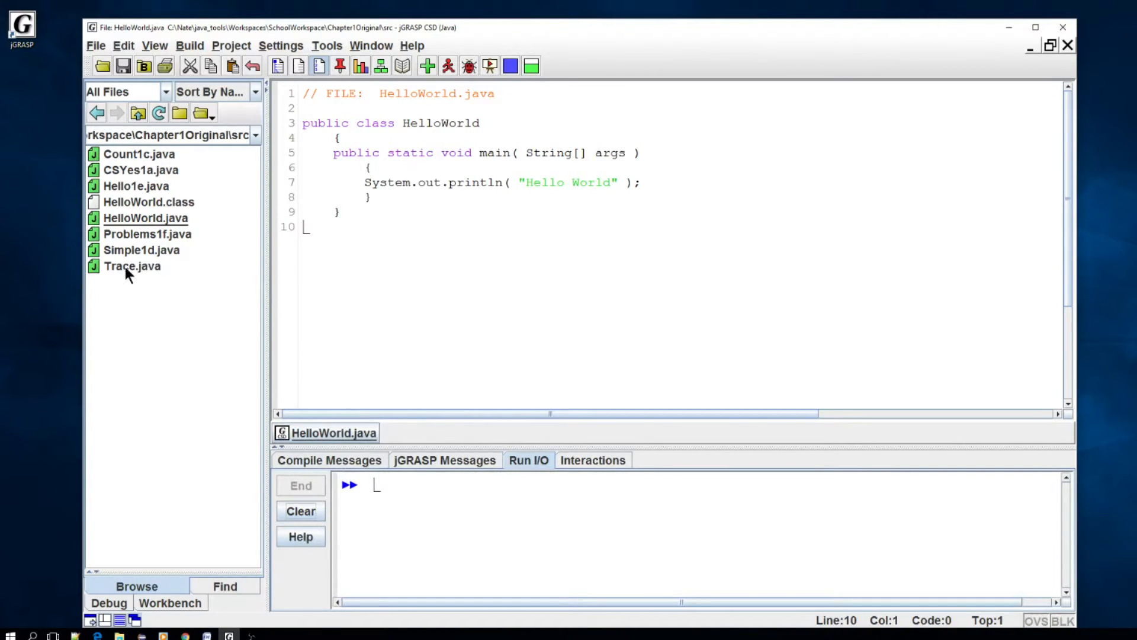
{"action": "double_click", "coordinate": [132, 267]}
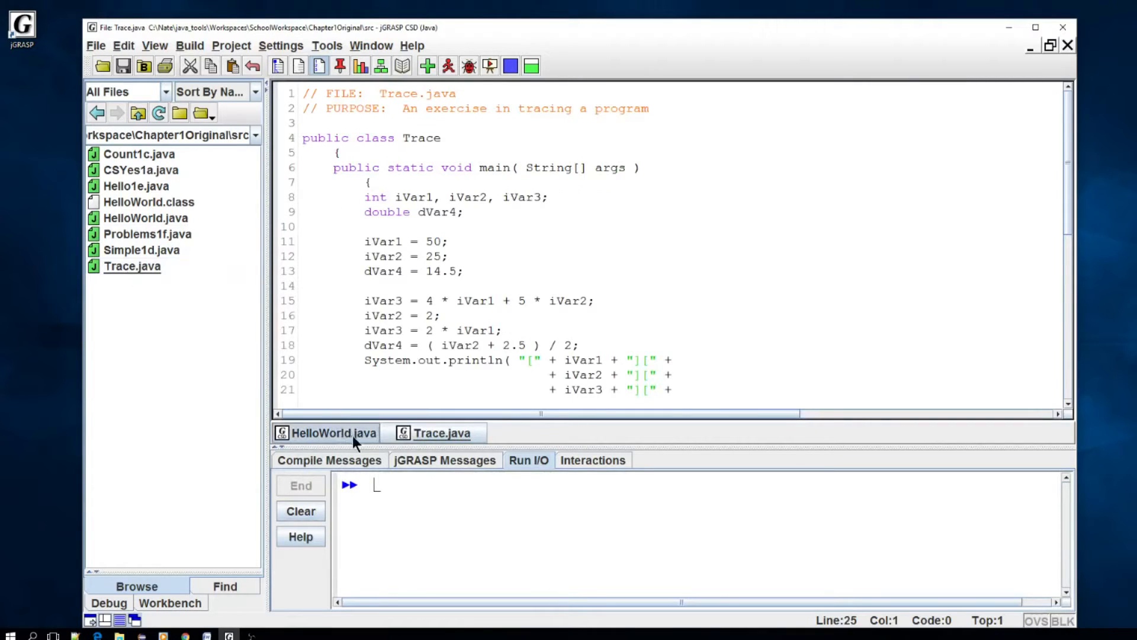
{"action": "mouse_move", "coordinate": [334, 434]}
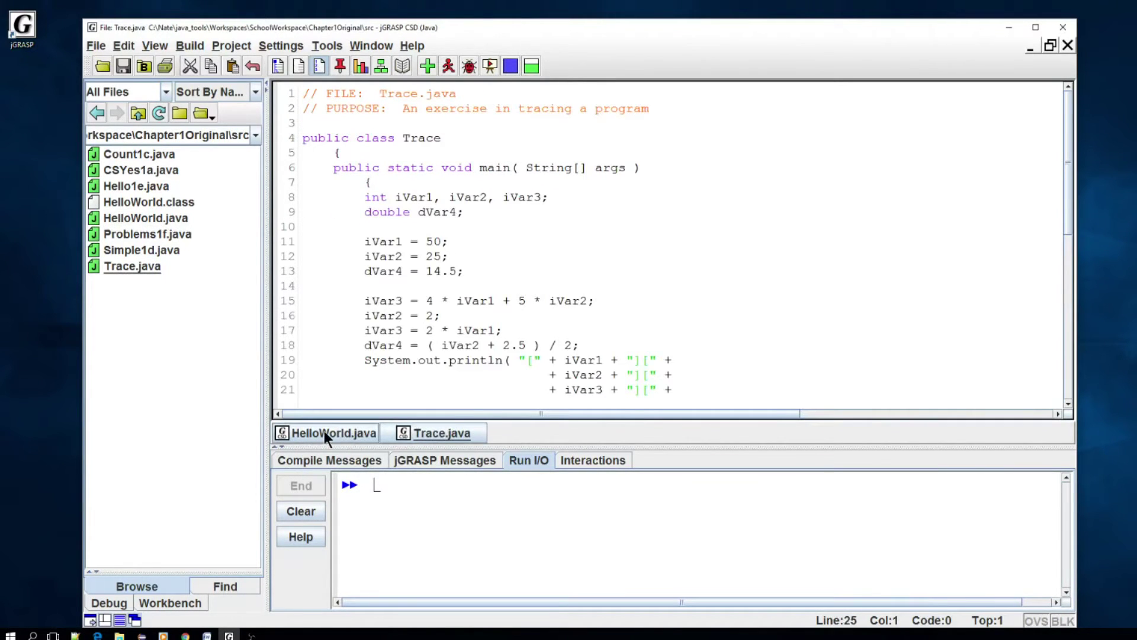
{"action": "mouse_move", "coordinate": [857, 441]}
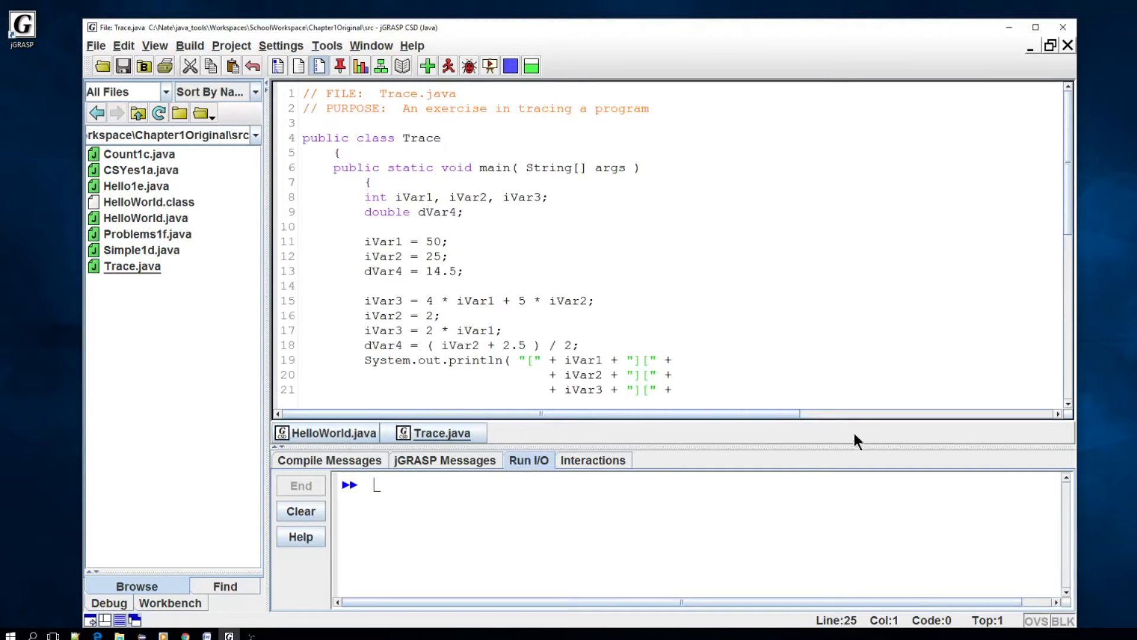
{"action": "mouse_move", "coordinate": [877, 180]}
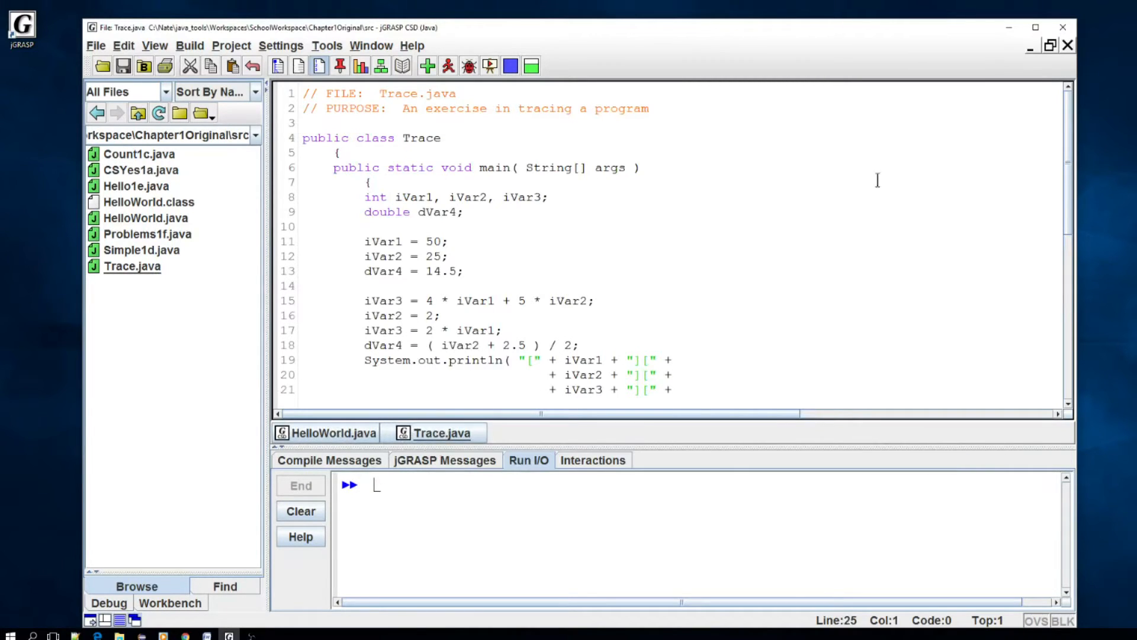
{"action": "left_click", "coordinate": [332, 432]}
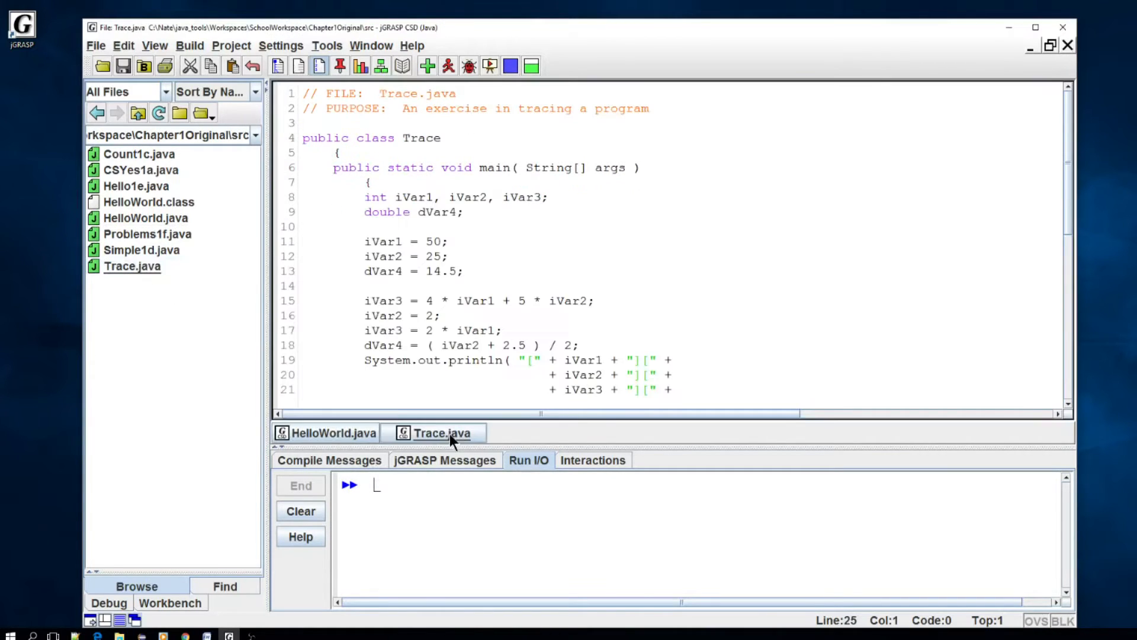
{"action": "right_click", "coordinate": [433, 432]}
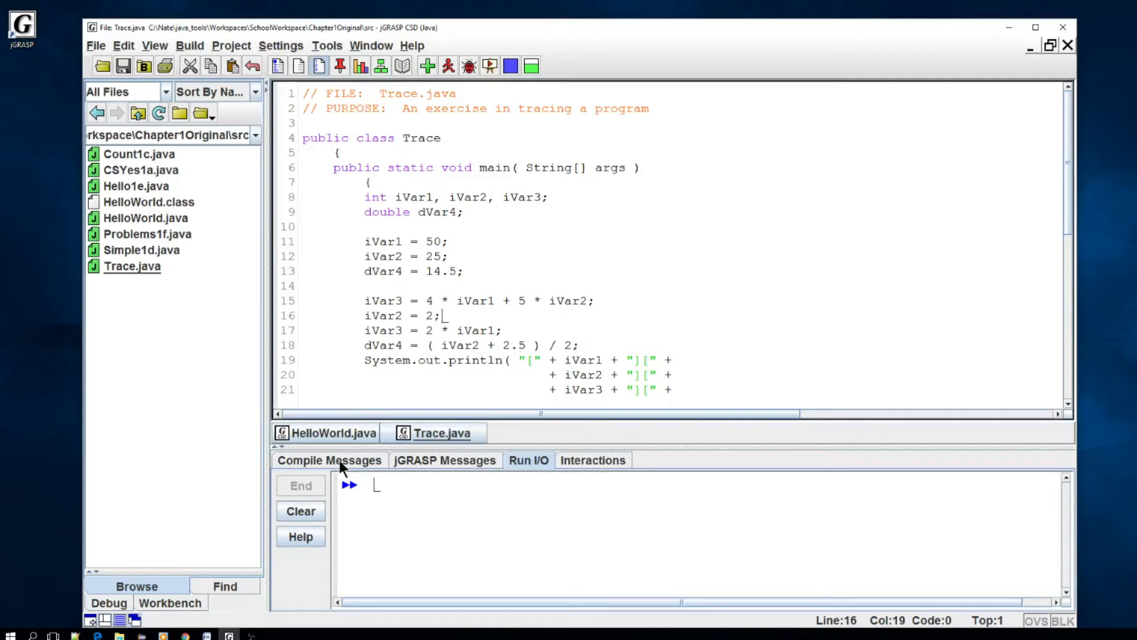
{"action": "mouse_move", "coordinate": [363, 470]}
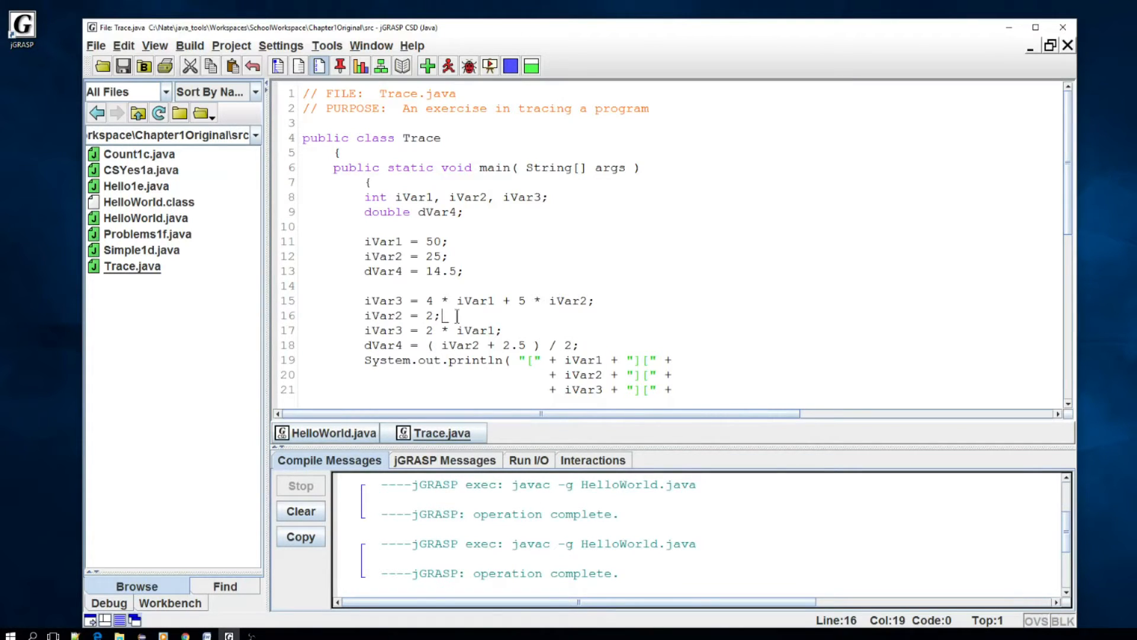
Remove the semicolon after iVar2 = 2 to see the compile error, restore it, and recompile Trace.java cleanly
{"action": "key", "text": "BackSpace"}
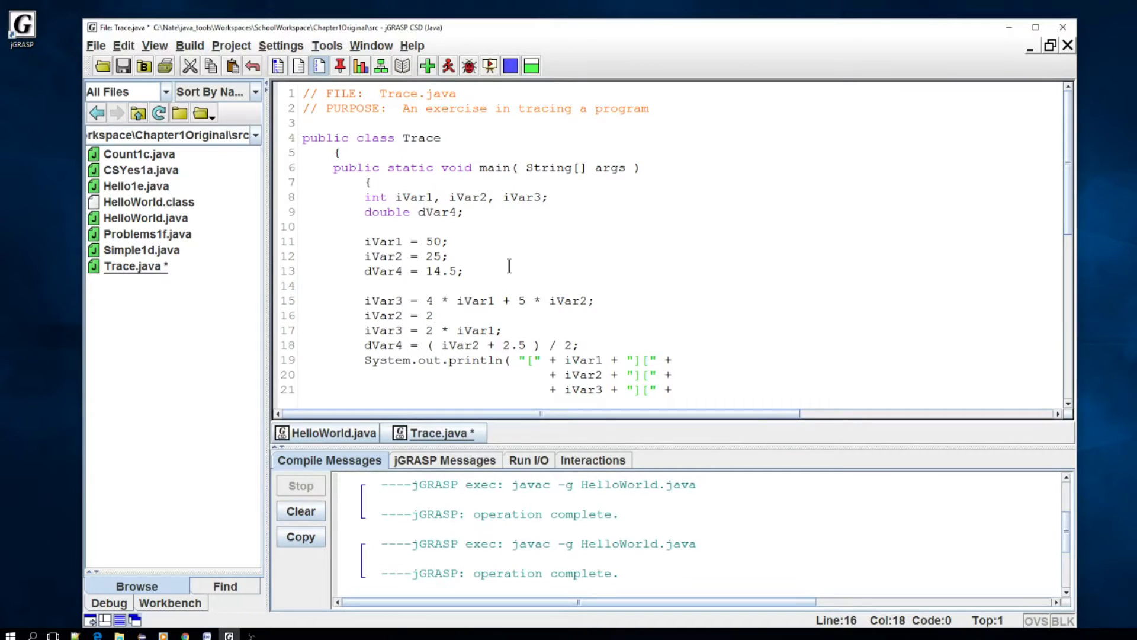
{"action": "left_click", "coordinate": [427, 66]}
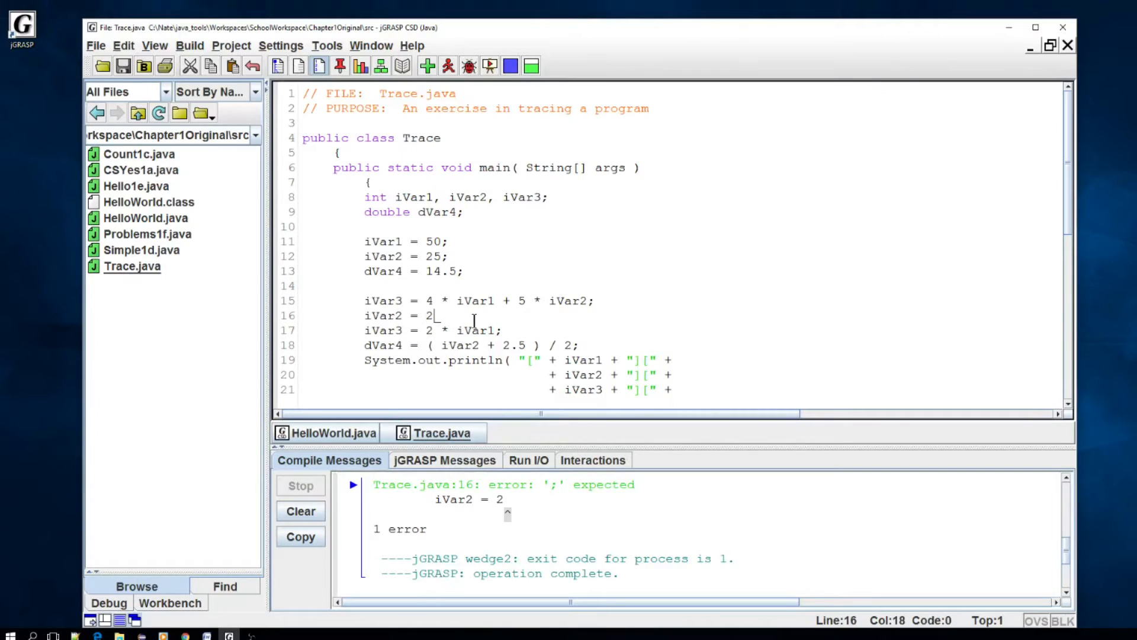
{"action": "type", "text": ";"}
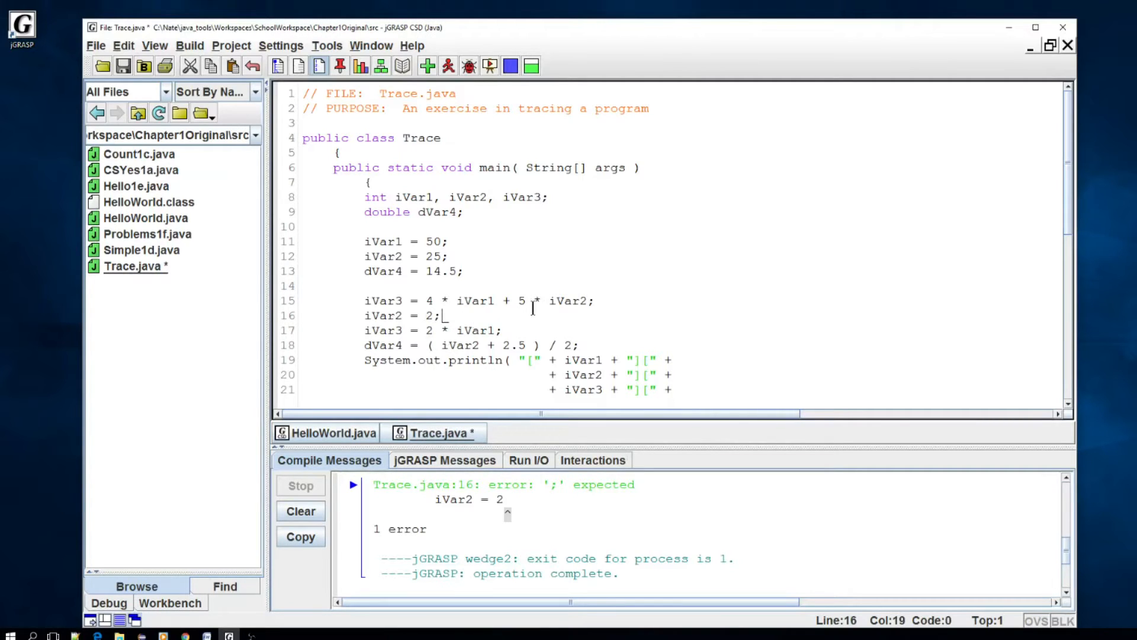
{"action": "left_click", "coordinate": [300, 510]}
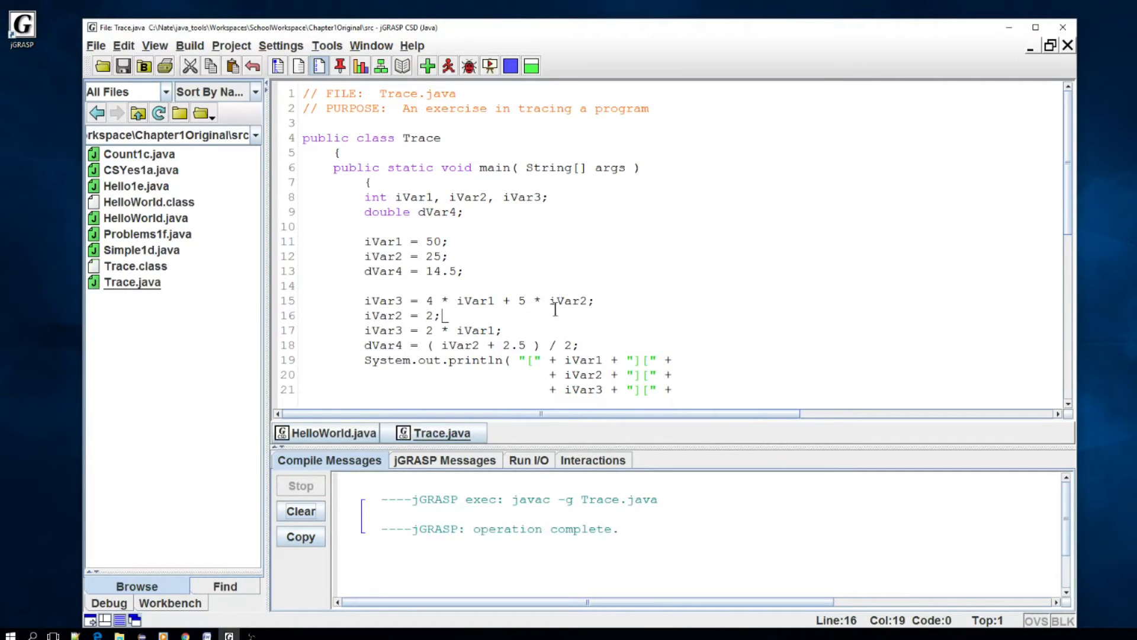
{"action": "mouse_move", "coordinate": [991, 237]}
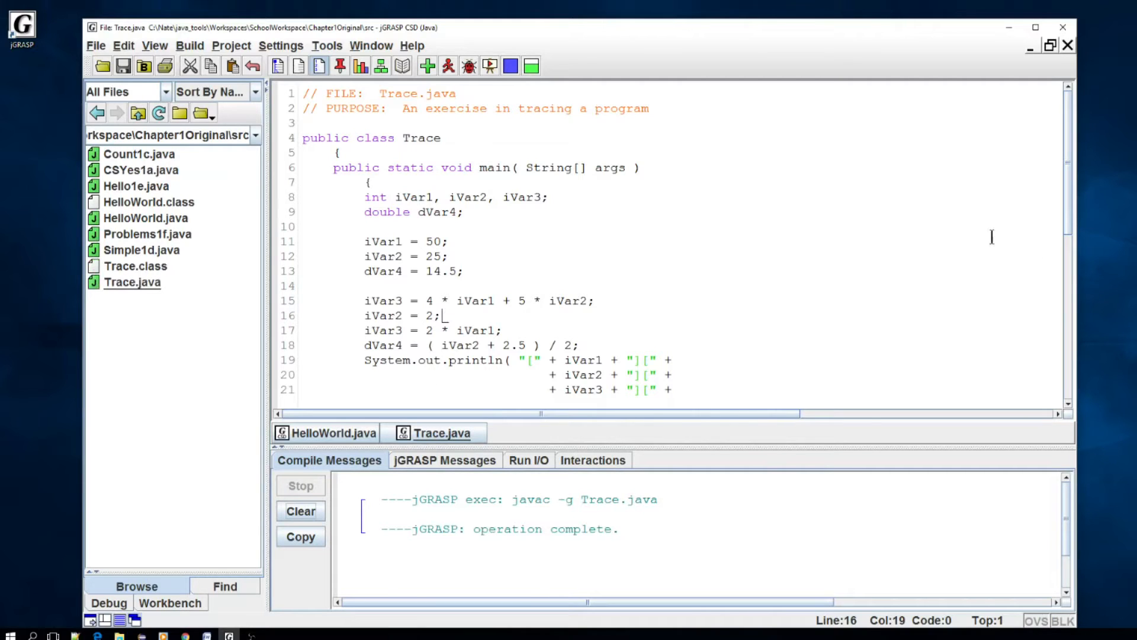
{"action": "mouse_move", "coordinate": [472, 306]}
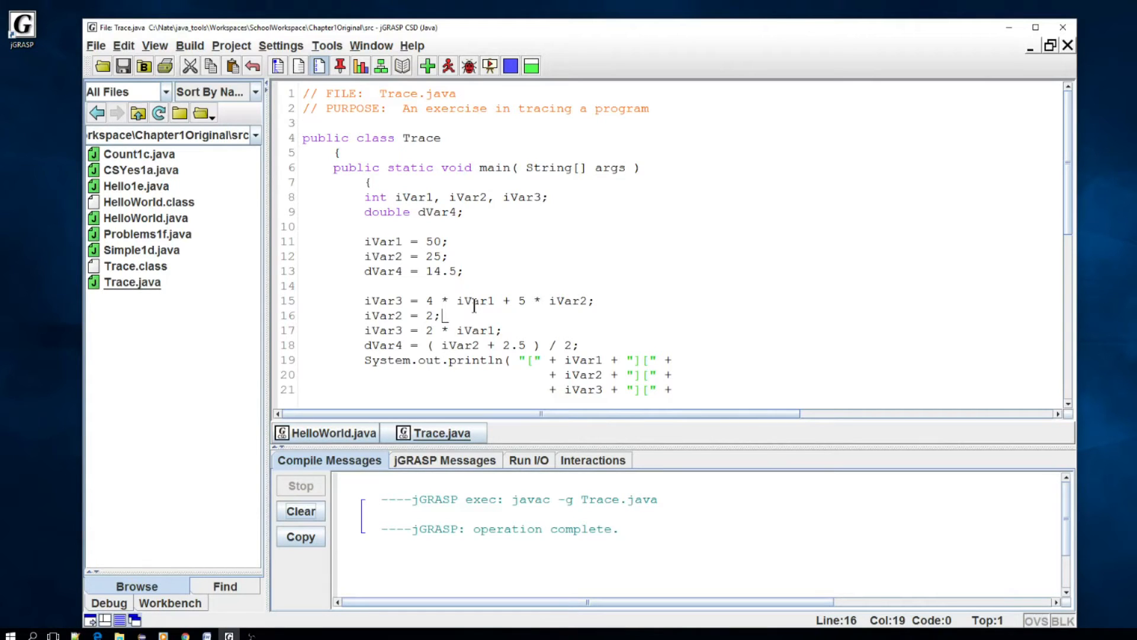
{"action": "mouse_move", "coordinate": [671, 194]}
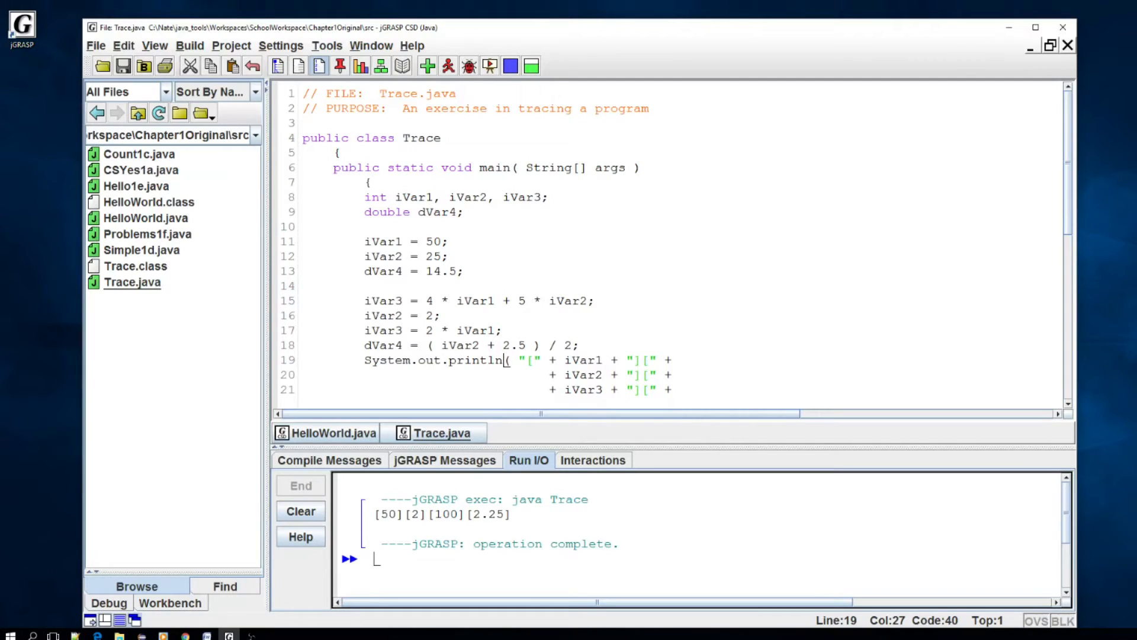
{"action": "mouse_move", "coordinate": [172, 633]}
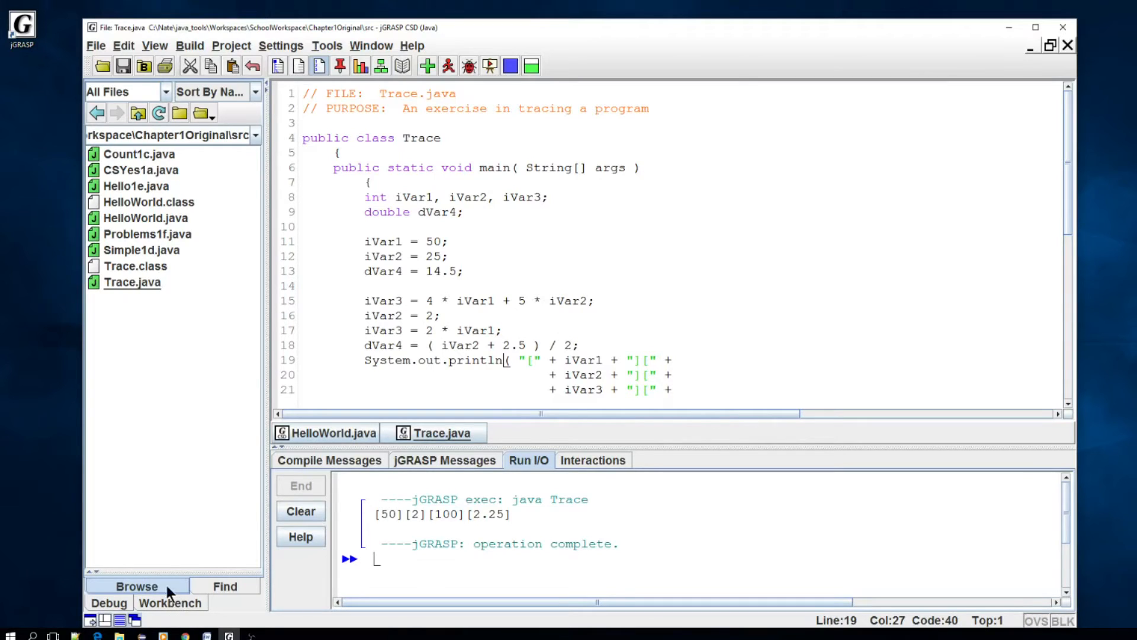
{"action": "mouse_move", "coordinate": [159, 178]}
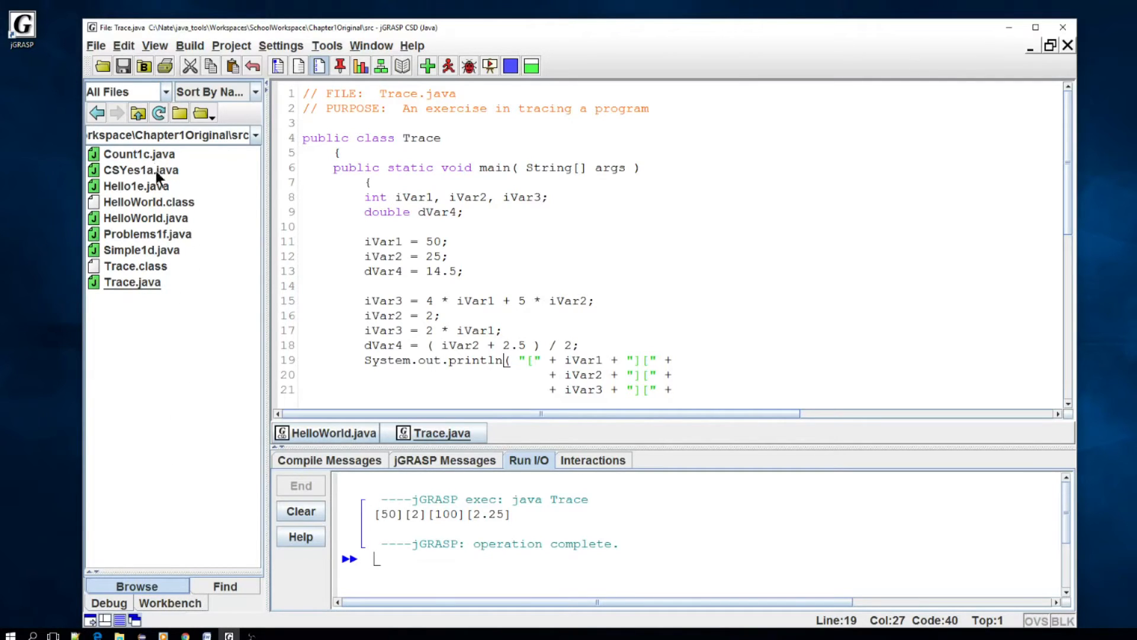
{"action": "mouse_move", "coordinate": [170, 231]}
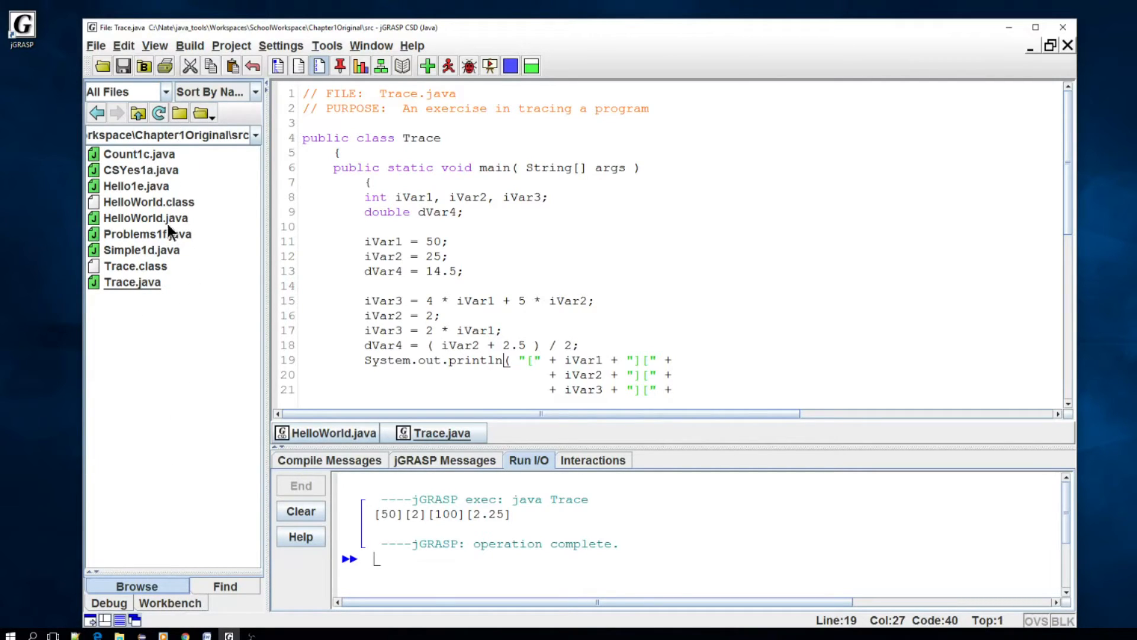
Switch the left pane to the Find and Replace panel for Trace.java
{"action": "left_click", "coordinate": [225, 585]}
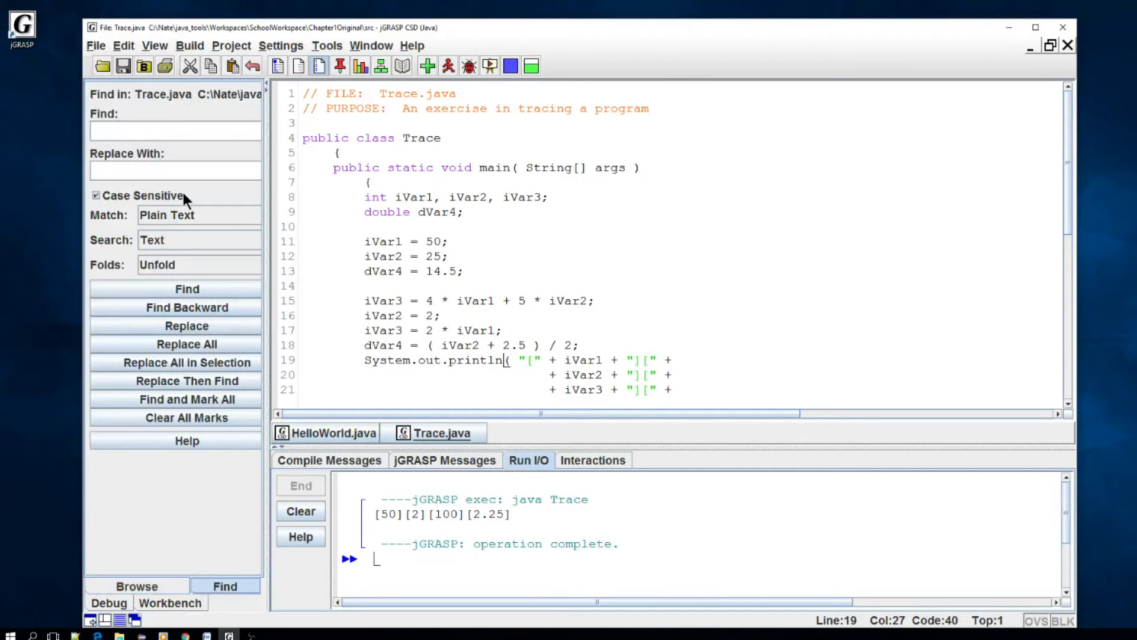
Replace every iVar2 with bulbasaur via Replace All, then undo to restore the original name
{"action": "left_click", "coordinate": [469, 271]}
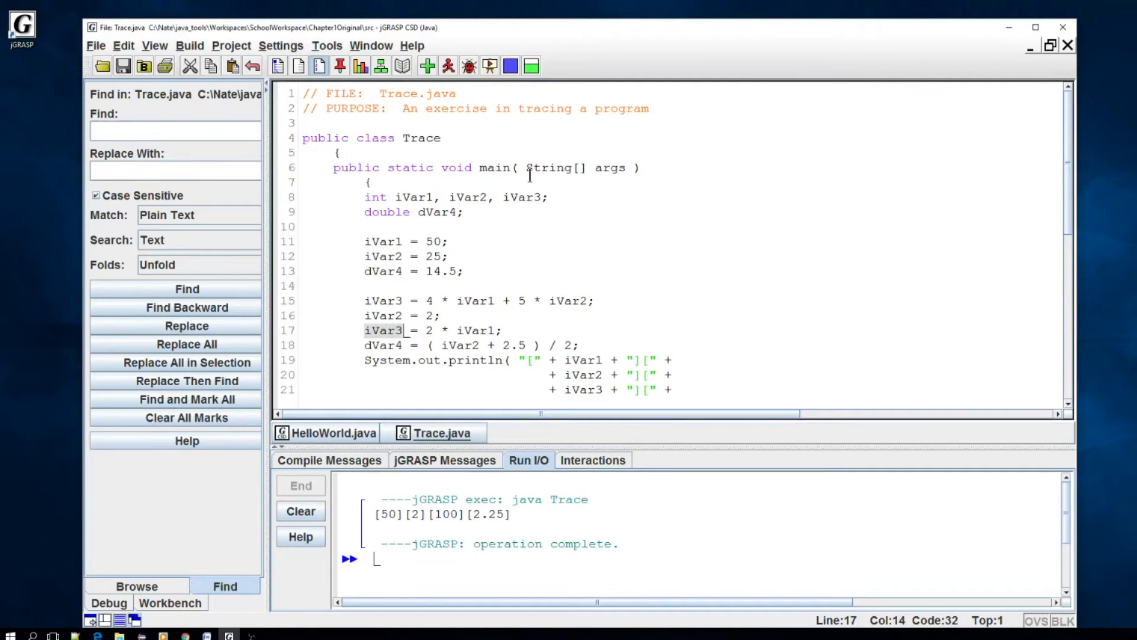
{"action": "left_click", "coordinate": [186, 289]}
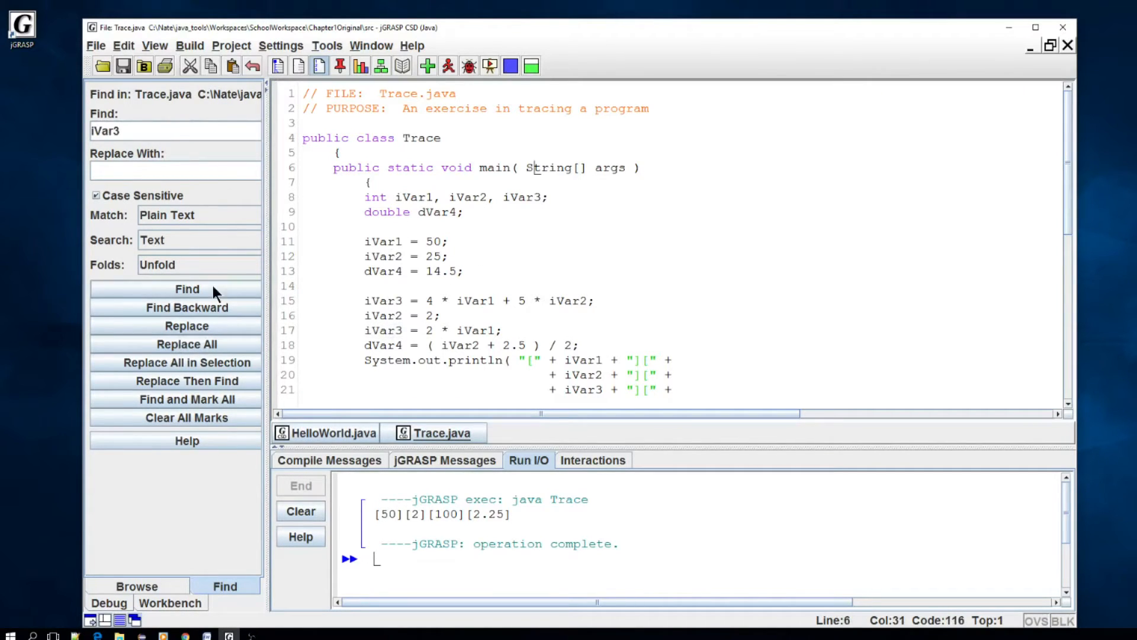
{"action": "left_click", "coordinate": [186, 289]}
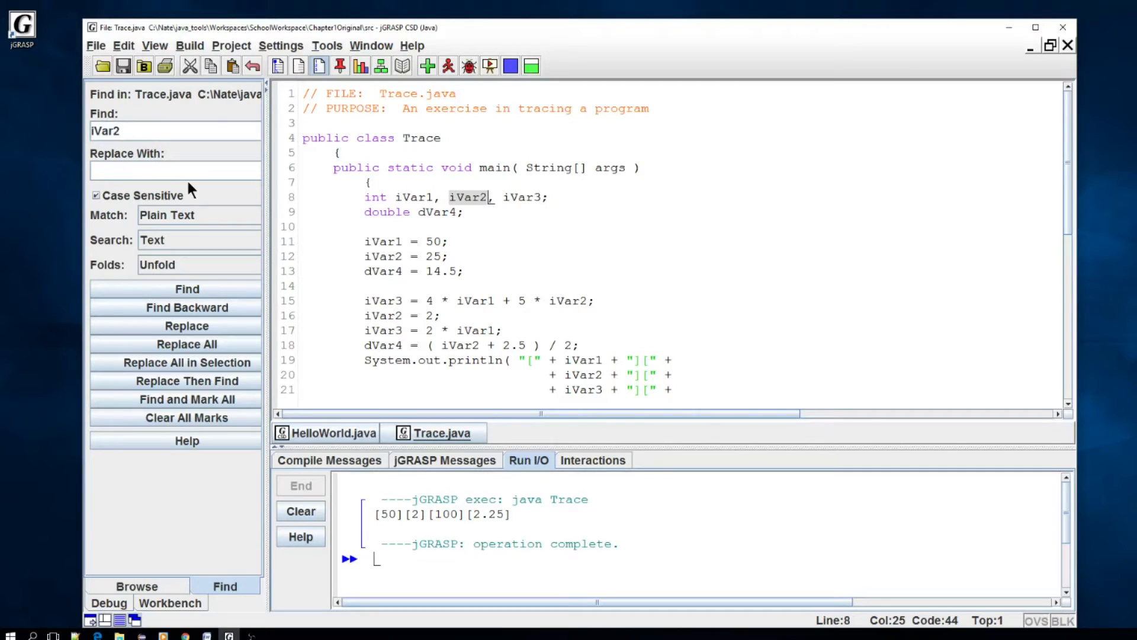
{"action": "type", "text": "bulba"}
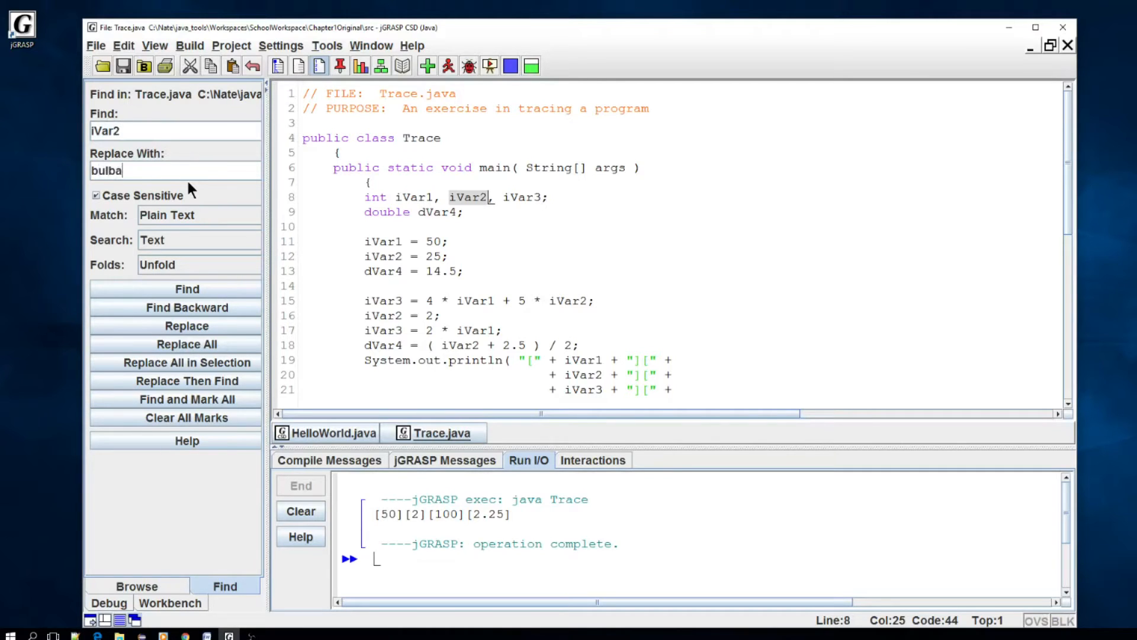
{"action": "type", "text": "saur"}
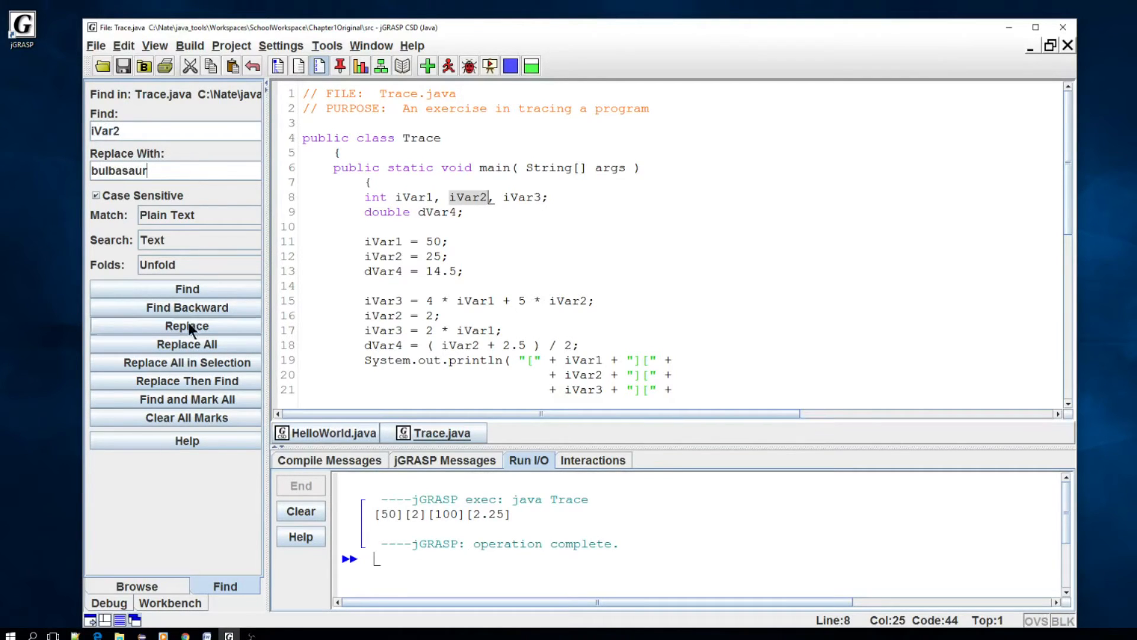
{"action": "left_click", "coordinate": [186, 343]}
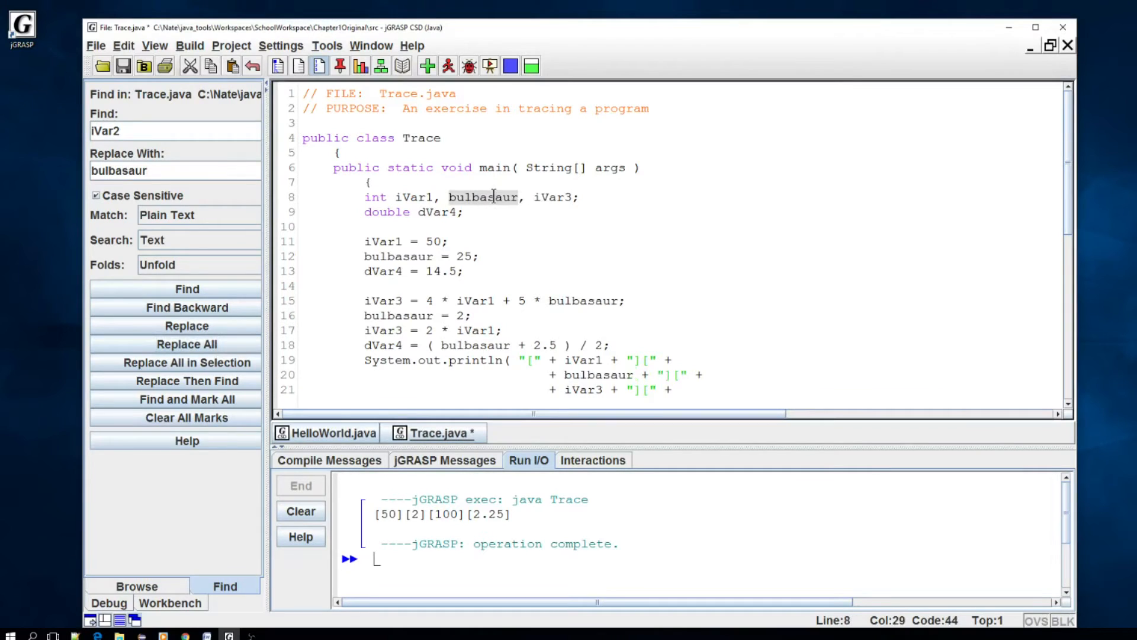
{"action": "left_click", "coordinate": [186, 289]}
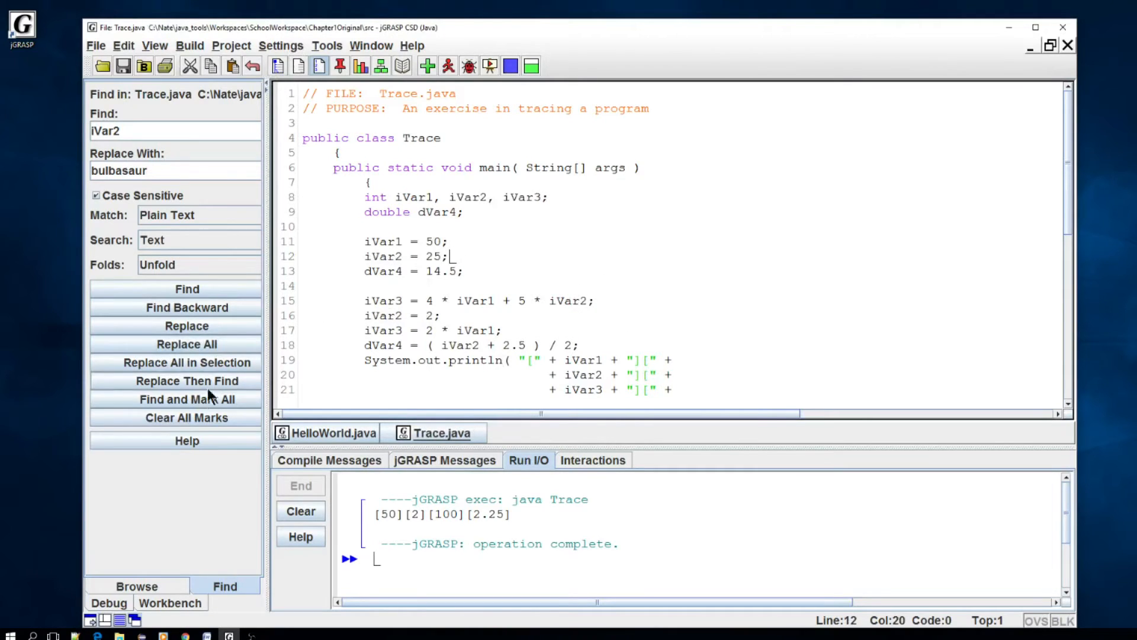
{"action": "mouse_move", "coordinate": [211, 278]}
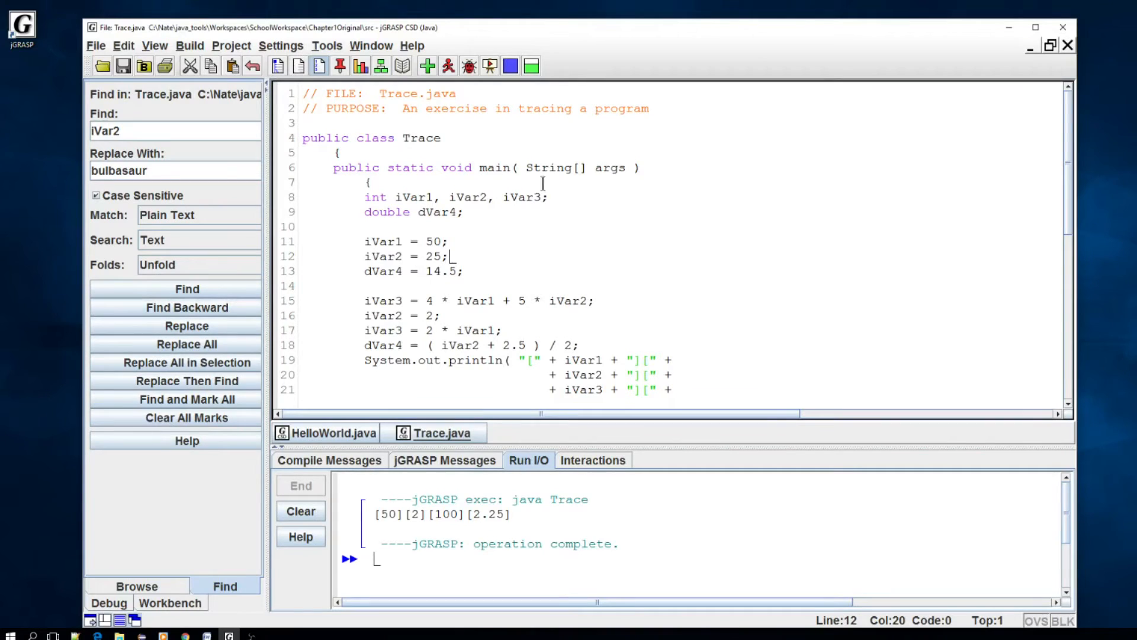
Show the debugger's call stack and variables panes
{"action": "left_click", "coordinate": [108, 603]}
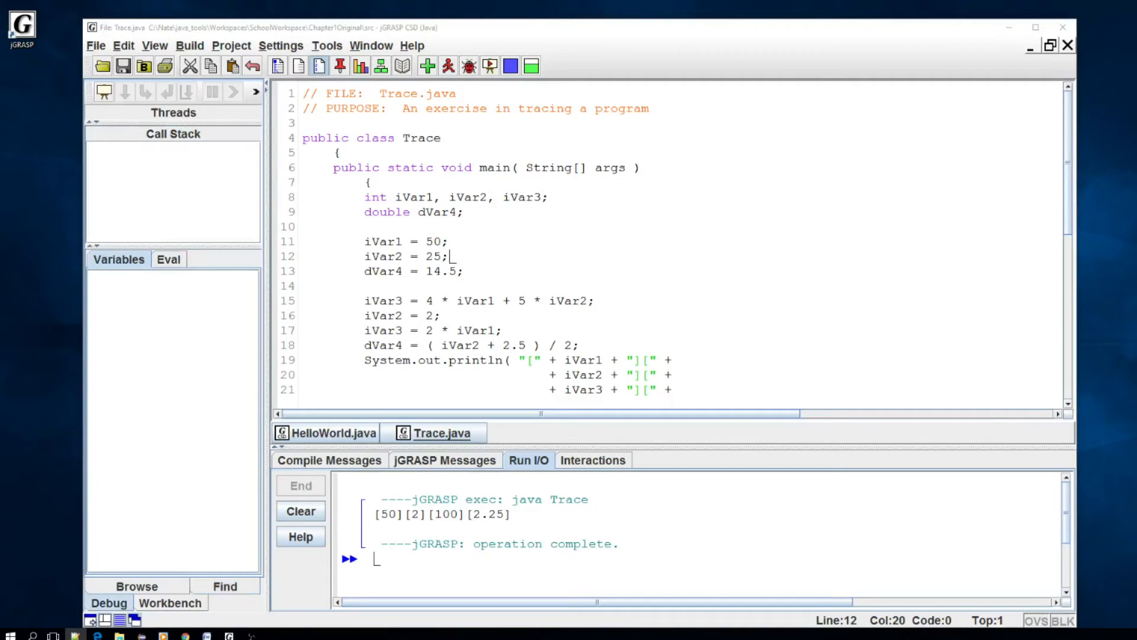
{"action": "left_click", "coordinate": [439, 197]}
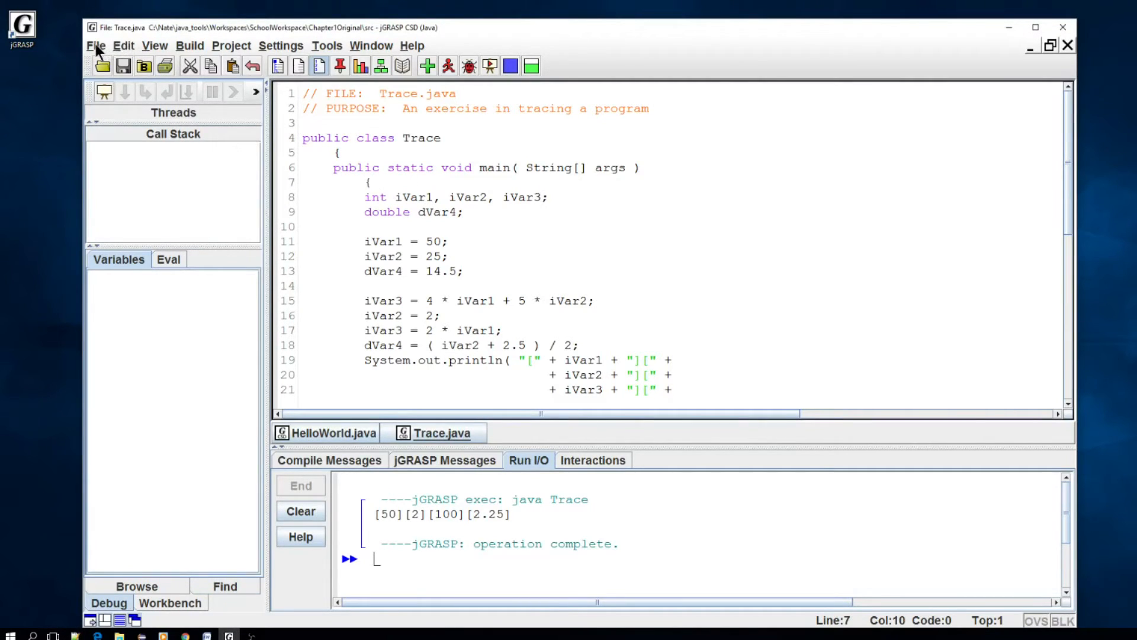
{"action": "mouse_move", "coordinate": [238, 117]}
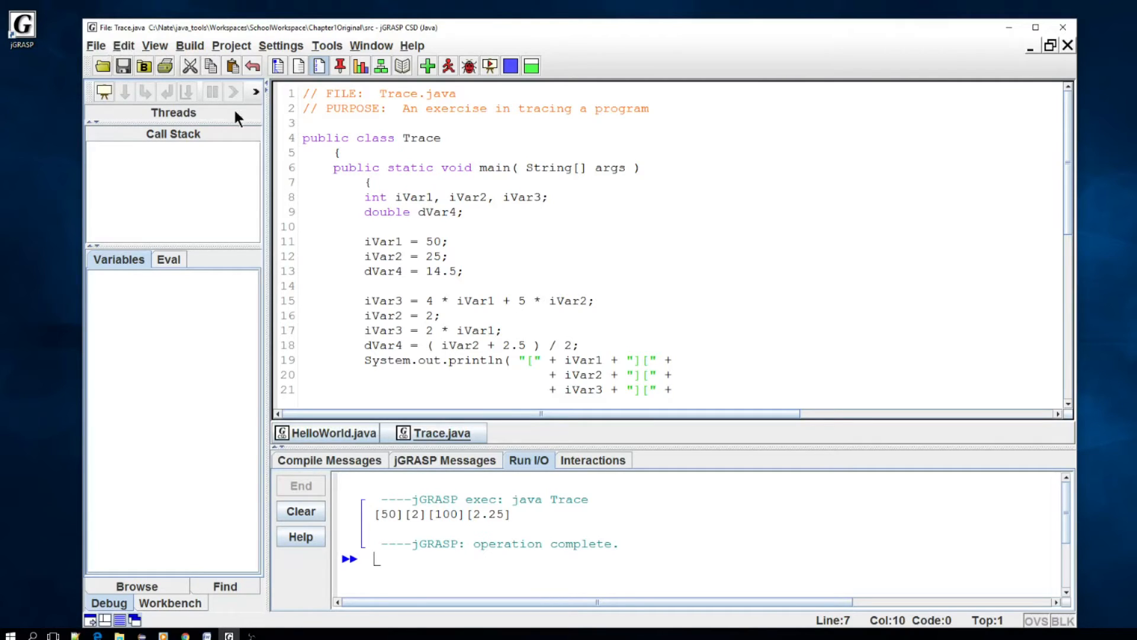
{"action": "mouse_move", "coordinate": [448, 230]}
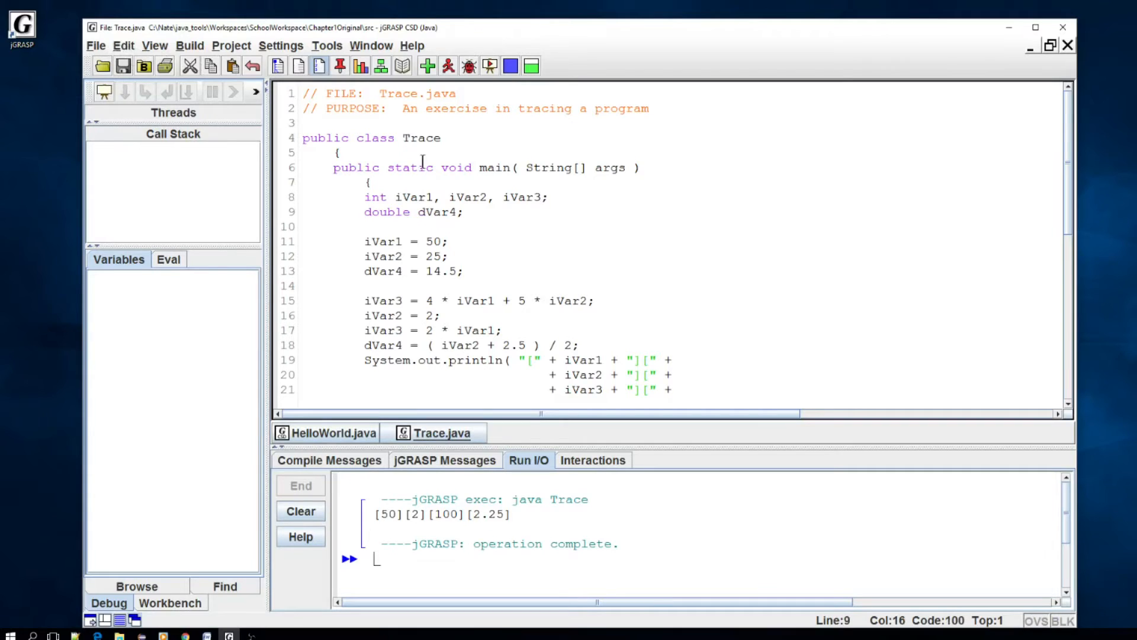
{"action": "left_click", "coordinate": [154, 45]}
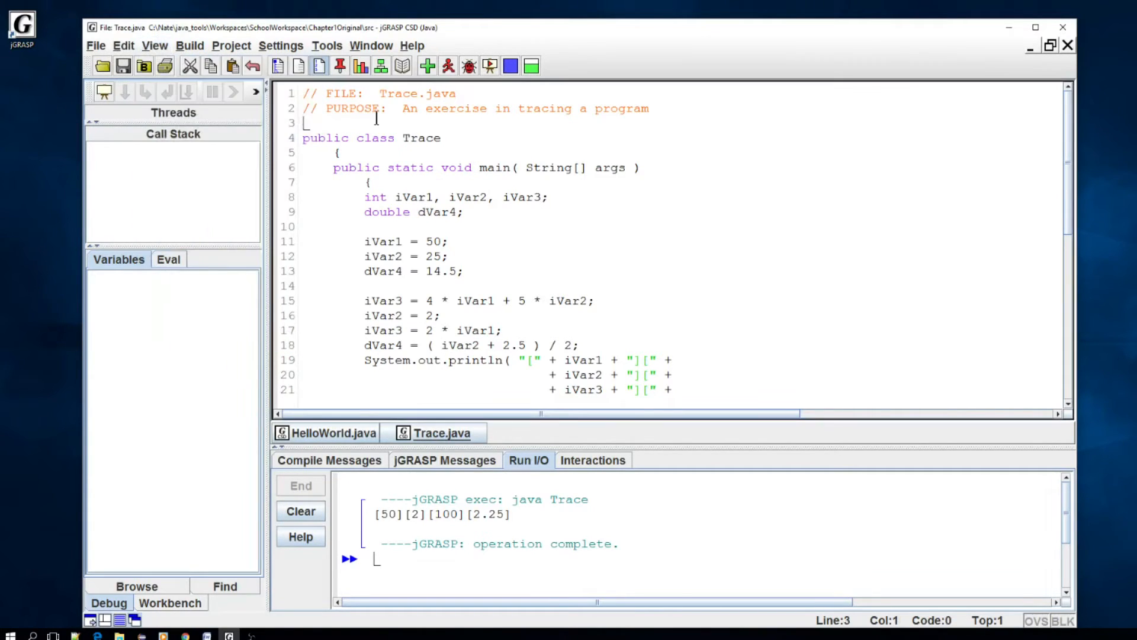
{"action": "left_click", "coordinate": [154, 45]}
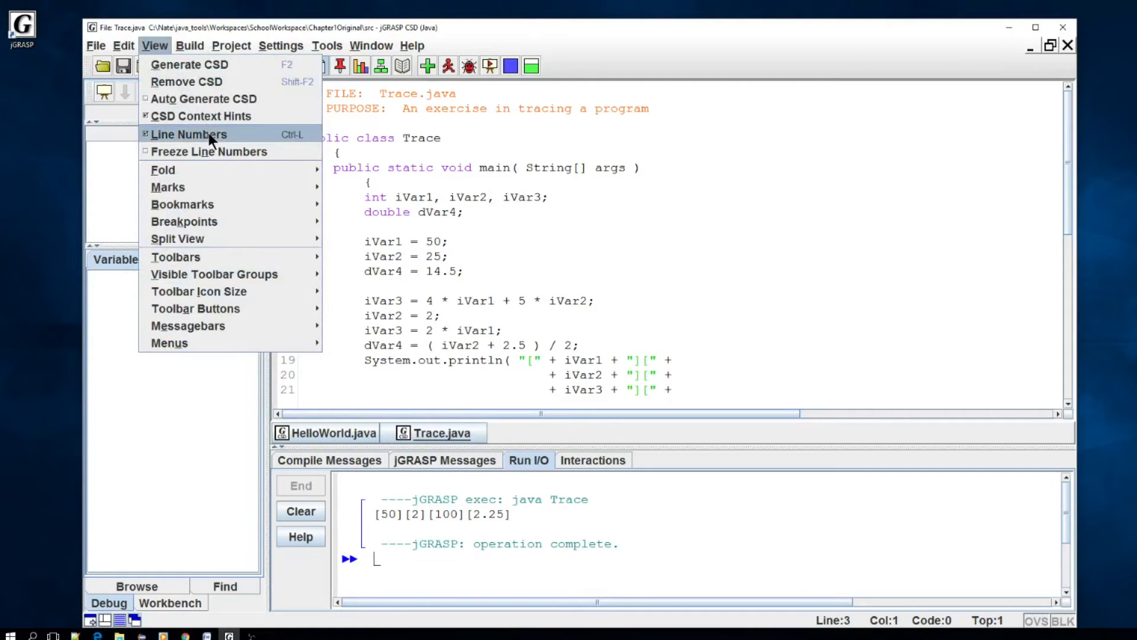
{"action": "left_click", "coordinate": [188, 134]}
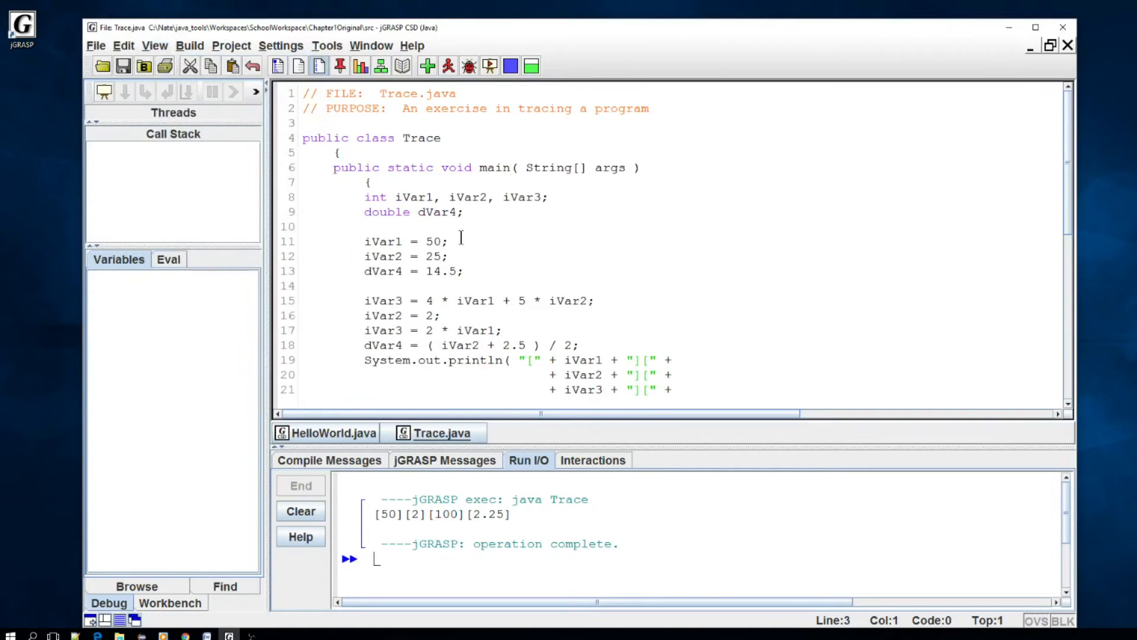
{"action": "mouse_move", "coordinate": [460, 240]}
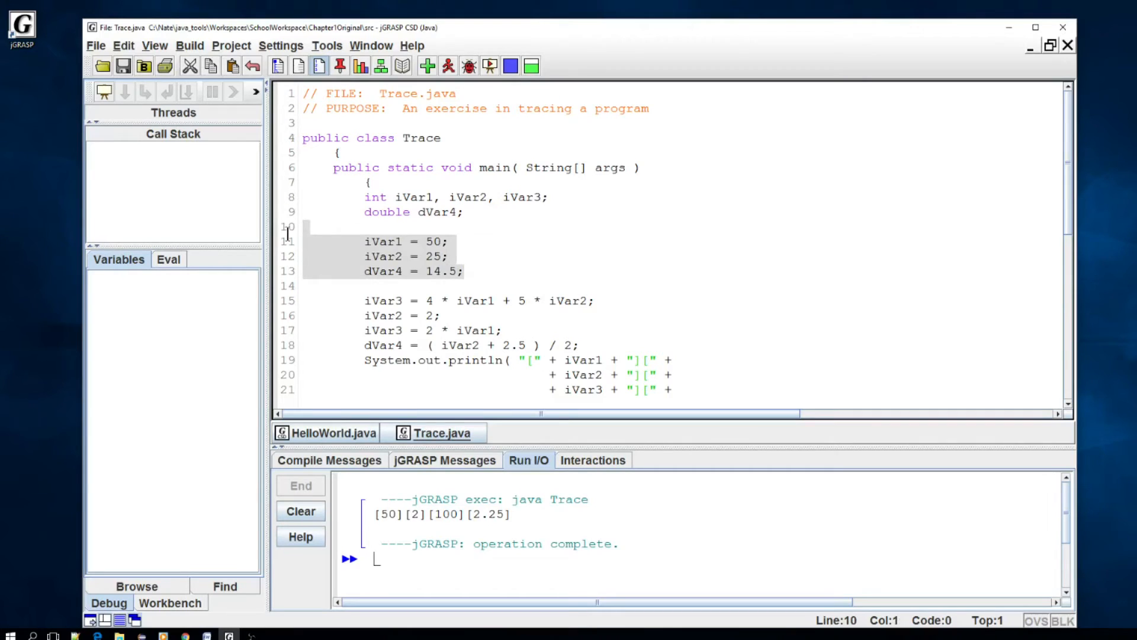
{"action": "mouse_move", "coordinate": [575, 247]}
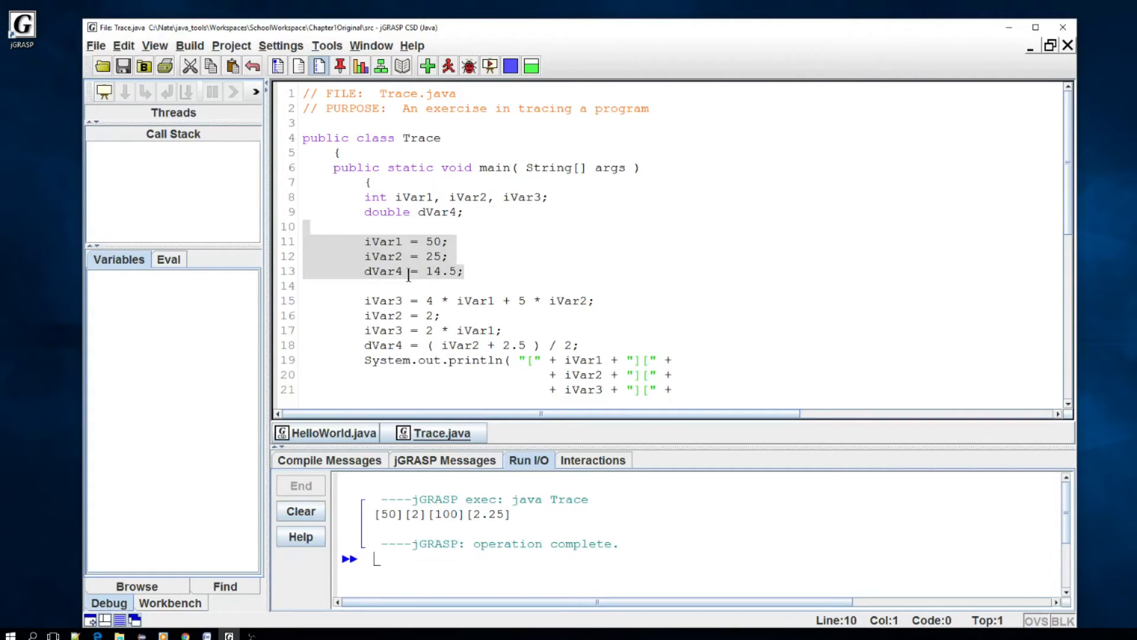
Comment out the initial assignment lines 10–13 via the Edit menu
{"action": "left_click", "coordinate": [124, 45]}
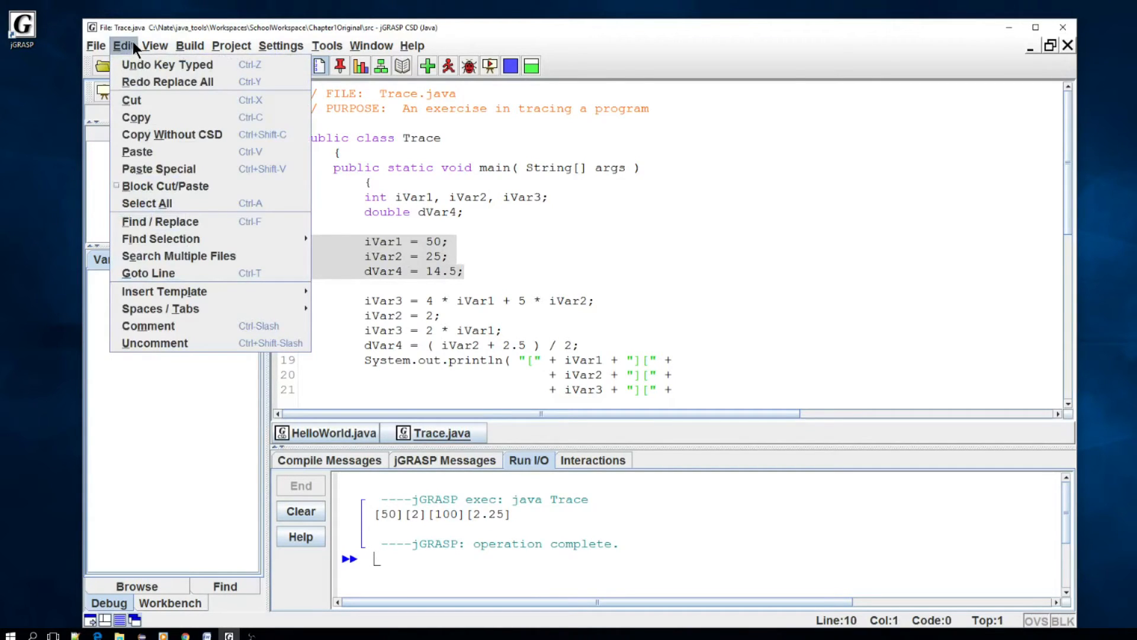
{"action": "mouse_move", "coordinate": [148, 324]}
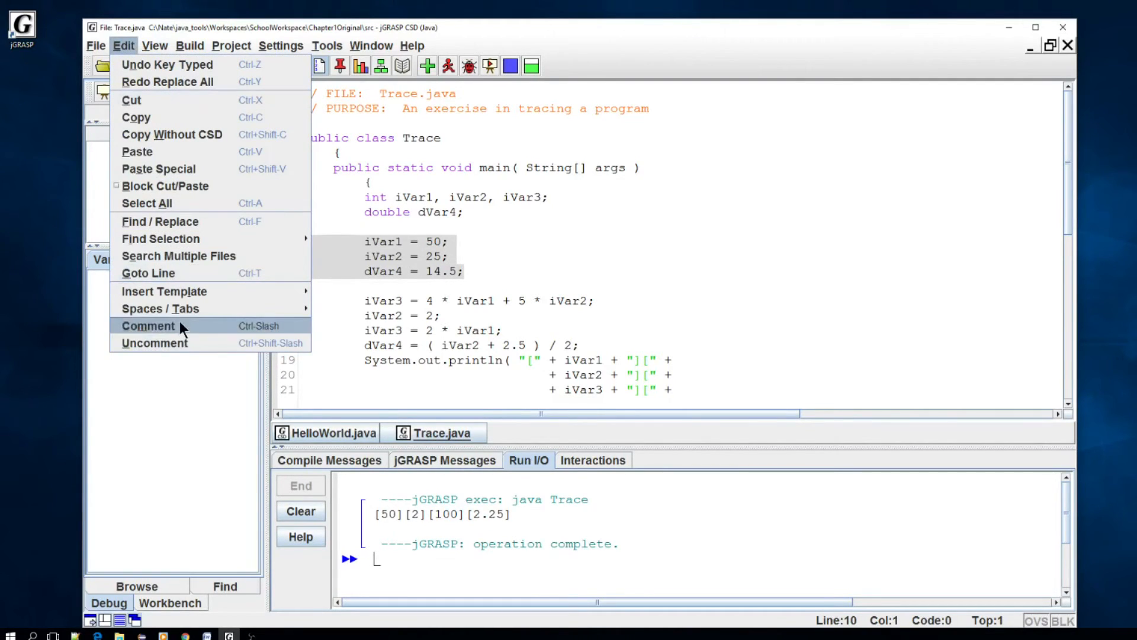
{"action": "left_click", "coordinate": [148, 325]}
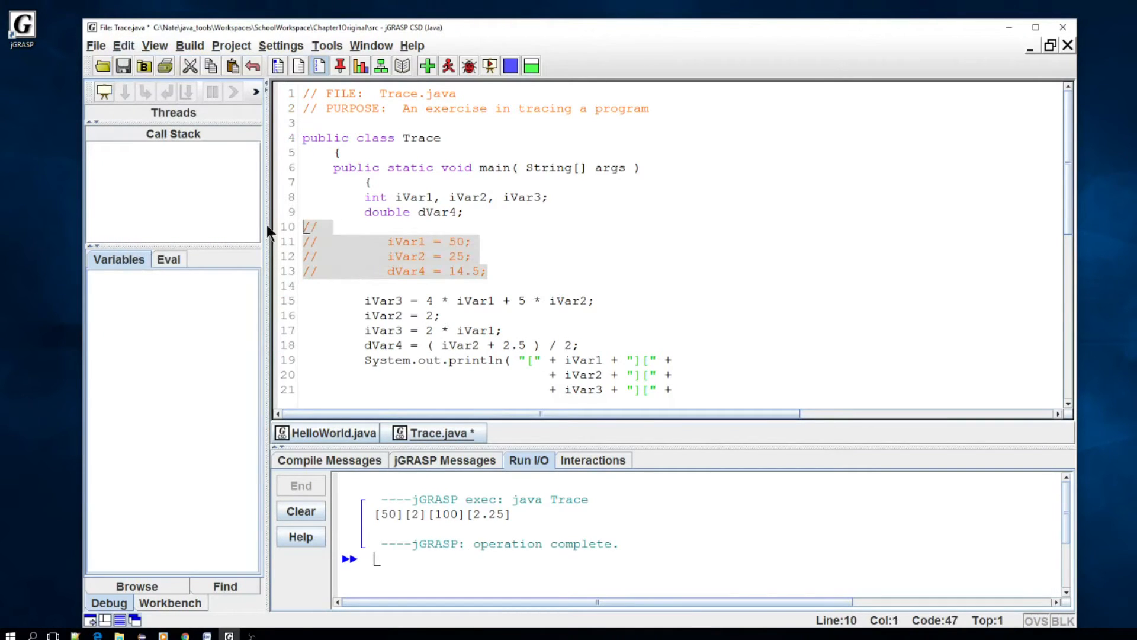
{"action": "left_click", "coordinate": [482, 196]}
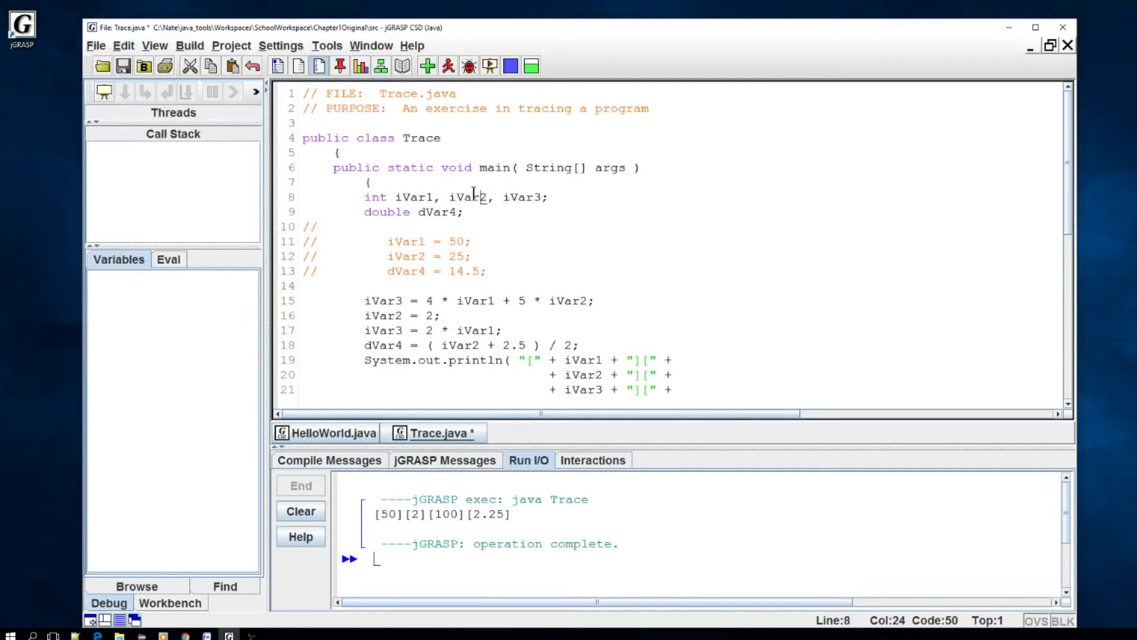
Uncomment the iVar1 = 50, iVar2 = 25 and dVar4 = 14.5 assignments again
{"action": "left_click", "coordinate": [482, 270]}
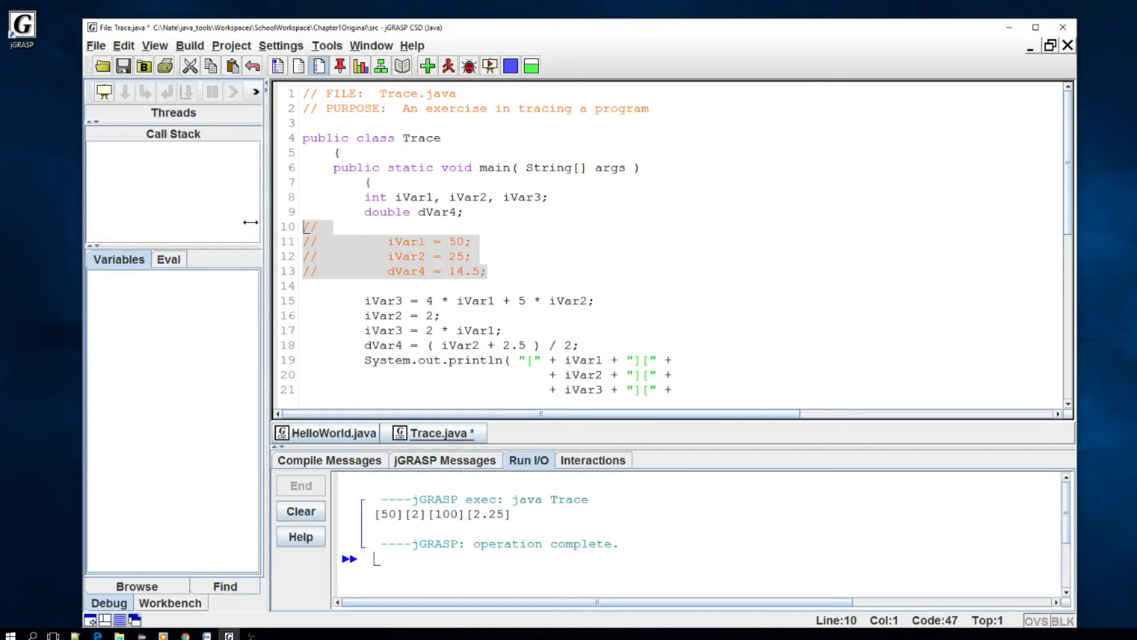
{"action": "left_click", "coordinate": [122, 45]}
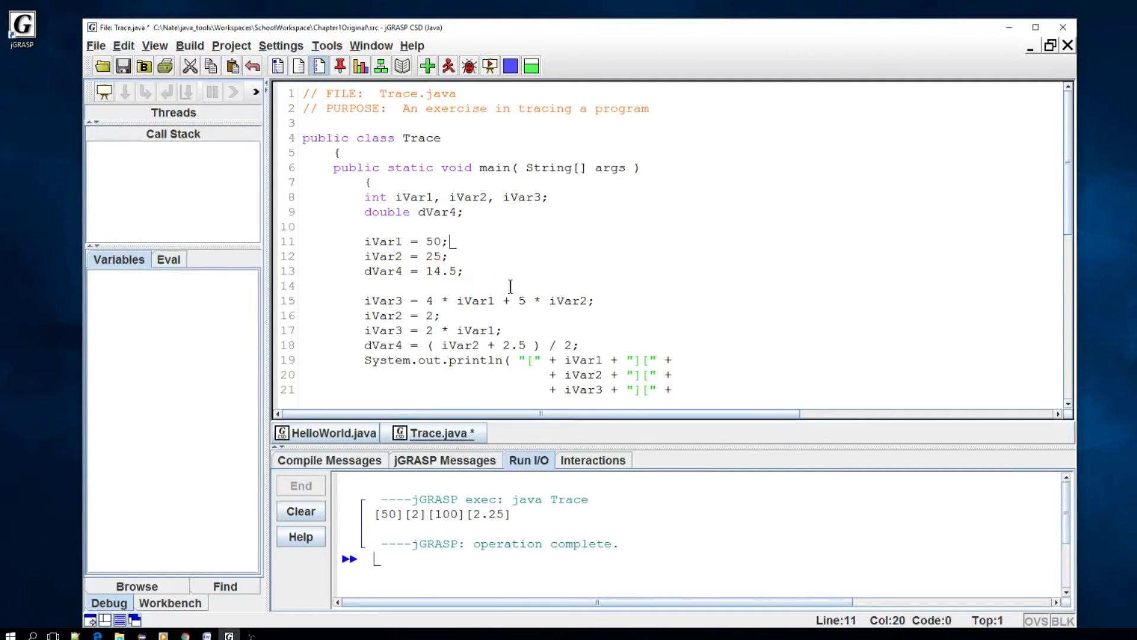
{"action": "left_click", "coordinate": [469, 270]}
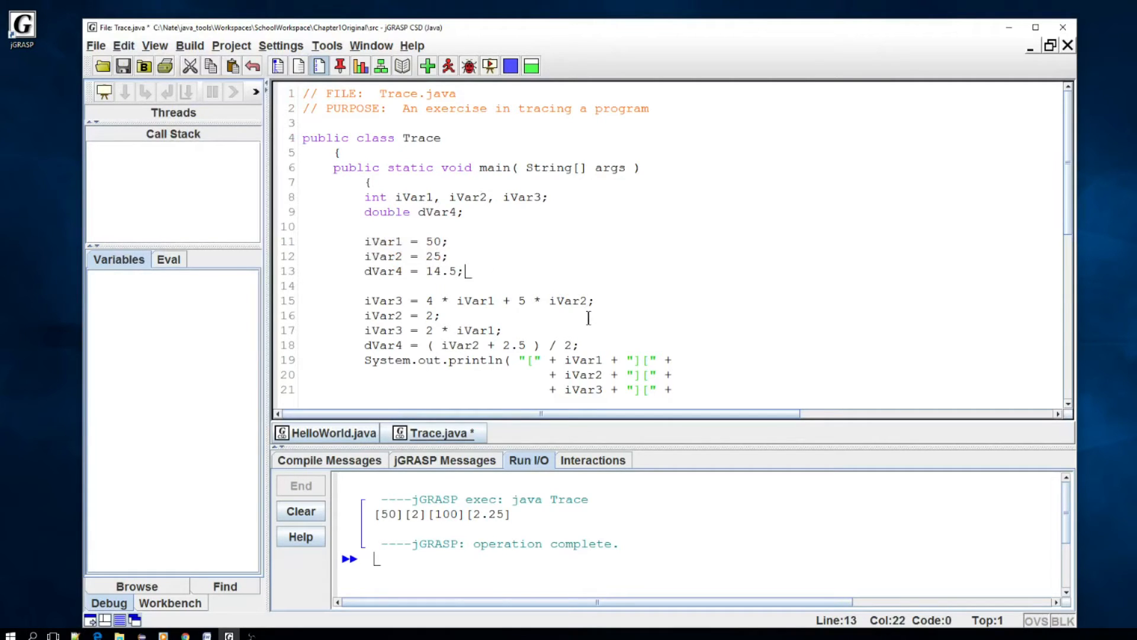
{"action": "mouse_move", "coordinate": [589, 318]}
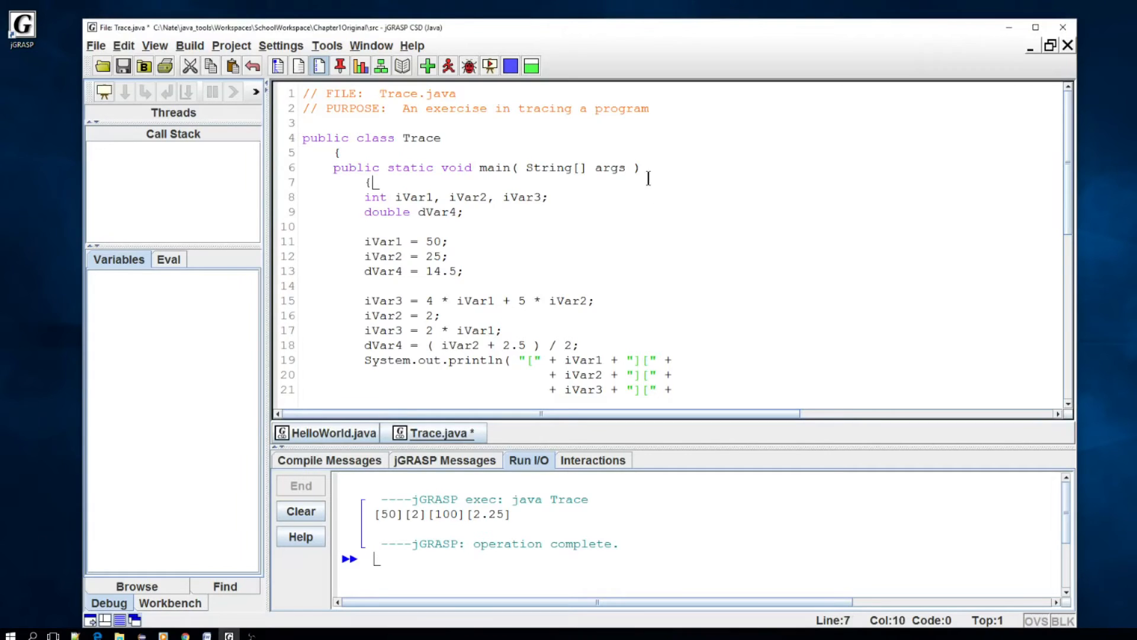
Scroll through Trace.java and bring up the View menu
{"action": "scroll", "scroll_direction": "down", "scroll_amount": 3}
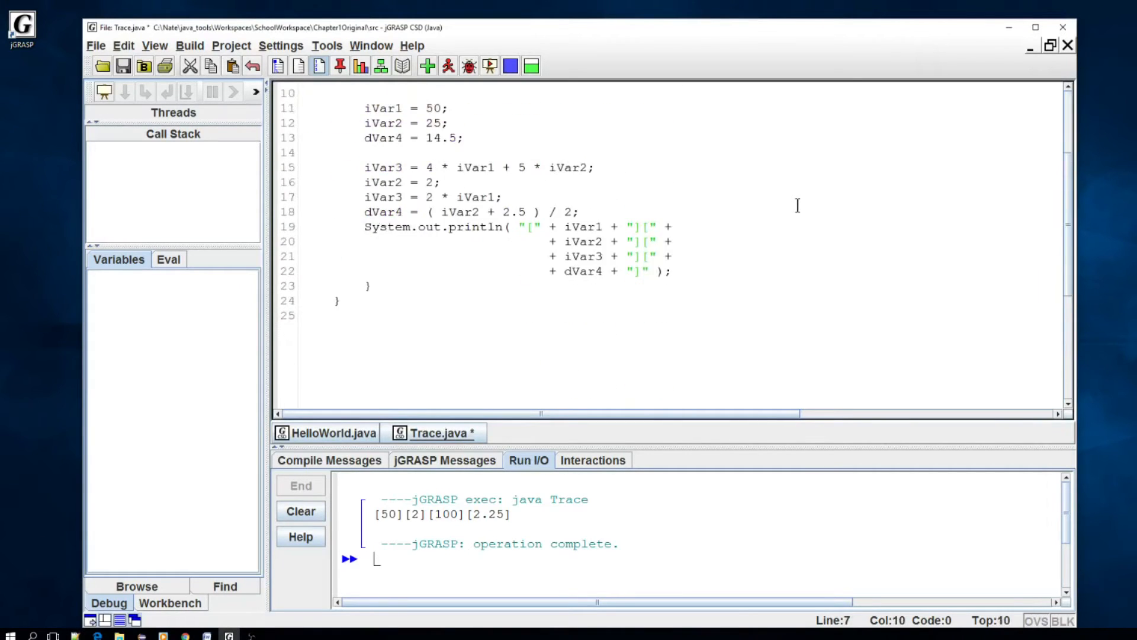
{"action": "scroll", "scroll_direction": "up", "scroll_amount": 3}
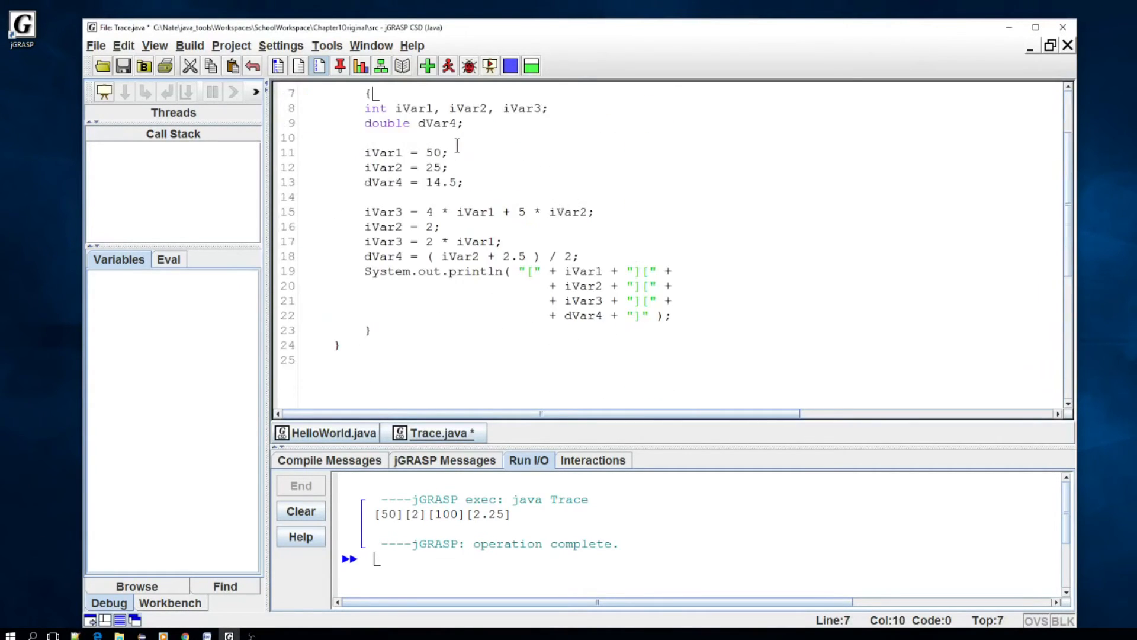
{"action": "scroll", "scroll_direction": "up", "scroll_amount": 3}
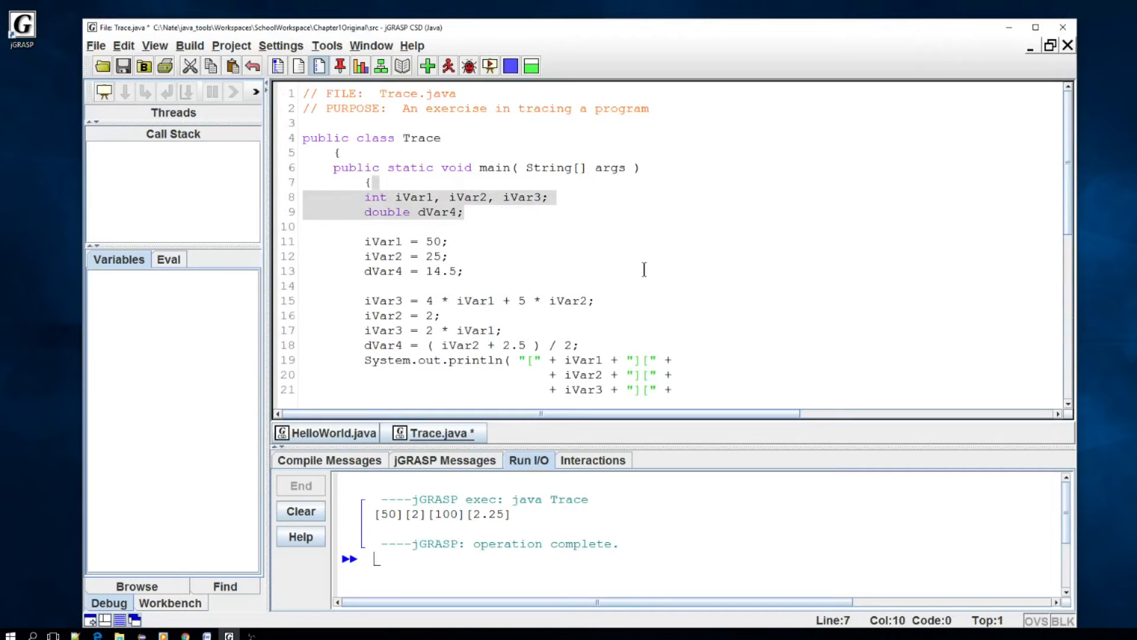
{"action": "scroll", "scroll_direction": "down", "scroll_amount": 3}
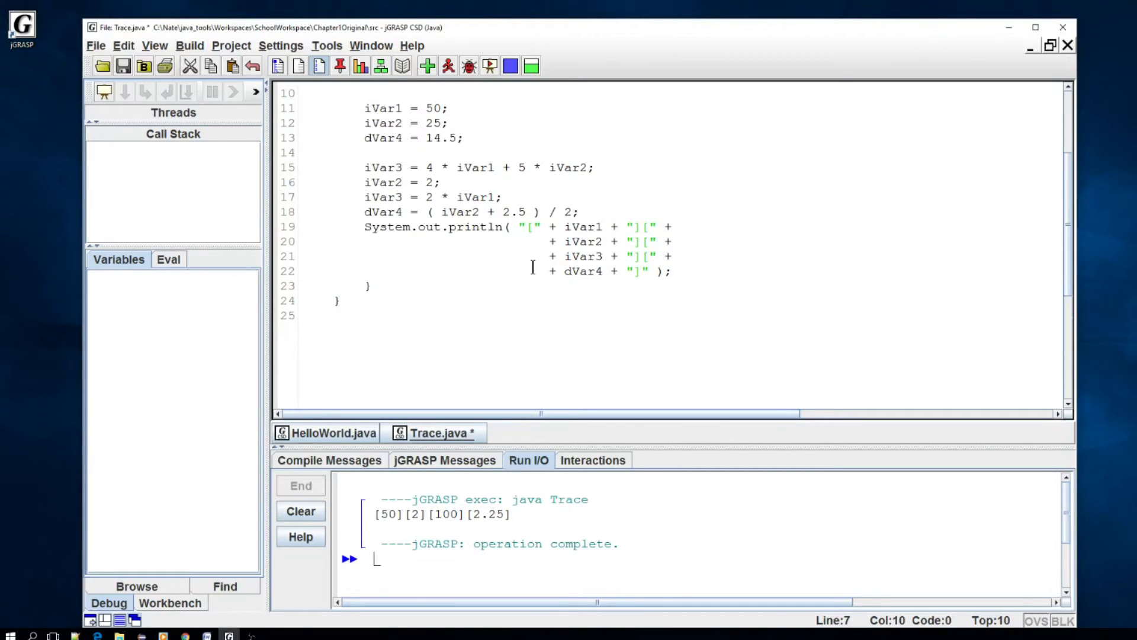
{"action": "scroll", "scroll_direction": "up", "scroll_amount": 3}
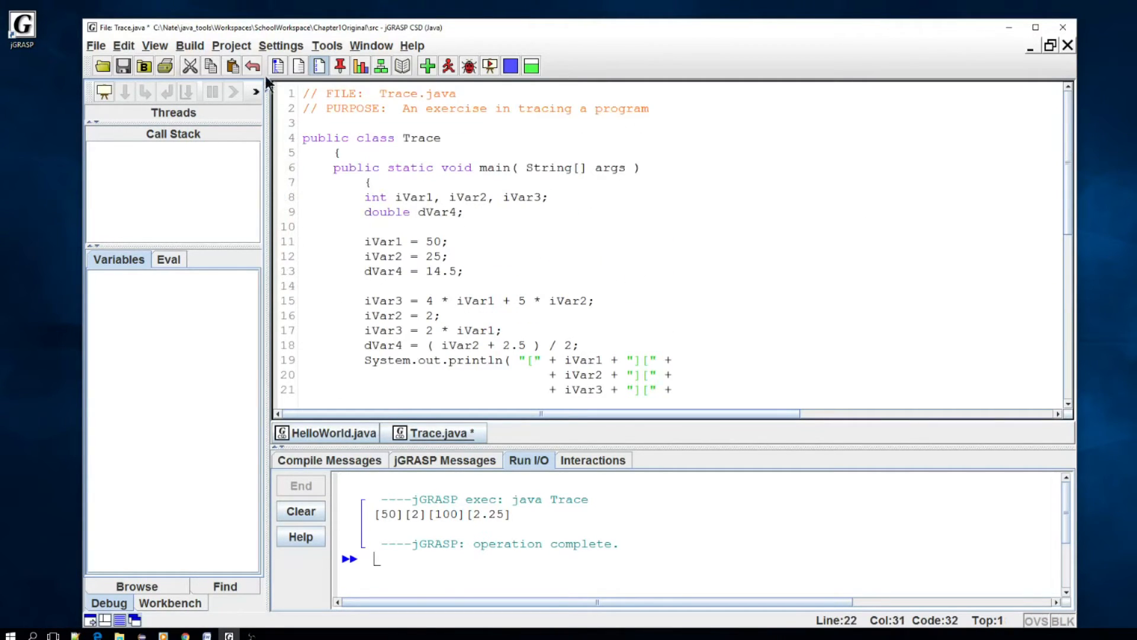
{"action": "left_click", "coordinate": [154, 45]}
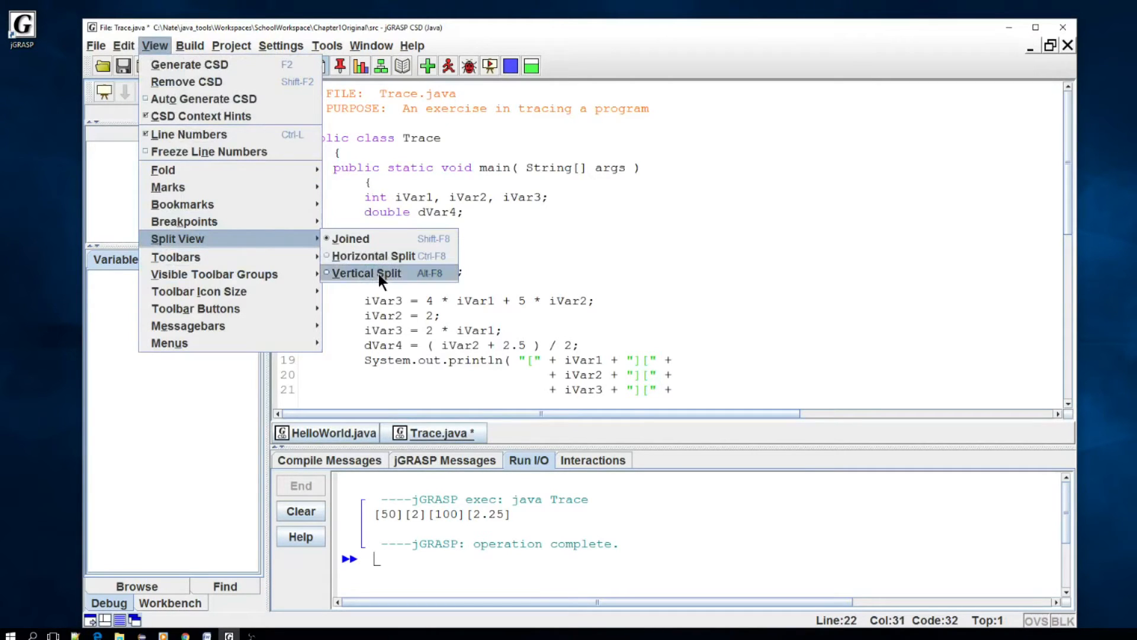
Split the editor vertically and try typing '12312' and 'asdasd' to see both panes update
{"action": "left_click", "coordinate": [366, 272]}
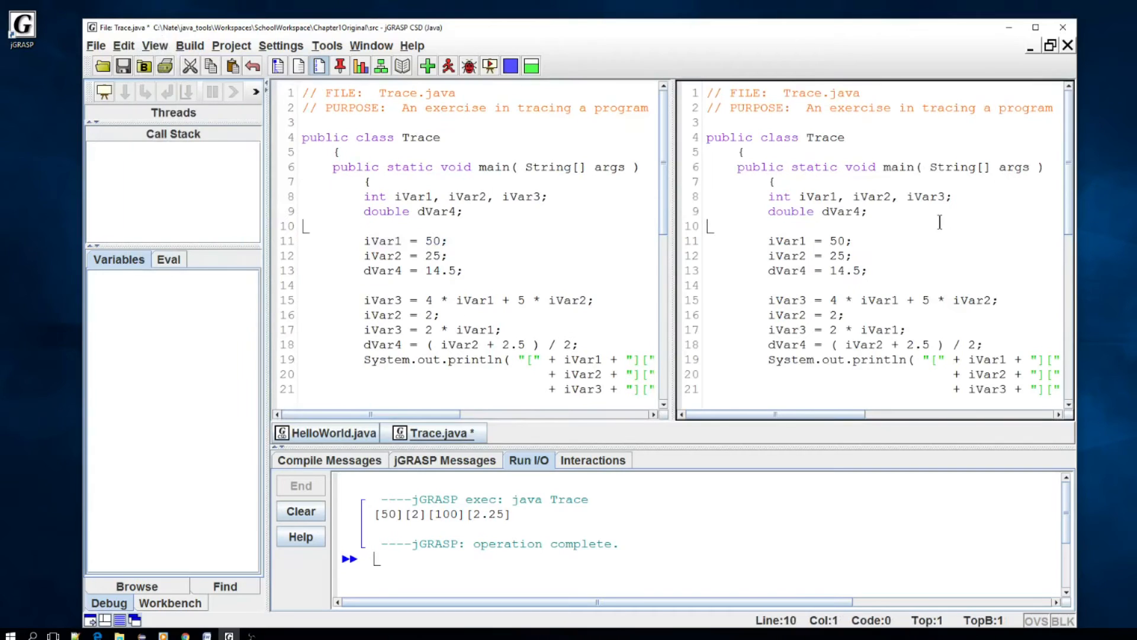
{"action": "left_click", "coordinate": [841, 240]}
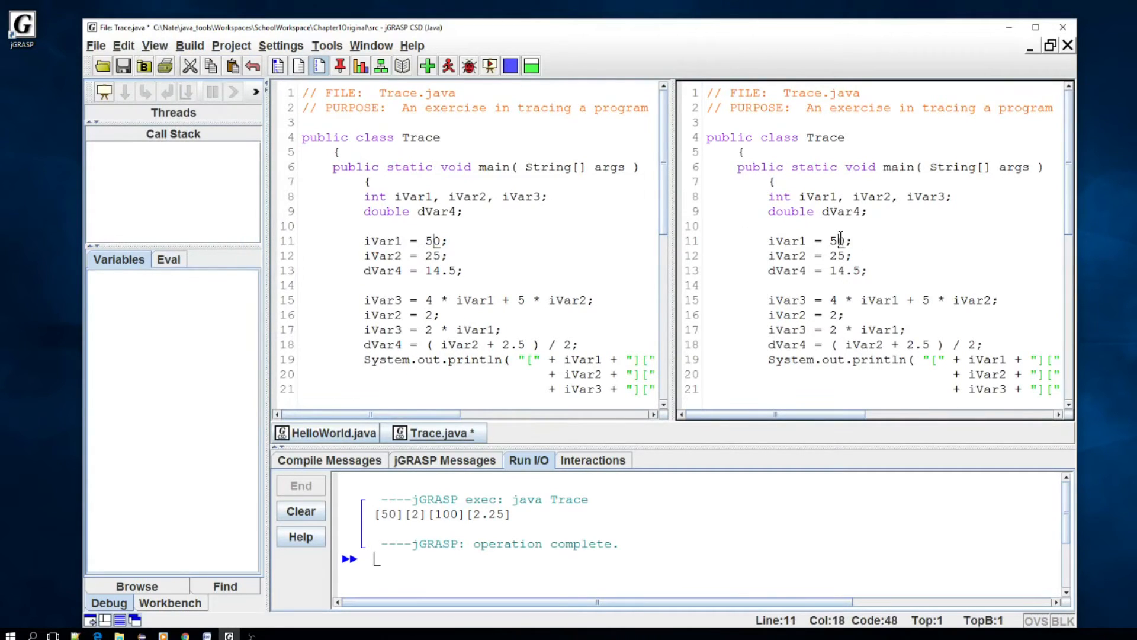
{"action": "type", "text": "12312"}
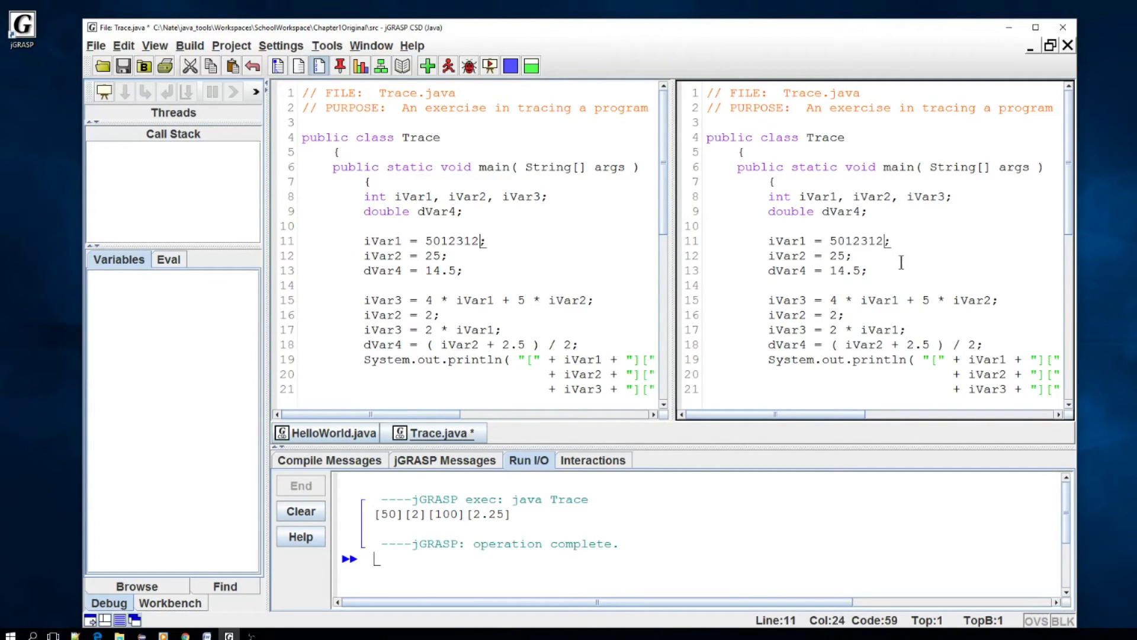
{"action": "scroll", "scroll_direction": "down", "scroll_amount": 3}
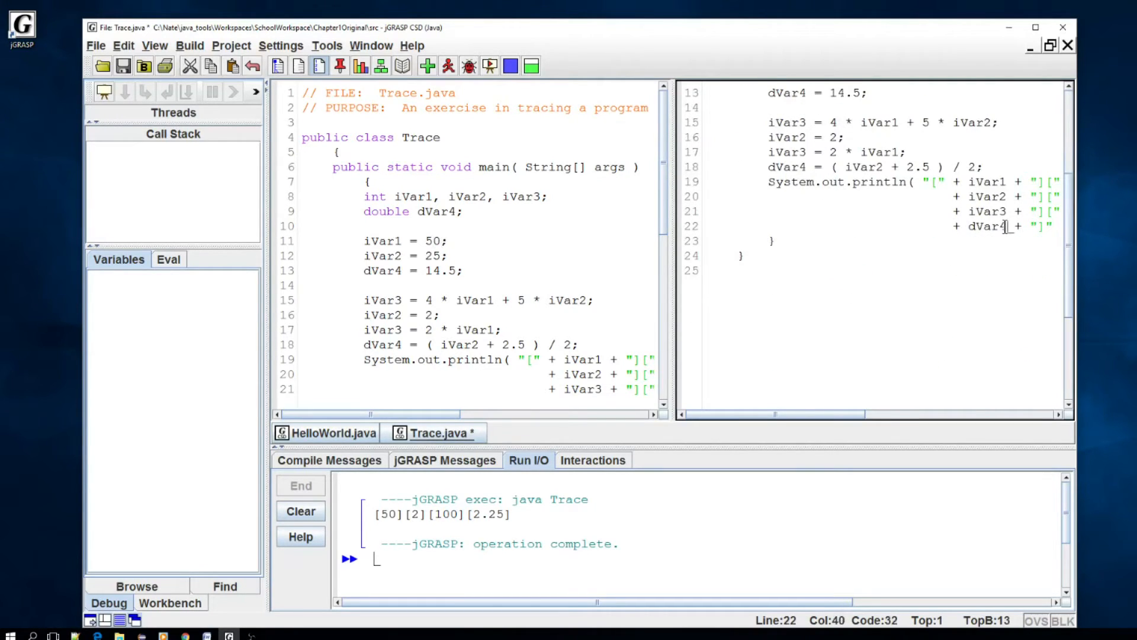
{"action": "type", "text": "asdasd"}
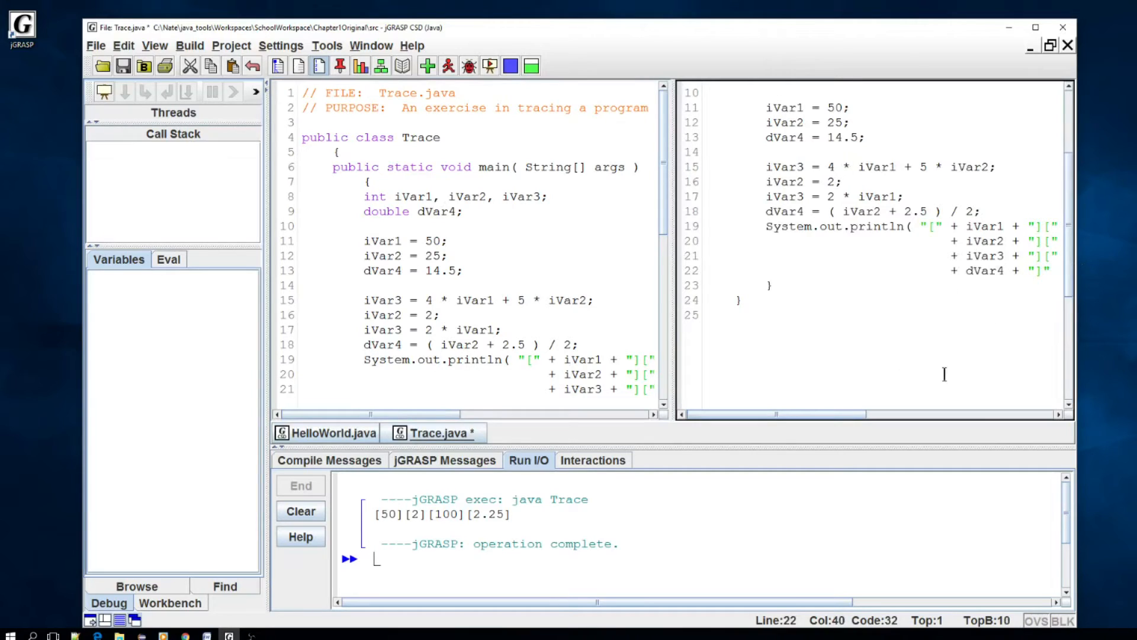
{"action": "mouse_move", "coordinate": [977, 289]}
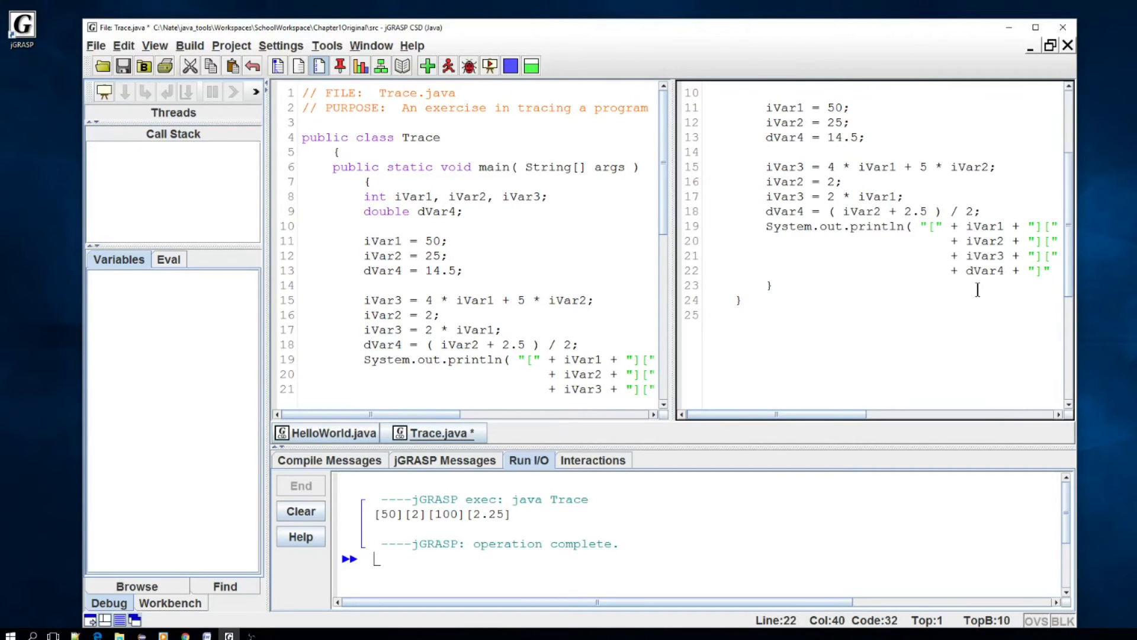
{"action": "mouse_move", "coordinate": [682, 130]}
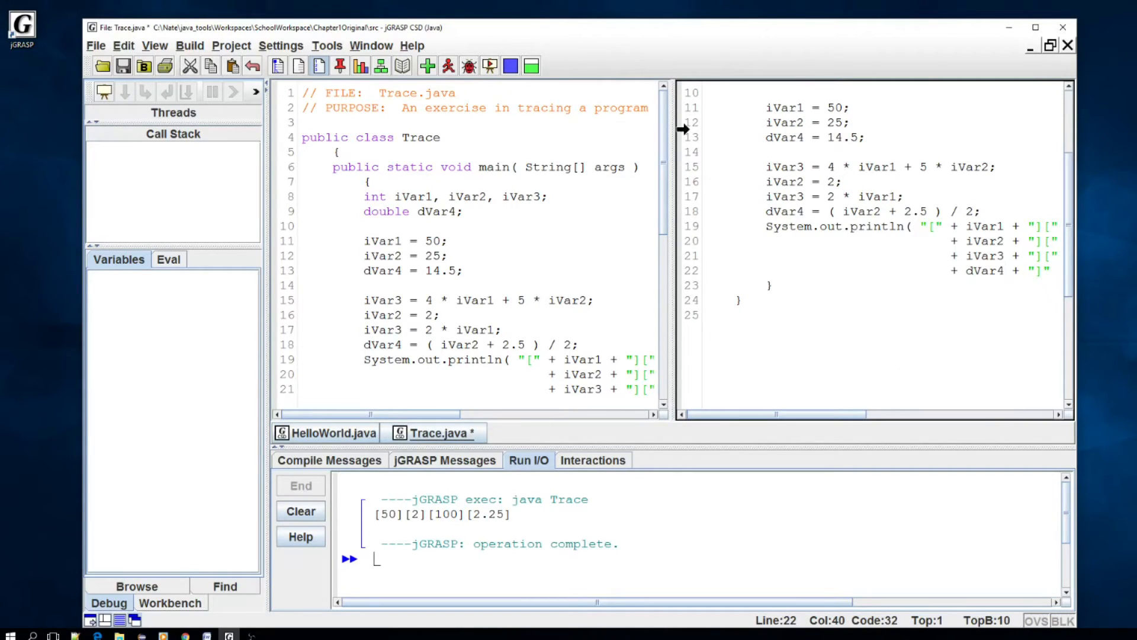
Join the split panes back into a single editor view
{"action": "left_click", "coordinate": [154, 45]}
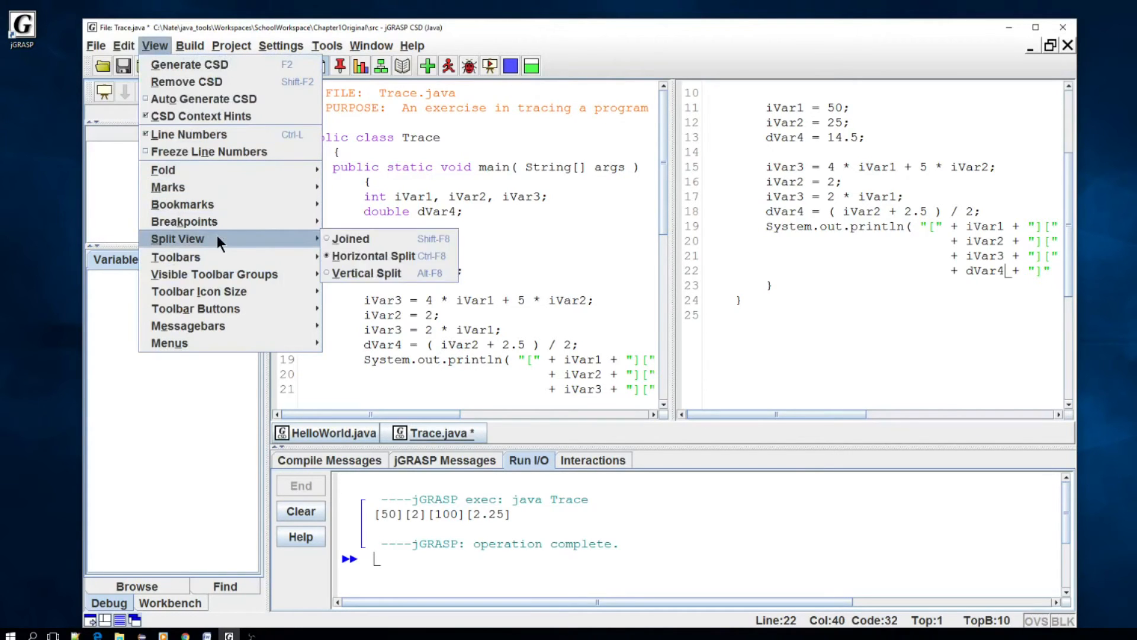
{"action": "left_click", "coordinate": [351, 238]}
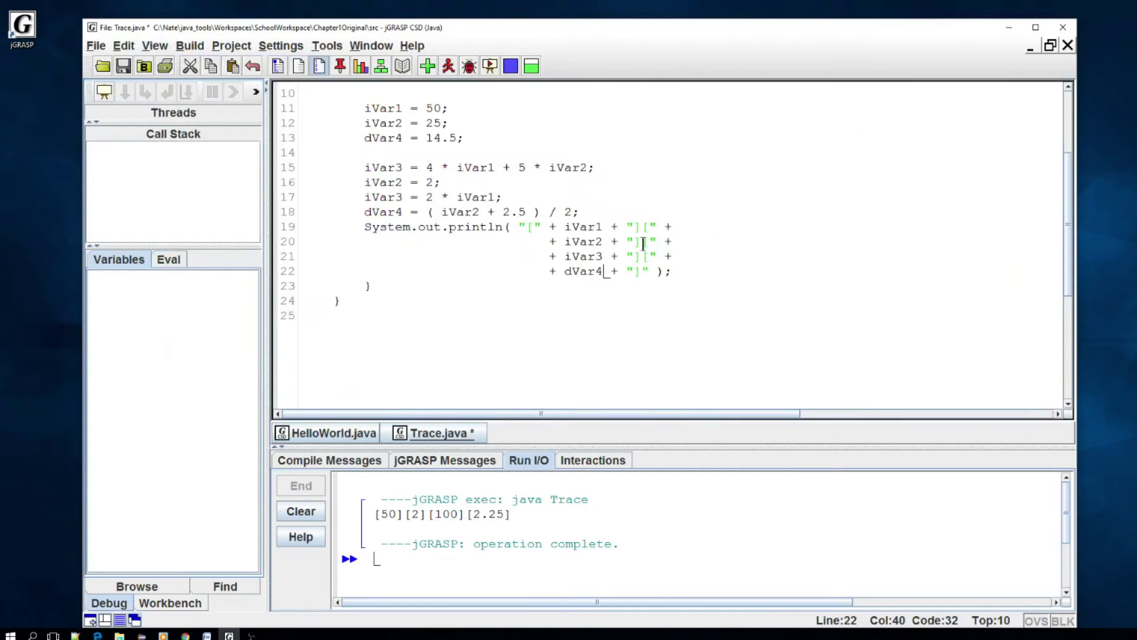
{"action": "scroll", "scroll_direction": "up", "scroll_amount": 3}
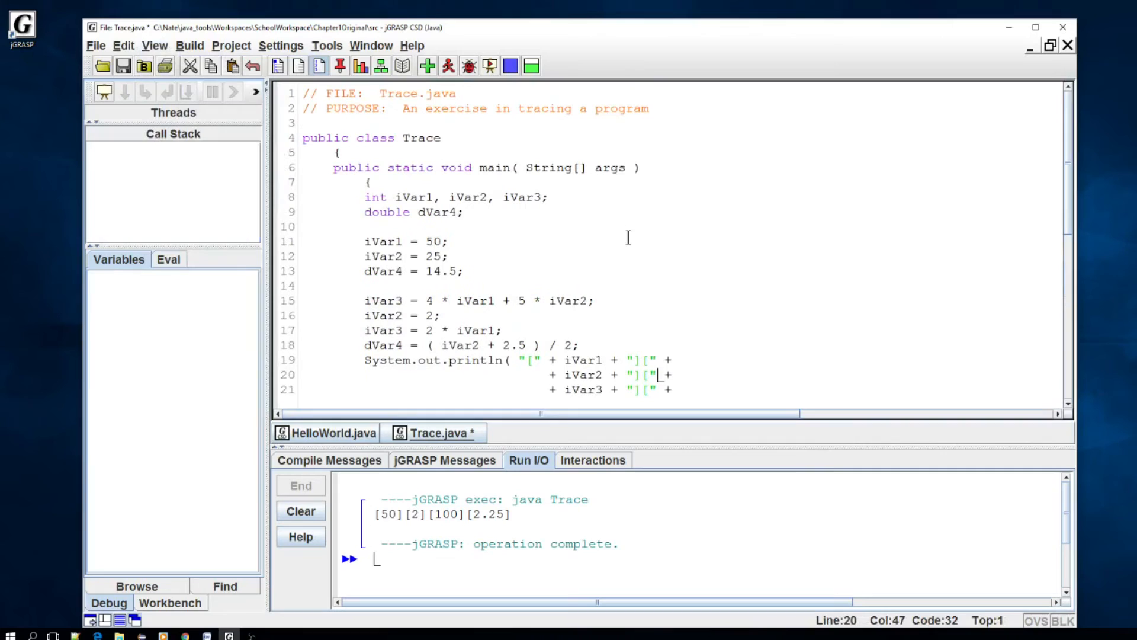
{"action": "left_click", "coordinate": [595, 299]}
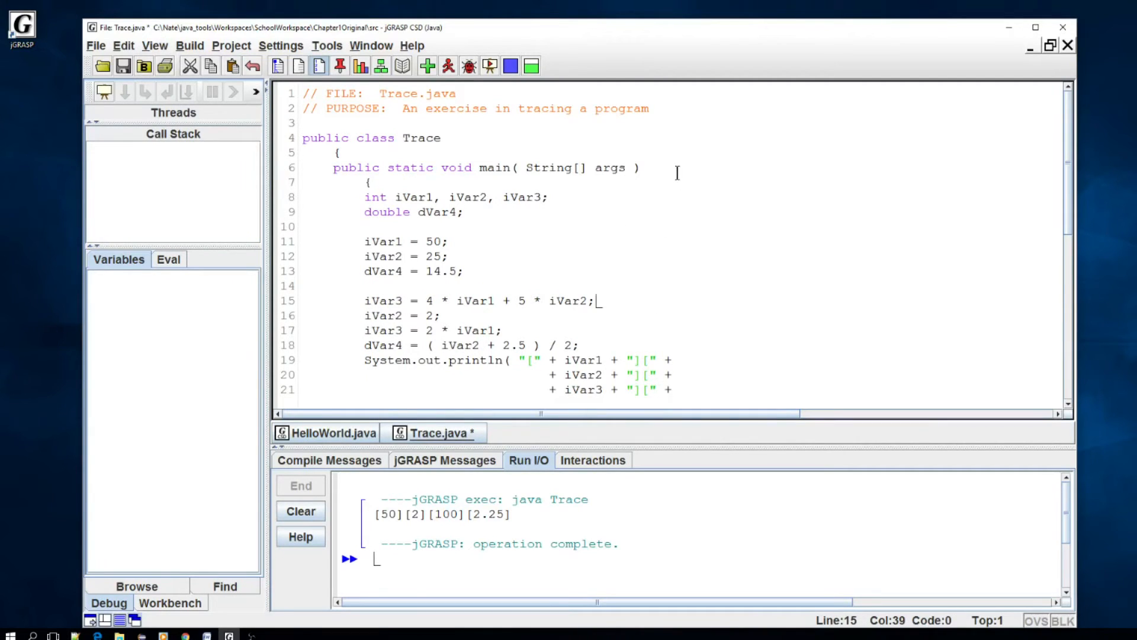
{"action": "mouse_move", "coordinate": [277, 65]}
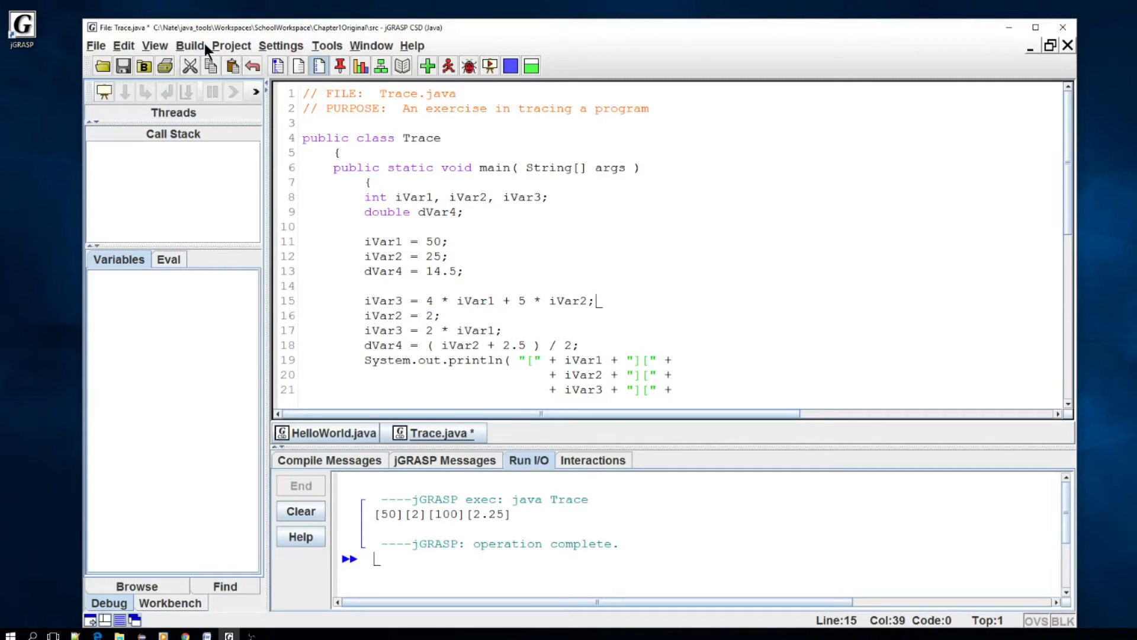
Browse the Project and Settings menus without changing anything
{"action": "left_click", "coordinate": [231, 45]}
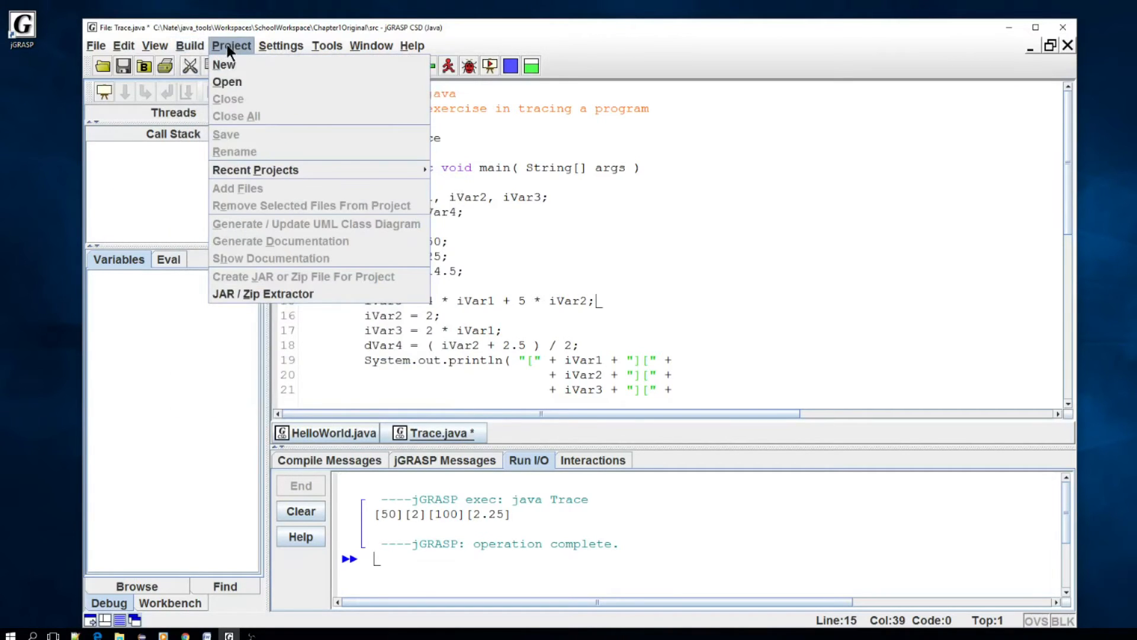
{"action": "left_click", "coordinate": [280, 45]}
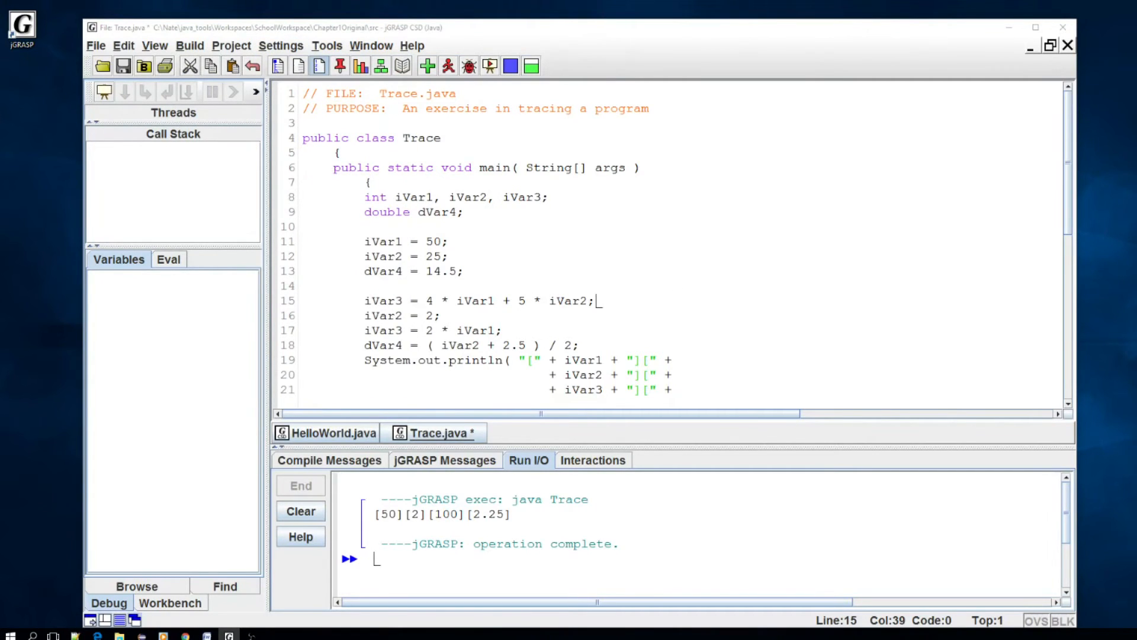
Apply a dark colour scheme in the workspace Colors settings and start choosing a string colour
{"action": "left_click", "coordinate": [280, 45]}
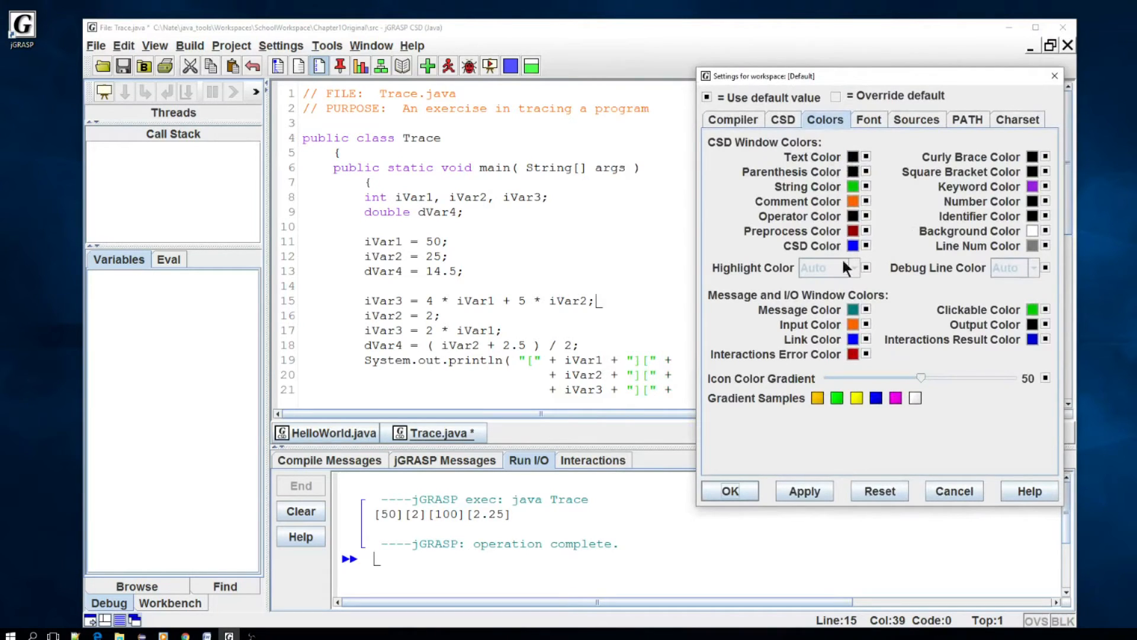
{"action": "mouse_move", "coordinate": [871, 158]}
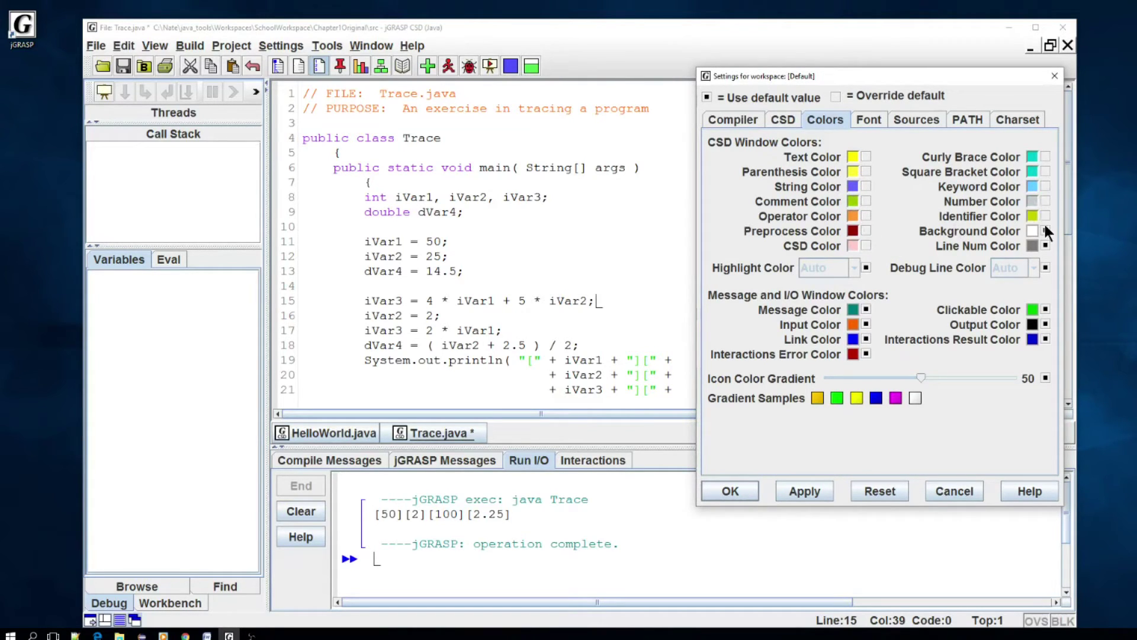
{"action": "left_click", "coordinate": [1035, 231]}
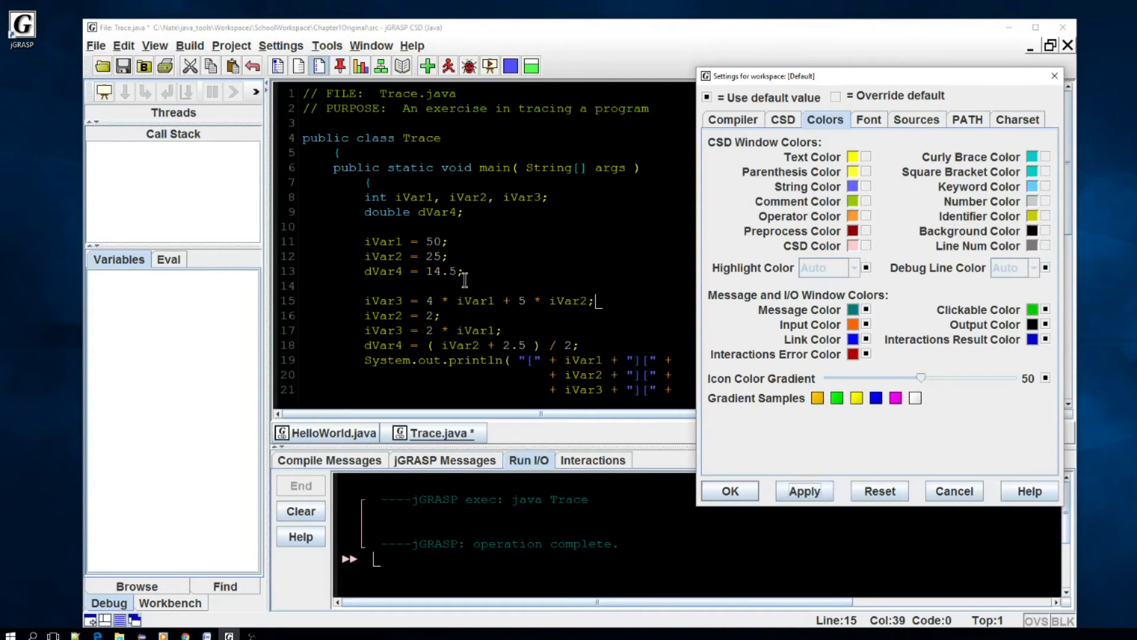
{"action": "left_click", "coordinate": [305, 225]}
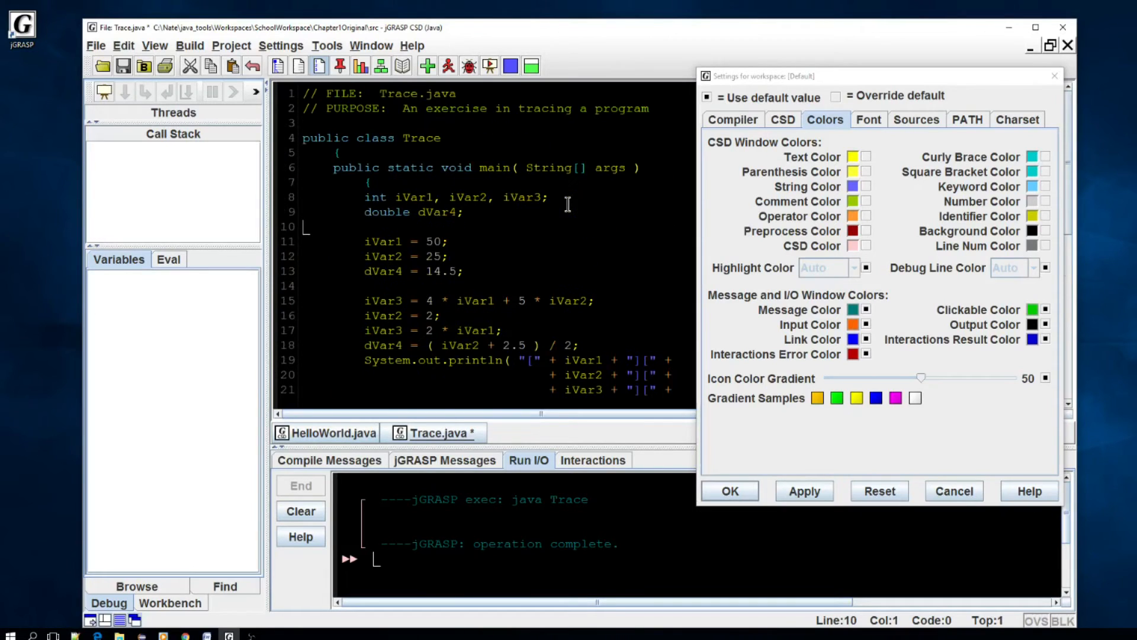
{"action": "mouse_move", "coordinate": [854, 195]}
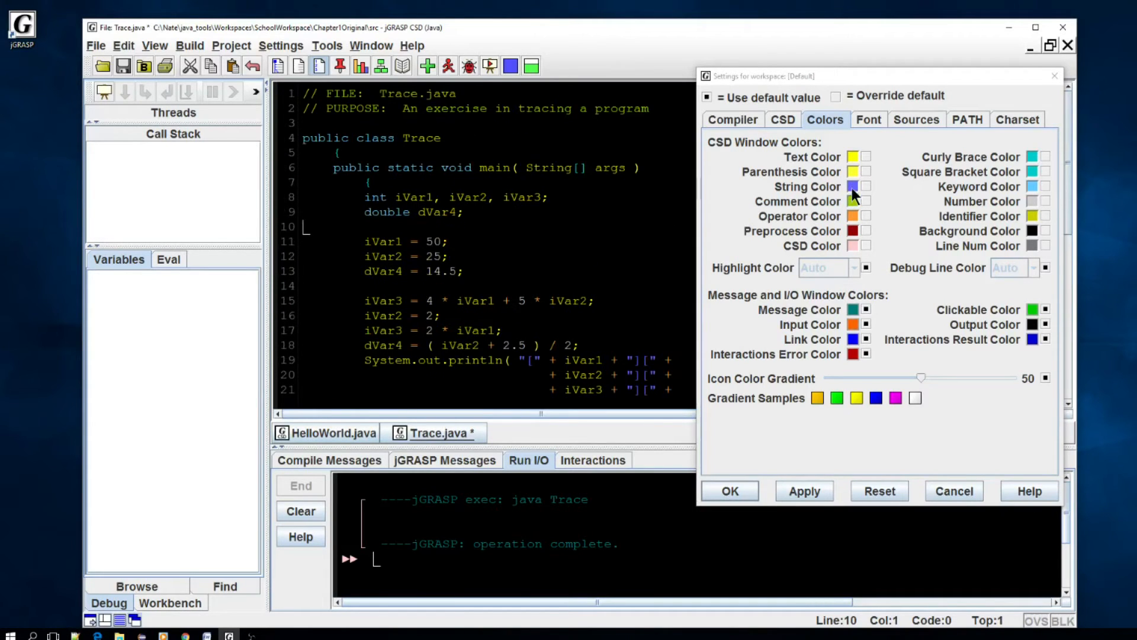
{"action": "left_click", "coordinate": [857, 186]}
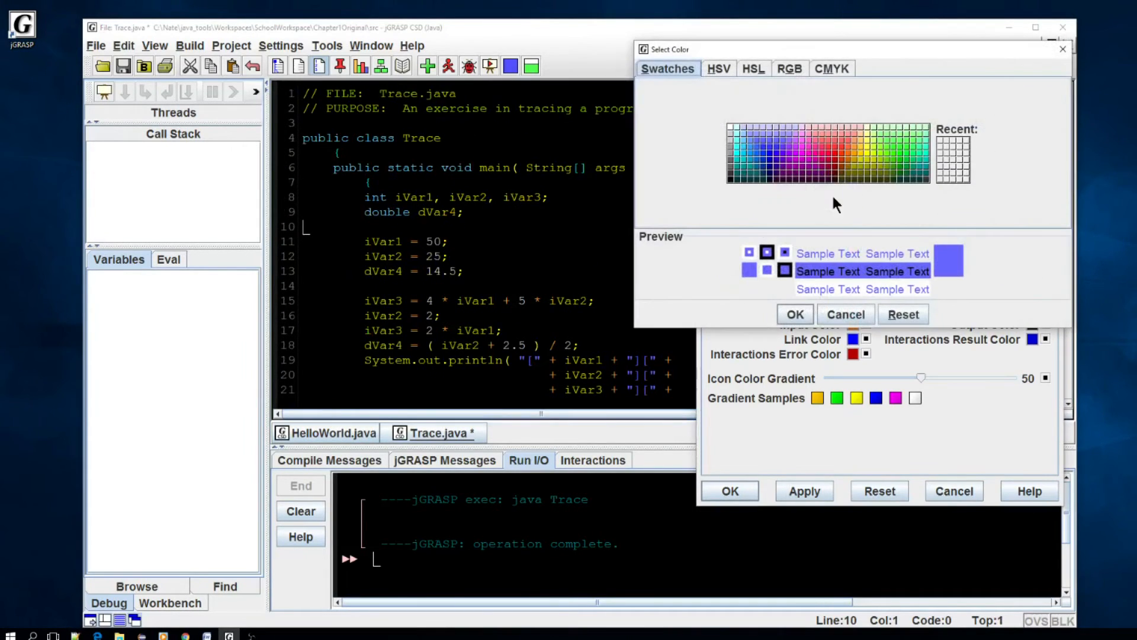
Choose a blue swatch for String Color and confirm it
{"action": "left_click", "coordinate": [854, 153]}
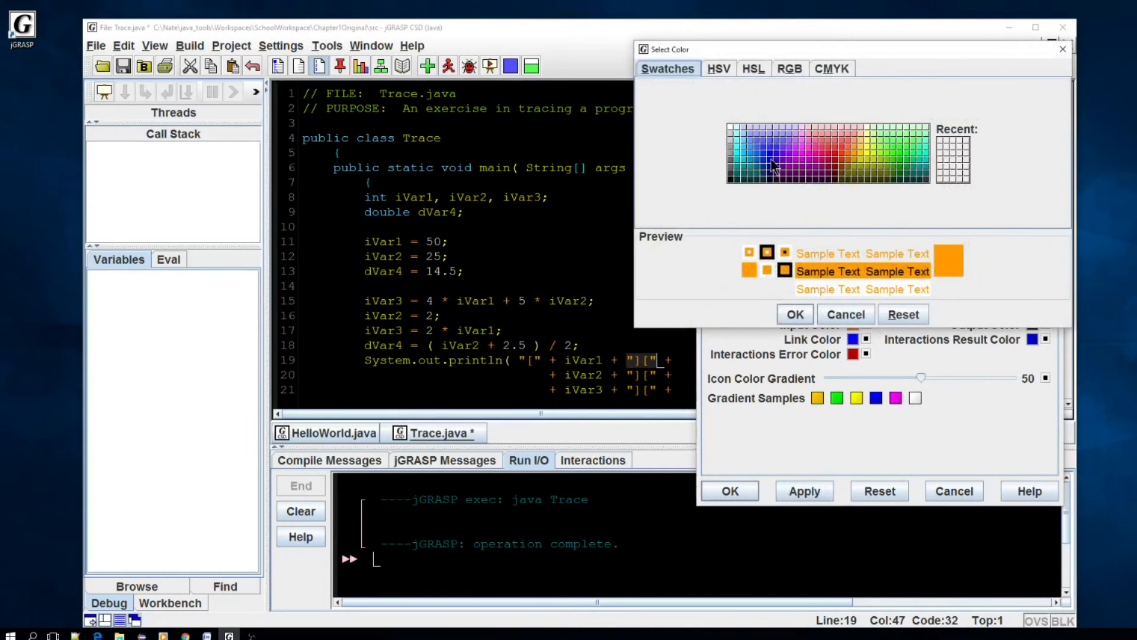
{"action": "left_click", "coordinate": [768, 153]}
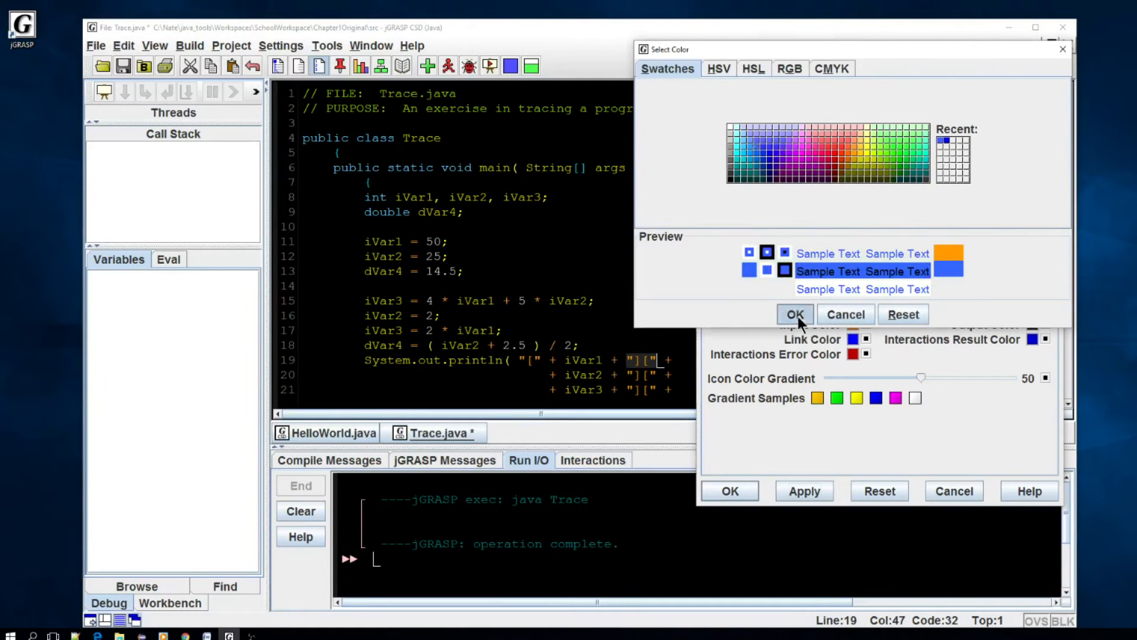
{"action": "left_click", "coordinate": [794, 314]}
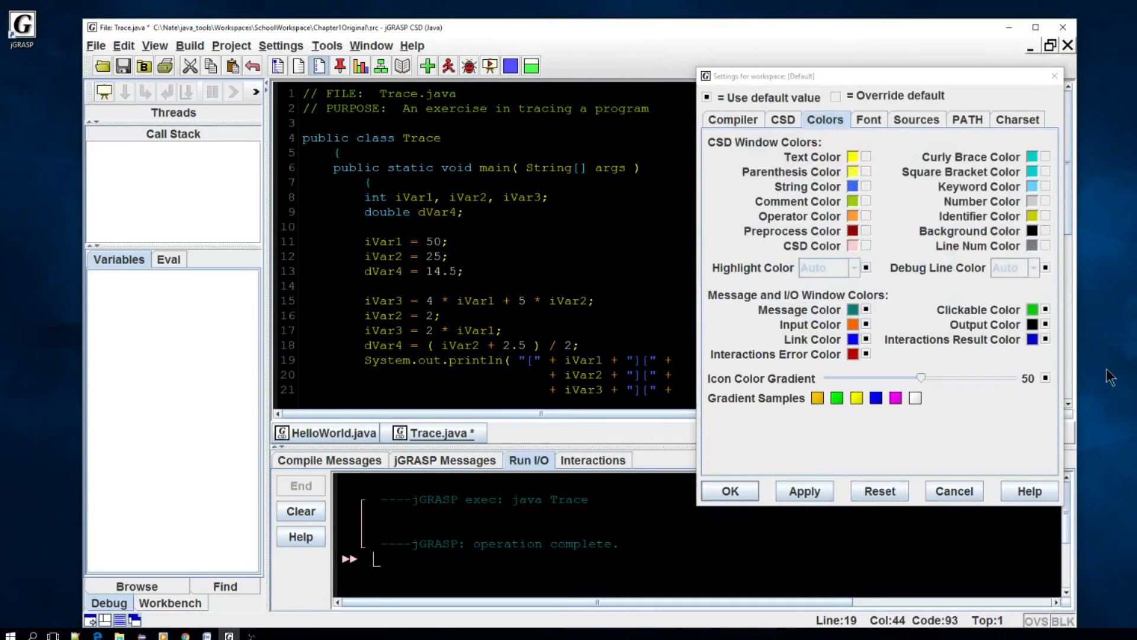
{"action": "mouse_move", "coordinate": [952, 490]}
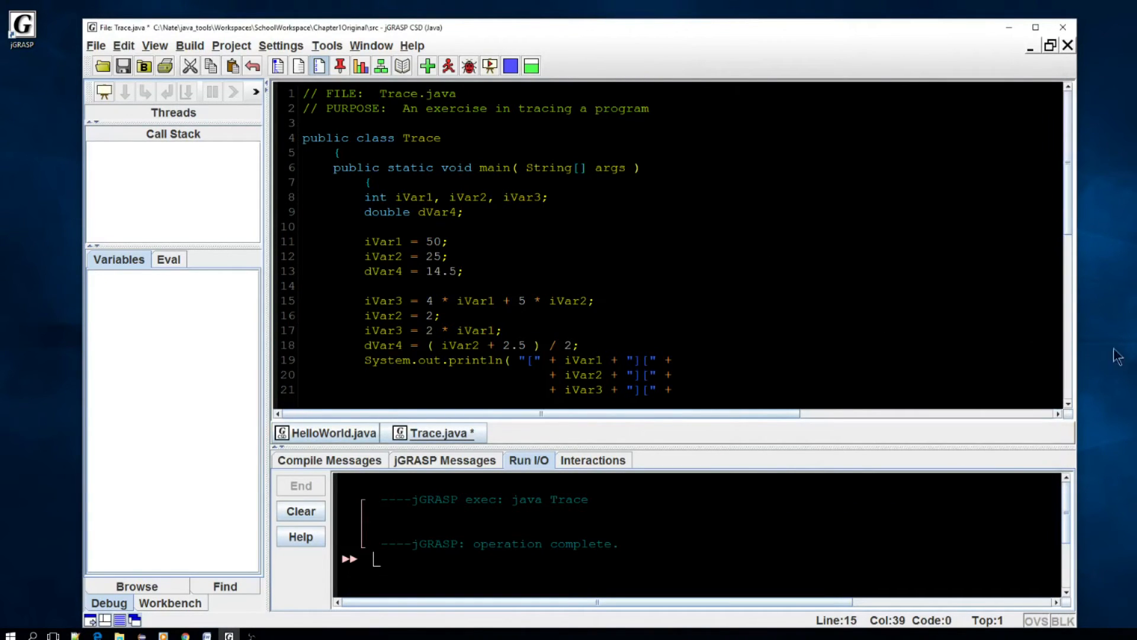
{"action": "mouse_move", "coordinate": [1058, 295]}
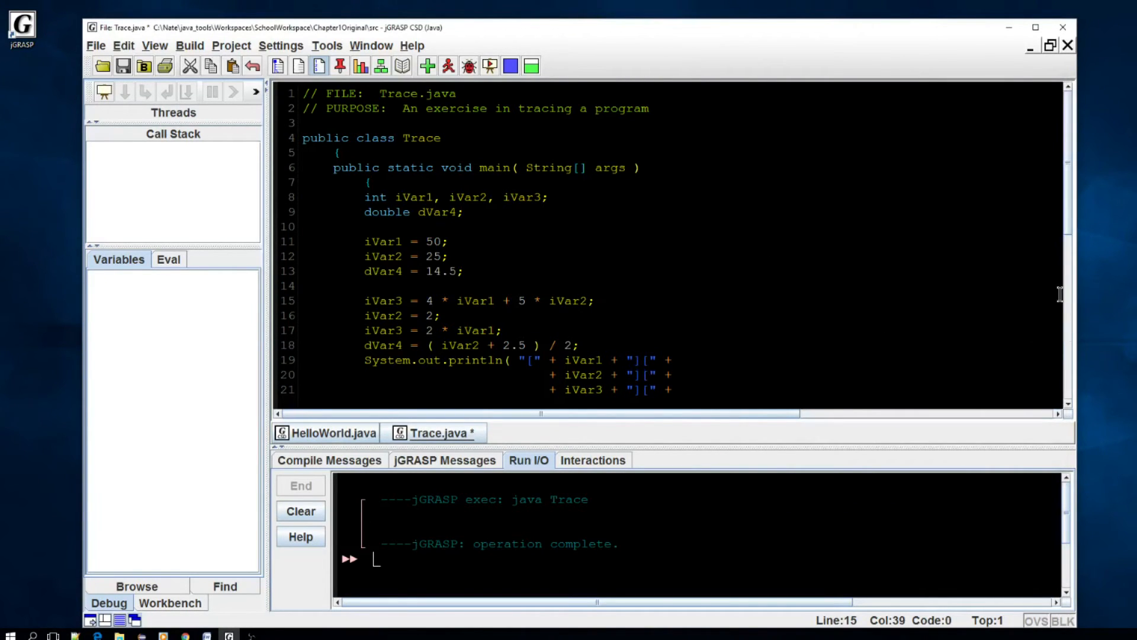
{"action": "mouse_move", "coordinate": [1072, 226]}
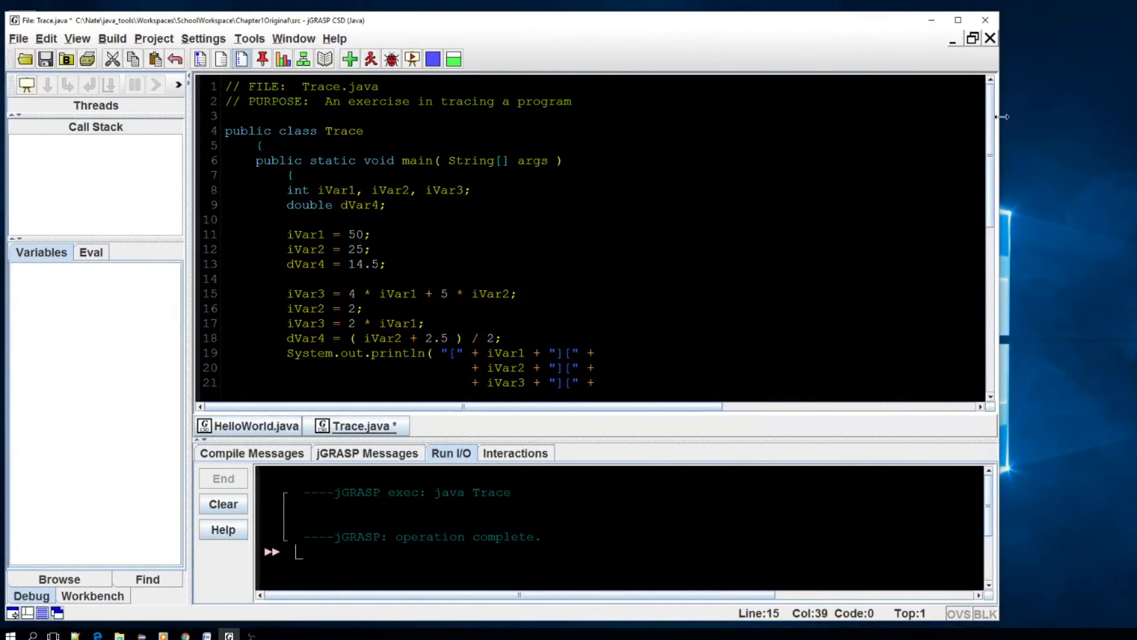
Resize the jGRASP window to the left half of the screen and click back into the code
{"action": "left_click", "coordinate": [971, 20]}
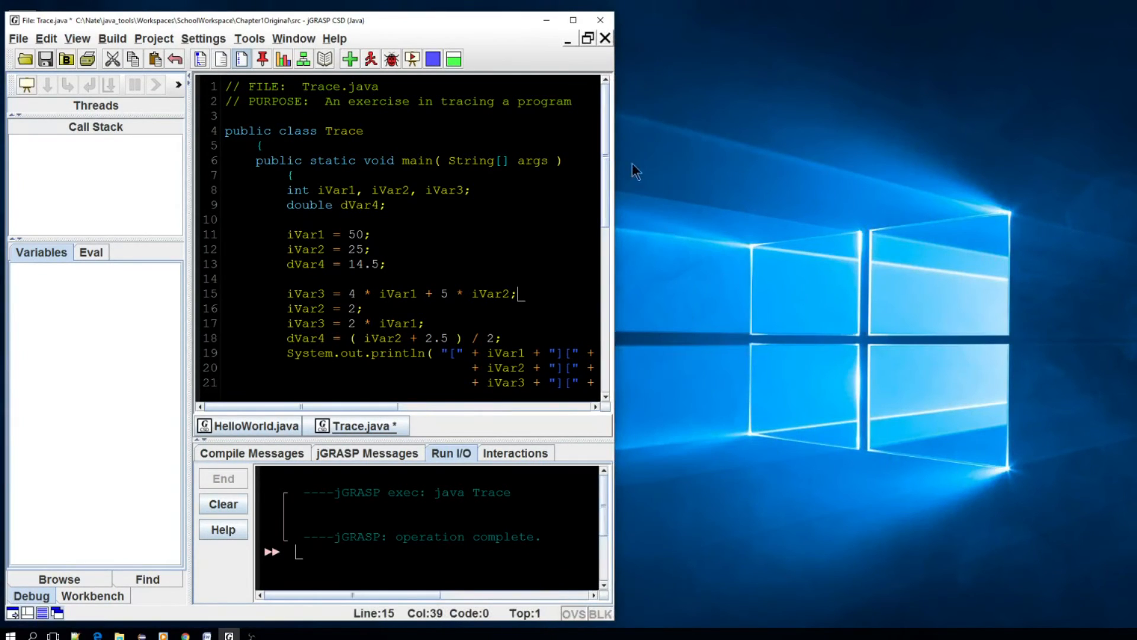
{"action": "left_click", "coordinate": [470, 190]}
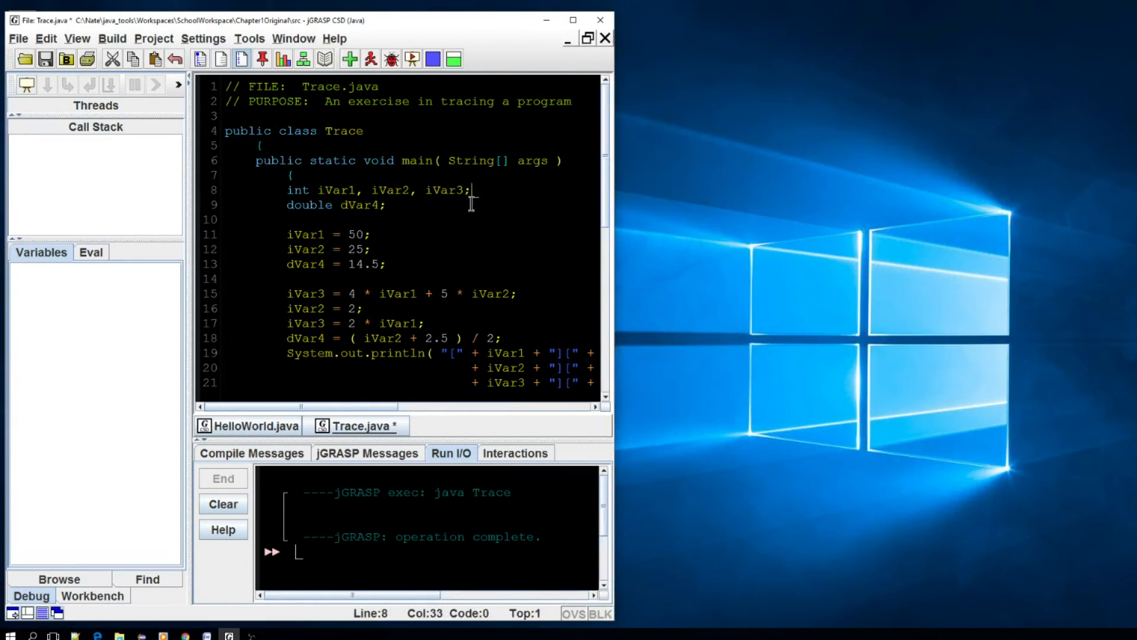
{"action": "mouse_move", "coordinate": [908, 330]}
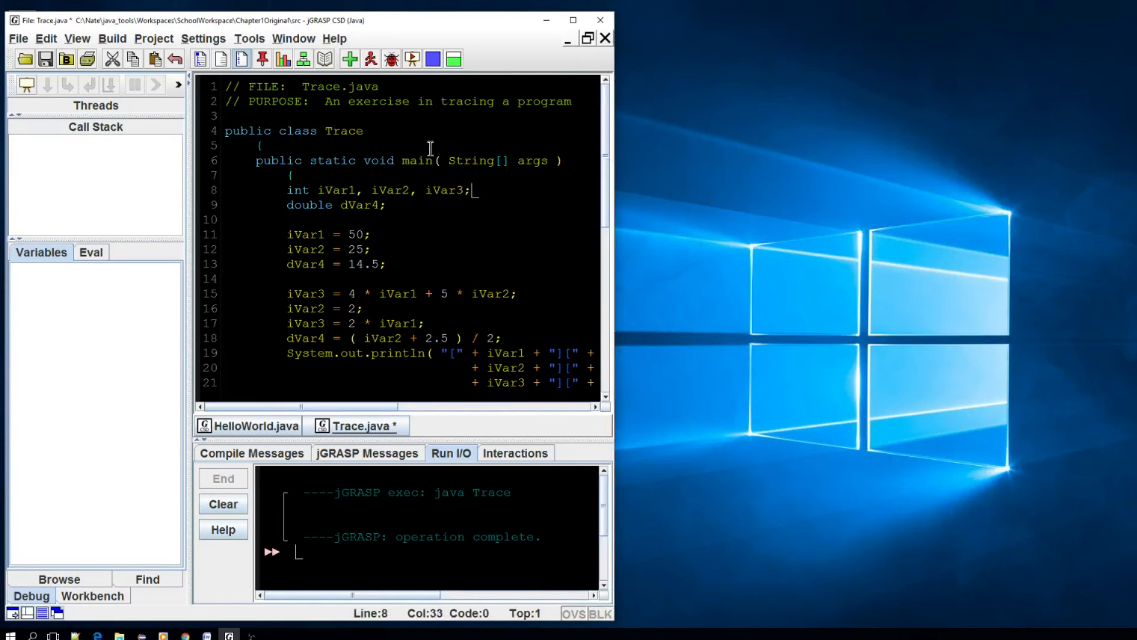
{"action": "mouse_move", "coordinate": [121, 162]}
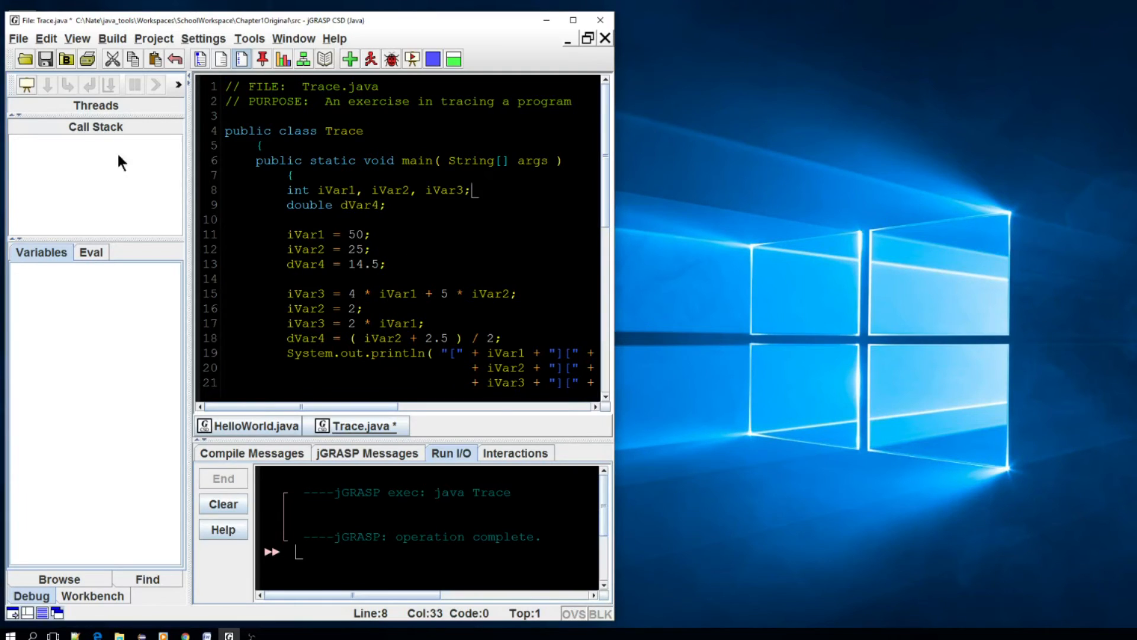
{"action": "mouse_move", "coordinate": [409, 203]}
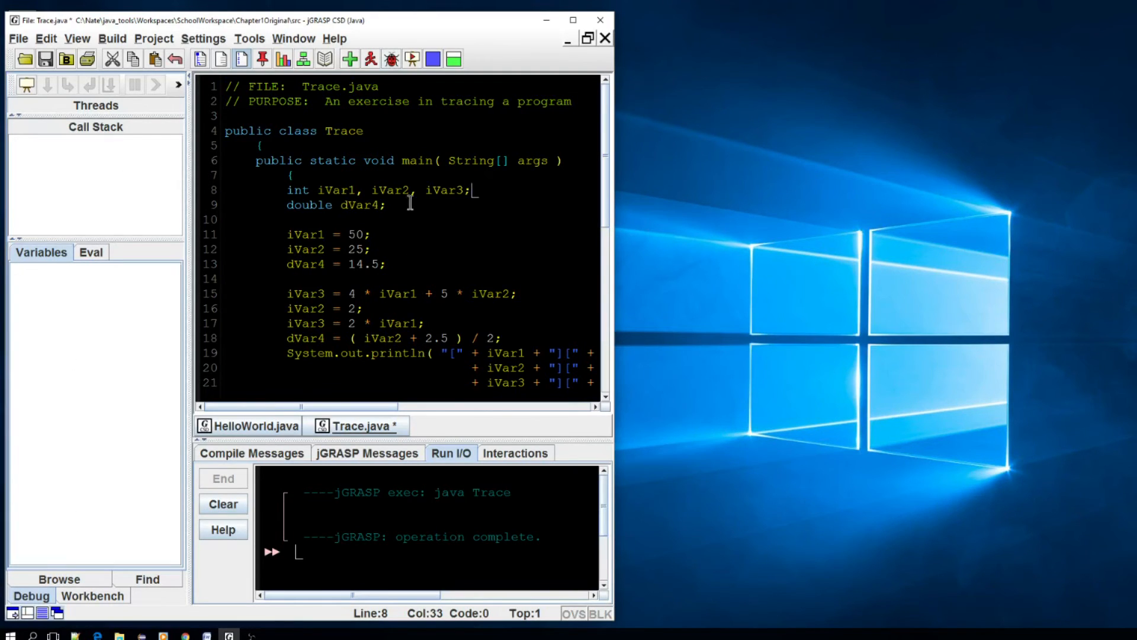
{"action": "left_click", "coordinate": [371, 234]}
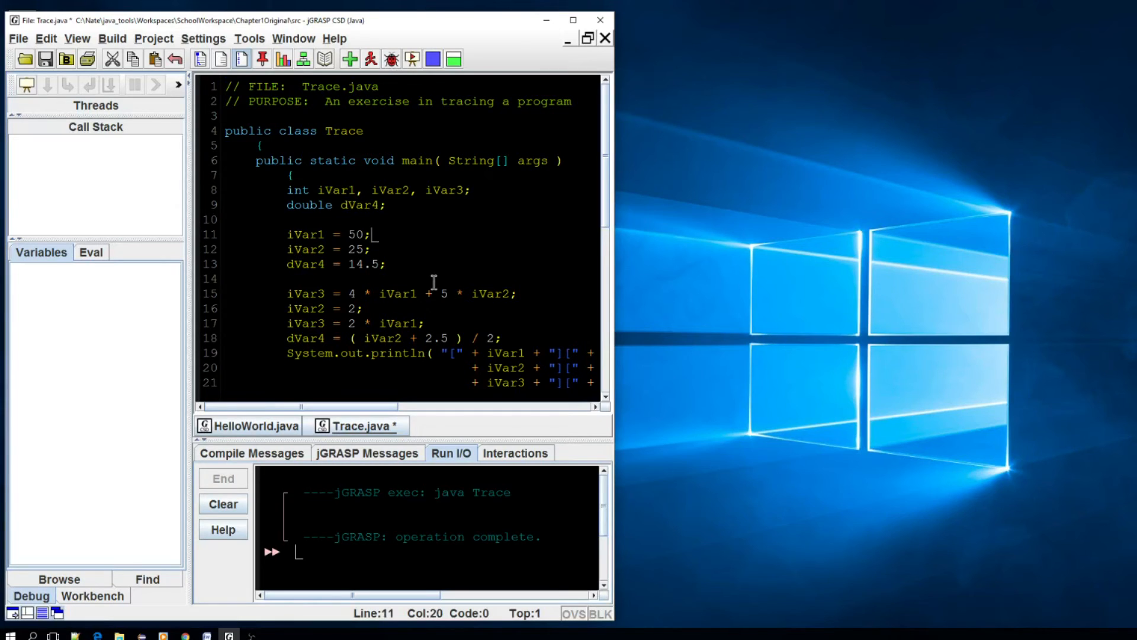
{"action": "mouse_move", "coordinate": [394, 247]}
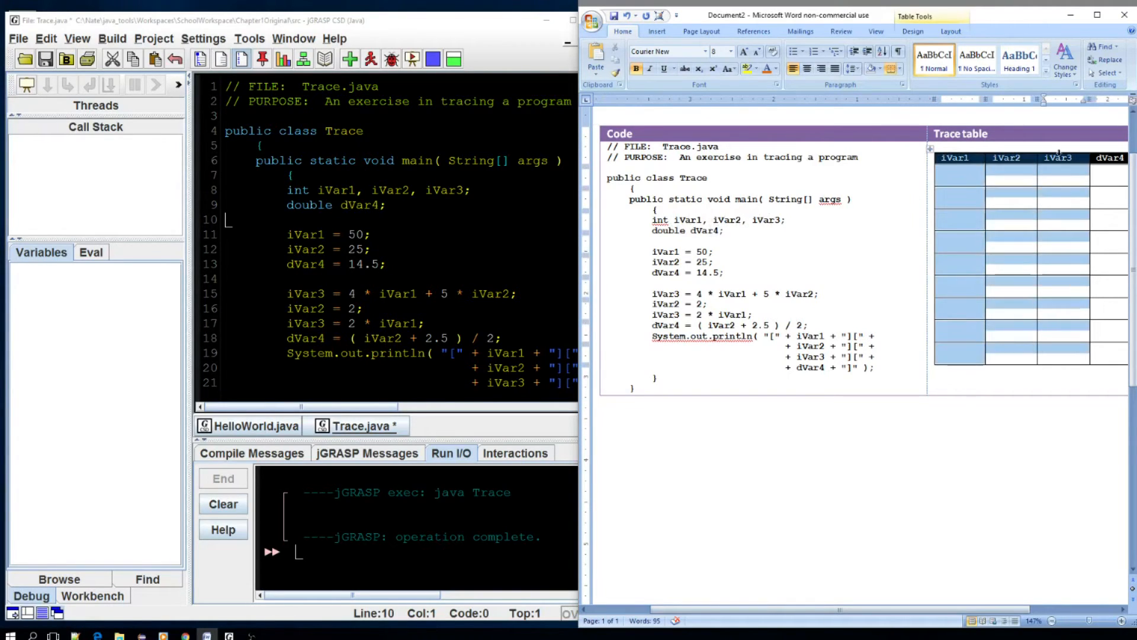
Bring the jGRASP code window back in front of the Word trace table
{"action": "left_click", "coordinate": [958, 180]}
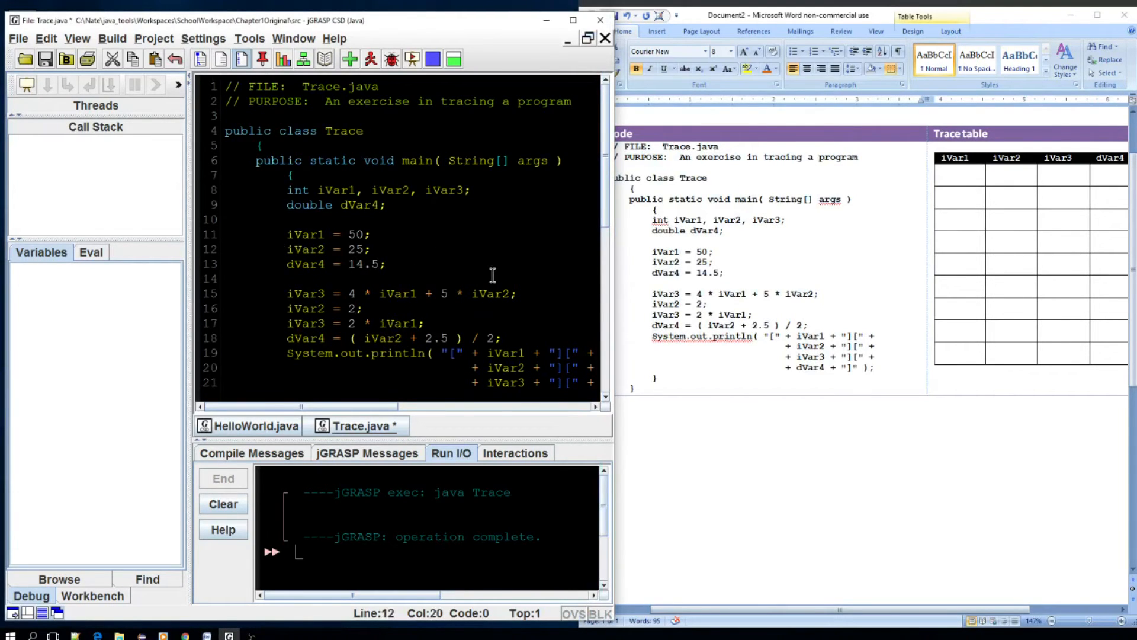
{"action": "mouse_move", "coordinate": [246, 228]}
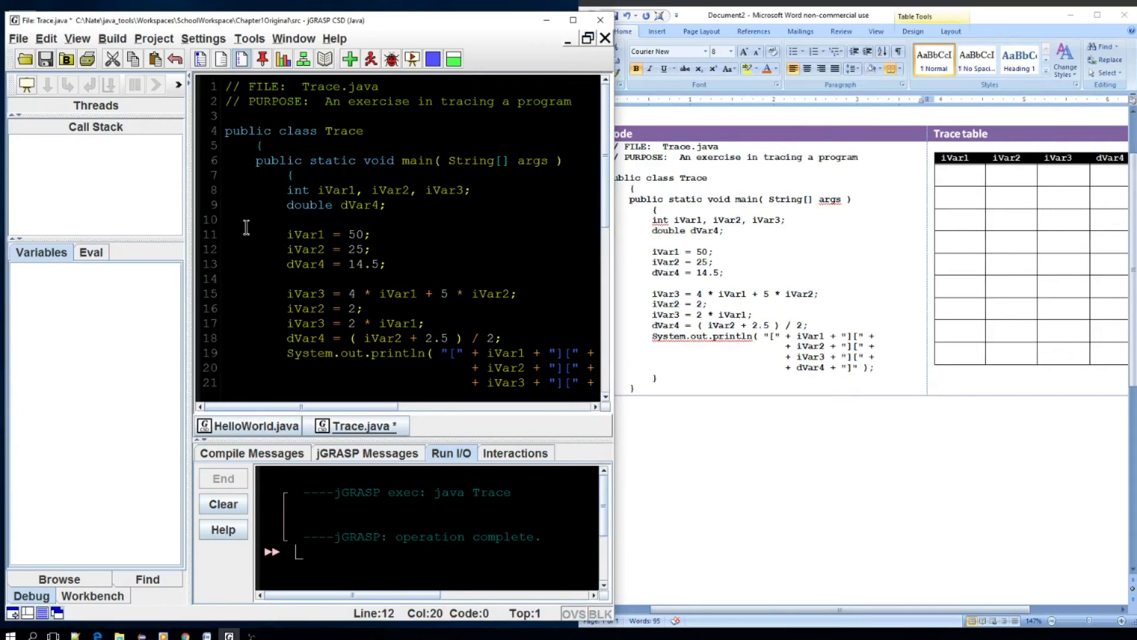
{"action": "mouse_move", "coordinate": [198, 234]}
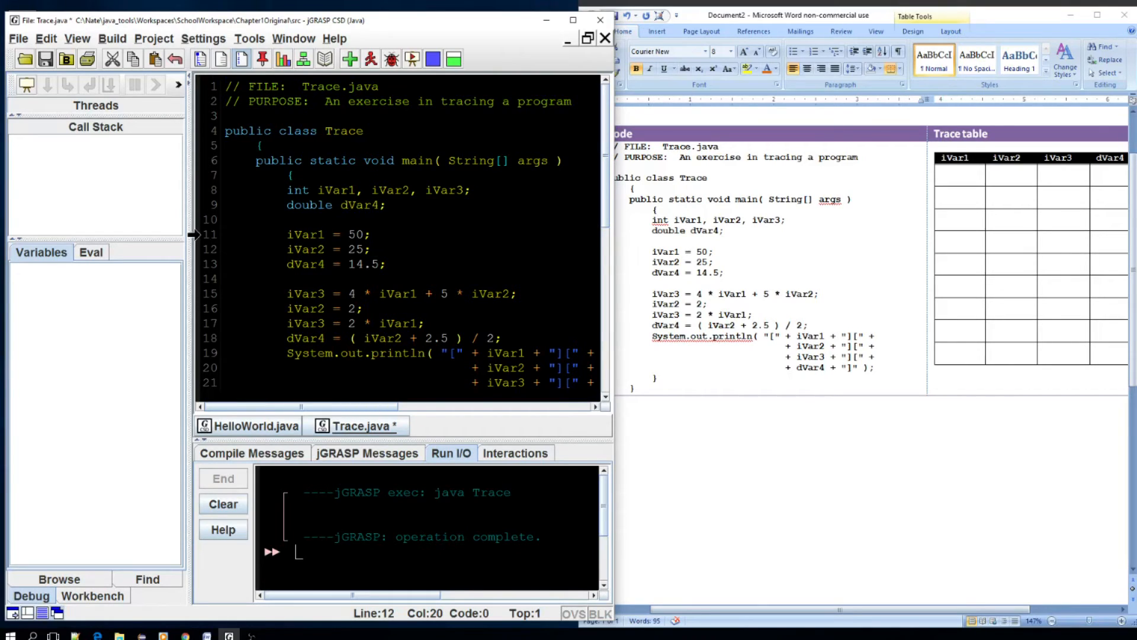
Toggle a breakpoint on line 11, iVar1 = 50
{"action": "left_click", "coordinate": [327, 233]}
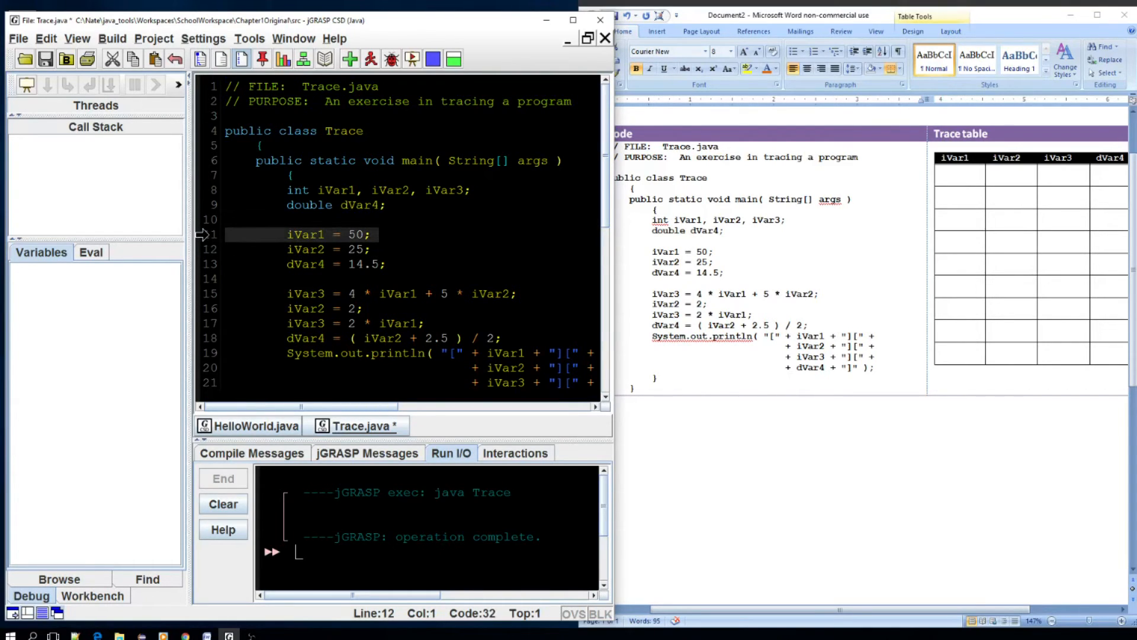
{"action": "left_click", "coordinate": [203, 234]}
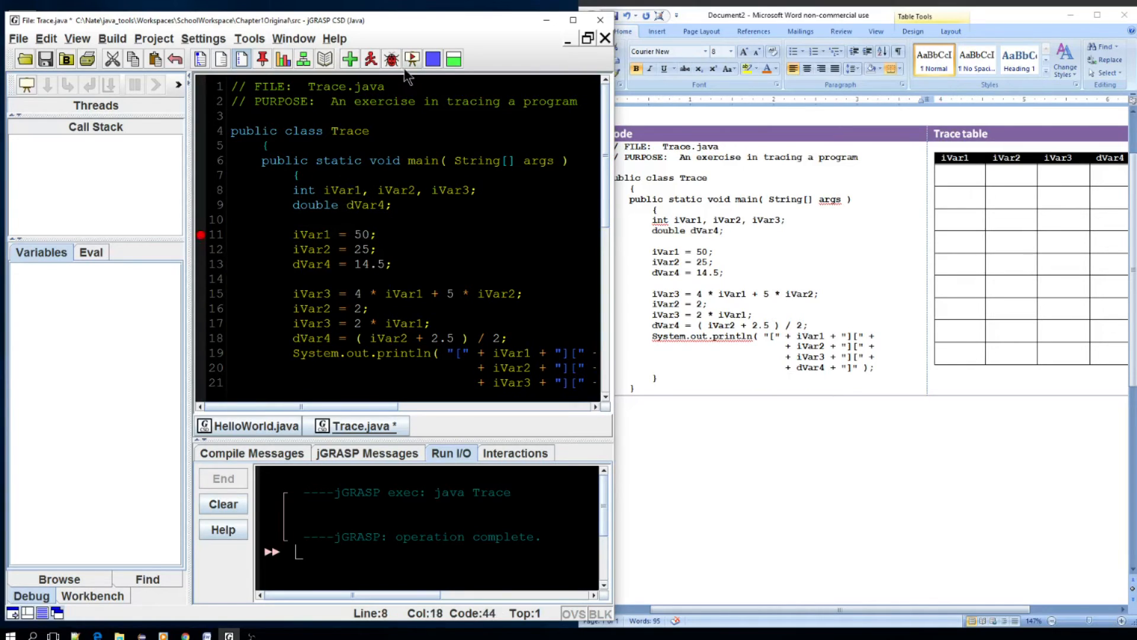
Start Trace.java in the debugger so it pauses at the line 11 breakpoint
{"action": "left_click", "coordinate": [348, 59]}
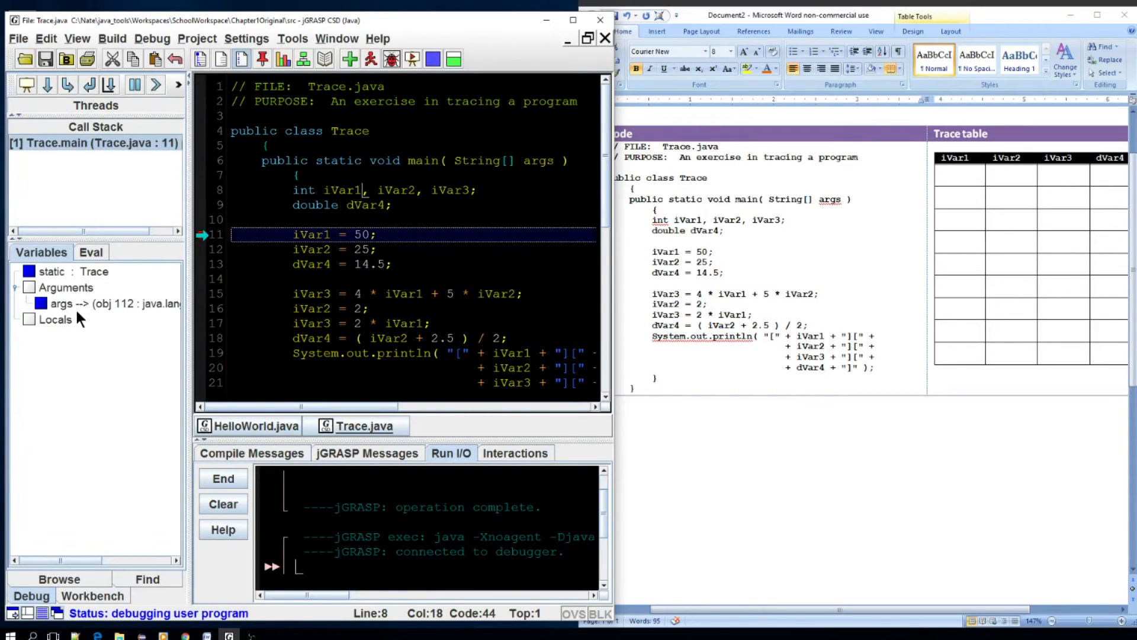
{"action": "mouse_move", "coordinate": [61, 273]}
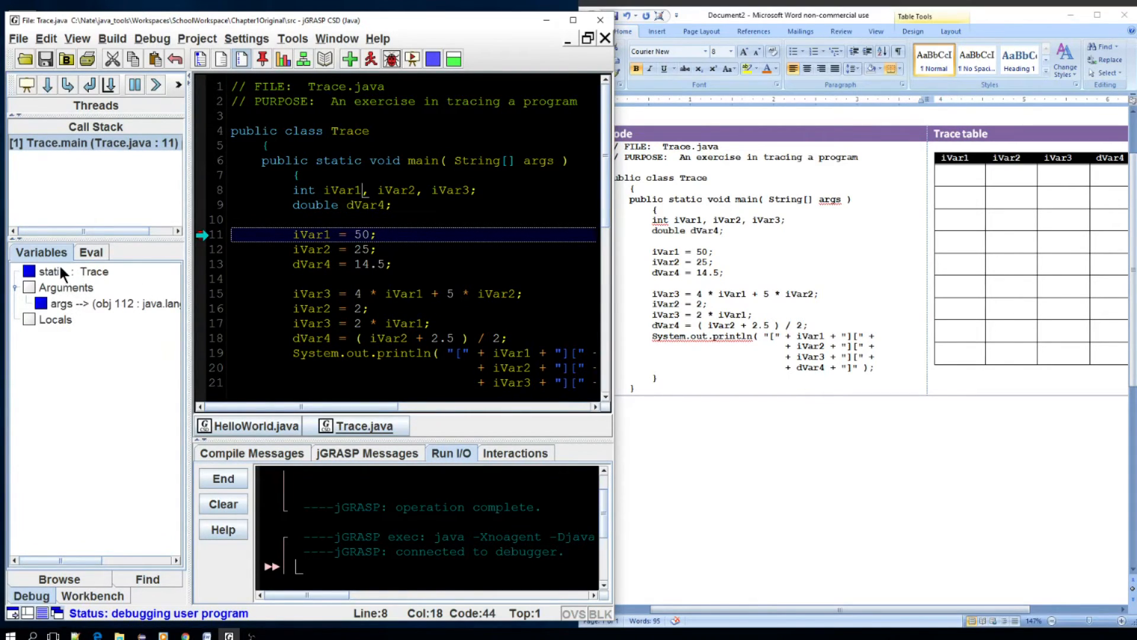
{"action": "mouse_move", "coordinate": [82, 288]}
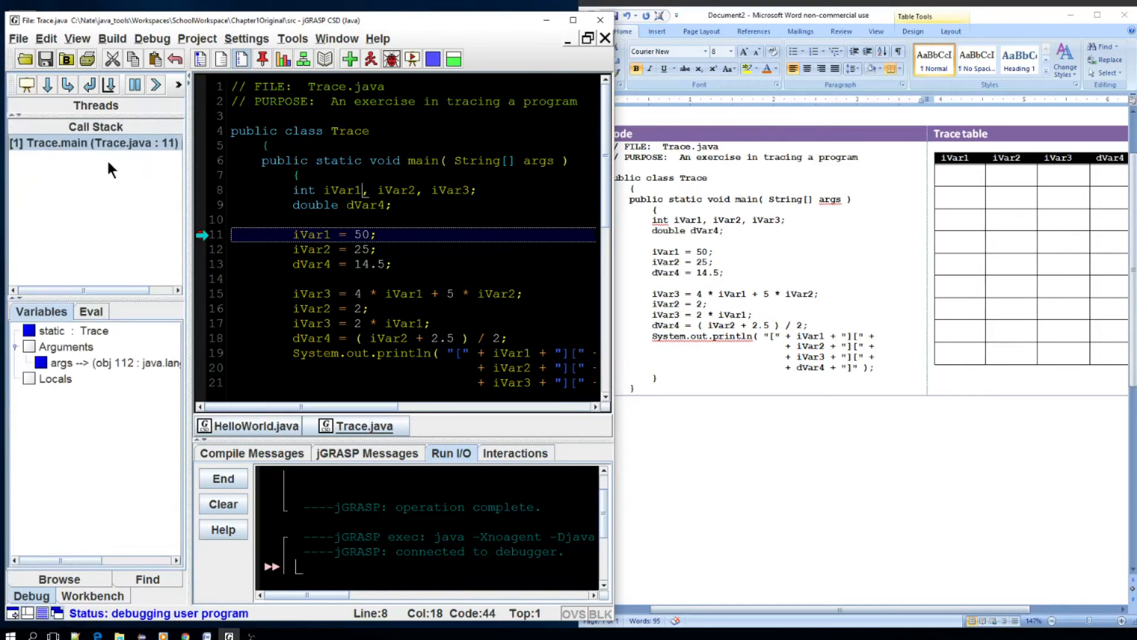
{"action": "mouse_move", "coordinate": [127, 374]}
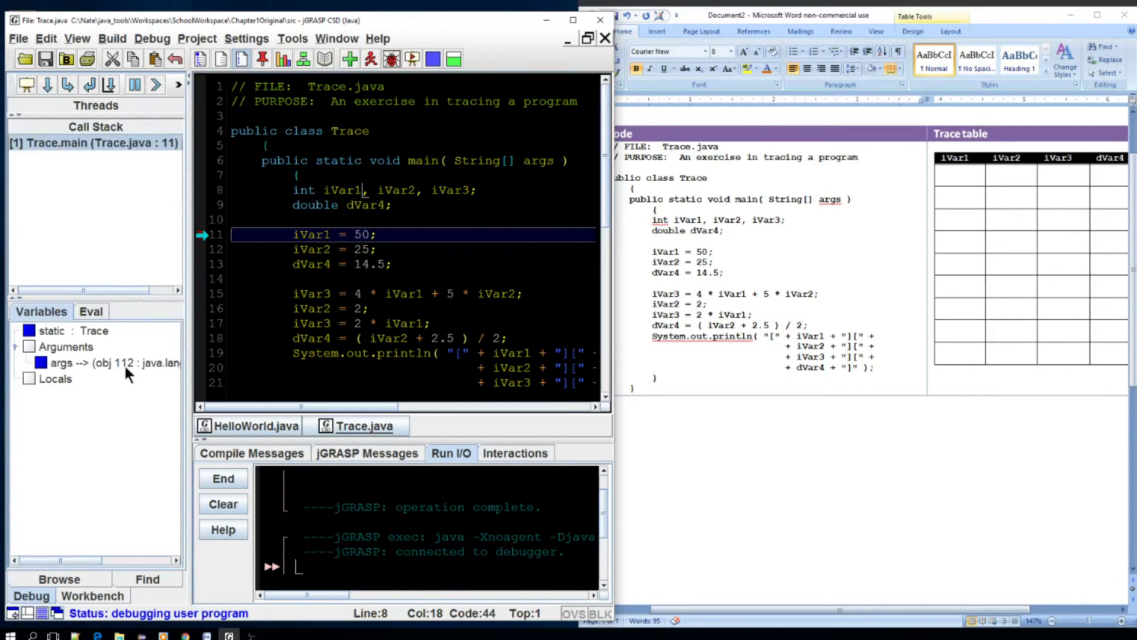
{"action": "mouse_move", "coordinate": [109, 179]}
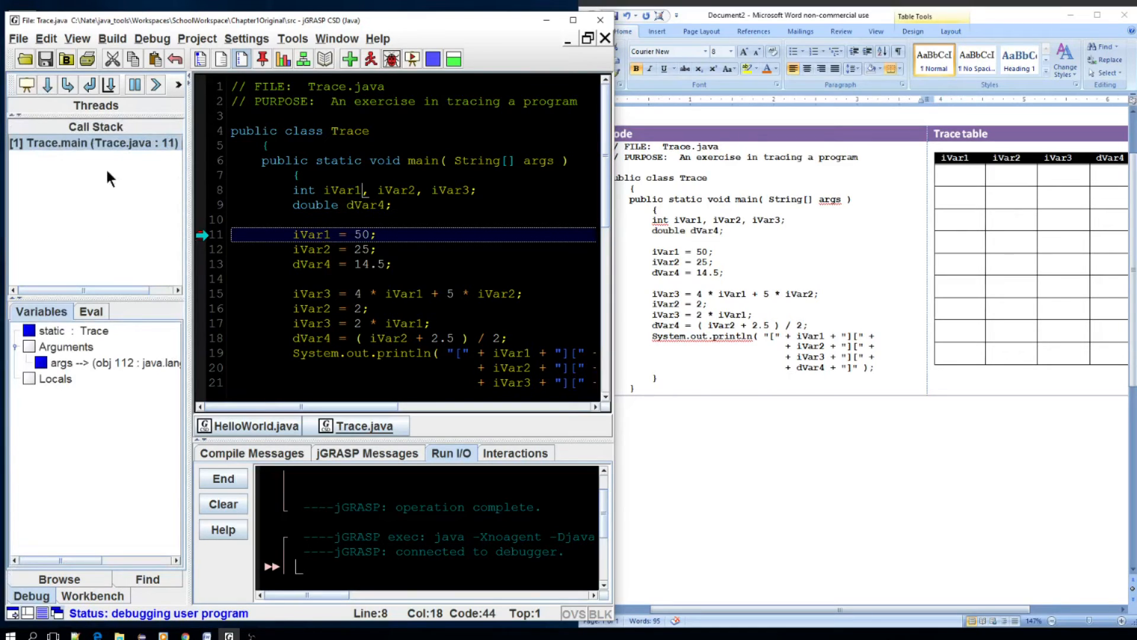
{"action": "mouse_move", "coordinate": [47, 85]}
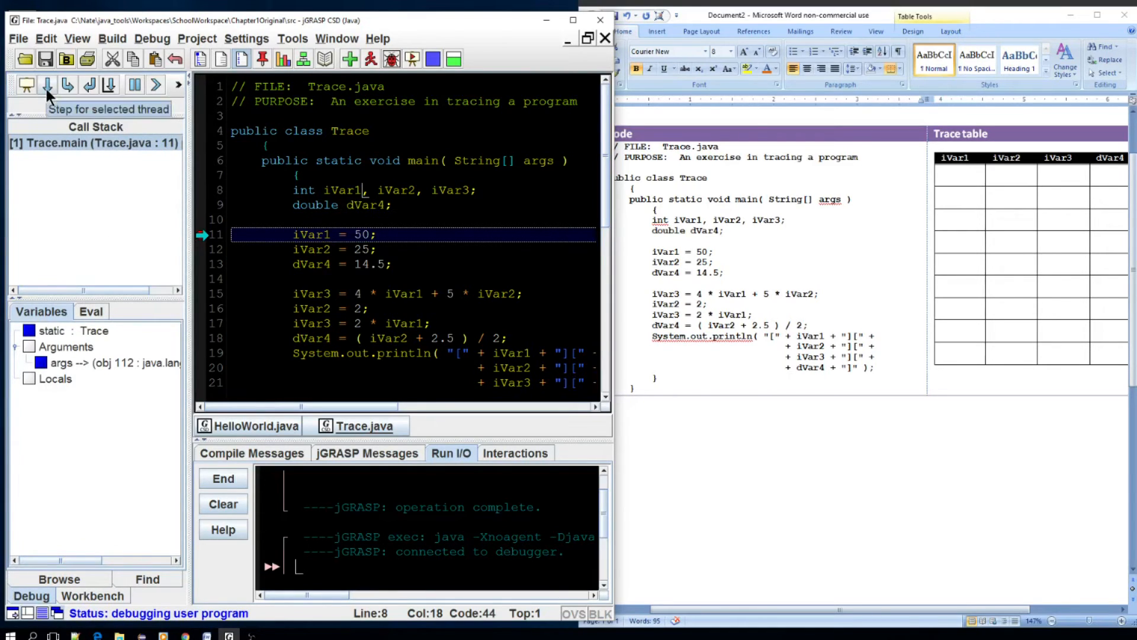
{"action": "mouse_move", "coordinate": [67, 85]}
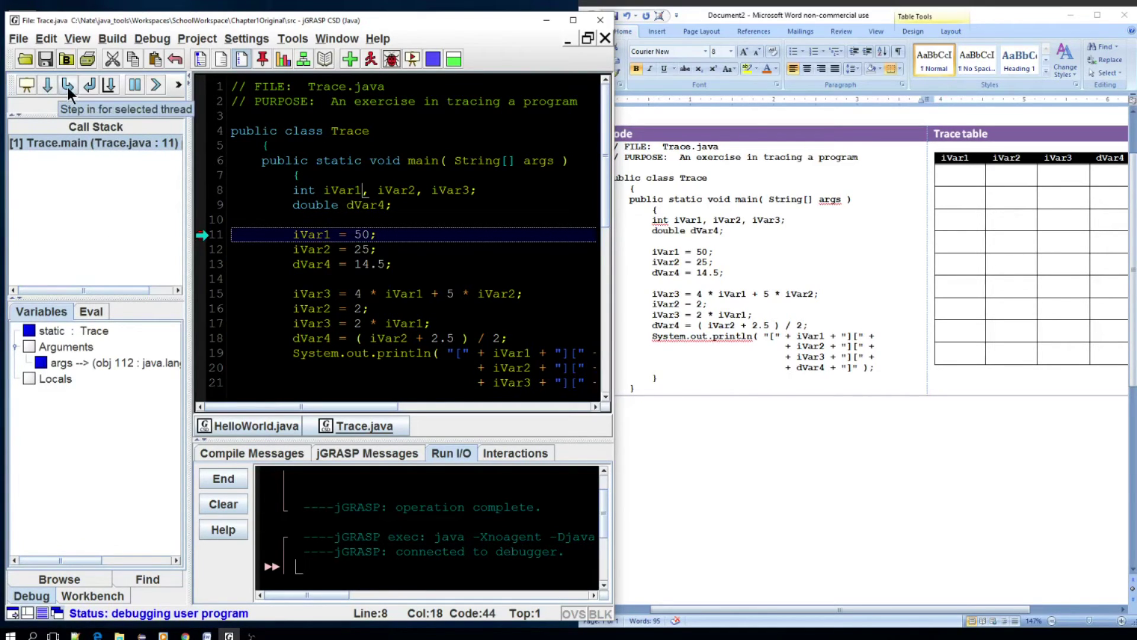
{"action": "mouse_move", "coordinate": [47, 85]}
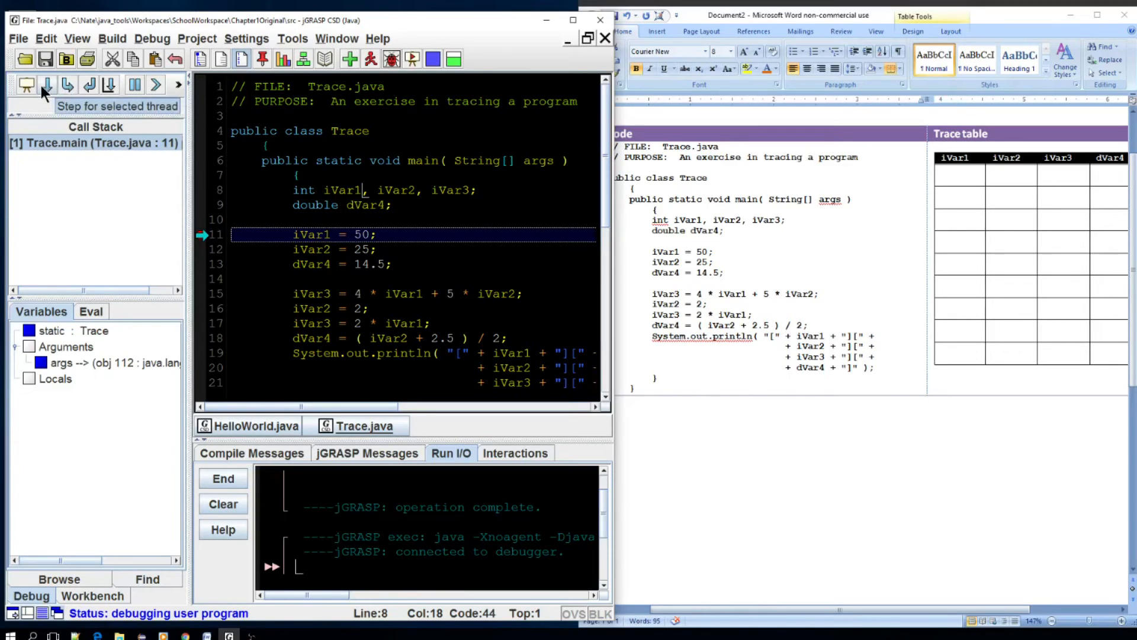
{"action": "mouse_move", "coordinate": [69, 85]}
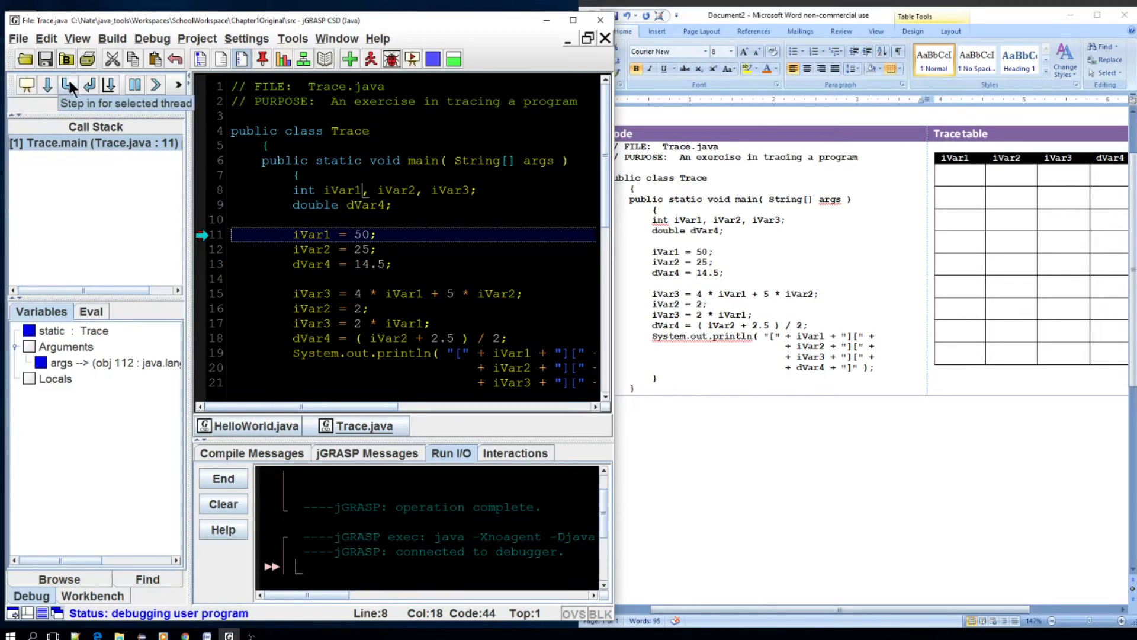
{"action": "mouse_move", "coordinate": [90, 85]}
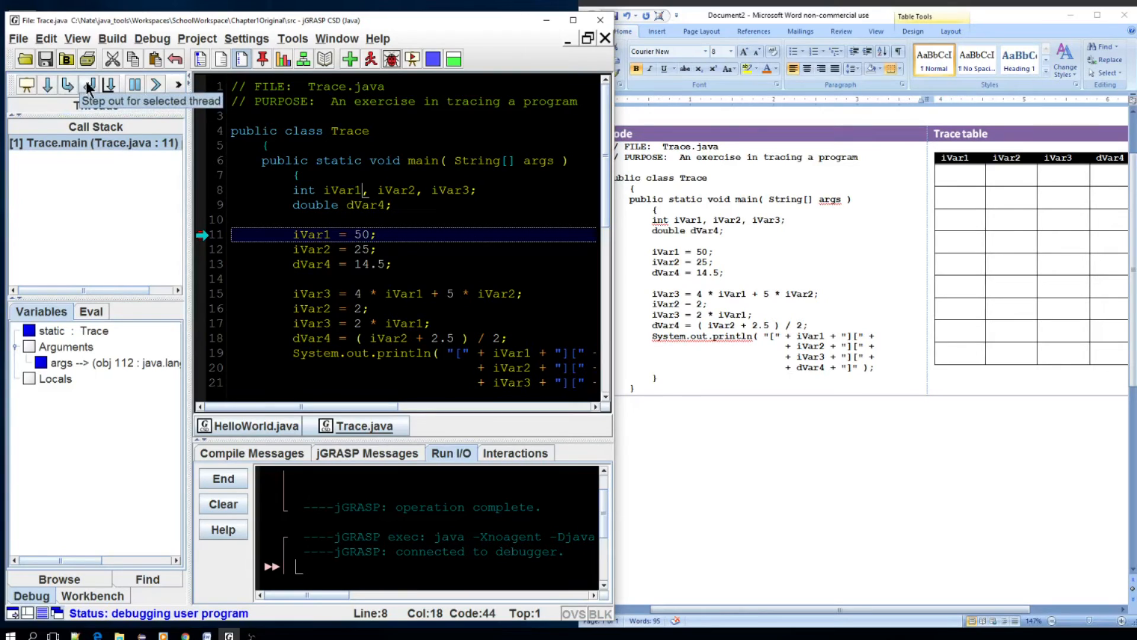
{"action": "mouse_move", "coordinate": [134, 86]}
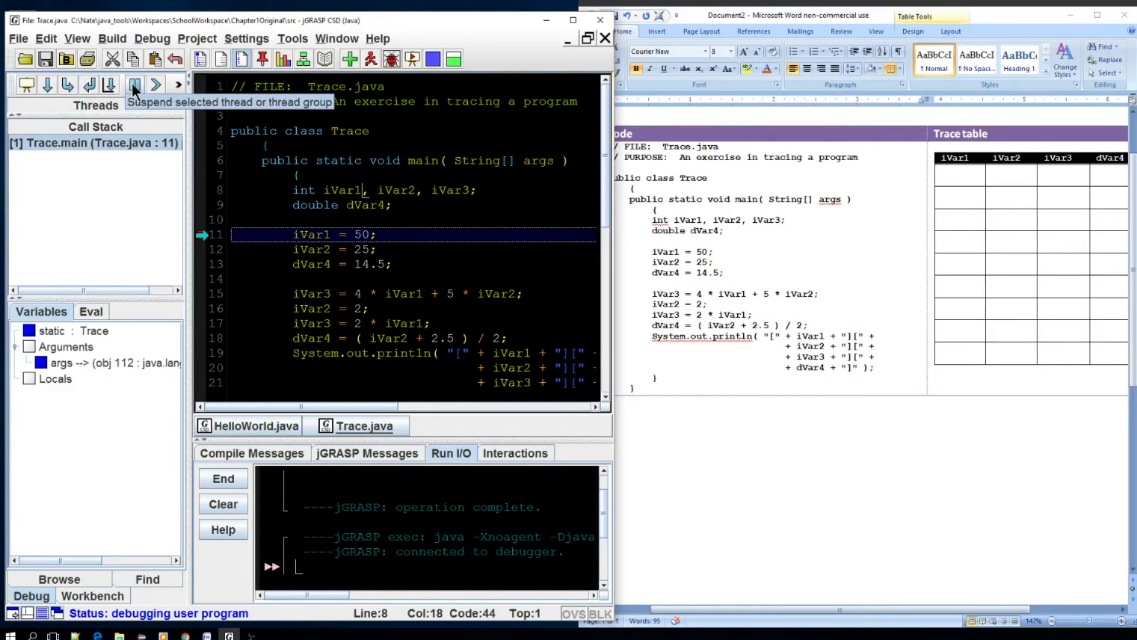
{"action": "mouse_move", "coordinate": [48, 85]}
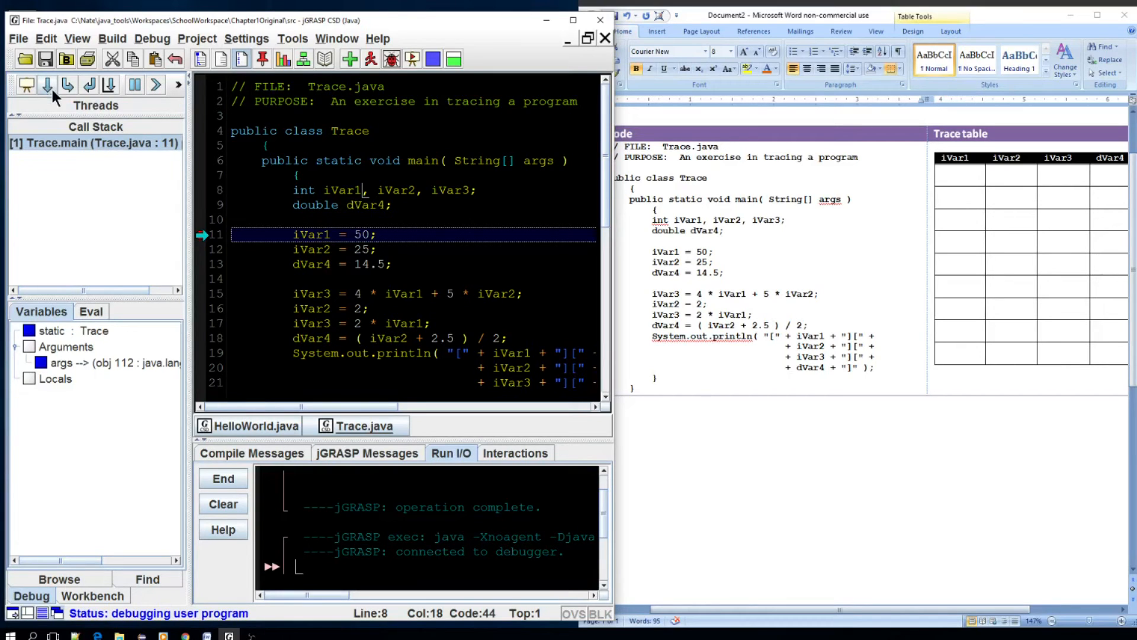
{"action": "mouse_move", "coordinate": [46, 85]}
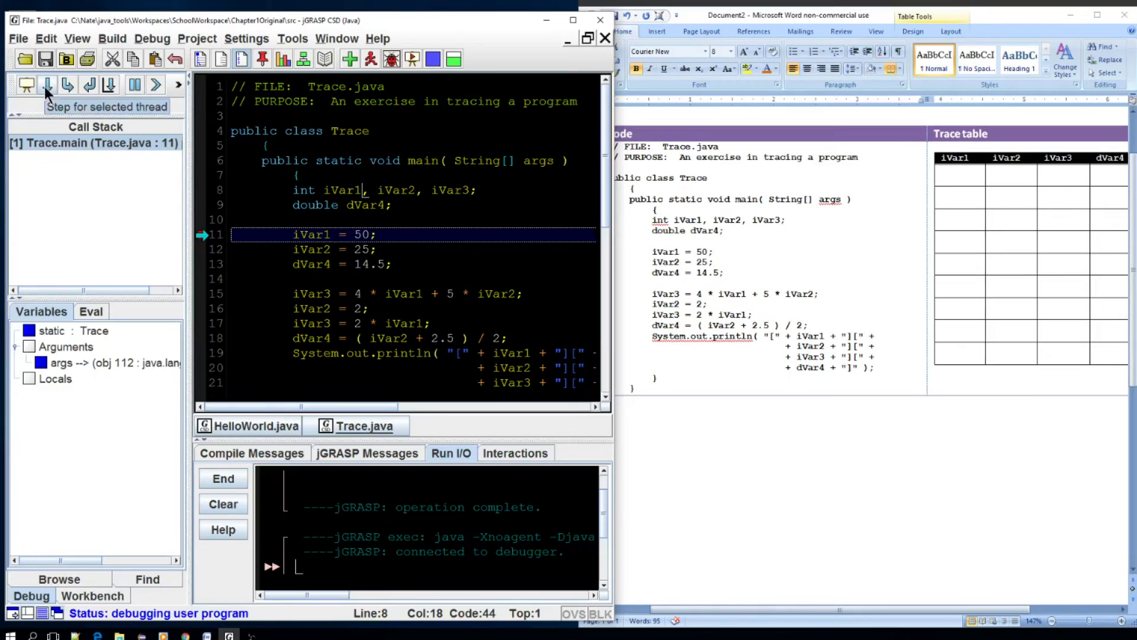
{"action": "mouse_move", "coordinate": [46, 86]}
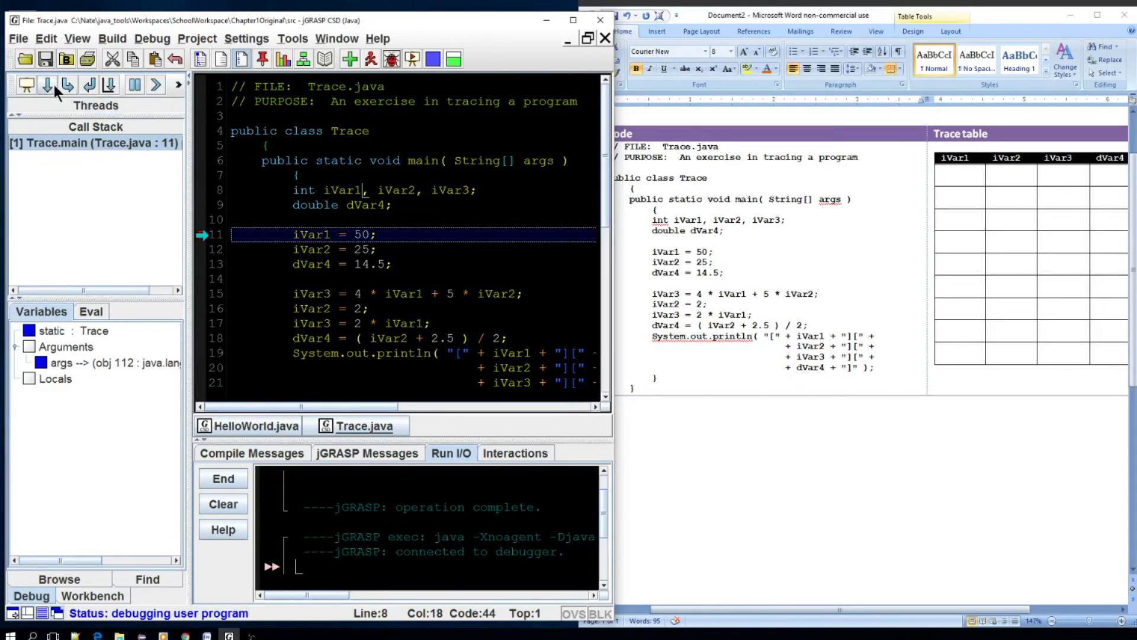
Step past the iVar1 and iVar2 assignments and record 50 and 25 in the Word trace table
{"action": "left_click", "coordinate": [46, 85]}
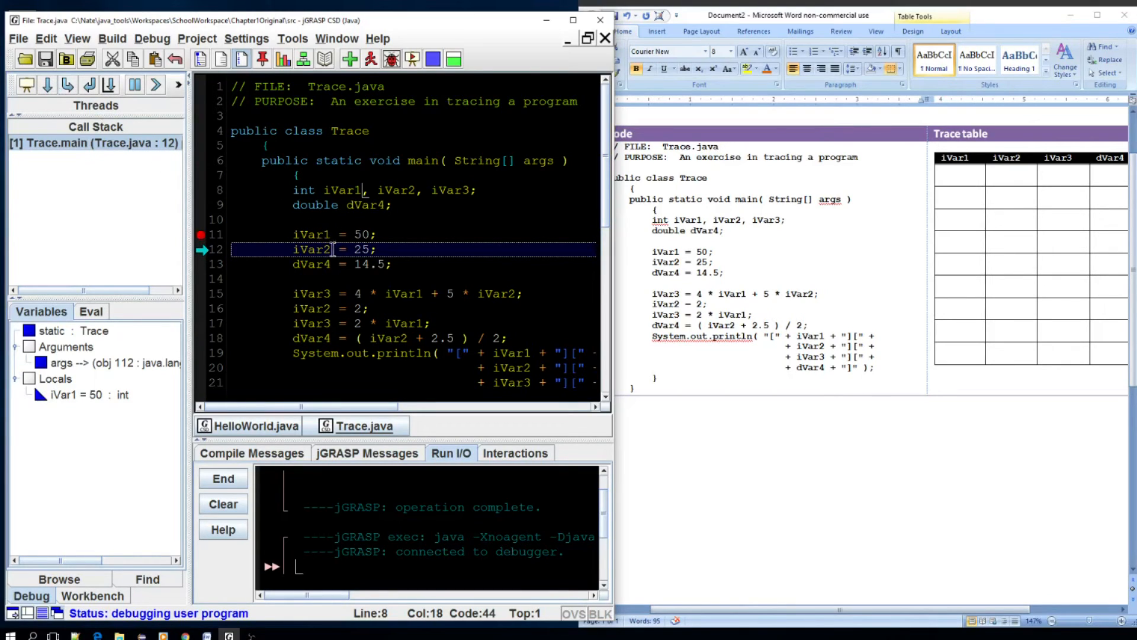
{"action": "left_click", "coordinate": [311, 233]}
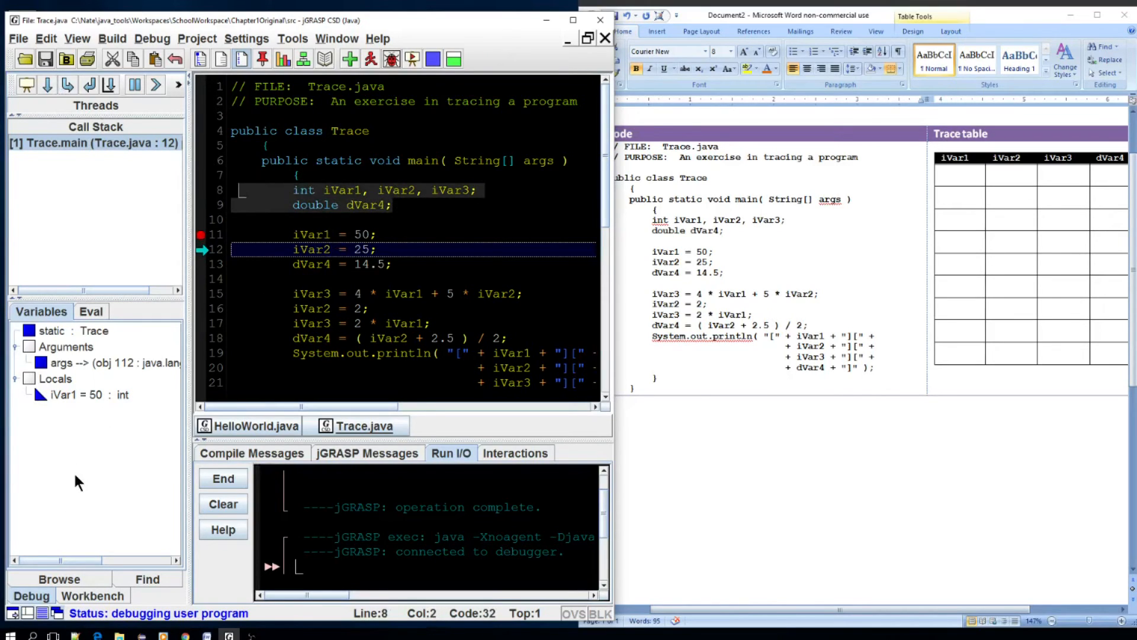
{"action": "mouse_move", "coordinate": [64, 428]}
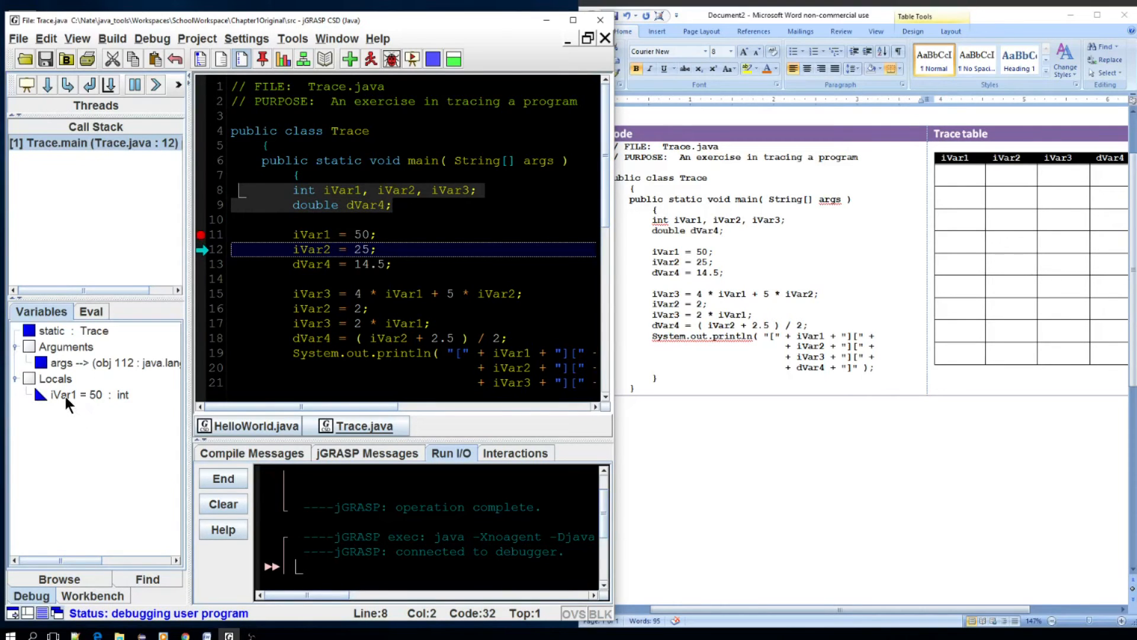
{"action": "mouse_move", "coordinate": [92, 405]}
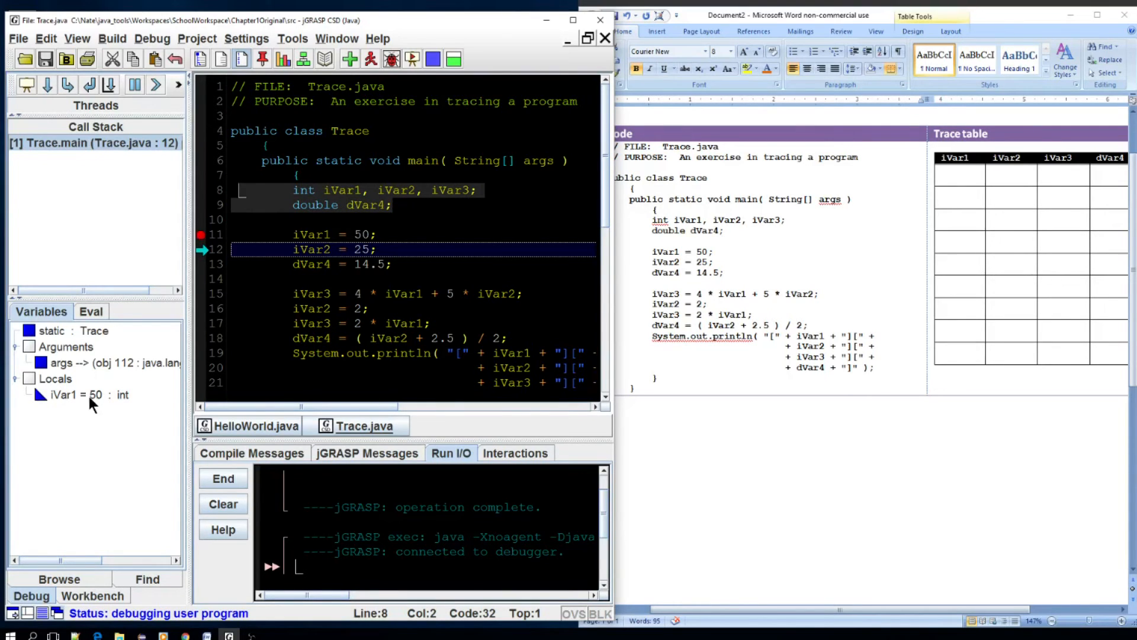
{"action": "mouse_move", "coordinate": [86, 407]}
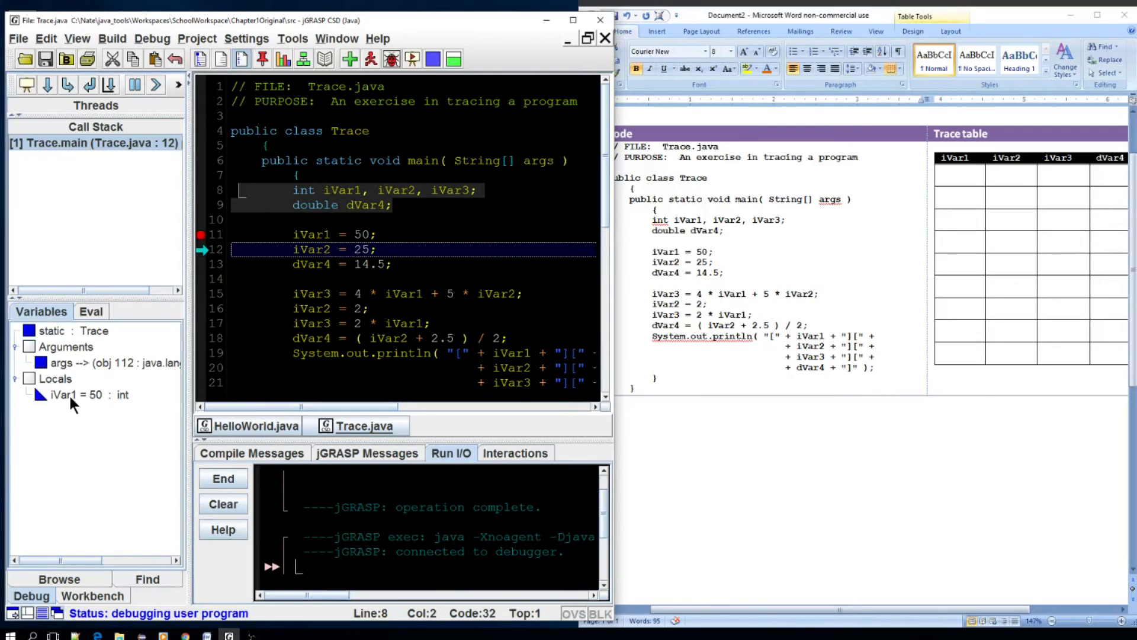
{"action": "left_click", "coordinate": [313, 234]}
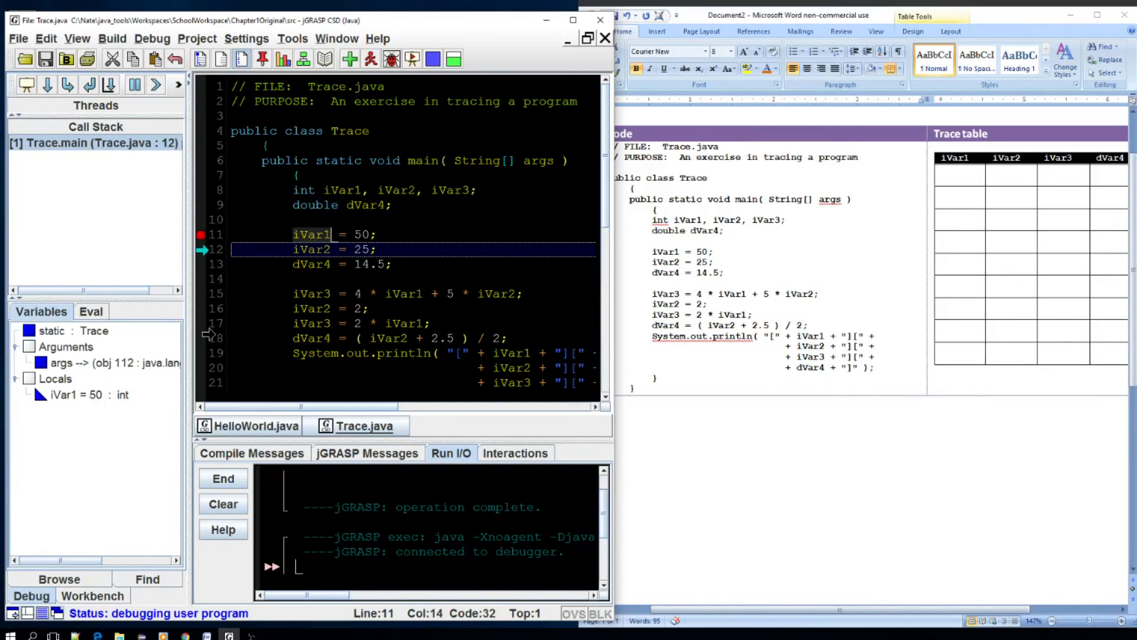
{"action": "mouse_move", "coordinate": [48, 85]}
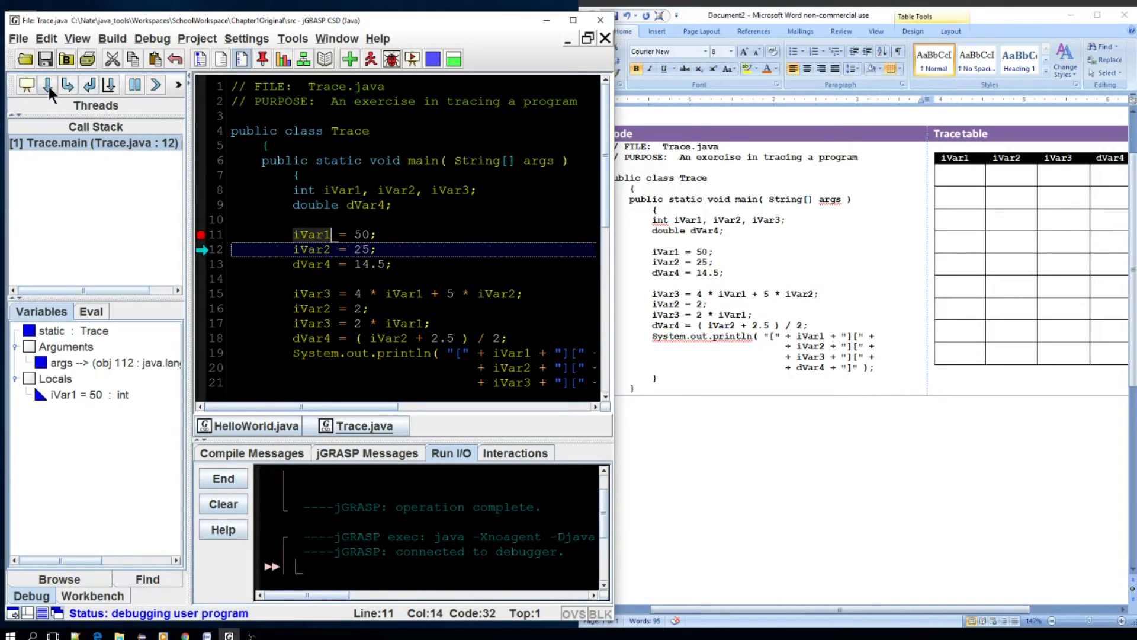
{"action": "left_click", "coordinate": [48, 85]}
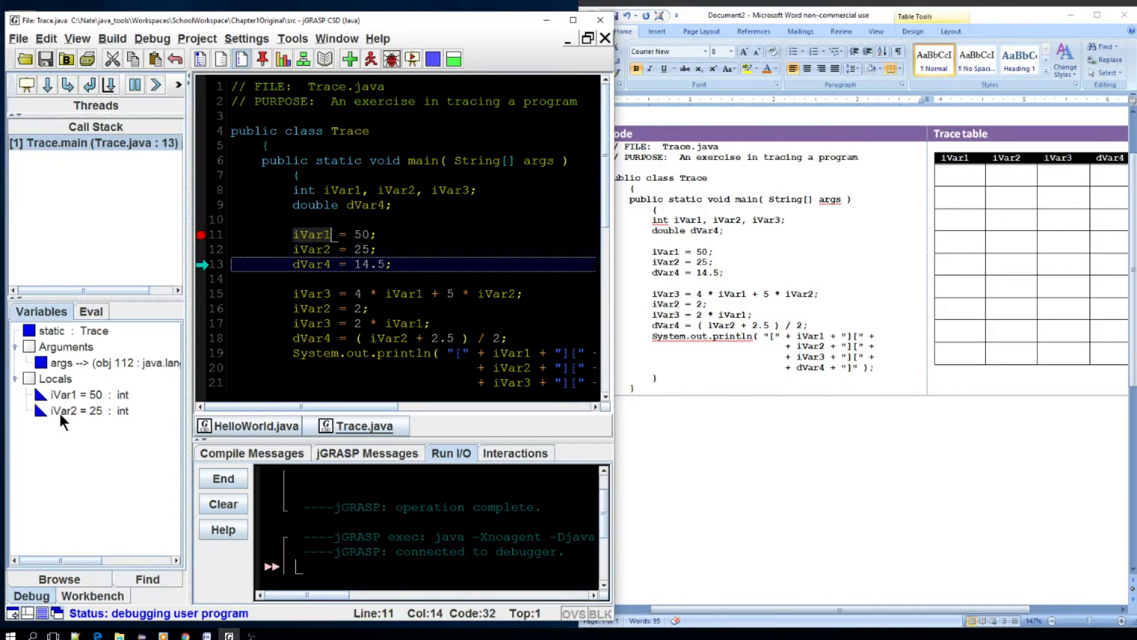
{"action": "mouse_move", "coordinate": [174, 398]}
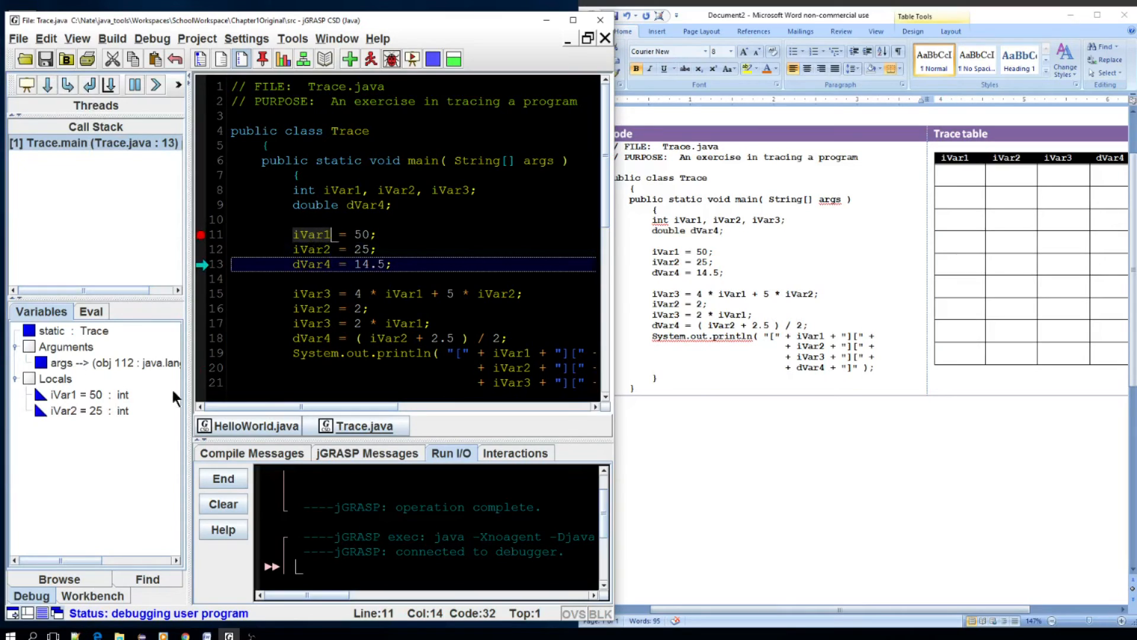
{"action": "left_click", "coordinate": [964, 172]}
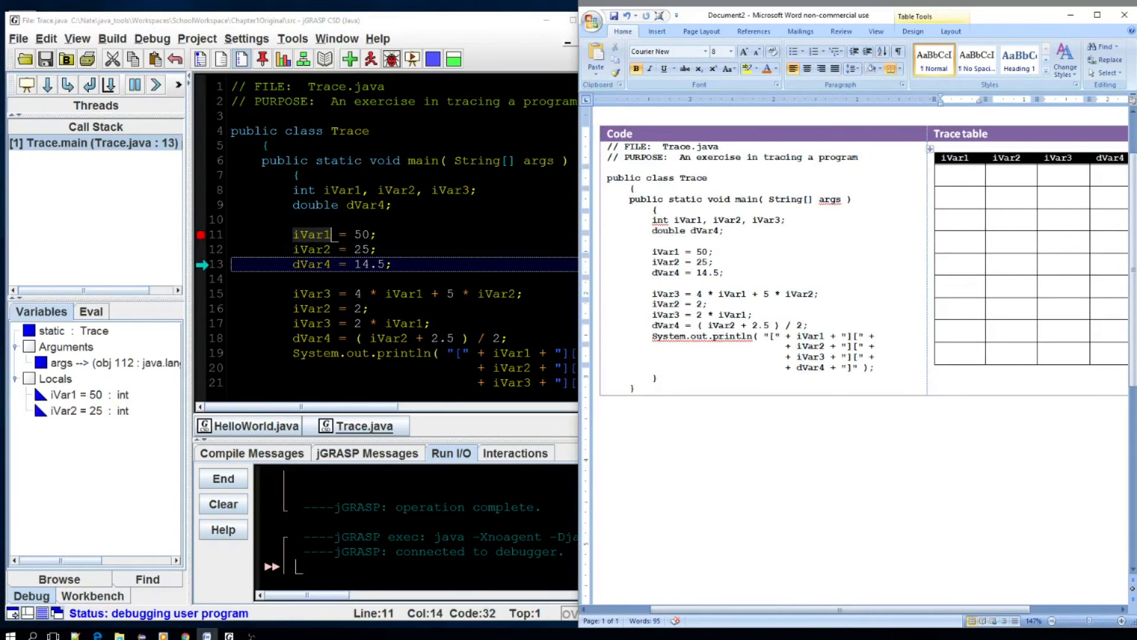
{"action": "type", "text": "50"}
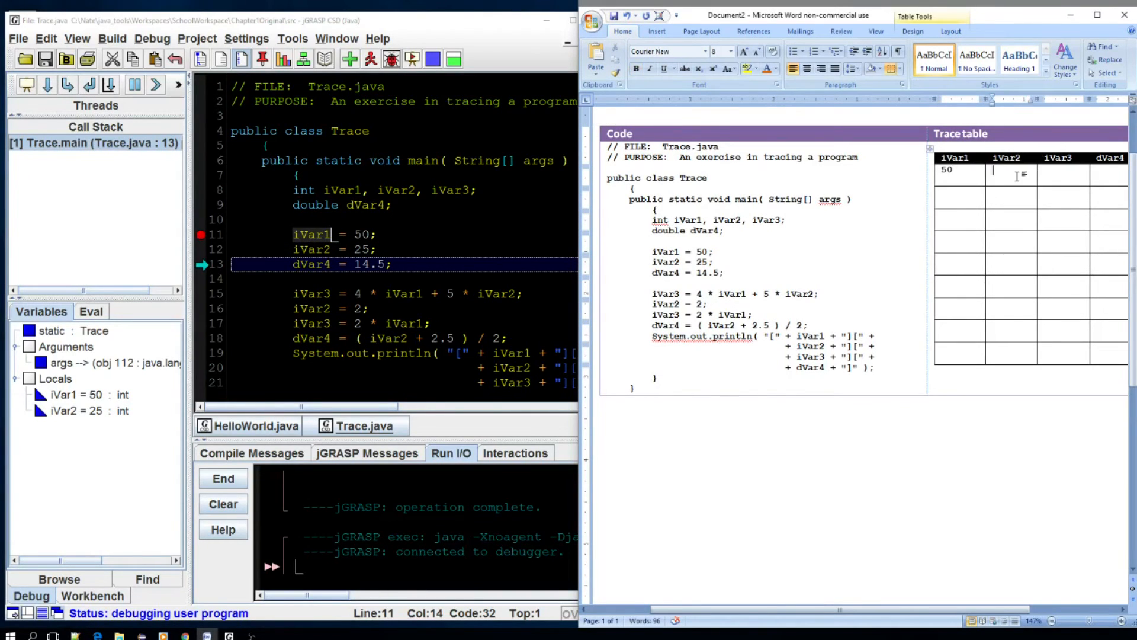
{"action": "type", "text": "25"}
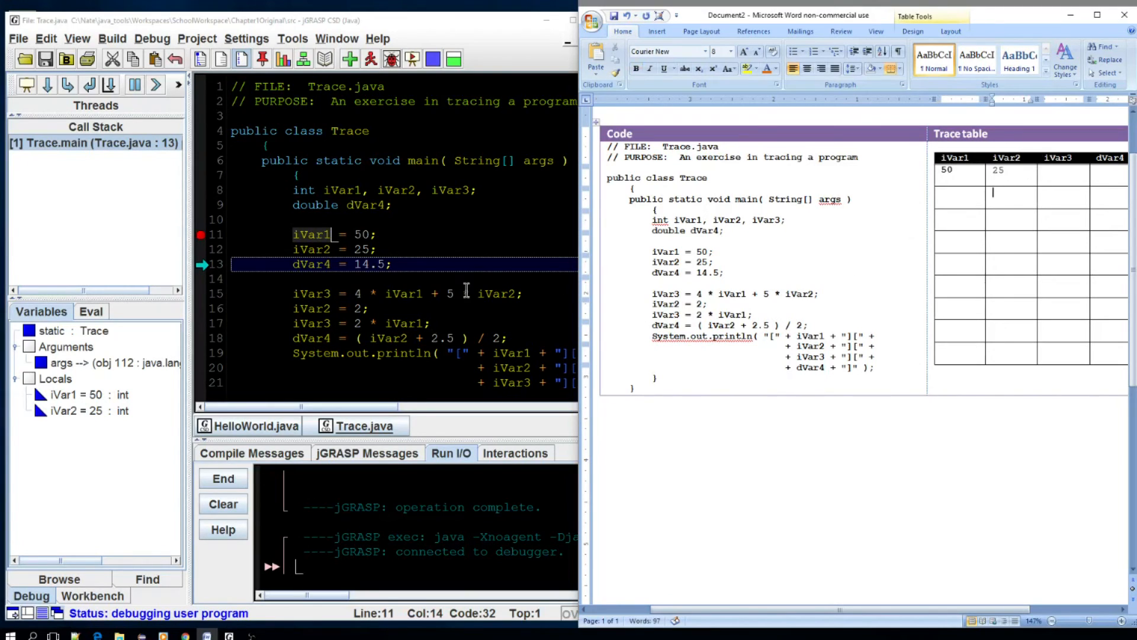
Step past dVar4 and iVar3, recording 14.5 and 325, then execute the line reassigning iVar2 to 2
{"action": "left_click", "coordinate": [46, 86]}
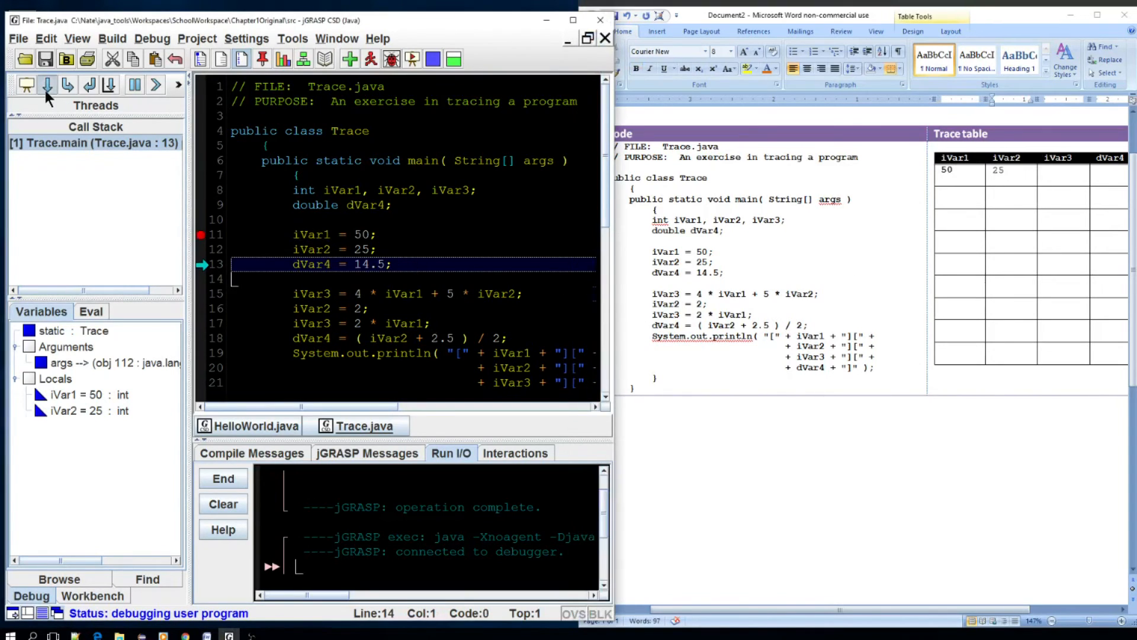
{"action": "left_click", "coordinate": [48, 85]}
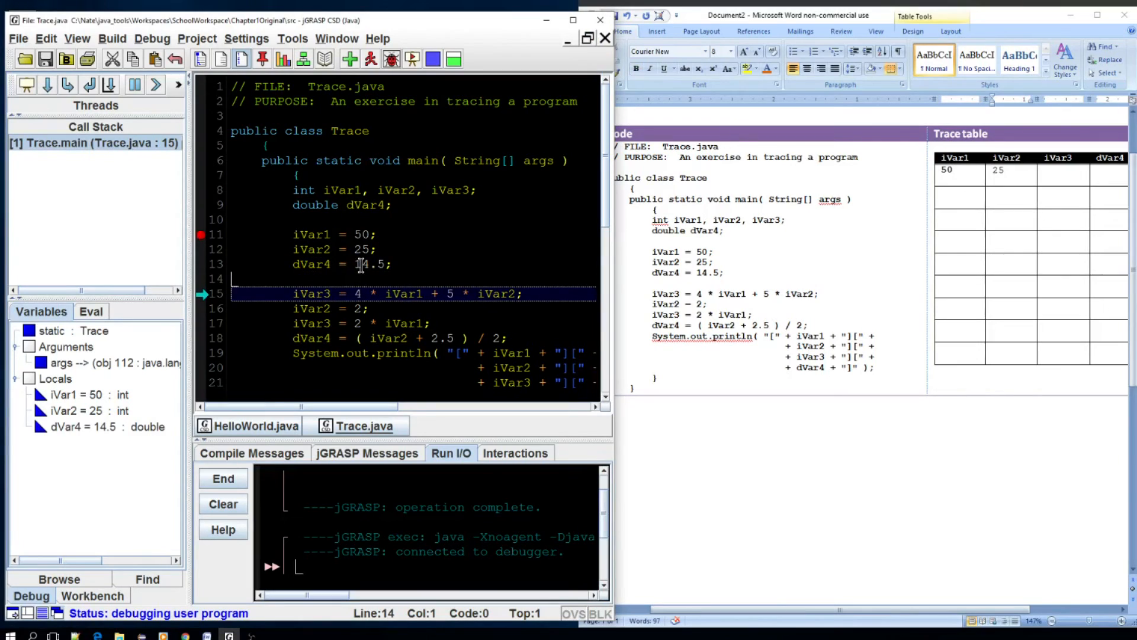
{"action": "mouse_move", "coordinate": [284, 431]}
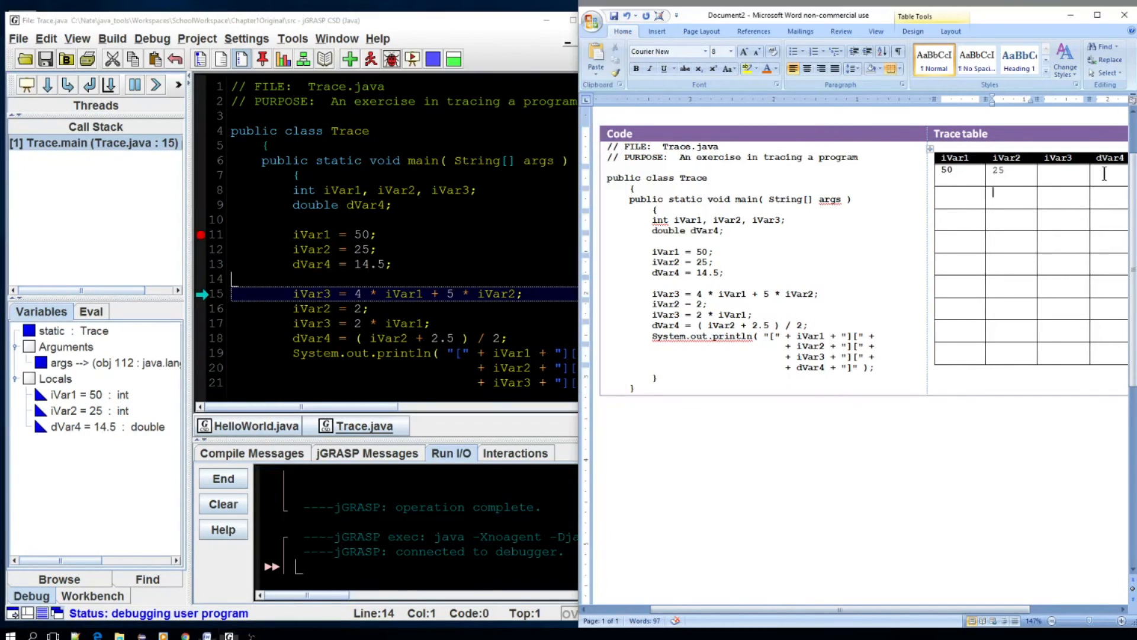
{"action": "type", "text": "14."}
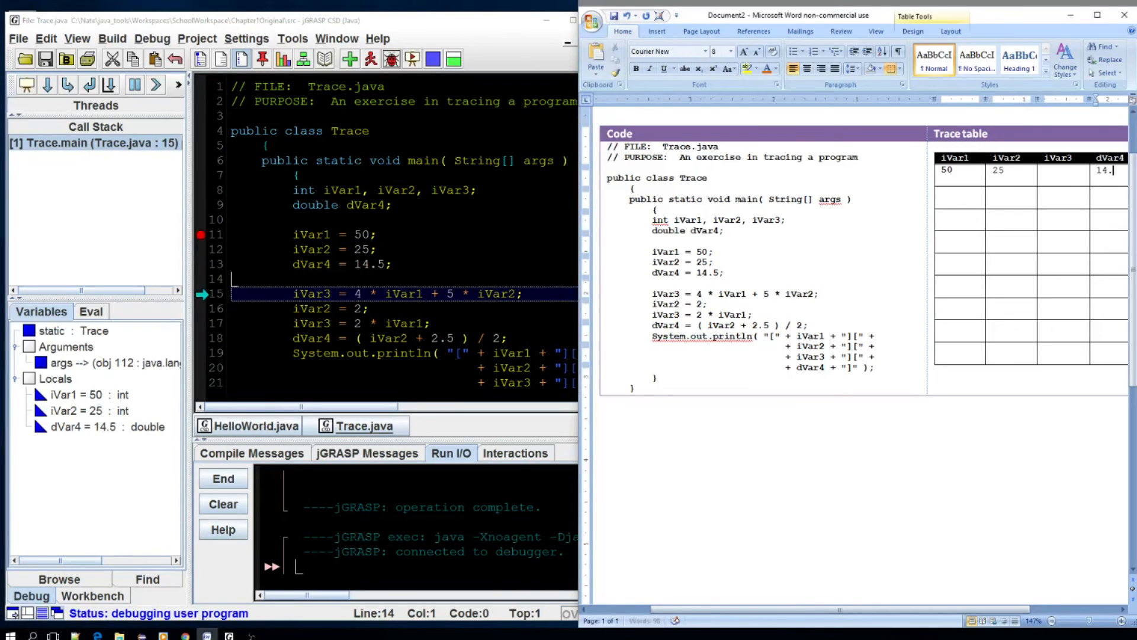
{"action": "type", "text": "5"}
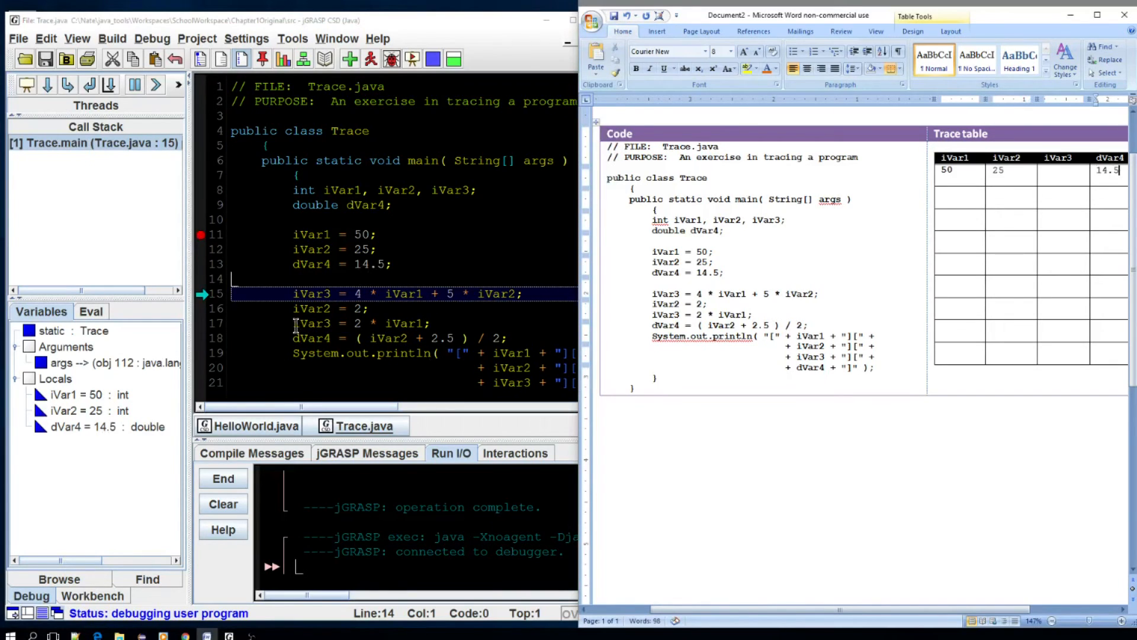
{"action": "left_click", "coordinate": [47, 85]}
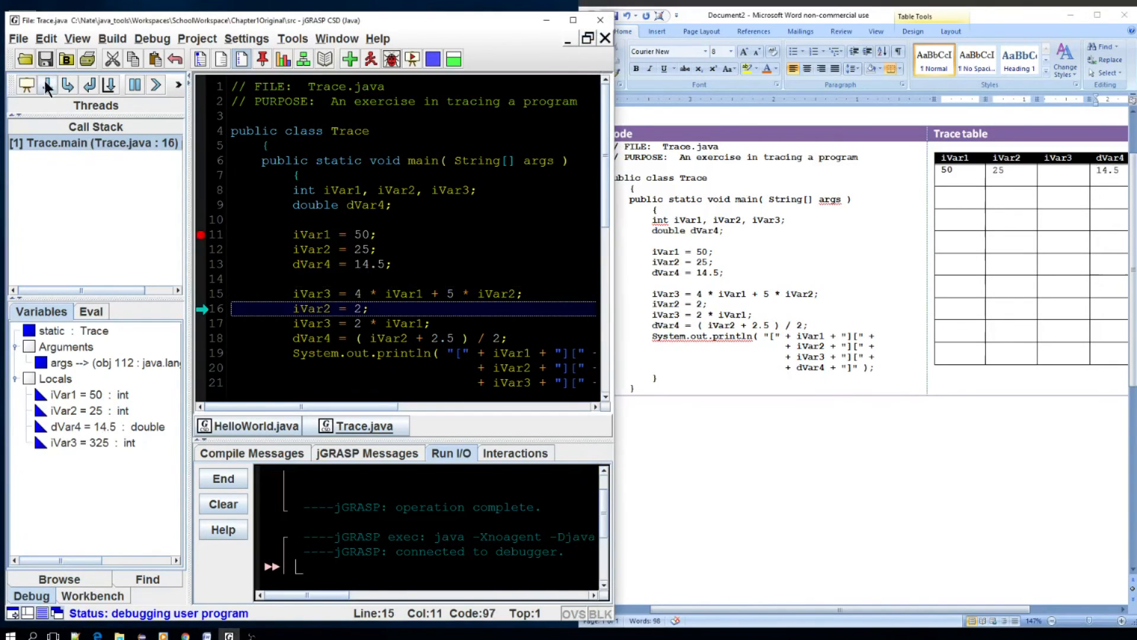
{"action": "left_click", "coordinate": [357, 293]}
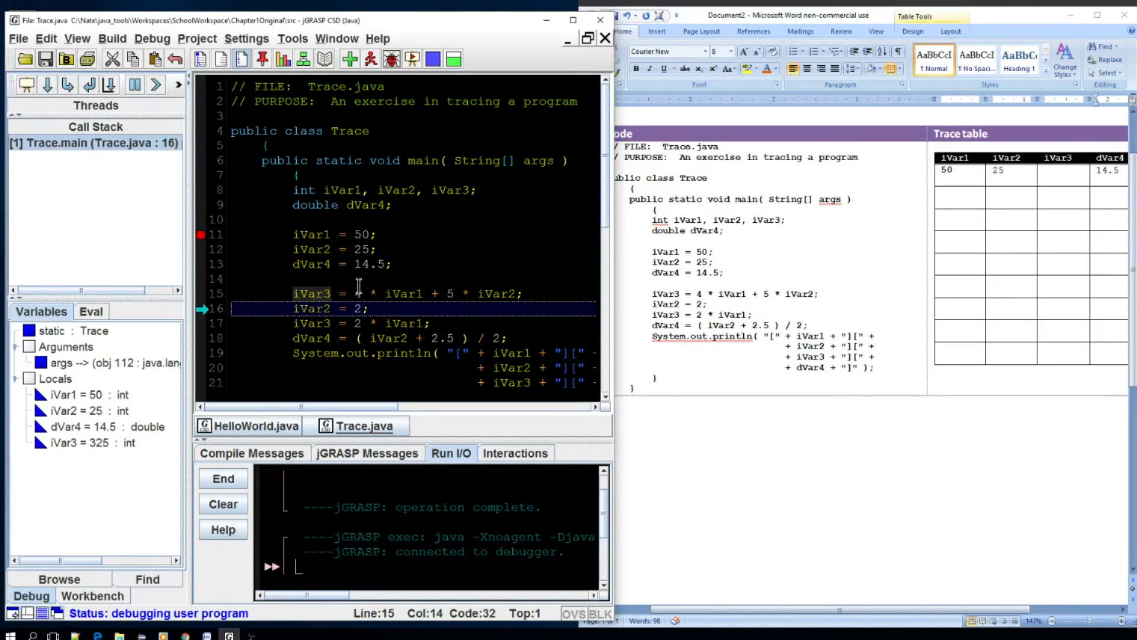
{"action": "mouse_move", "coordinate": [102, 451]}
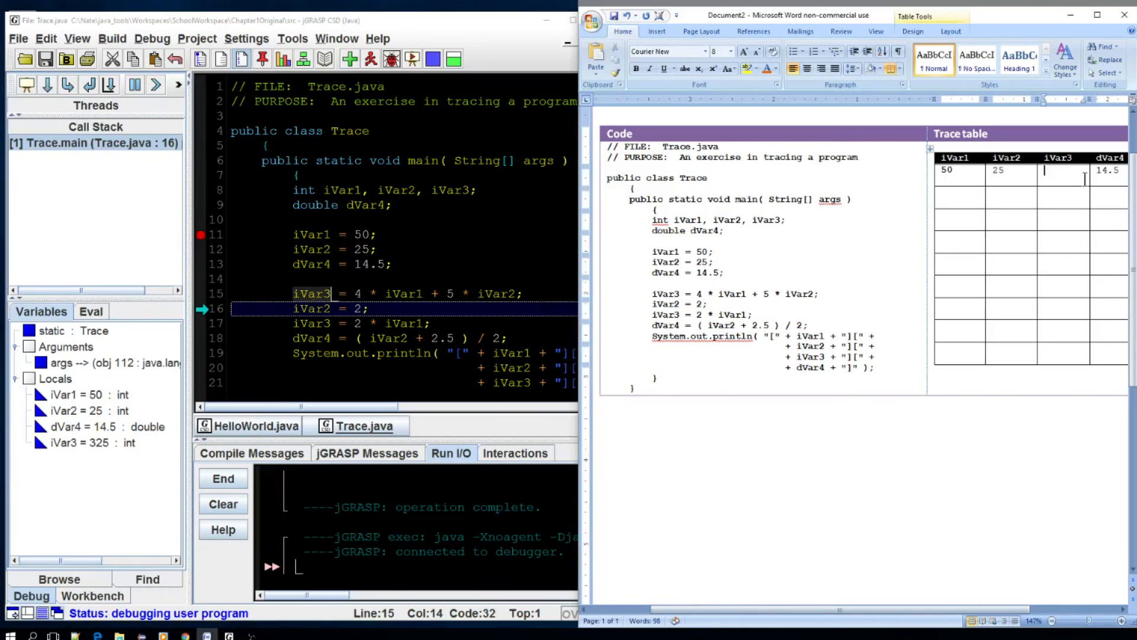
{"action": "type", "text": "325"}
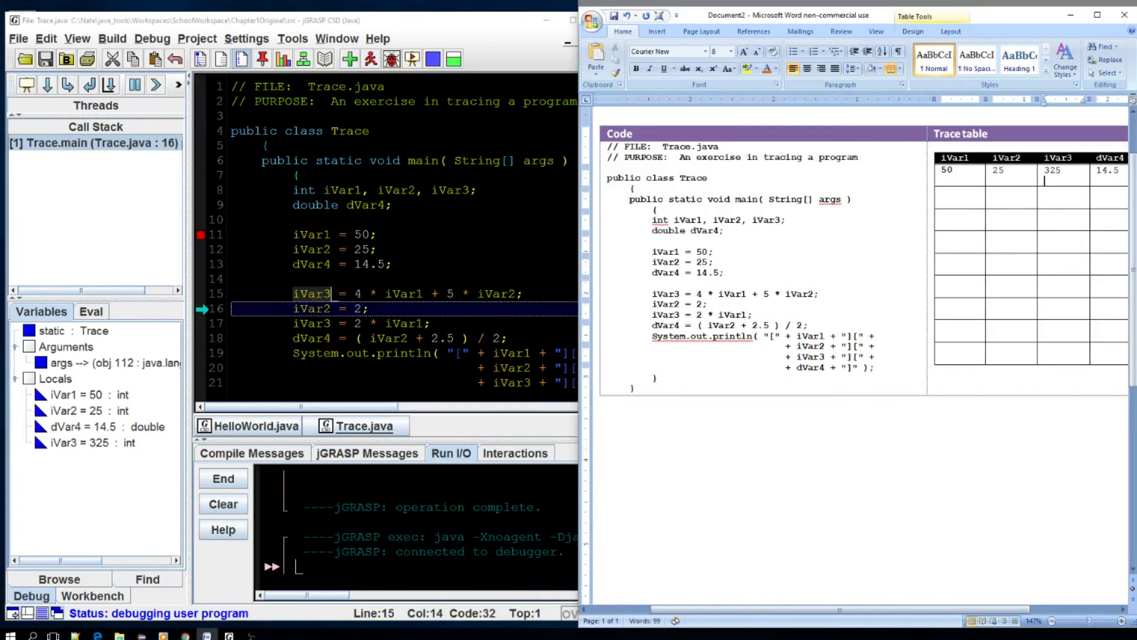
{"action": "left_click", "coordinate": [954, 201]}
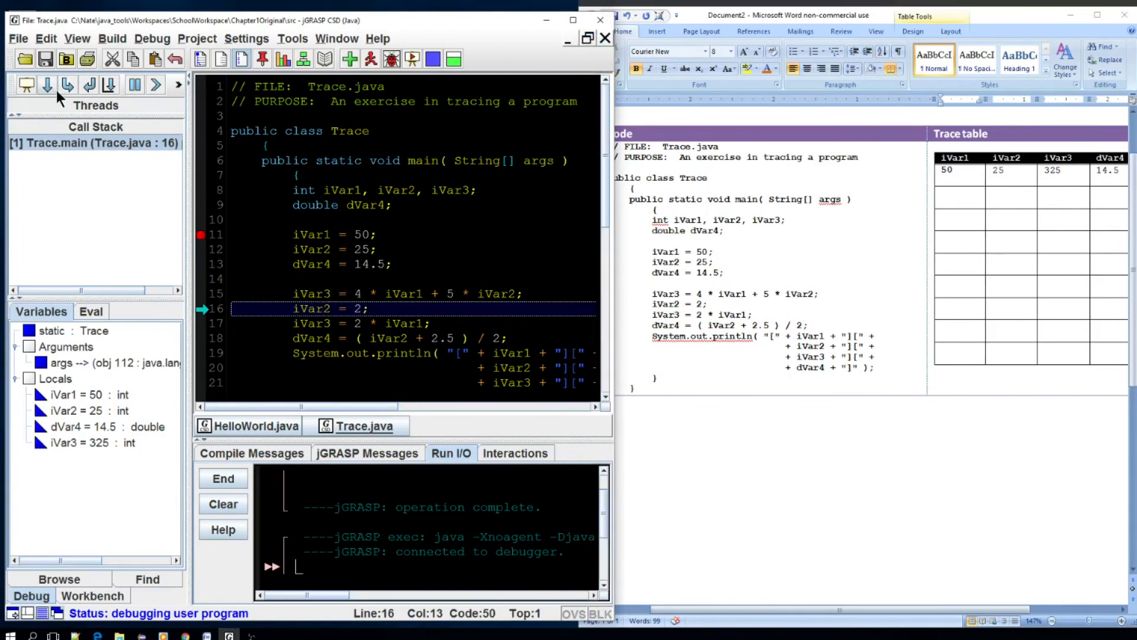
{"action": "left_click", "coordinate": [47, 86]}
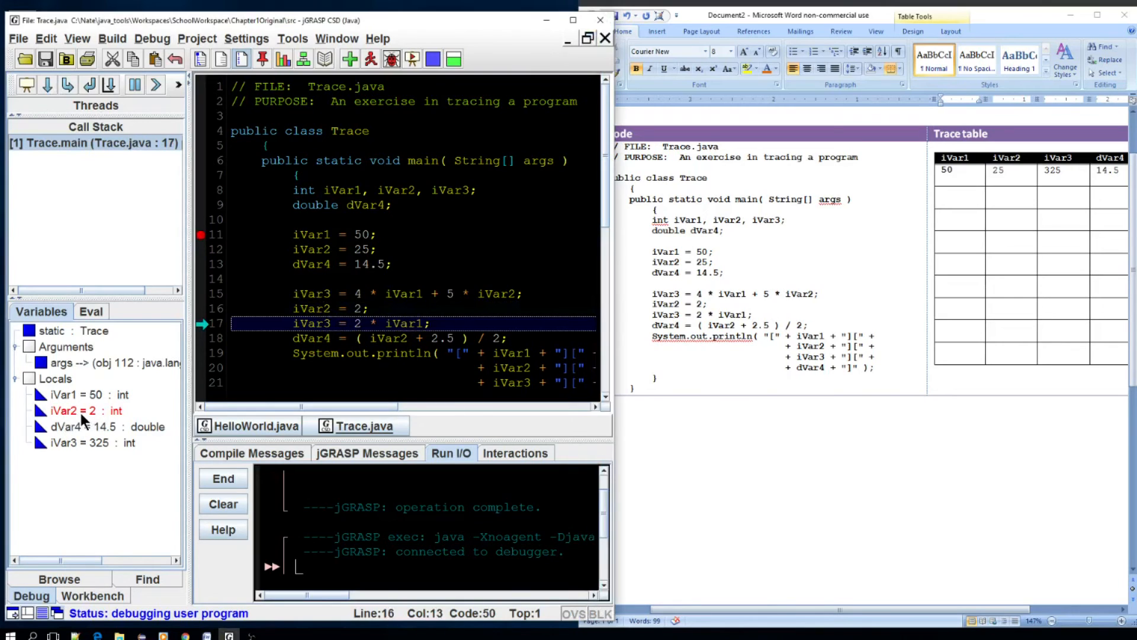
{"action": "mouse_move", "coordinate": [109, 414]}
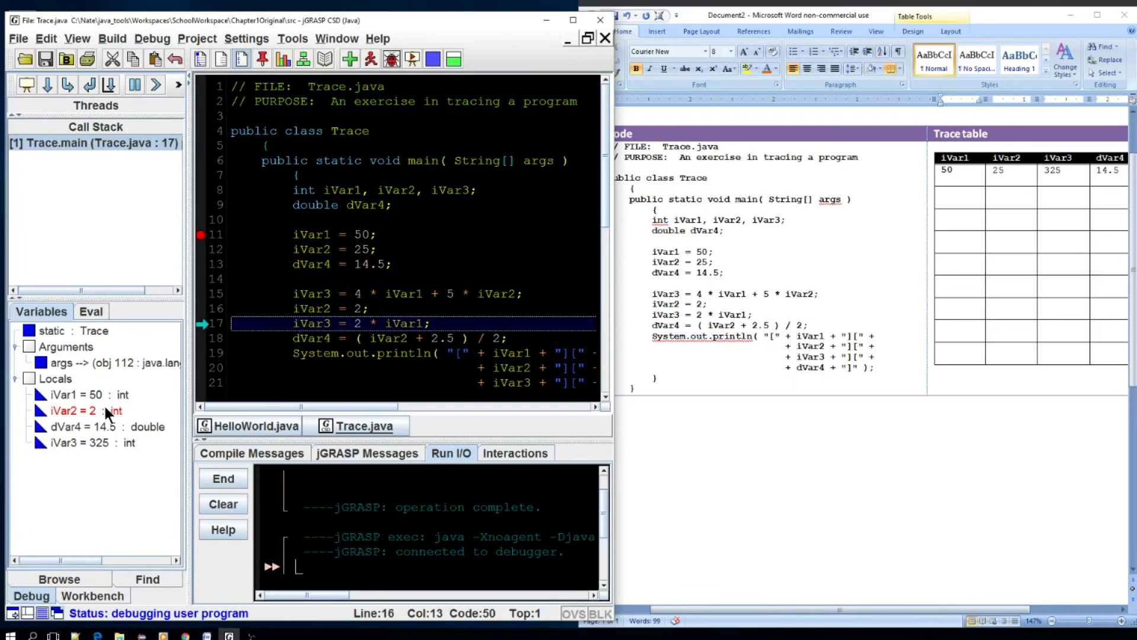
{"action": "mouse_move", "coordinate": [1010, 177]}
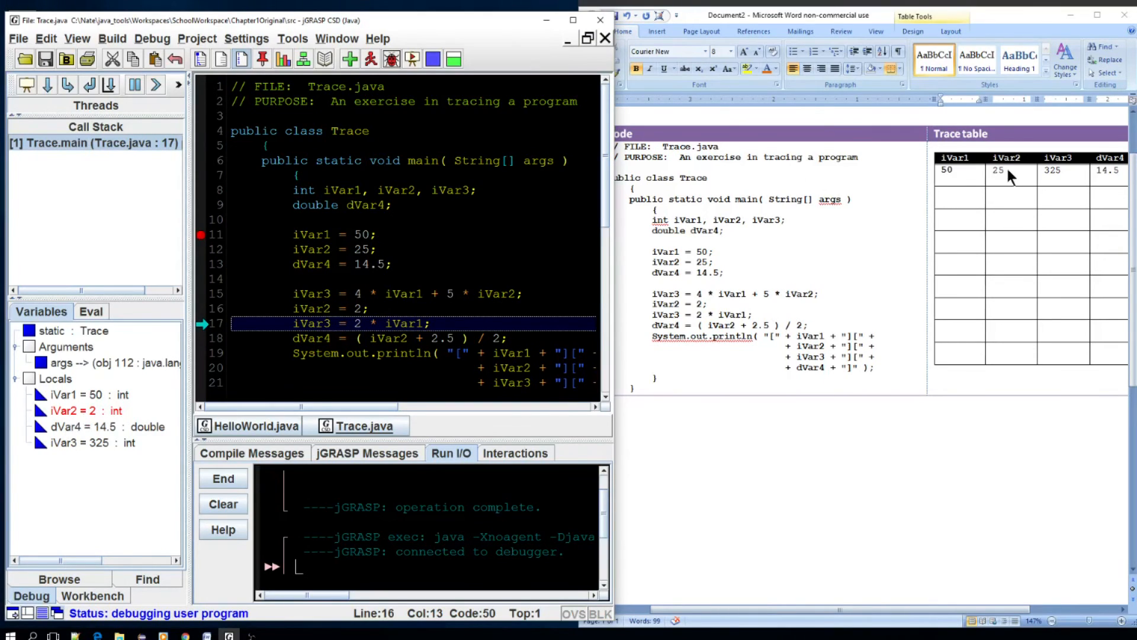
{"action": "mouse_move", "coordinate": [790, 267]}
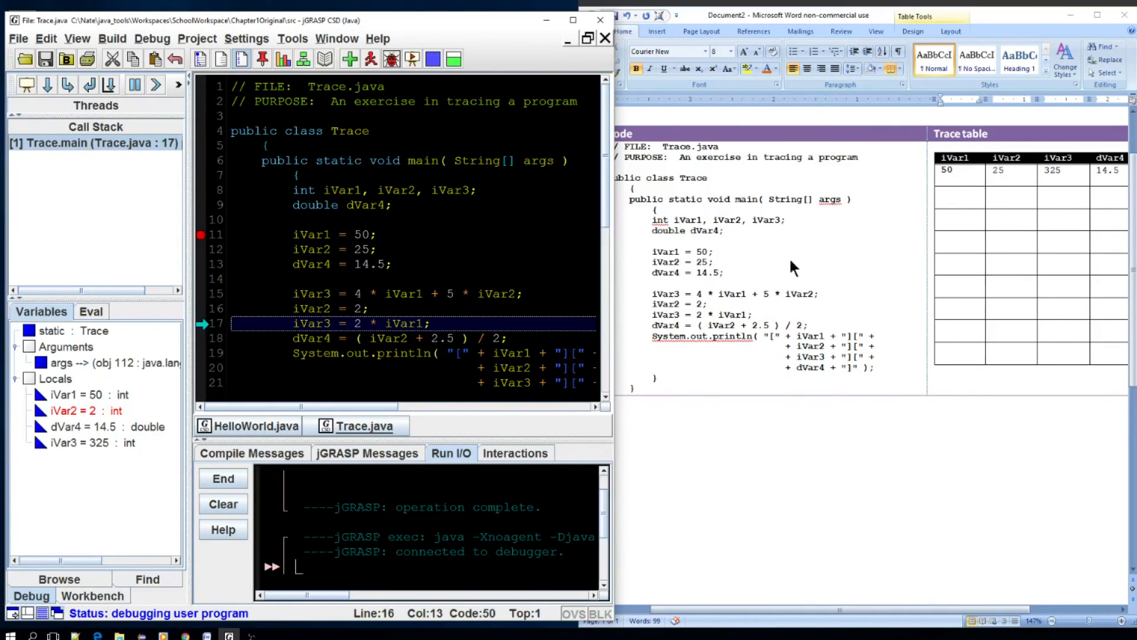
Strike out 25 and 325 in the trace table, recording 2 as the new iVar2 value
{"action": "left_click", "coordinate": [1008, 192]}
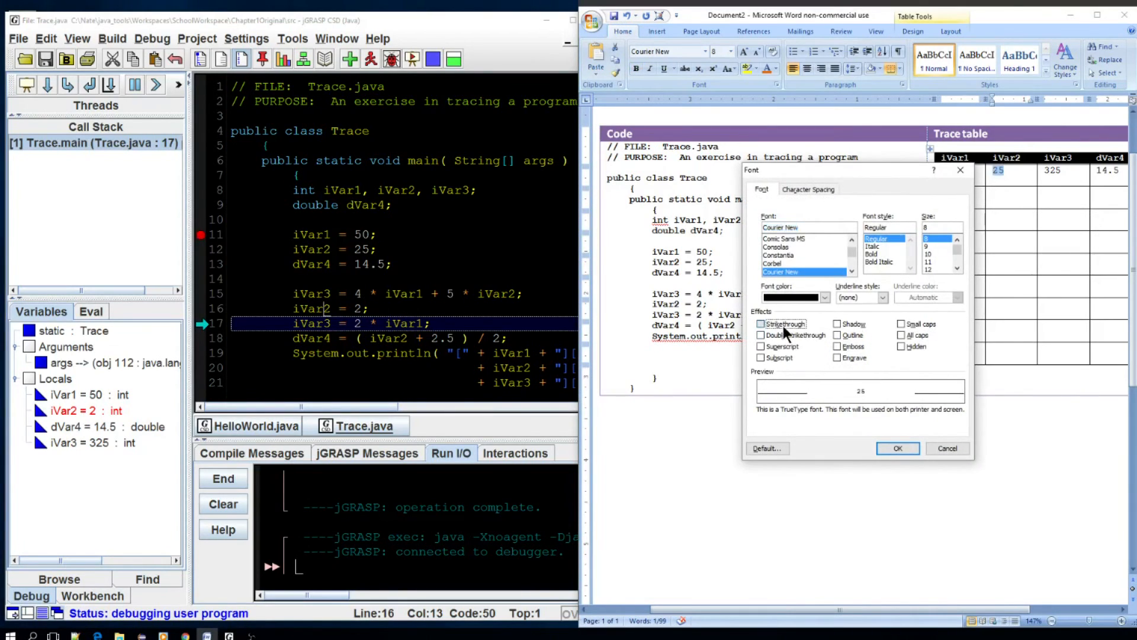
{"action": "left_click", "coordinate": [897, 448]}
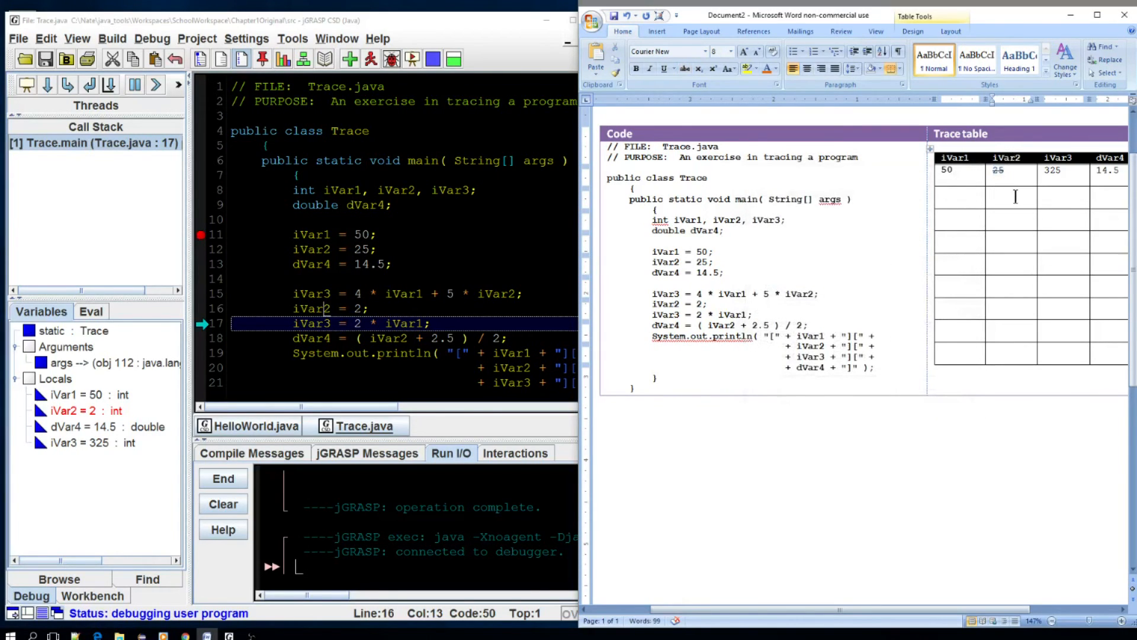
{"action": "type", "text": "2"}
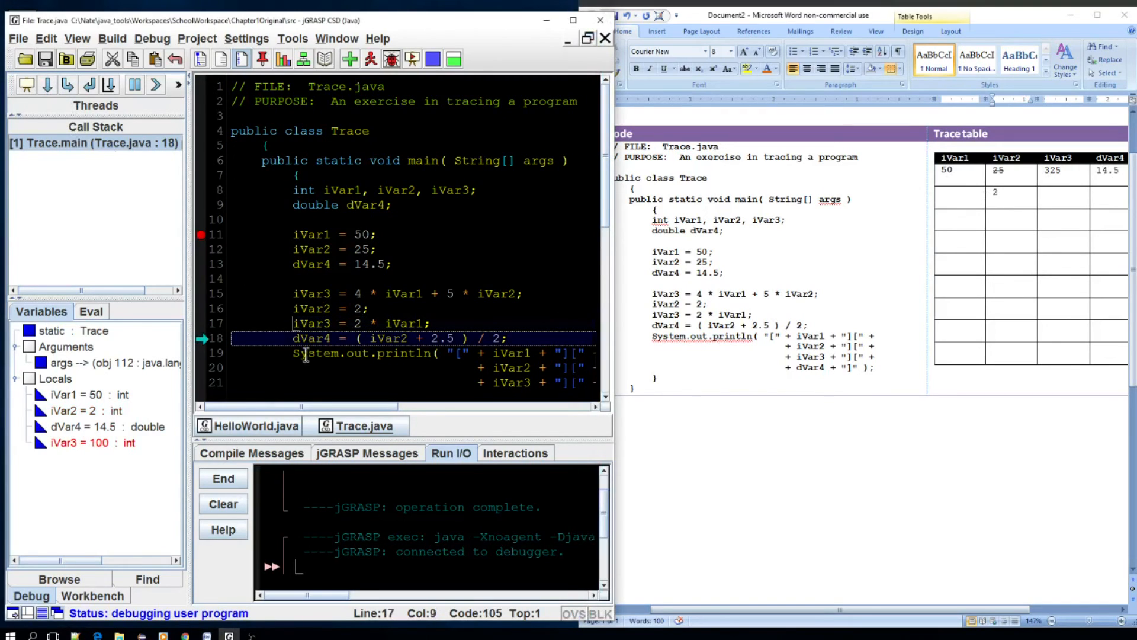
{"action": "mouse_move", "coordinate": [141, 447]}
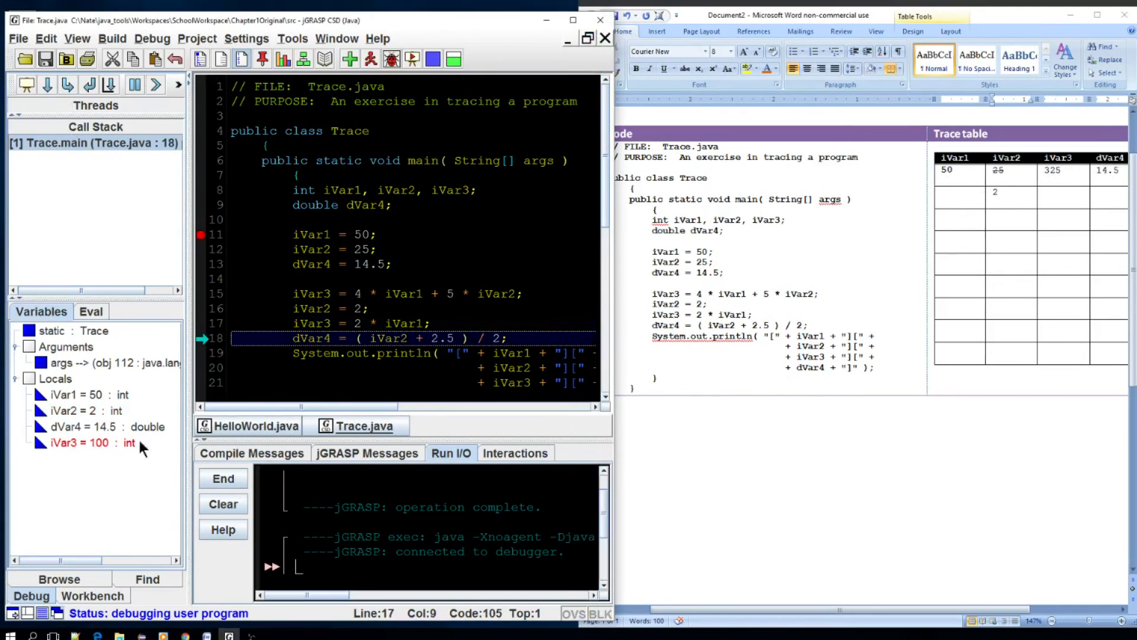
{"action": "left_click", "coordinate": [1055, 170]}
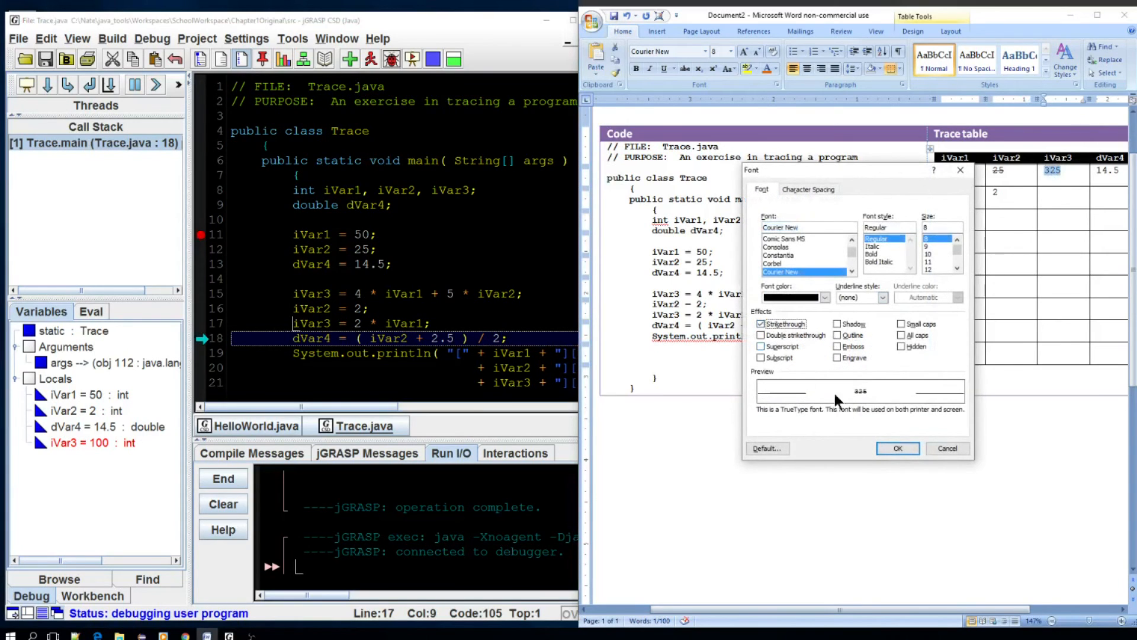
{"action": "left_click", "coordinate": [896, 447]}
{"action": "type", "text": "100"}
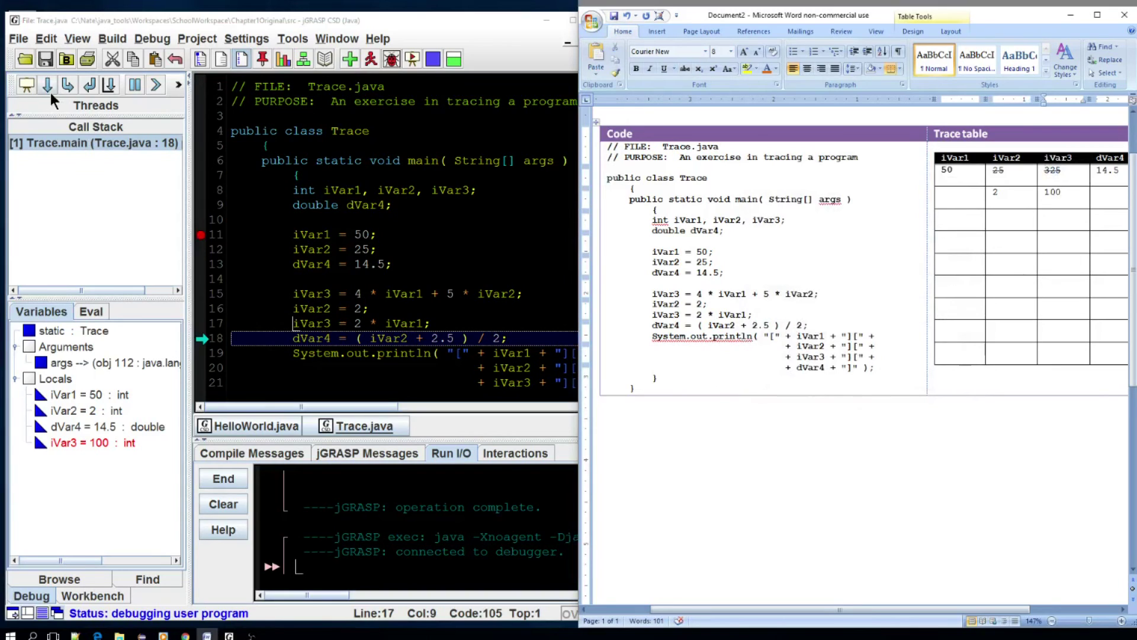
Step line 18, strike out 14.5 and record 2.25 as the new dVar4 value
{"action": "left_click", "coordinate": [46, 85]}
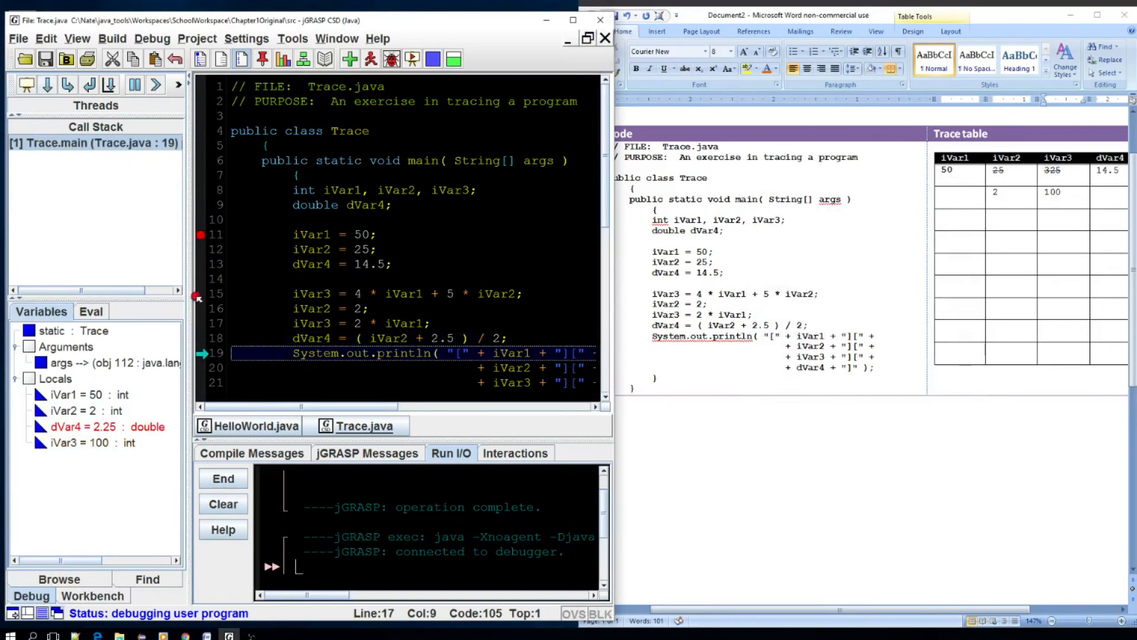
{"action": "mouse_move", "coordinate": [132, 433]}
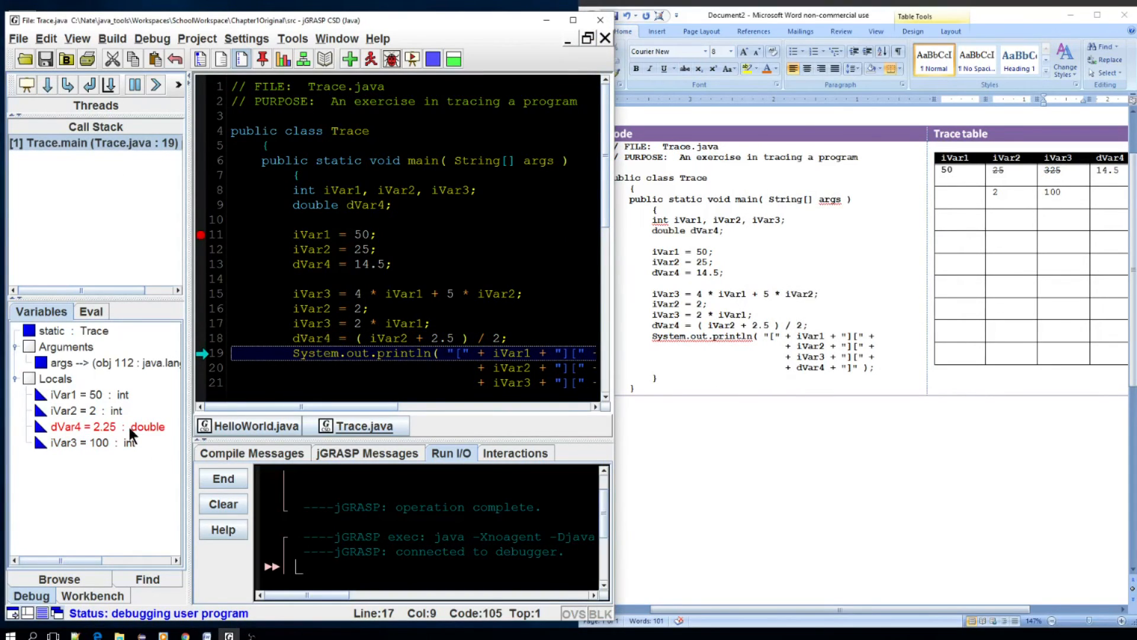
{"action": "mouse_move", "coordinate": [959, 202]}
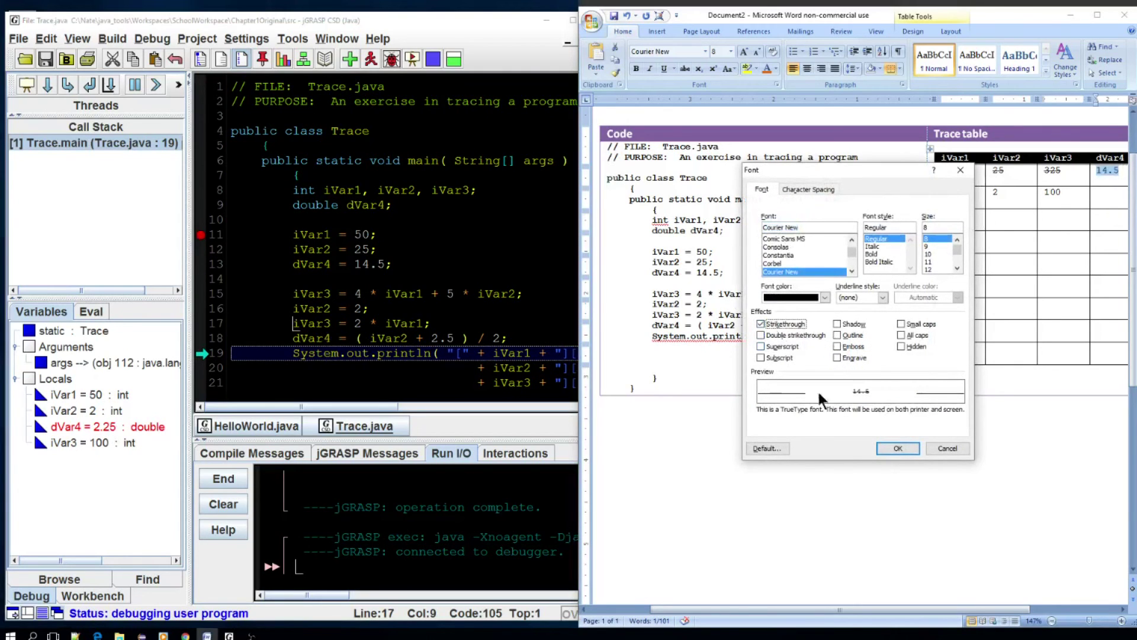
{"action": "left_click", "coordinate": [896, 448]}
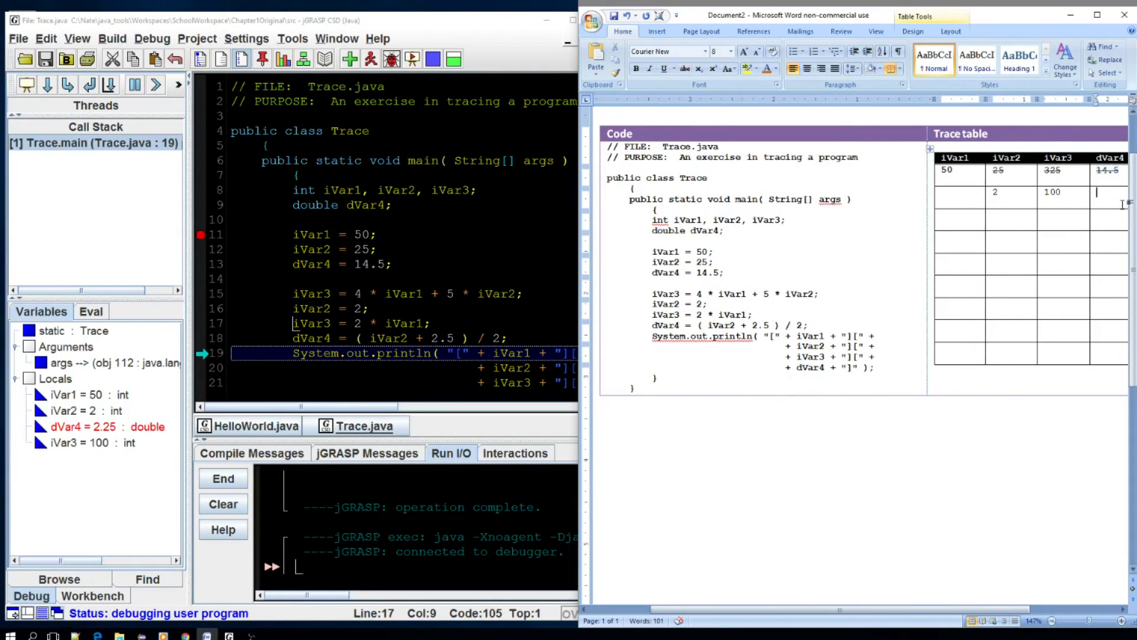
{"action": "type", "text": "2.25"}
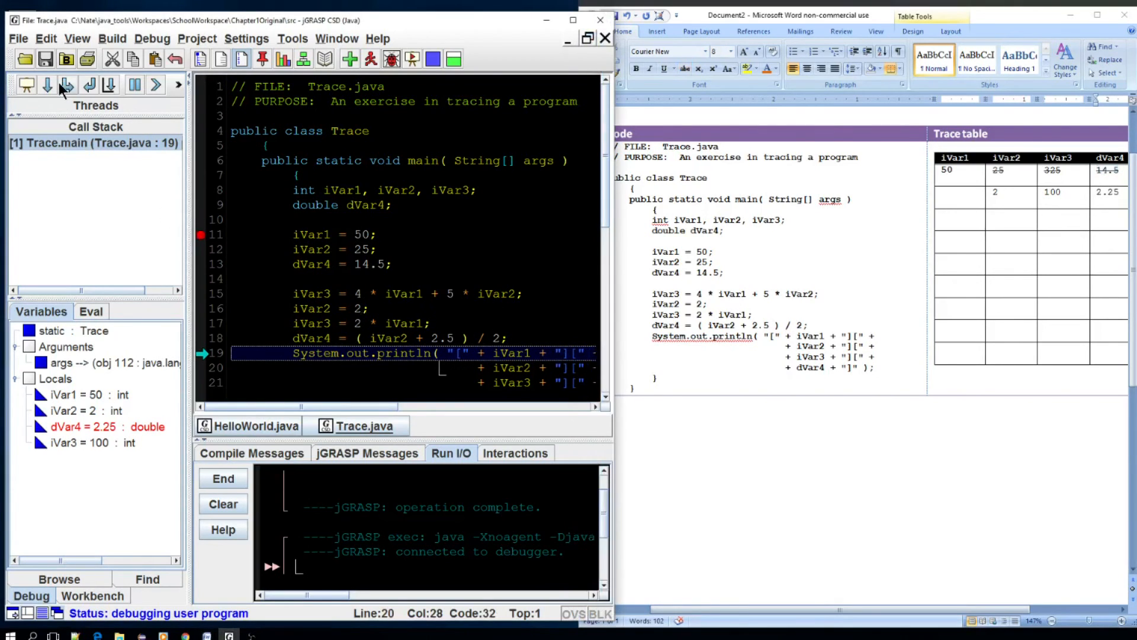
Execute the println to print [50][2][100][2.25] and confirm the editor colour settings
{"action": "left_click", "coordinate": [68, 85]}
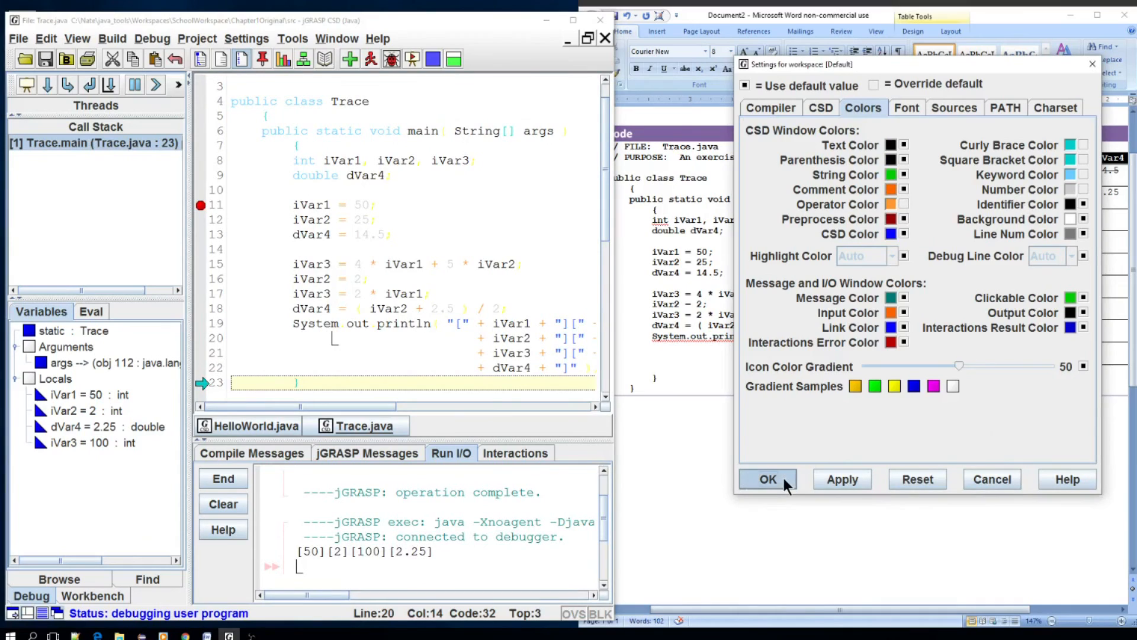
{"action": "left_click", "coordinate": [766, 479]}
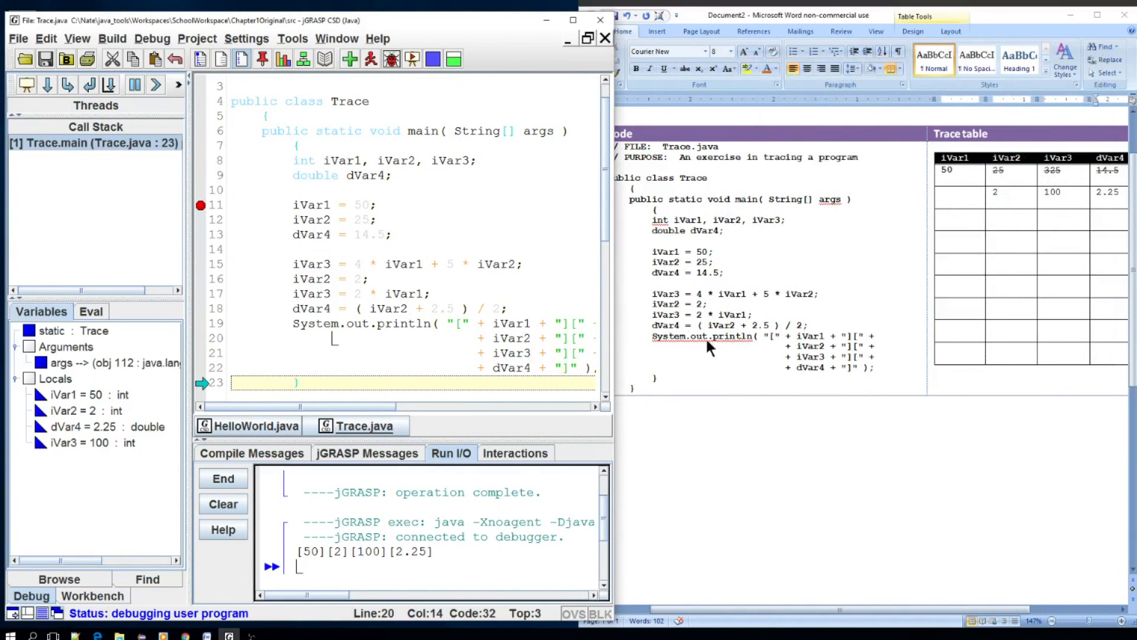
{"action": "mouse_move", "coordinate": [524, 224]}
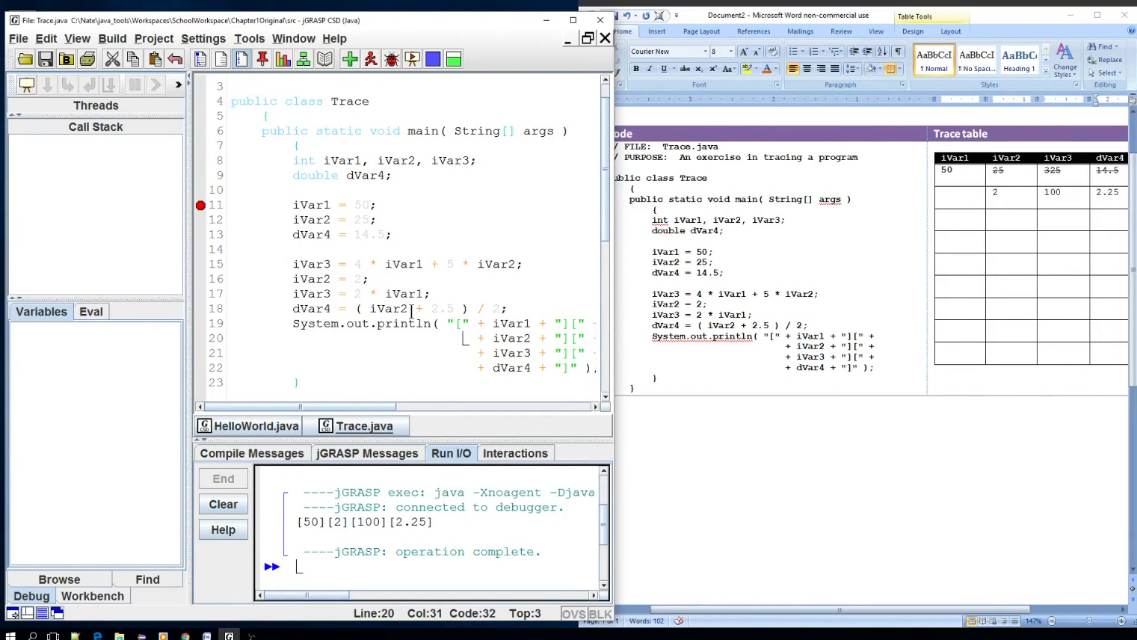
{"action": "mouse_move", "coordinate": [188, 55]}
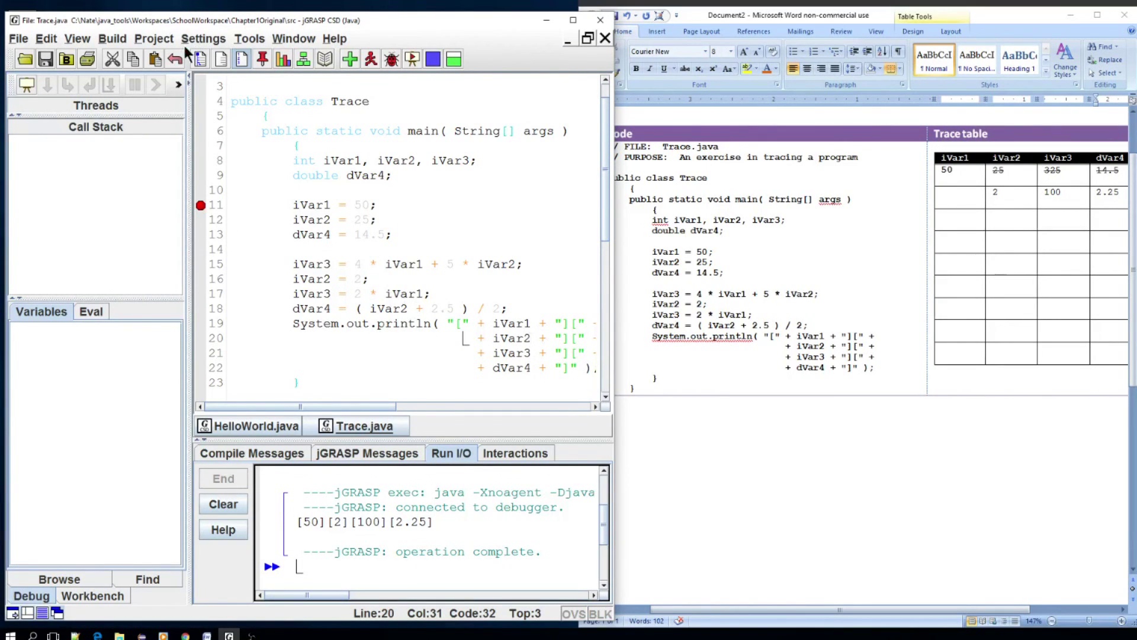
Restart debugging Trace.java, step to line 15 and show the Eval panel
{"action": "left_click", "coordinate": [391, 59]}
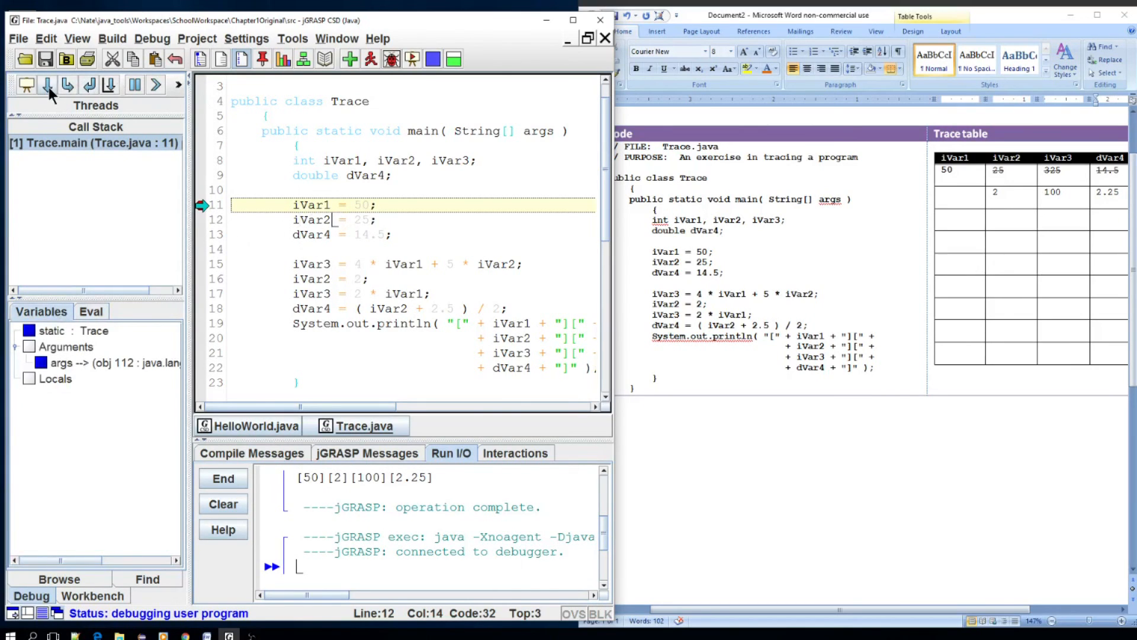
{"action": "left_click", "coordinate": [47, 85]}
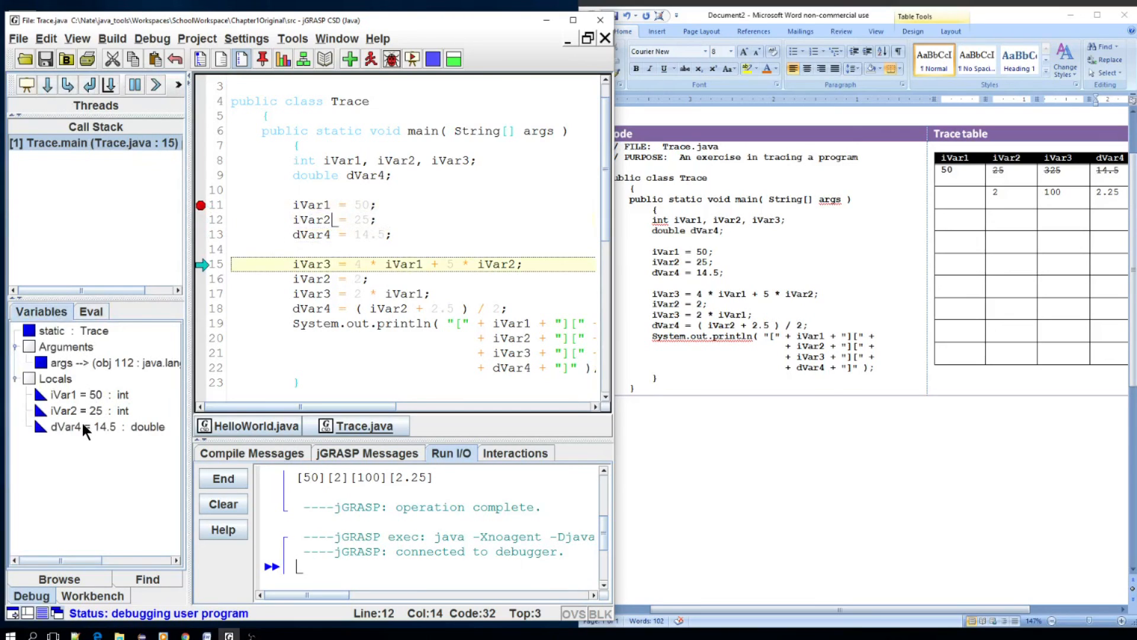
{"action": "left_click", "coordinate": [91, 311]}
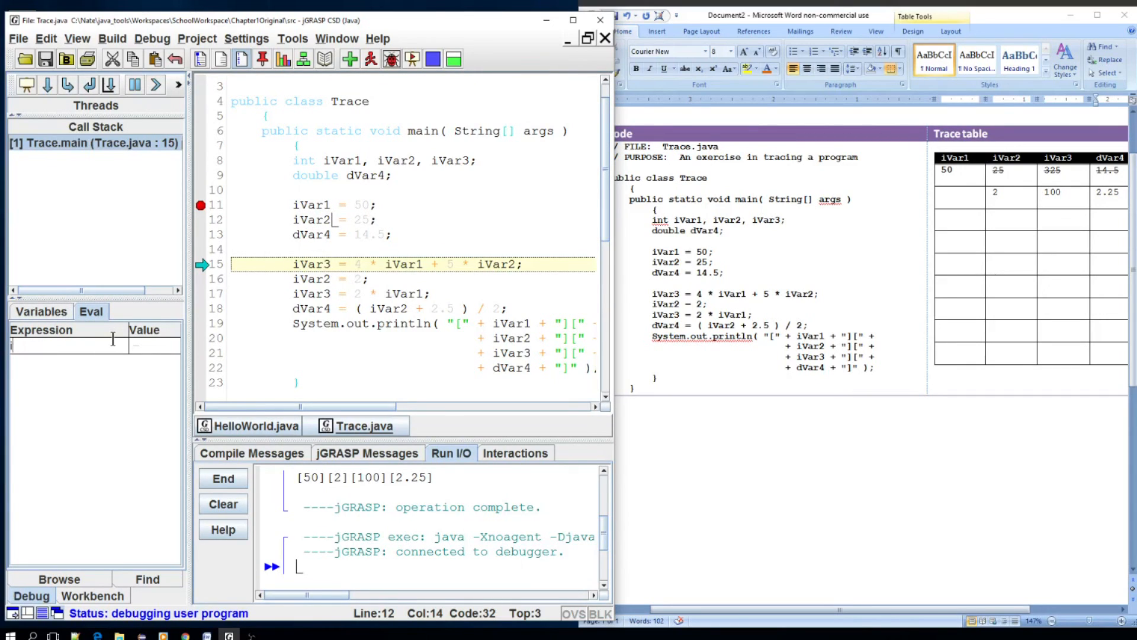
Evaluate iVar1 * 2, change it to iVar1 * 3 giving 150, and glance at the Variables tab
{"action": "type", "text": "iVar1"}
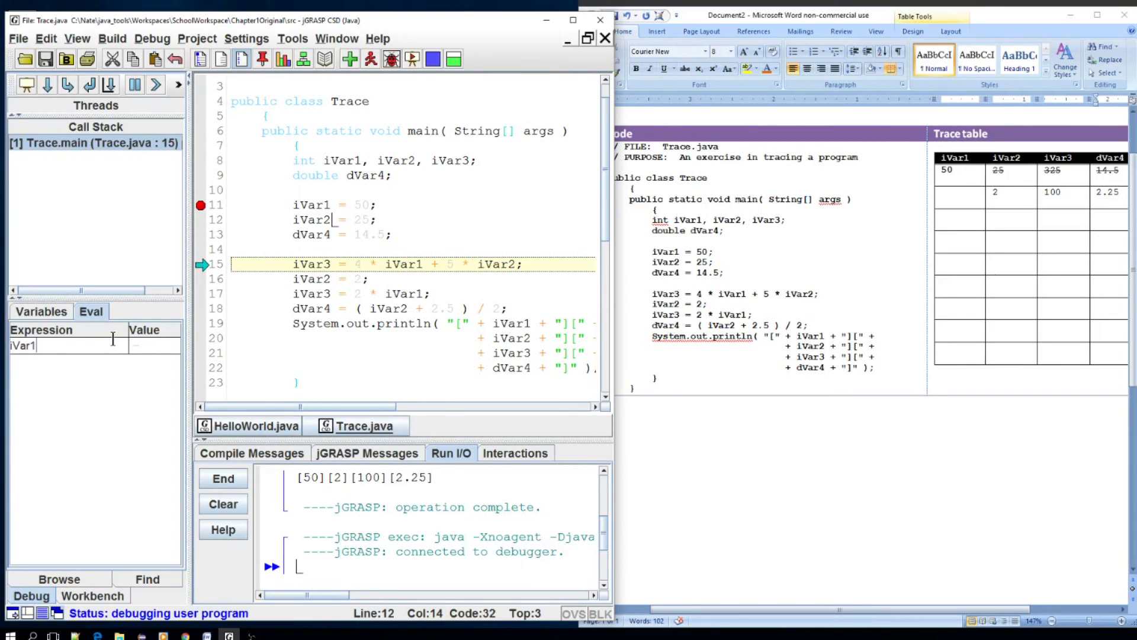
{"action": "type", "text": "*"}
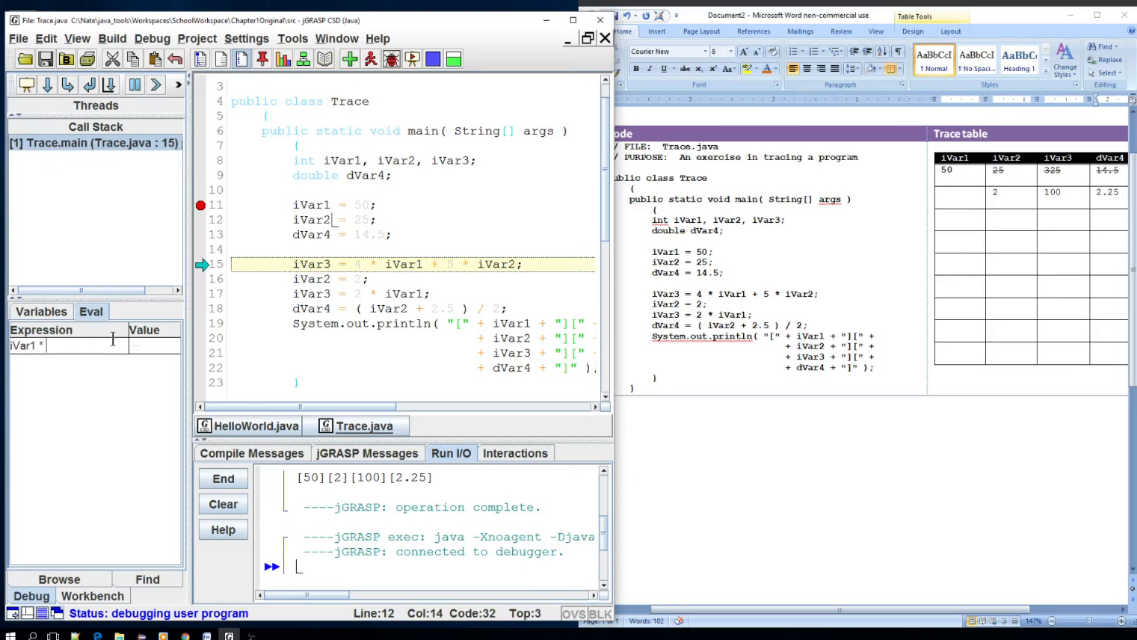
{"action": "type", "text": "2"}
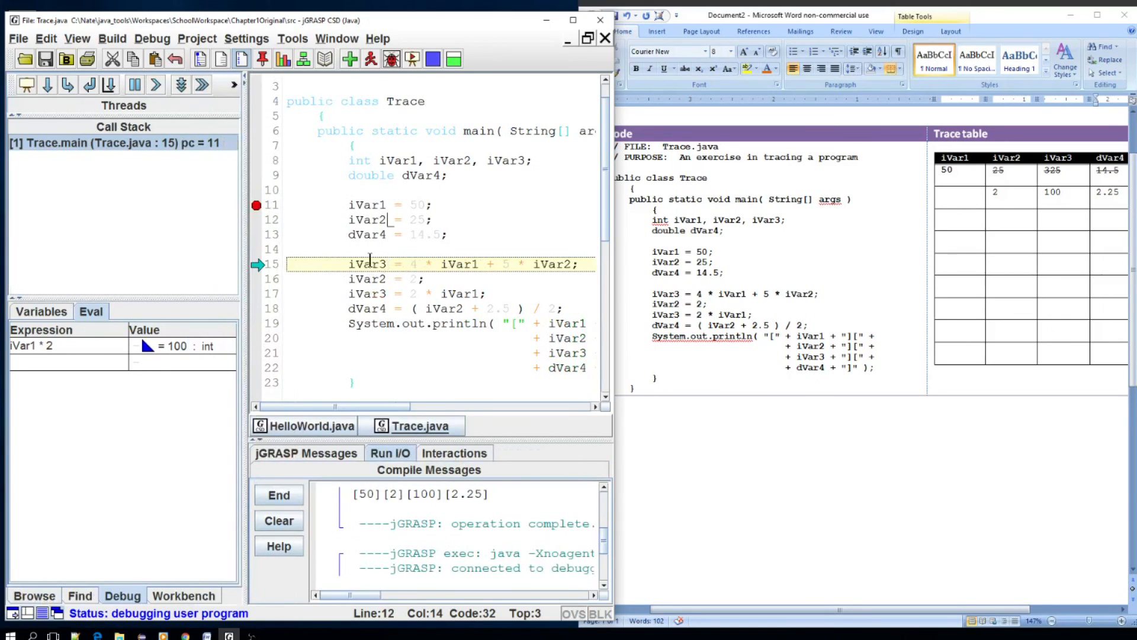
{"action": "left_click", "coordinate": [47, 85]}
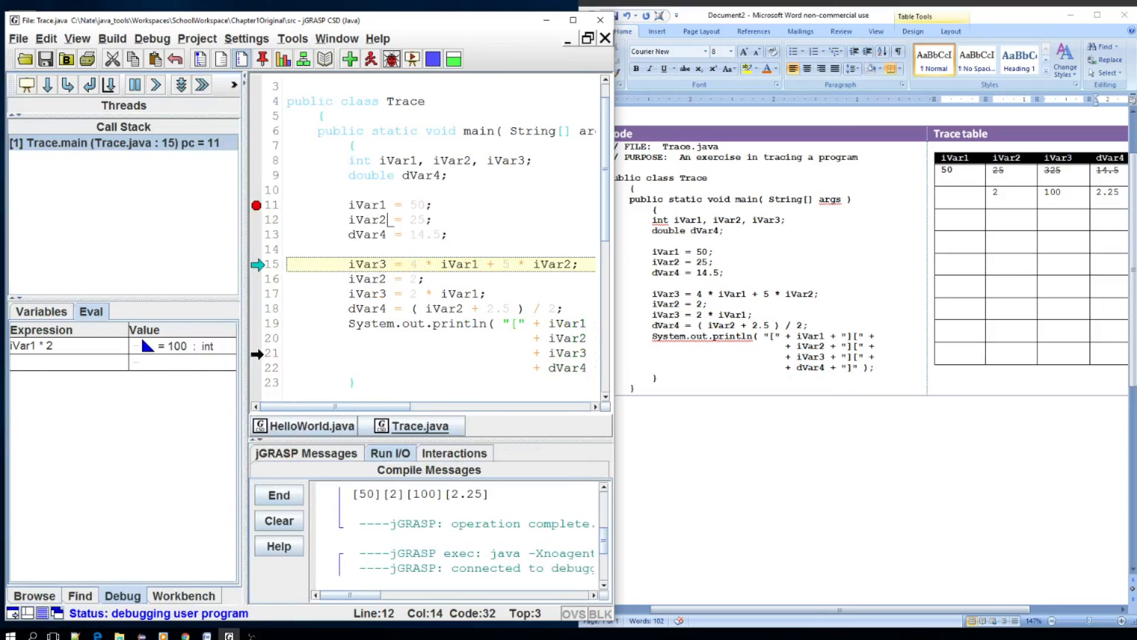
{"action": "mouse_move", "coordinate": [466, 192]}
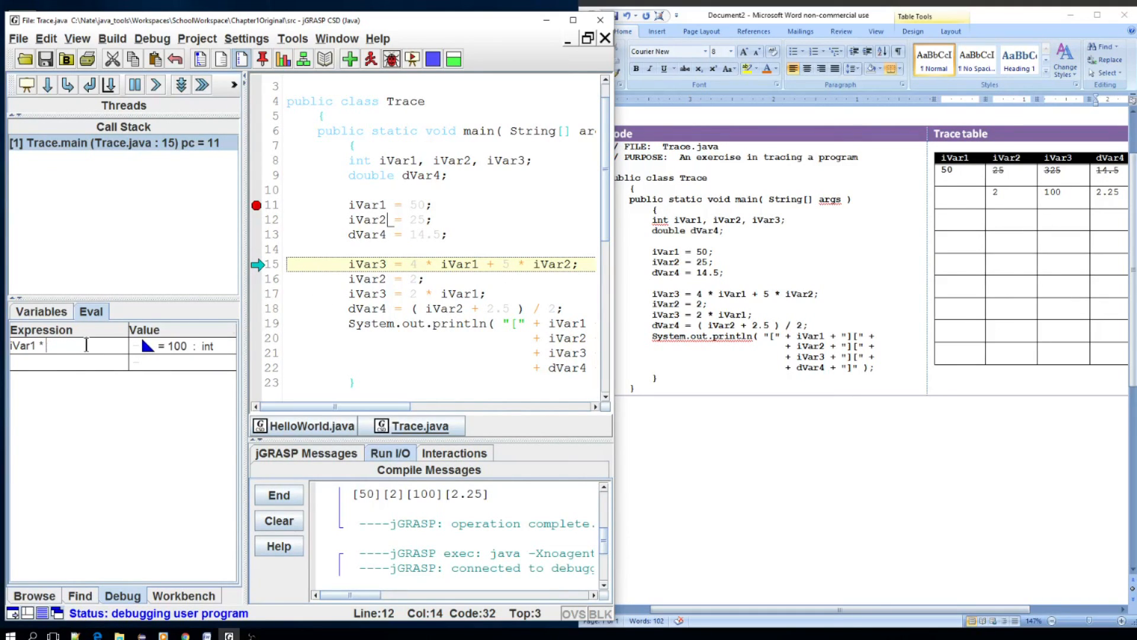
{"action": "type", "text": "3"}
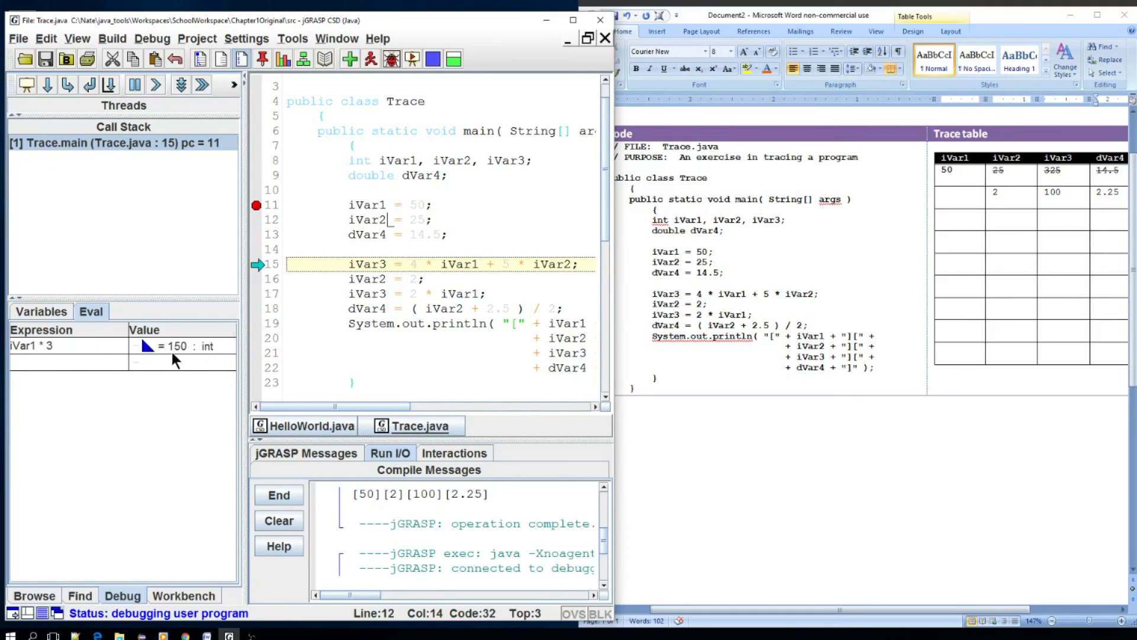
{"action": "mouse_move", "coordinate": [166, 354]}
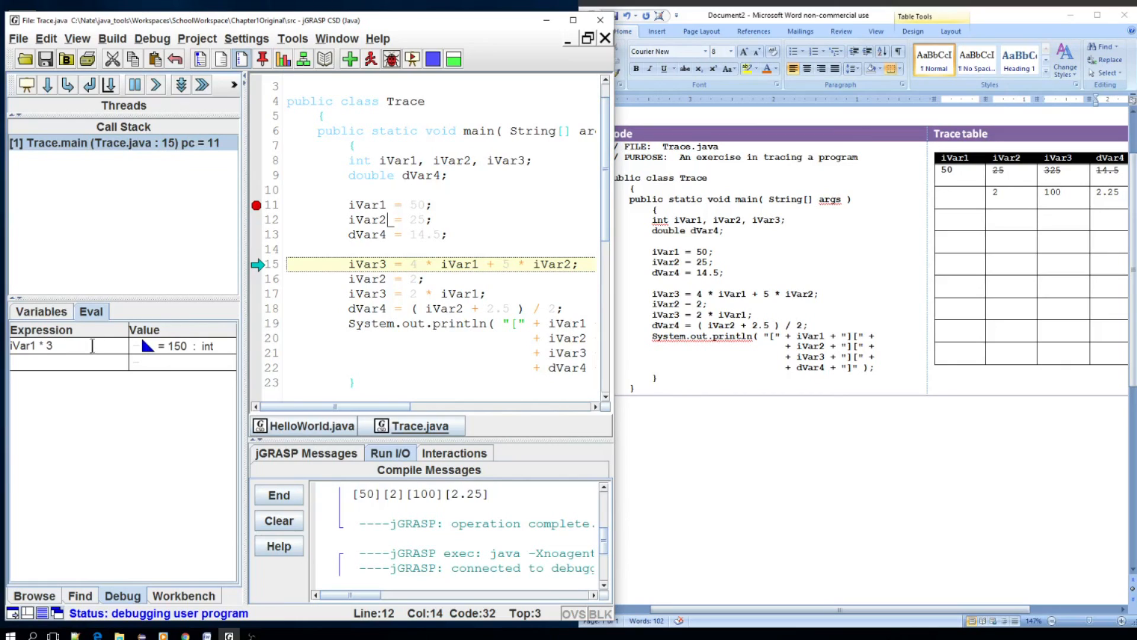
{"action": "left_click", "coordinate": [40, 311]}
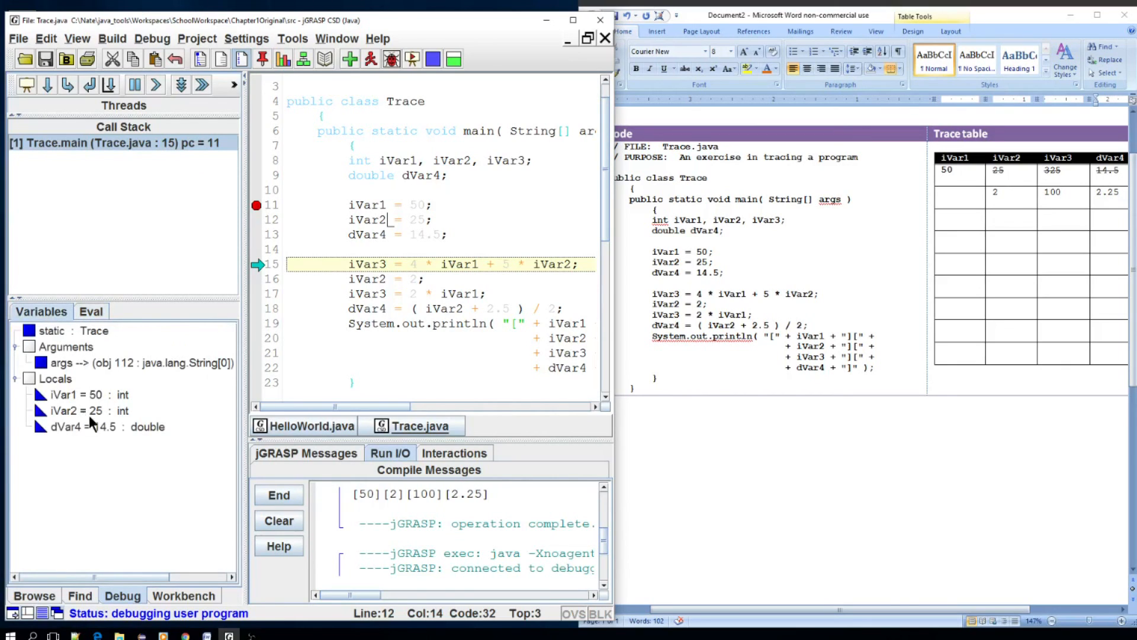
{"action": "left_click", "coordinate": [90, 312]}
{"action": "type", "text": "iVar1 * 3"}
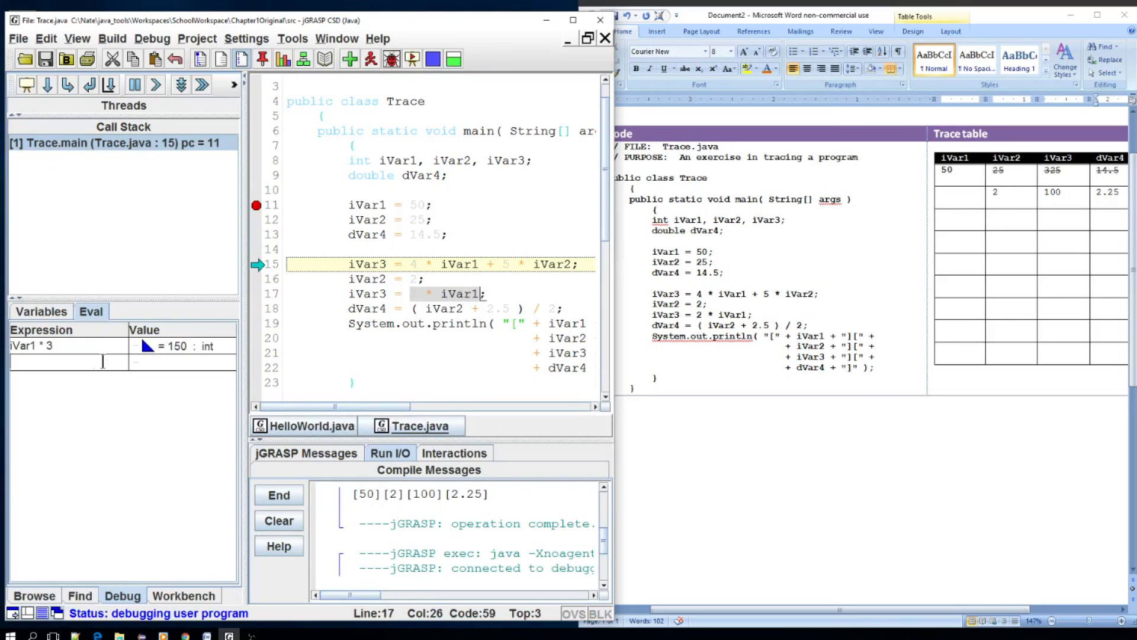
Add 2 * iVar1 as a second Eval expression, showing 100
{"action": "type", "text": "2 * iVar1"}
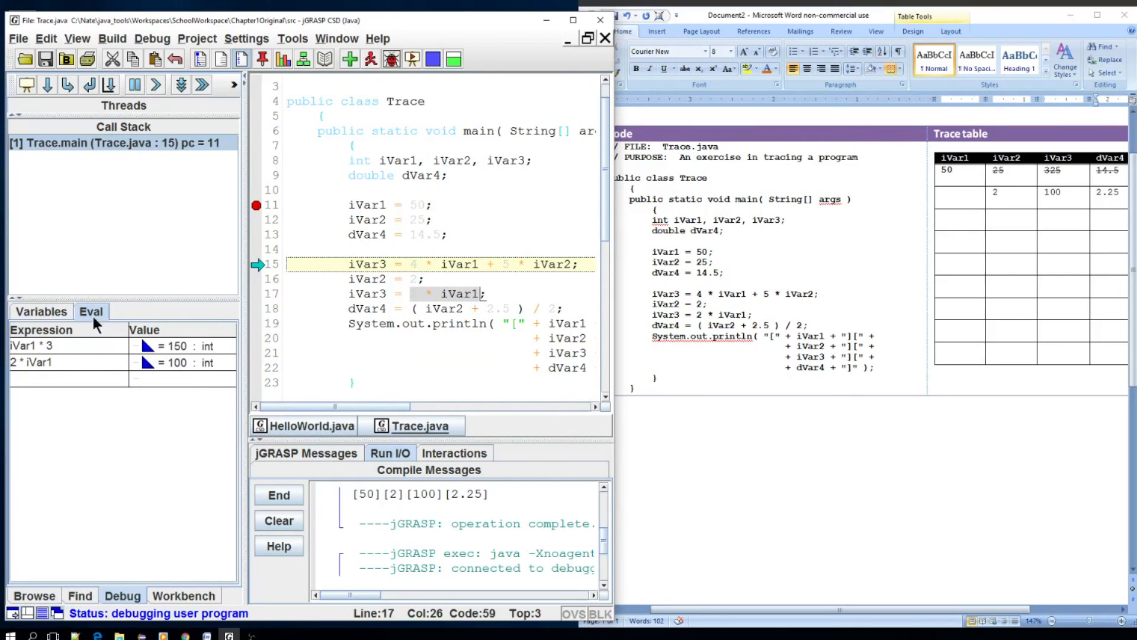
{"action": "mouse_move", "coordinate": [99, 319]}
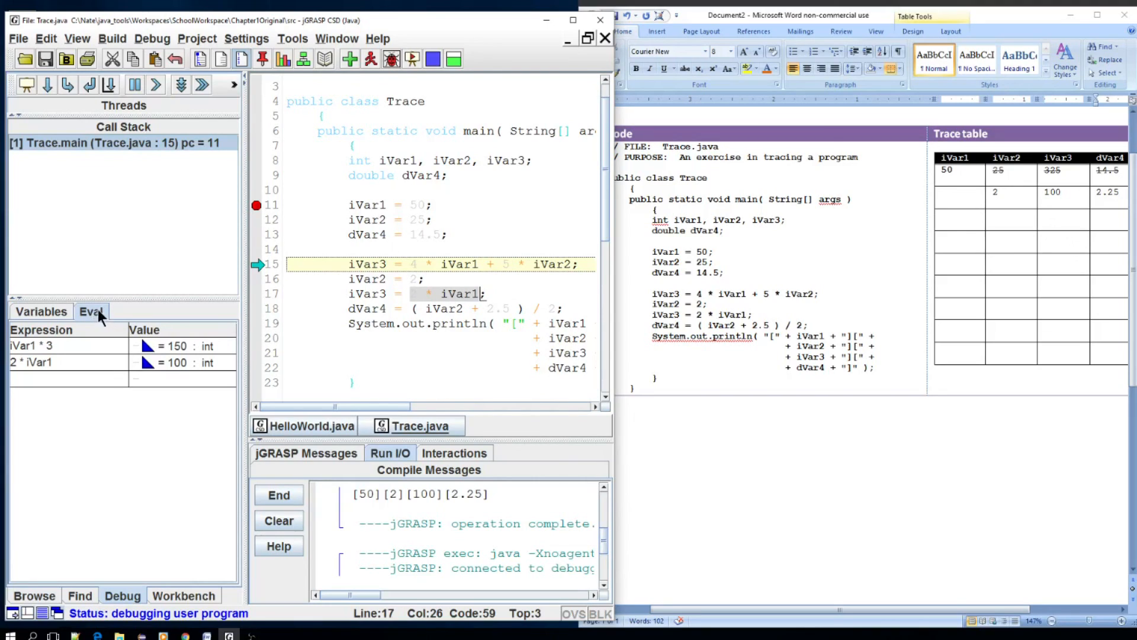
{"action": "mouse_move", "coordinate": [99, 353]}
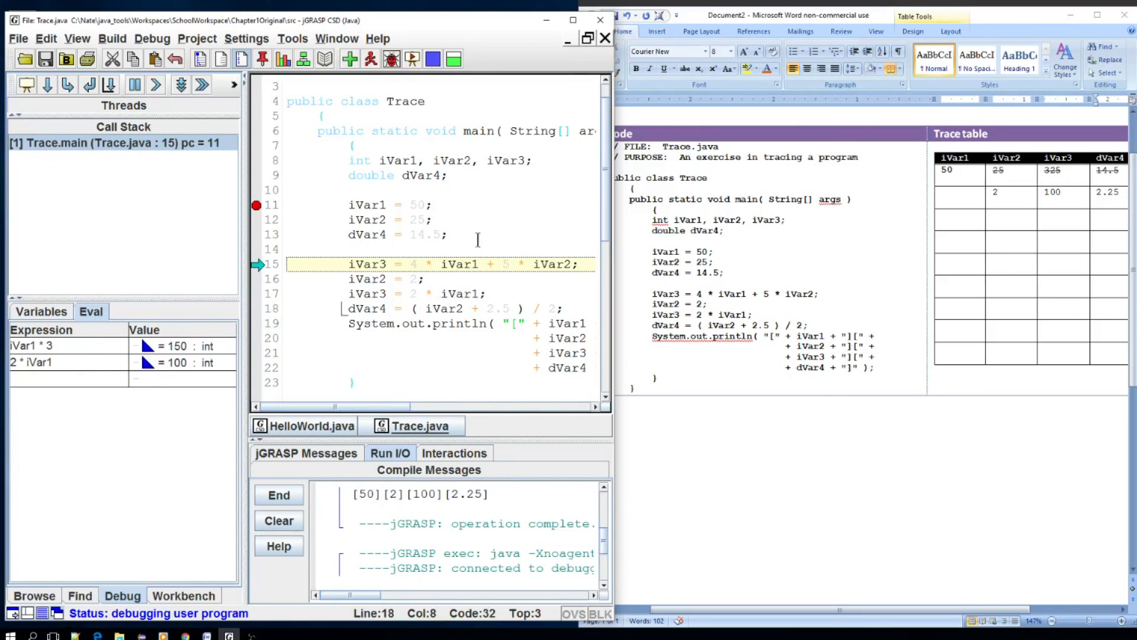
{"action": "mouse_move", "coordinate": [1032, 553]}
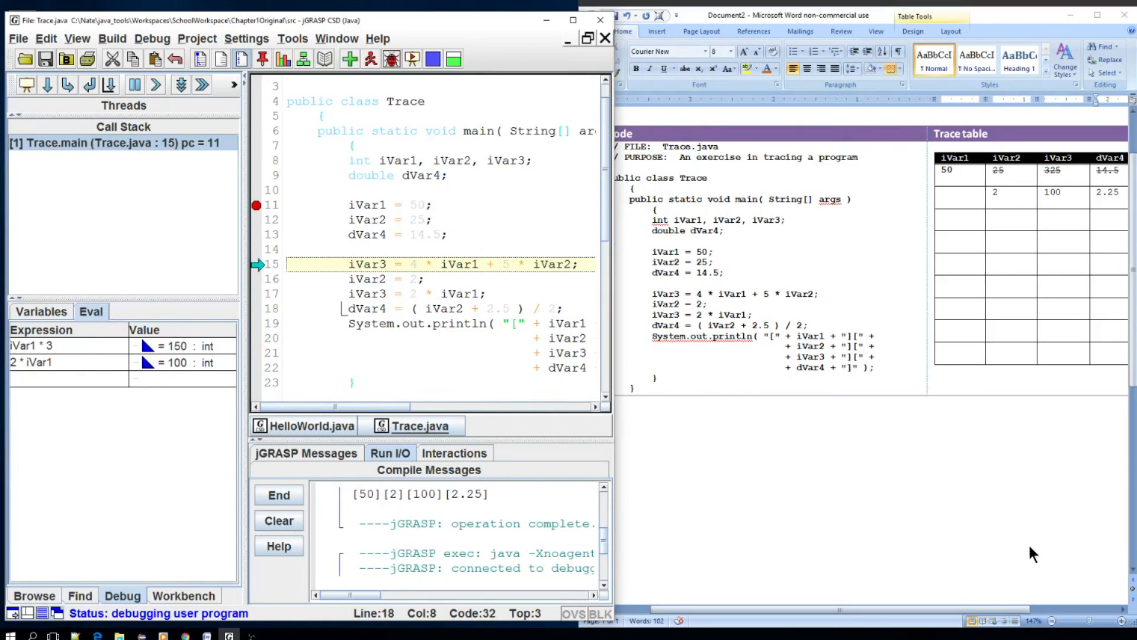